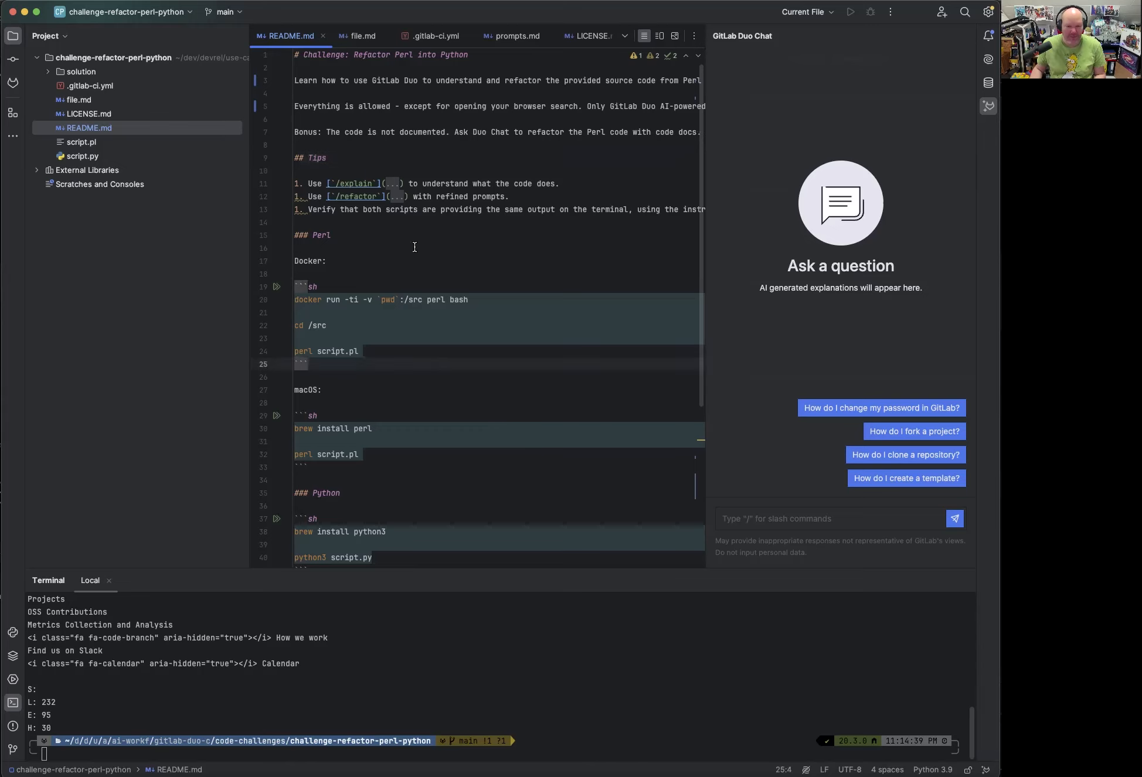
{"action": "mouse_move", "coordinate": [355, 123]}
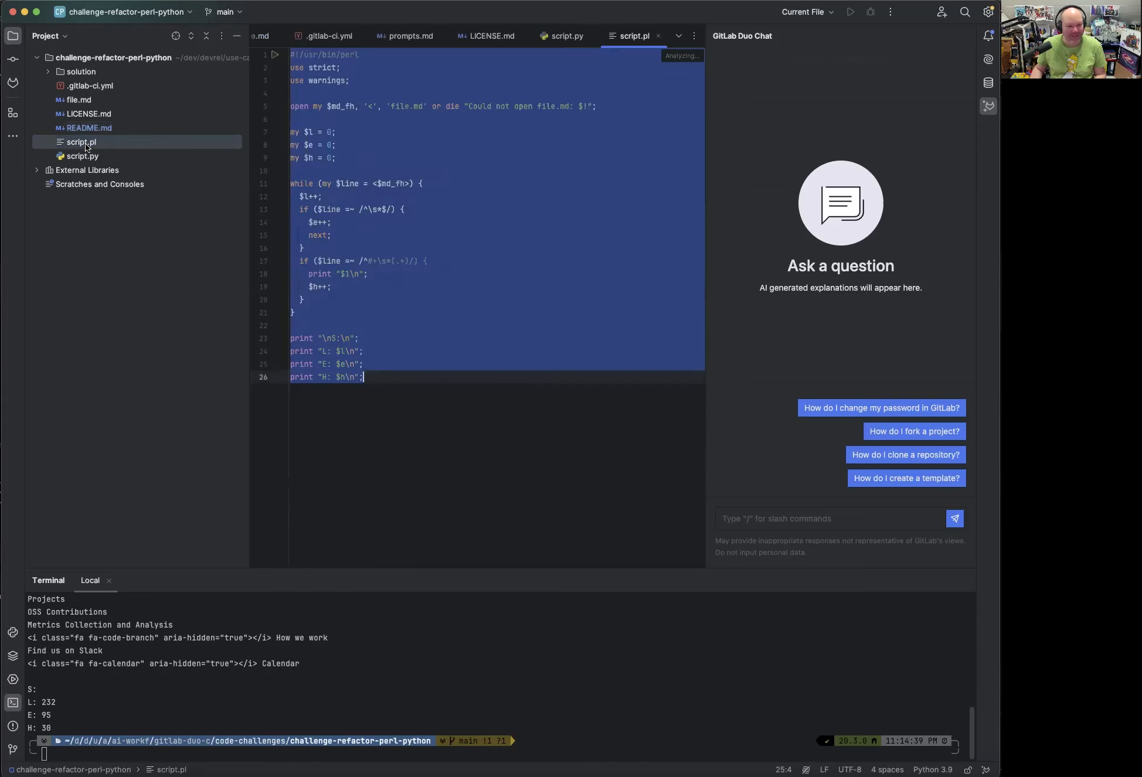
Clear the code selection in script.pl, with the challenge README open alongside.
{"action": "left_click", "coordinate": [452, 347]}
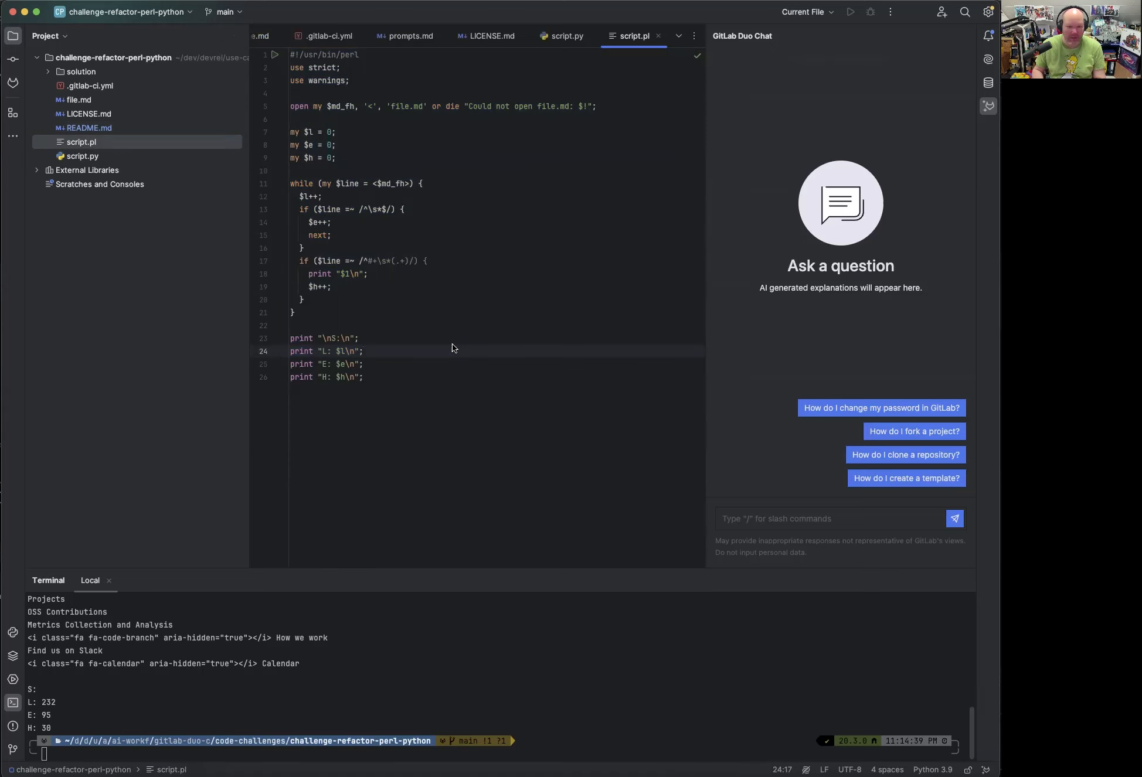
{"action": "mouse_move", "coordinate": [397, 125]}
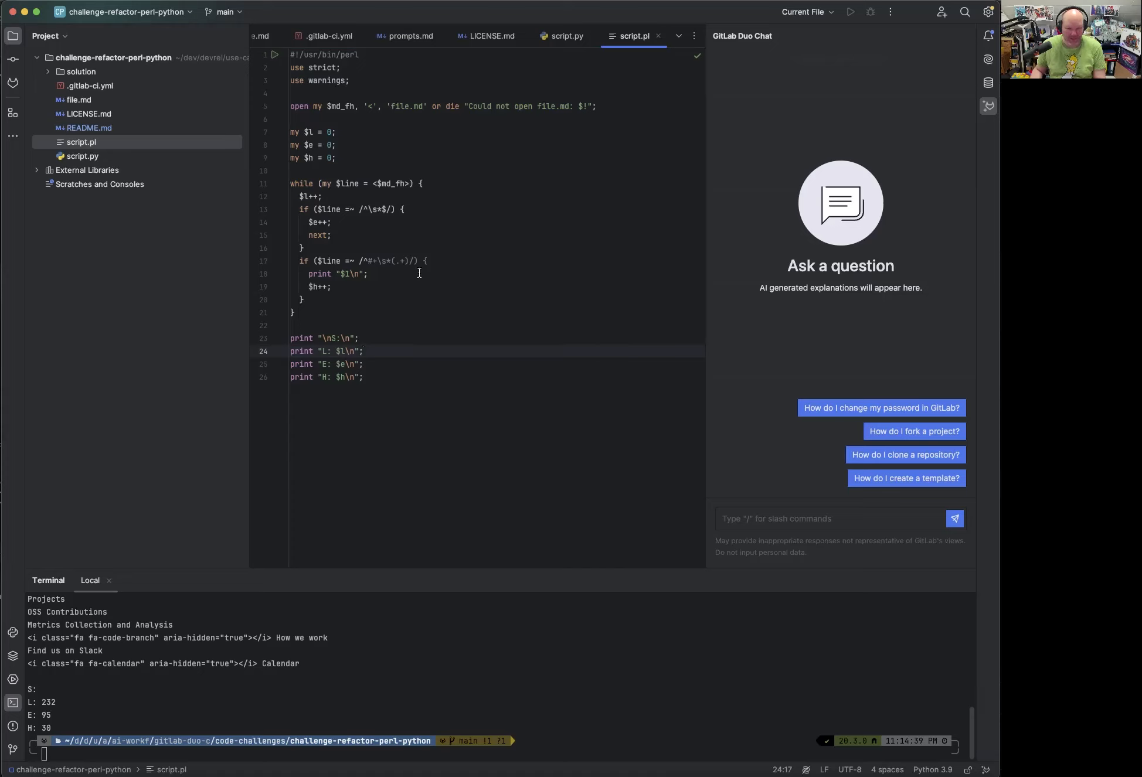
{"action": "mouse_move", "coordinate": [329, 301]}
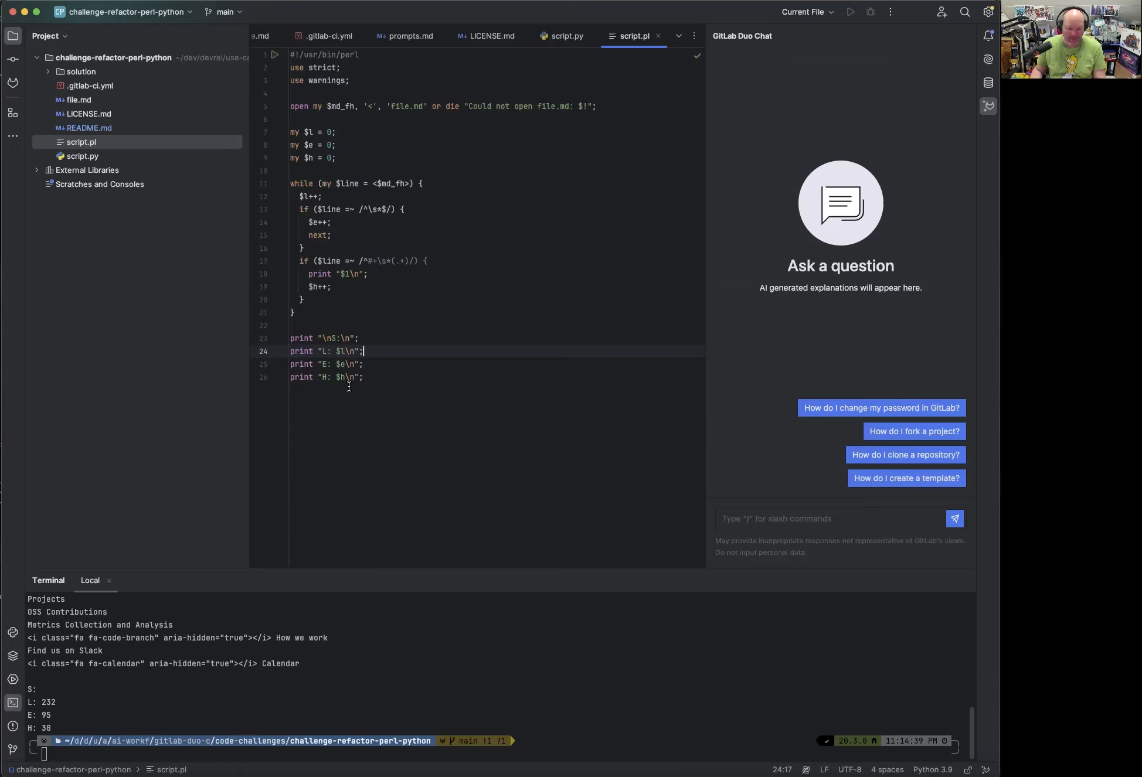
{"action": "mouse_move", "coordinate": [395, 375]}
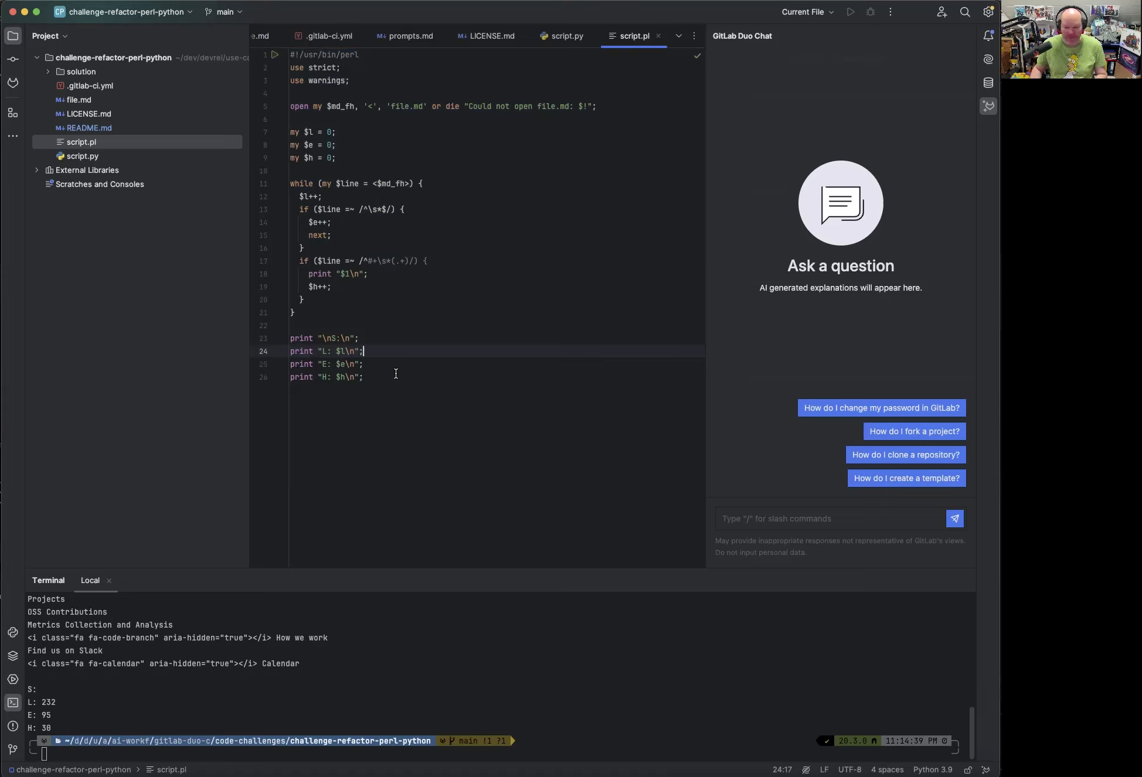
{"action": "mouse_move", "coordinate": [508, 366]}
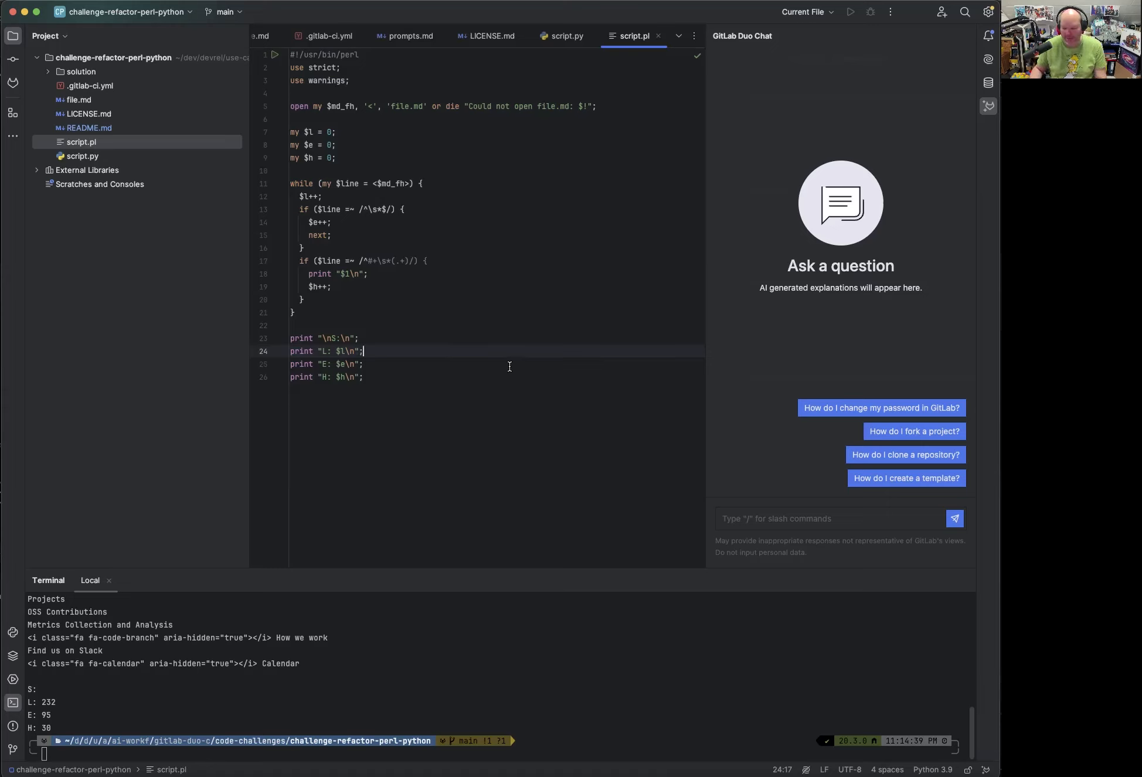
Run /explain on the selected Perl code and read the line, empty-line and header counting breakdown.
{"action": "left_click", "coordinate": [364, 376]}
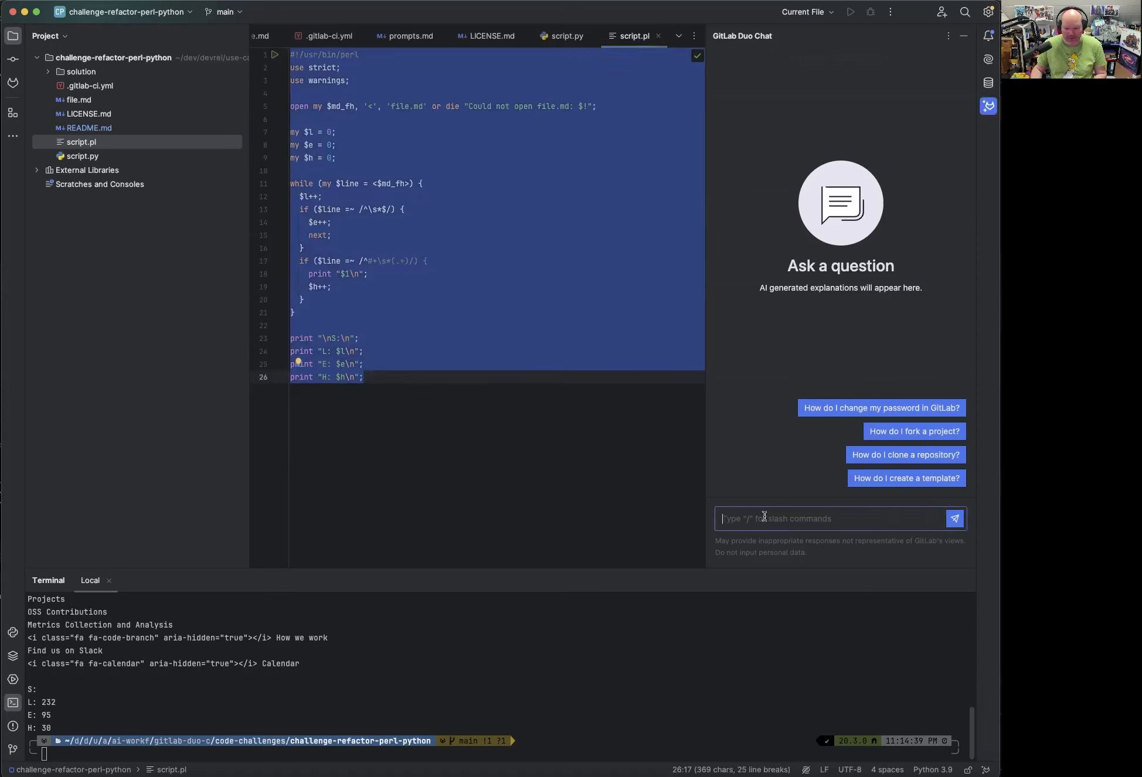
{"action": "type", "text": "/"}
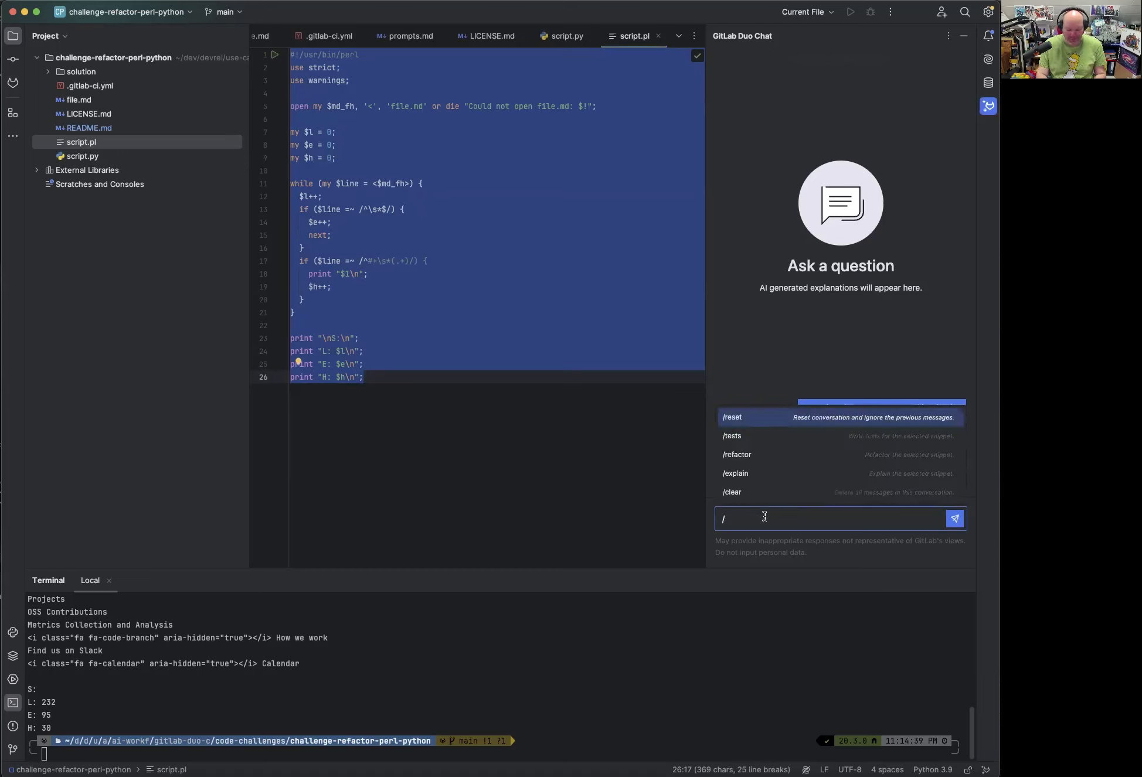
{"action": "left_click", "coordinate": [734, 473]}
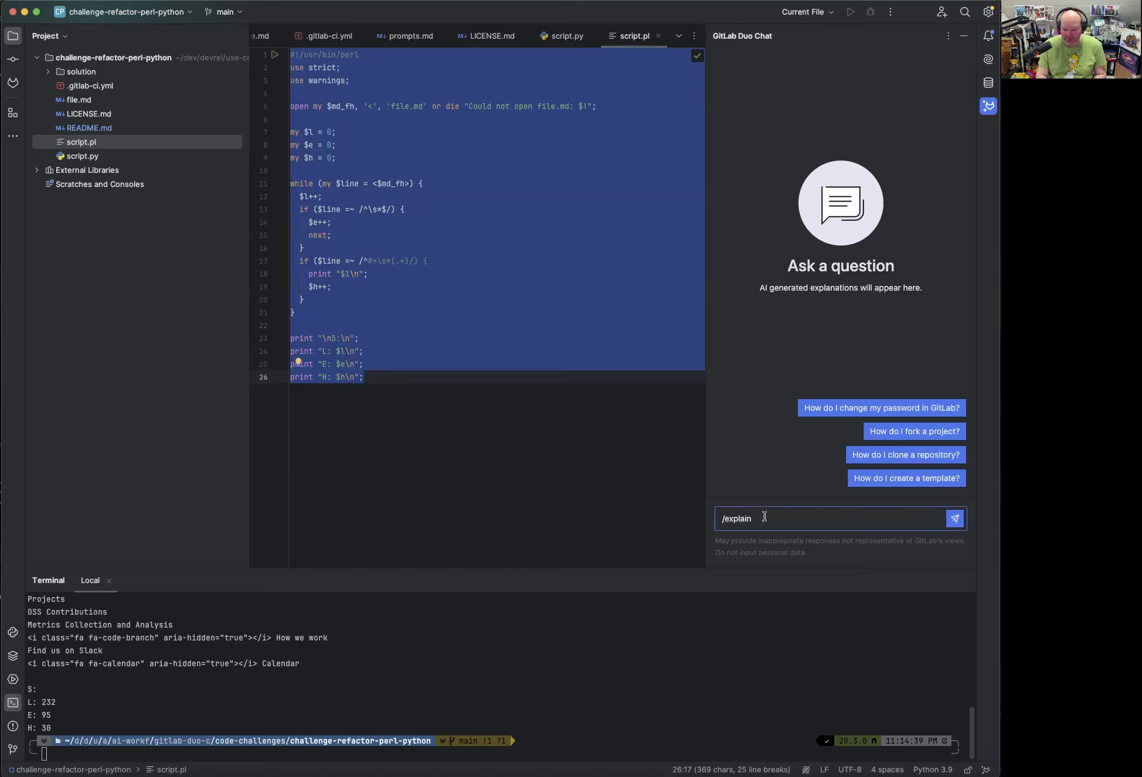
{"action": "left_click", "coordinate": [954, 519]}
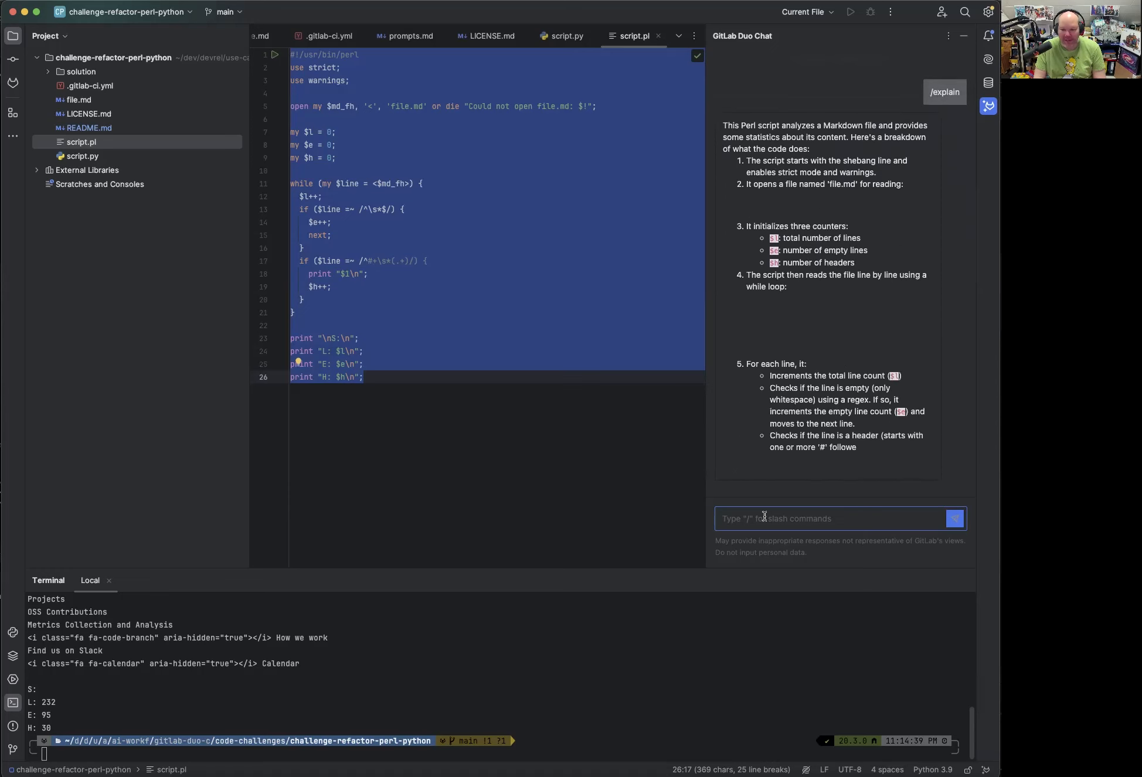
{"action": "scroll", "scroll_direction": "down", "scroll_amount": 3}
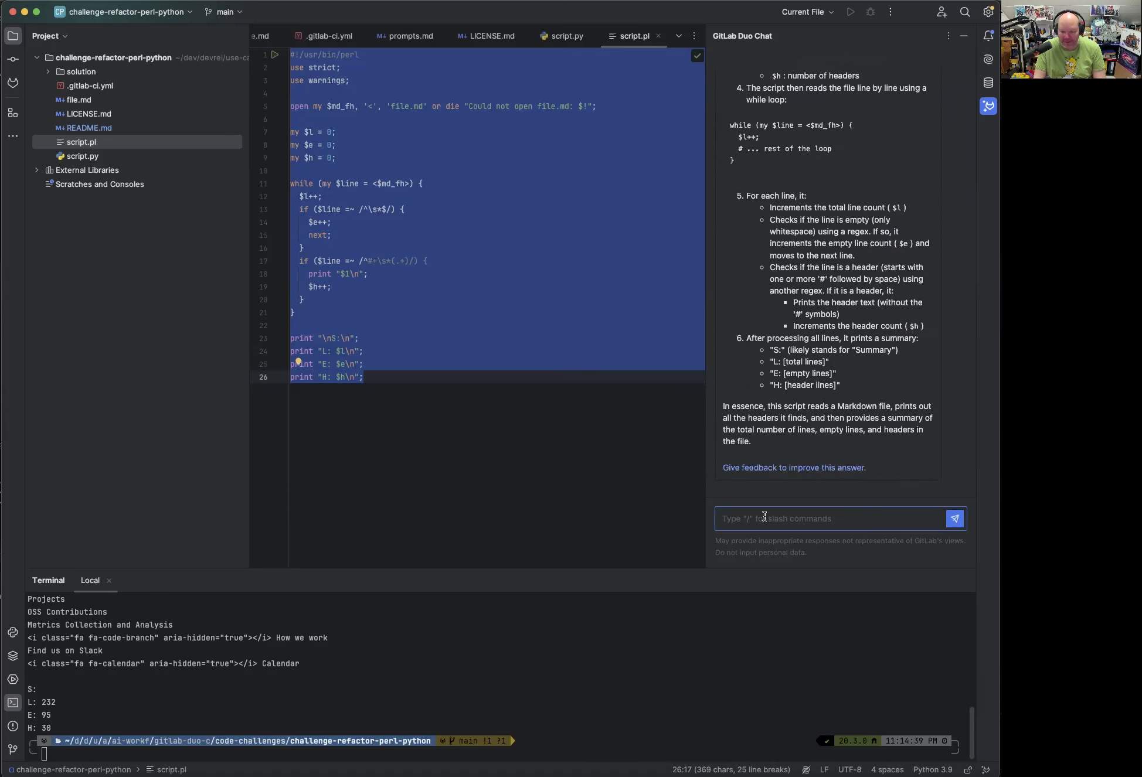
{"action": "scroll", "scroll_direction": "up", "scroll_amount": 3}
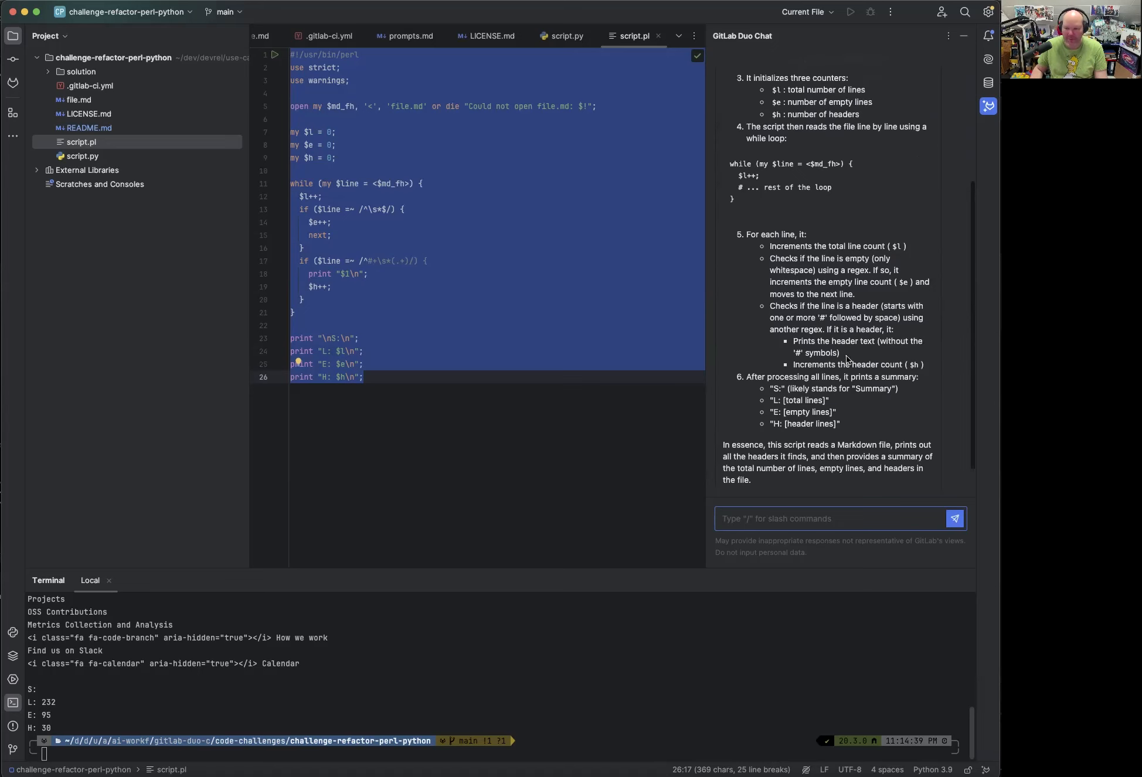
{"action": "scroll", "scroll_direction": "up", "scroll_amount": 3}
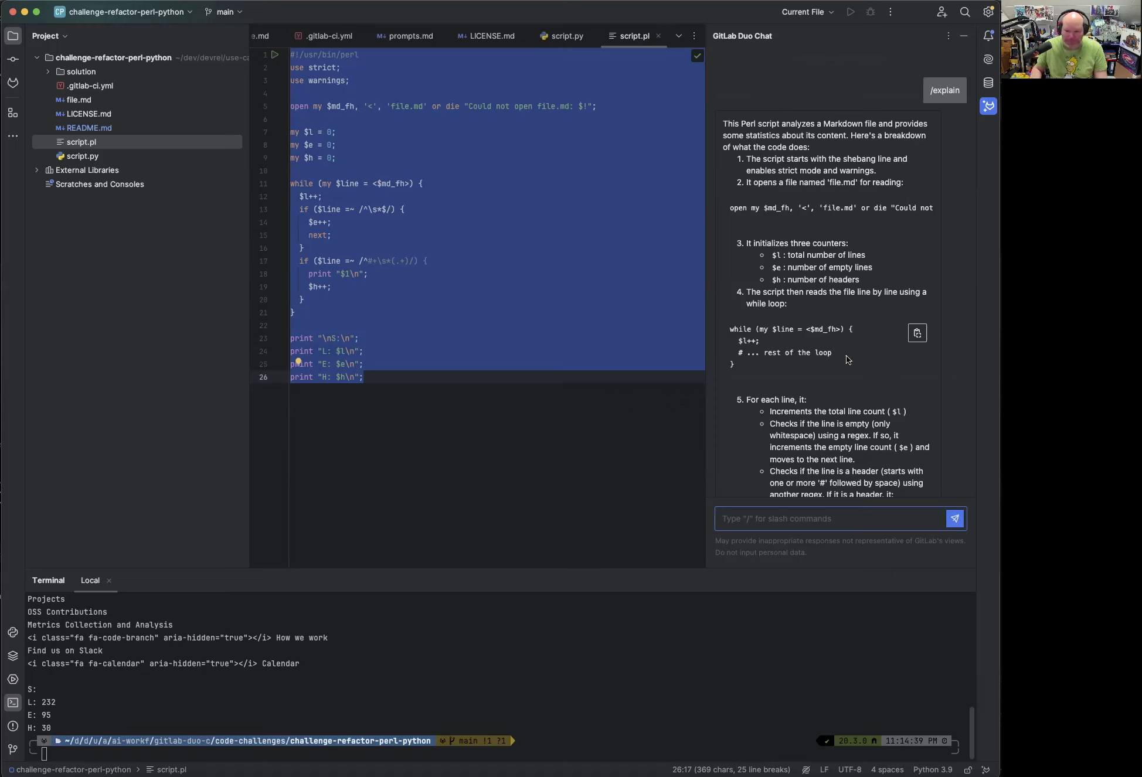
{"action": "mouse_move", "coordinate": [847, 359]}
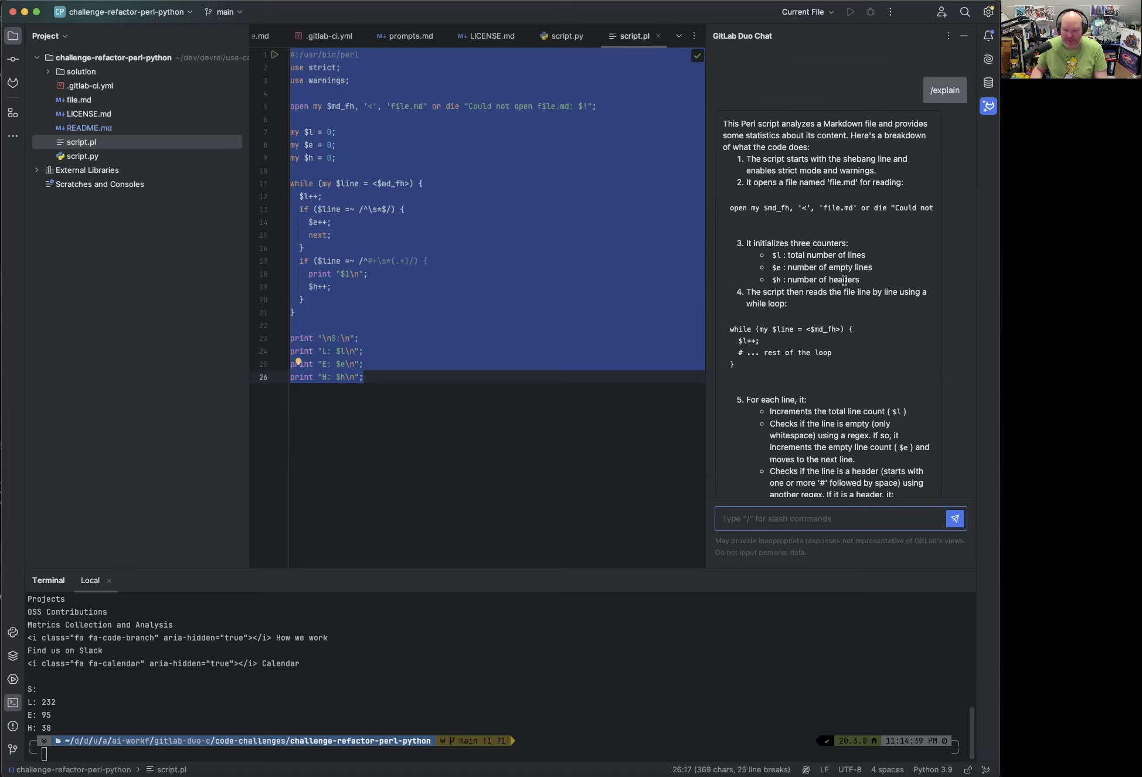
{"action": "scroll", "scroll_direction": "down", "scroll_amount": 3}
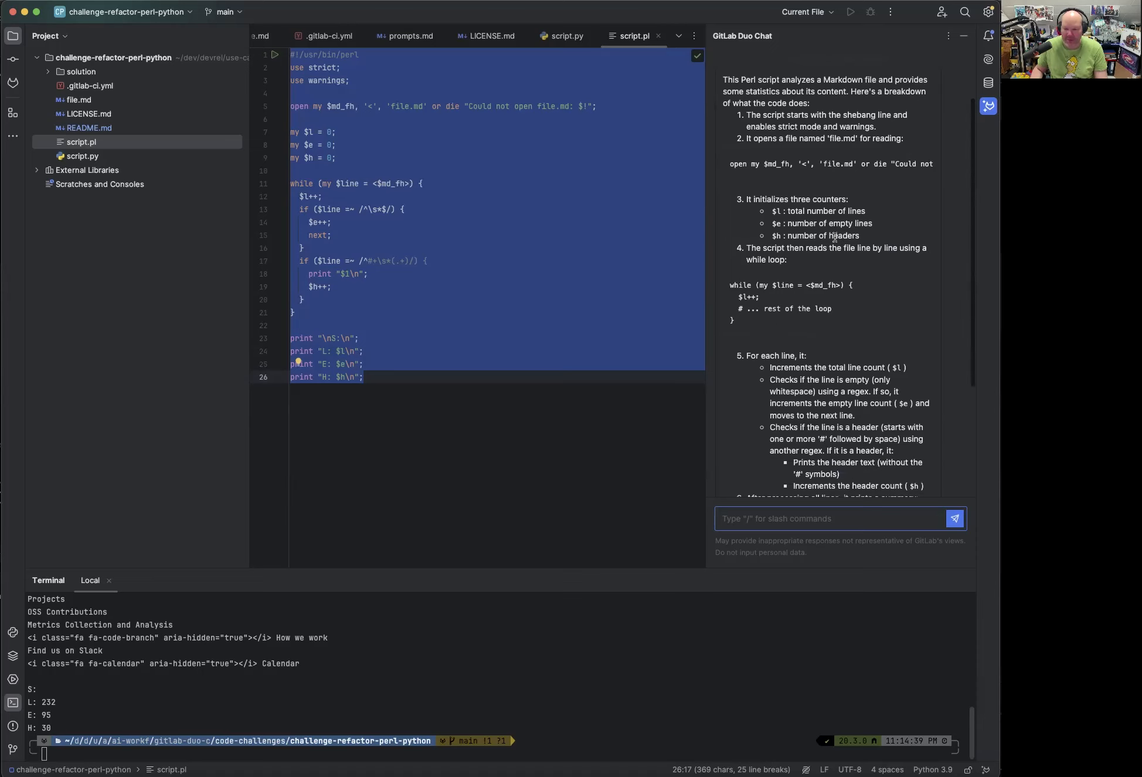
{"action": "mouse_move", "coordinate": [769, 214]}
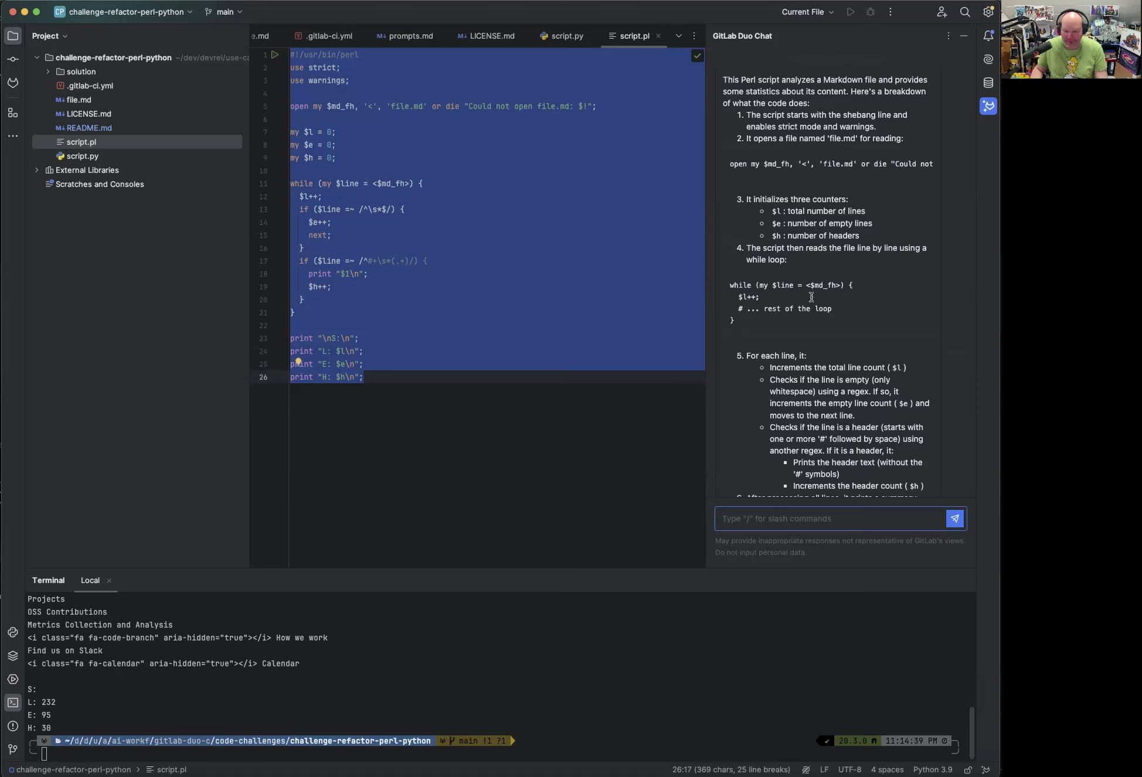
{"action": "scroll", "scroll_direction": "down", "scroll_amount": 3}
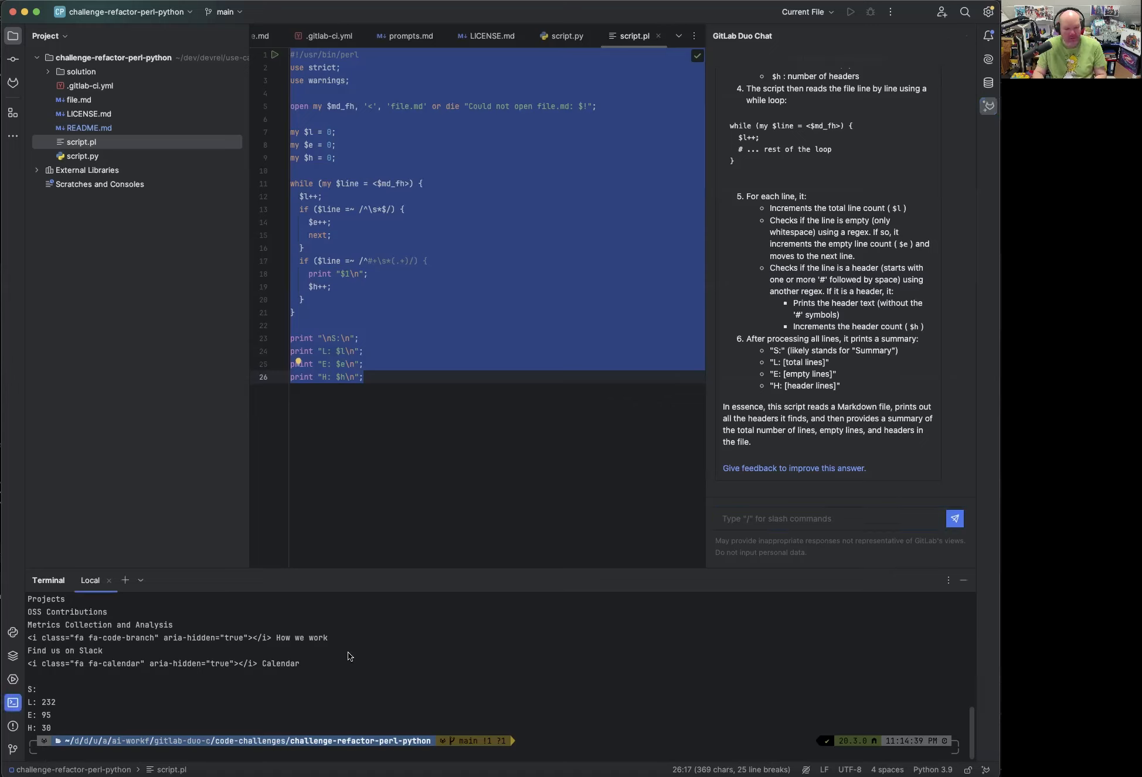
Run 'perl script.pl' in the terminal, then open file.md and scroll through its sections.
{"action": "type", "text": "perl script.pl"}
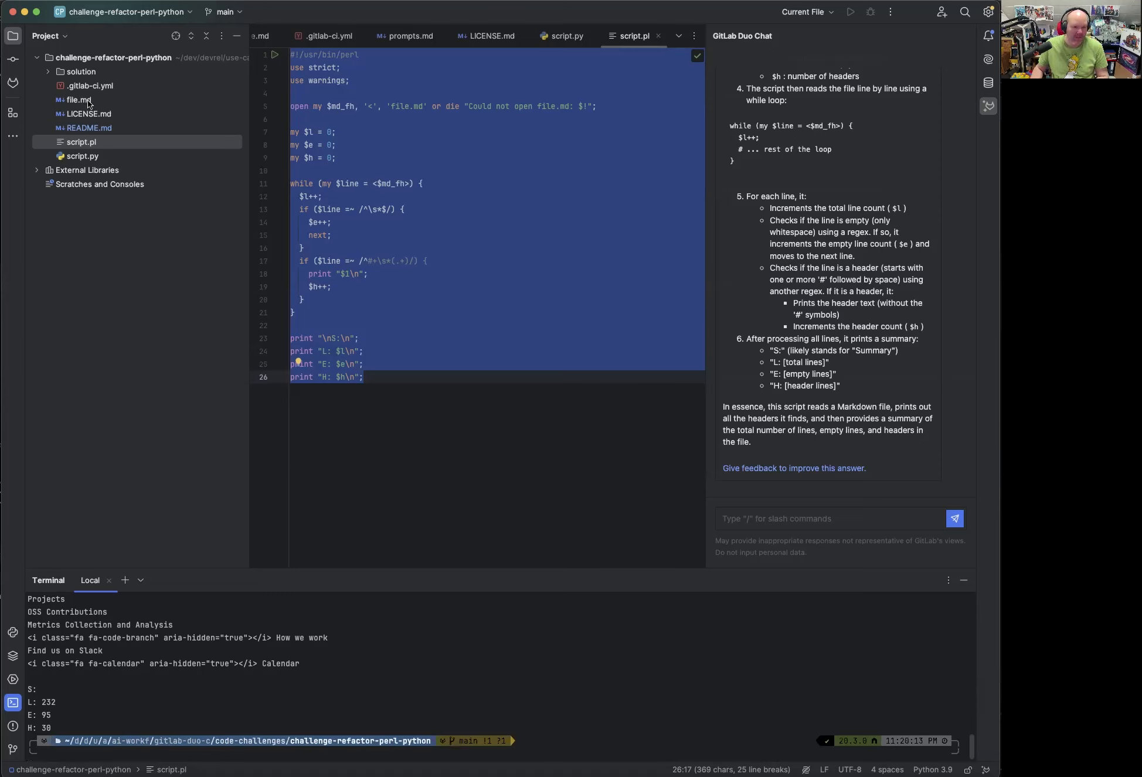
{"action": "left_click", "coordinate": [76, 99]}
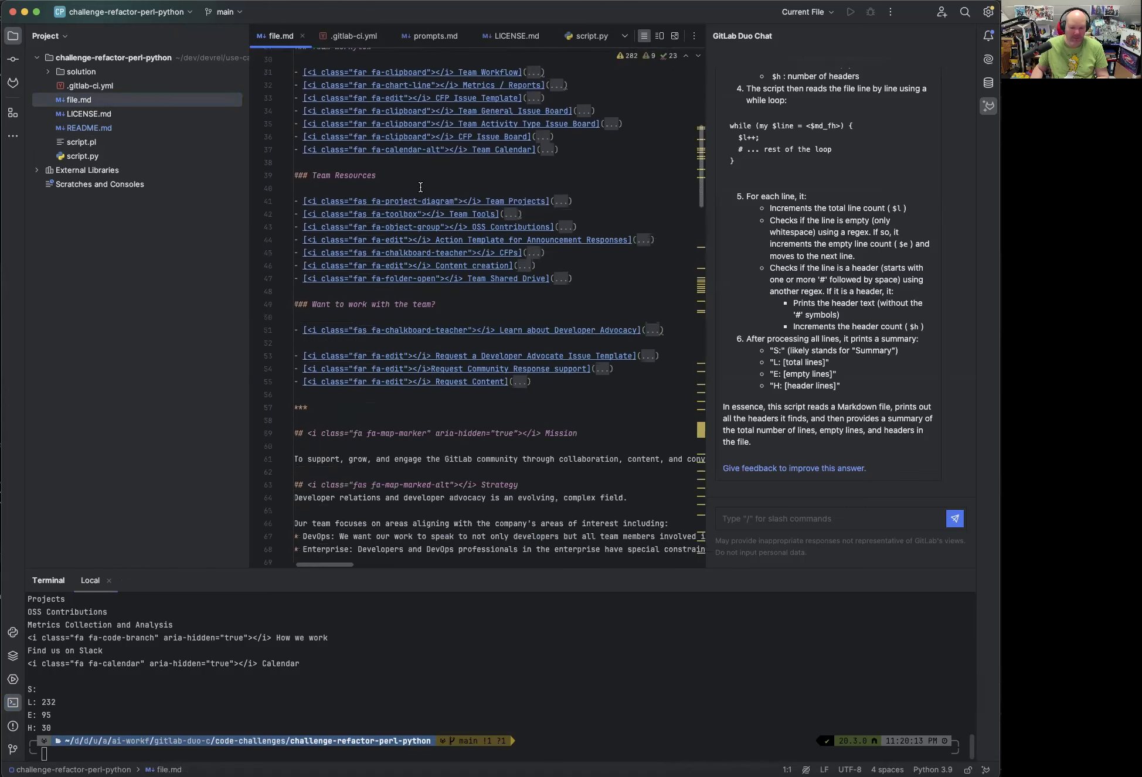
{"action": "scroll", "scroll_direction": "down", "scroll_amount": 3}
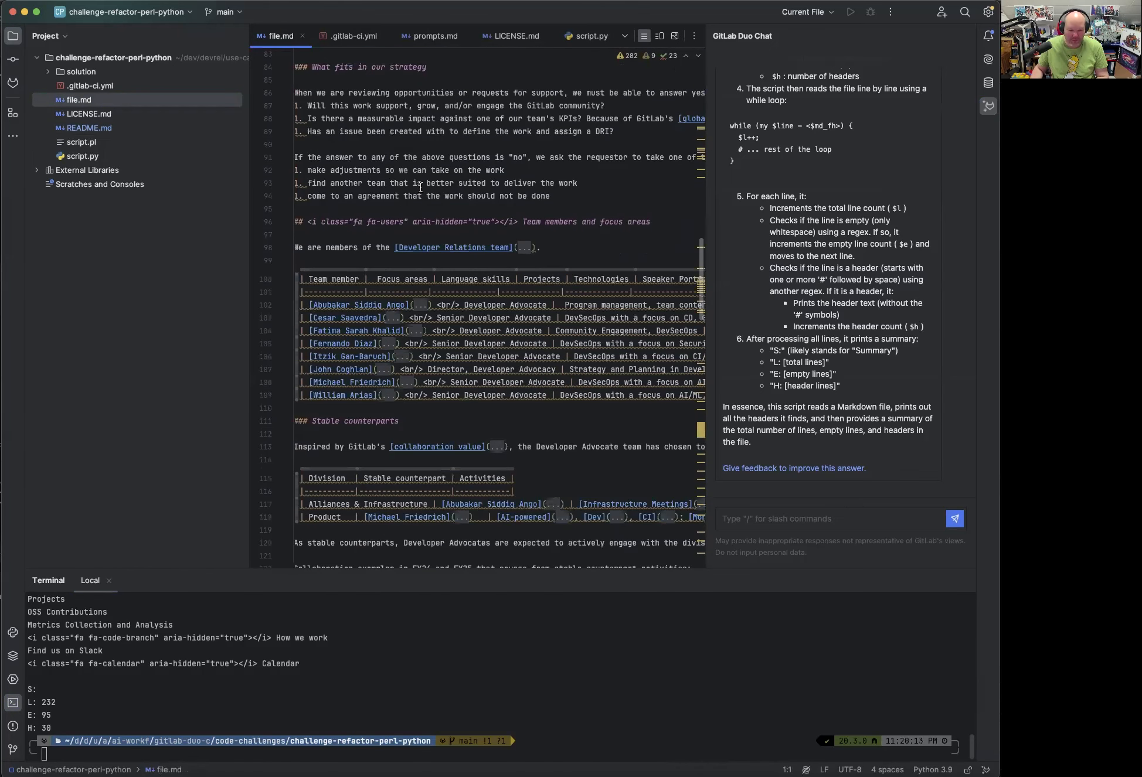
{"action": "scroll", "scroll_direction": "down", "scroll_amount": 3}
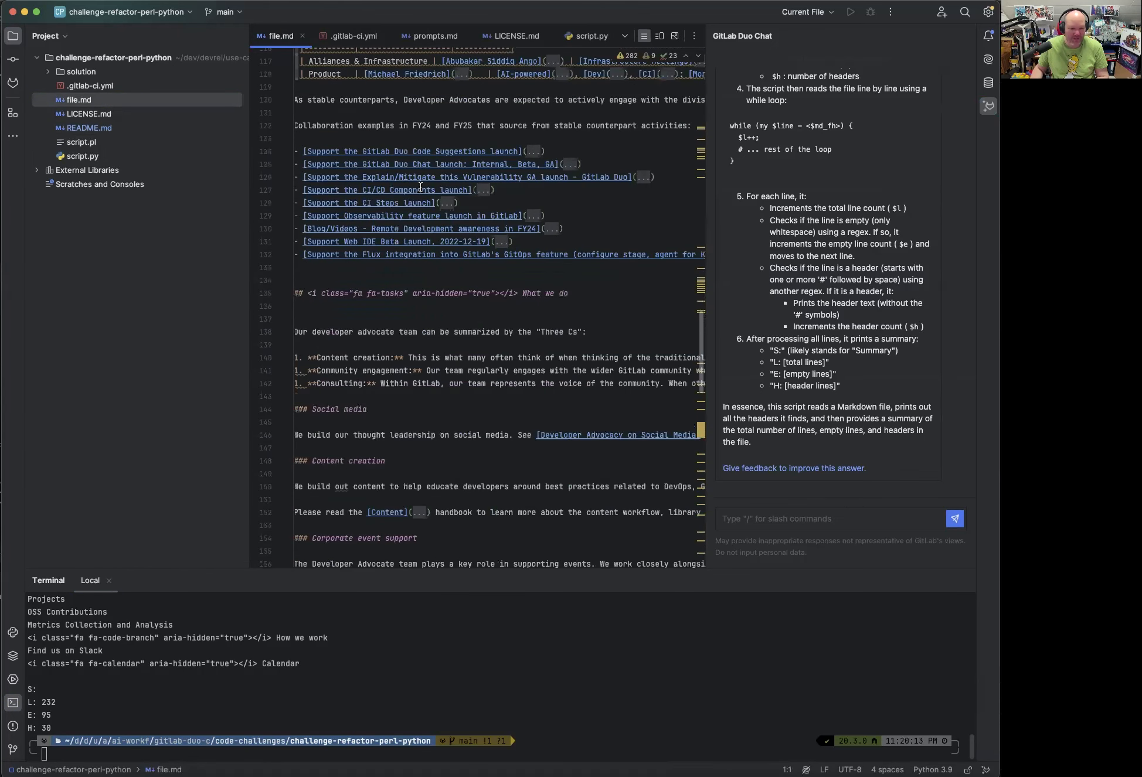
{"action": "scroll", "scroll_direction": "down", "scroll_amount": 3}
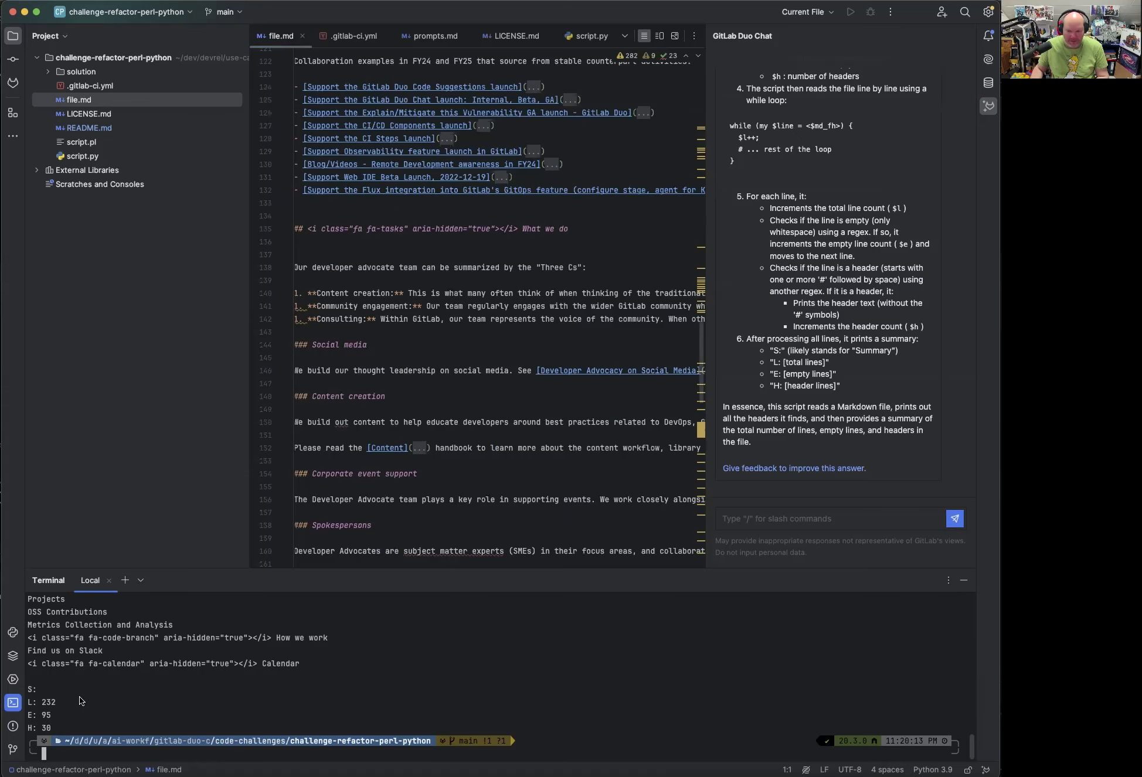
{"action": "mouse_move", "coordinate": [190, 665]}
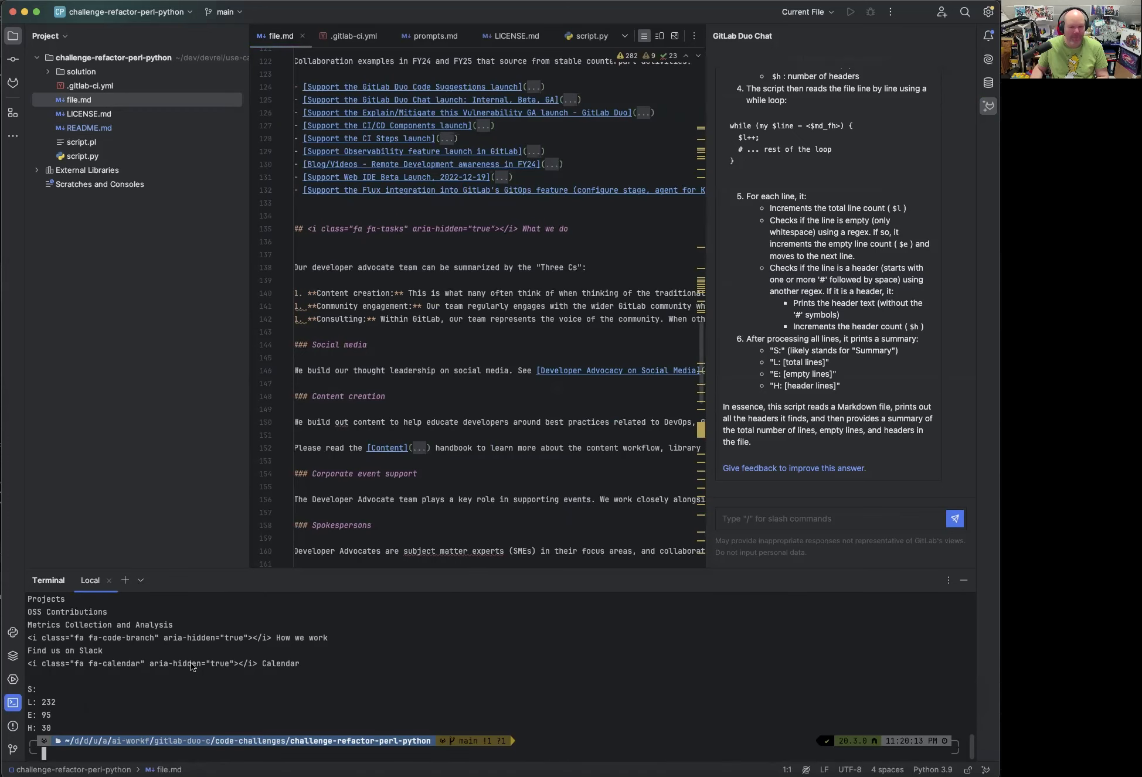
Send a /refactor request for script.pl to GitLab Duo Chat.
{"action": "left_click", "coordinate": [80, 142]}
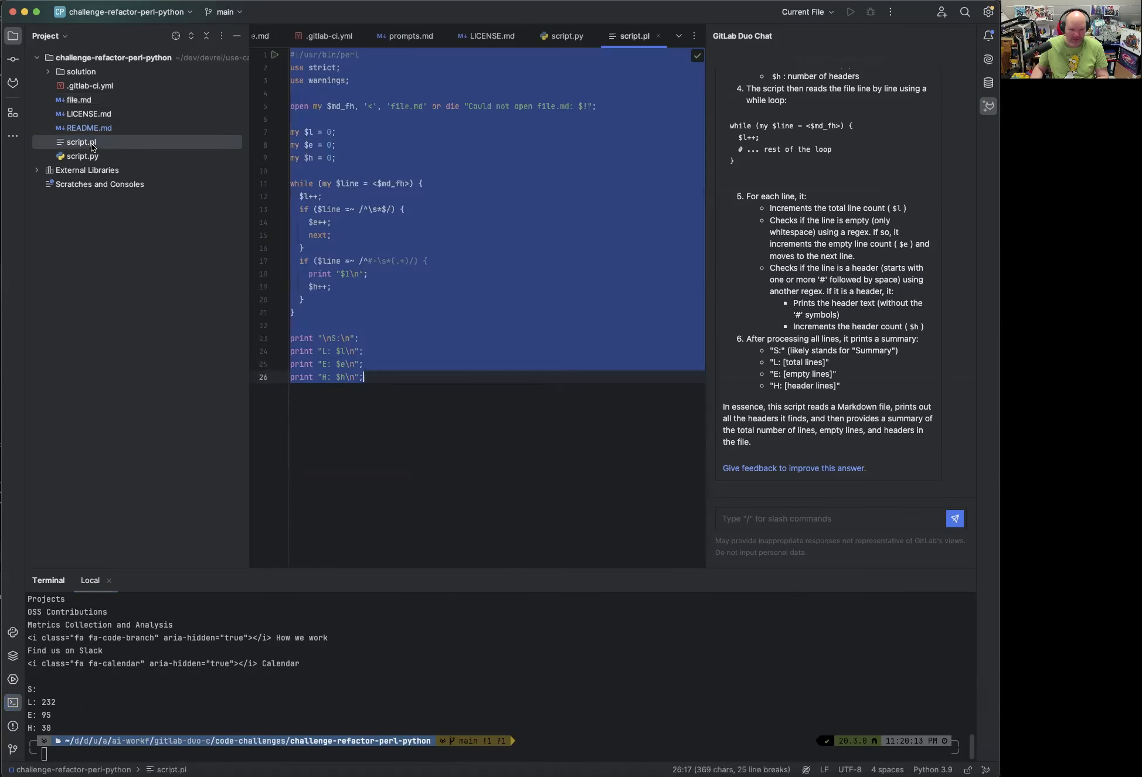
{"action": "mouse_move", "coordinate": [438, 337]}
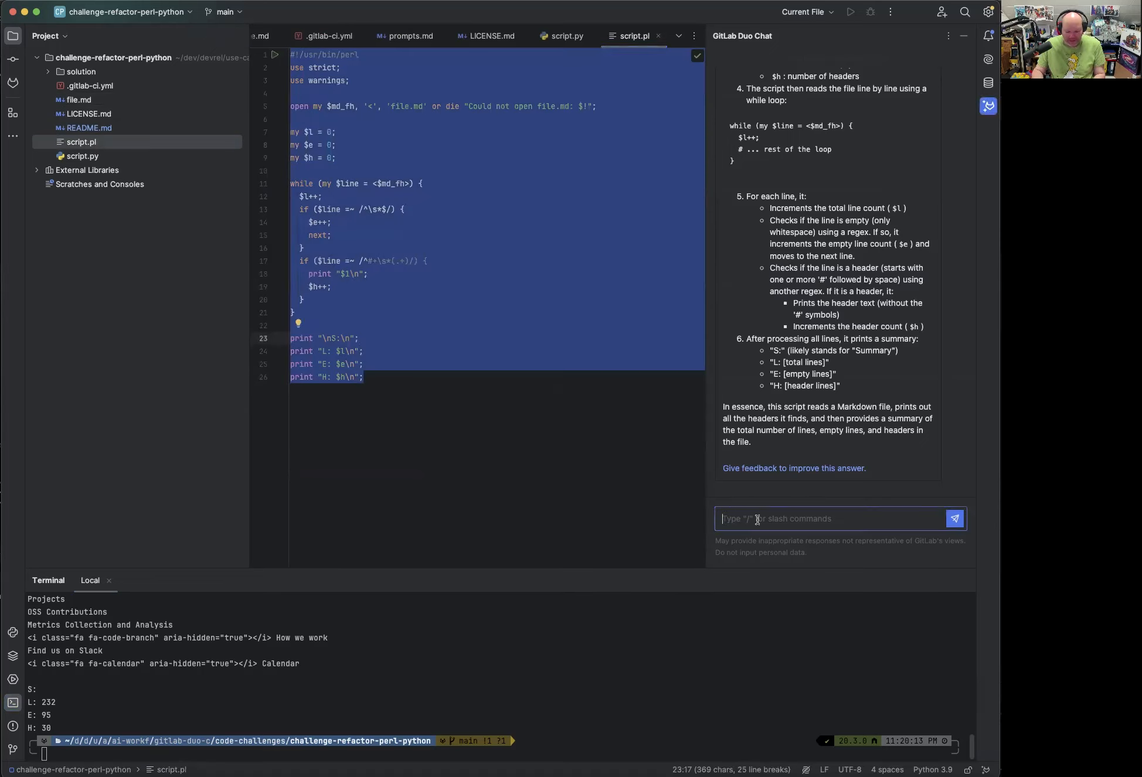
{"action": "type", "text": "/ref"}
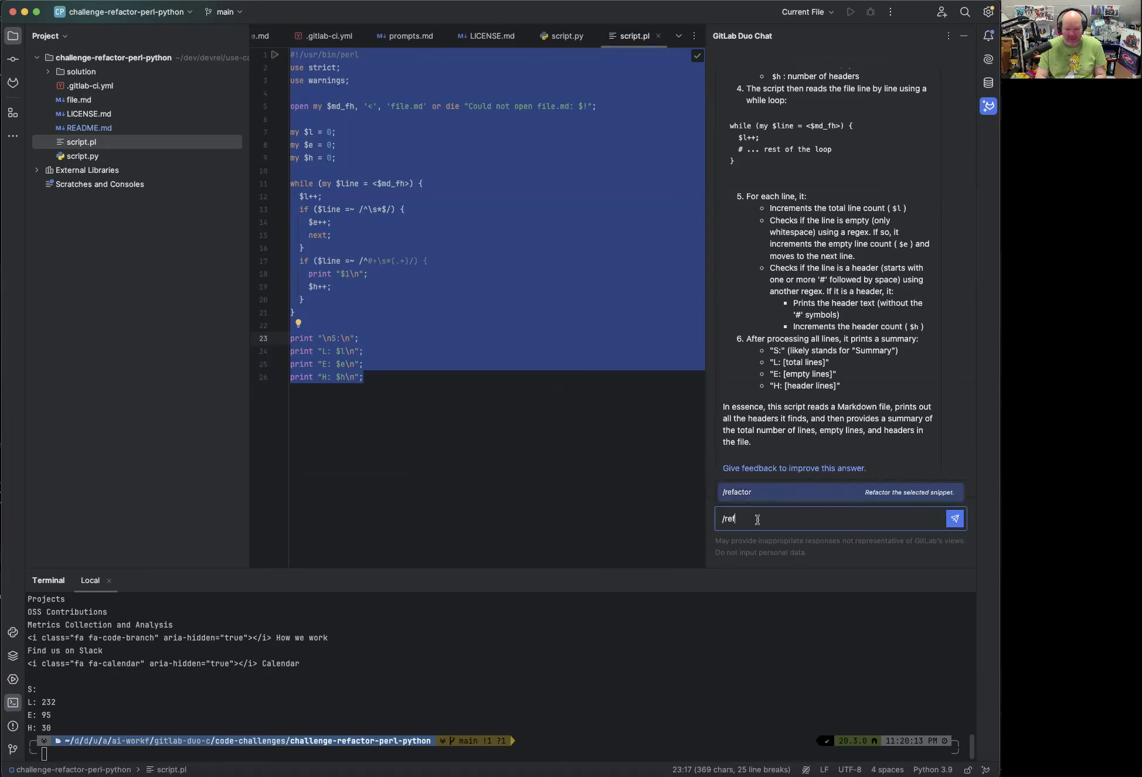
{"action": "type", "text": "actor"}
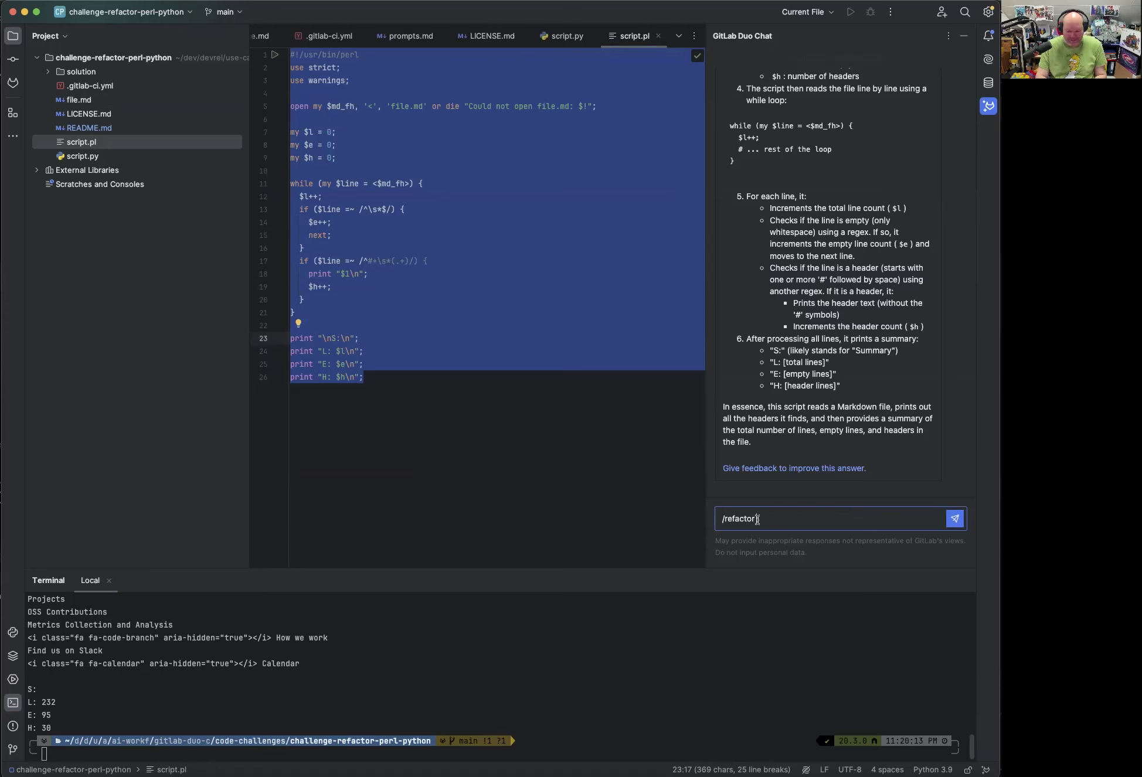
{"action": "left_click", "coordinate": [954, 518]}
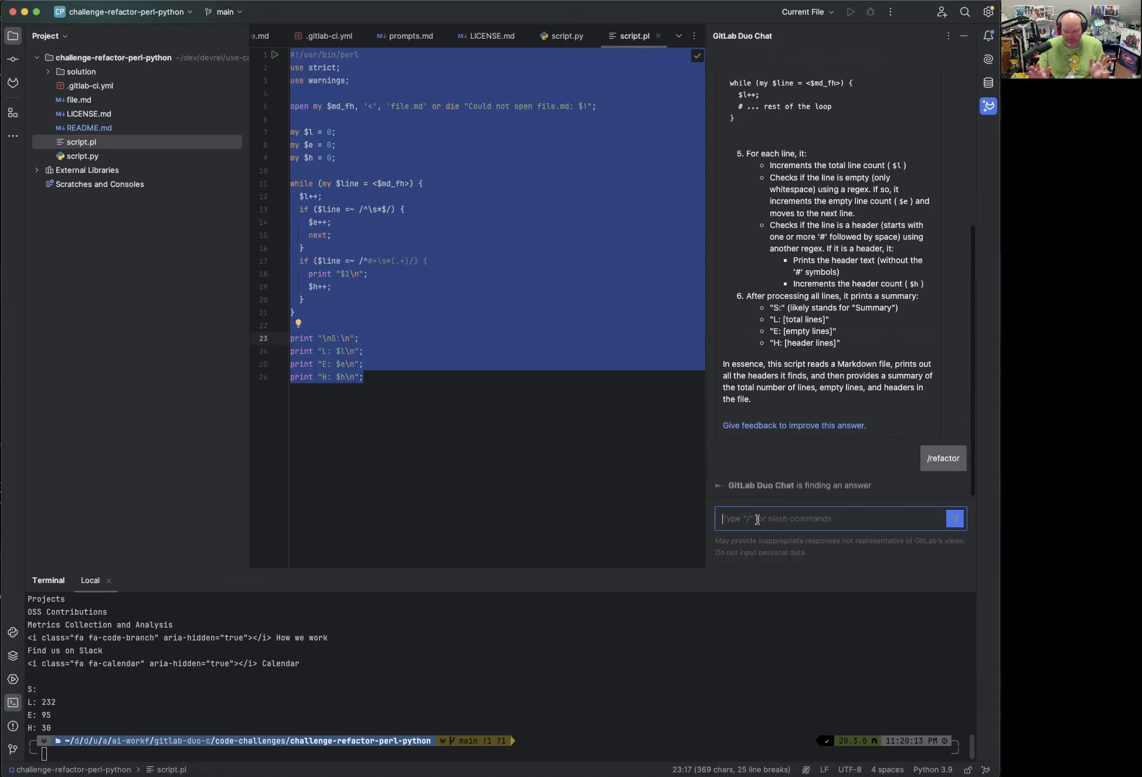
{"action": "left_click", "coordinate": [943, 459]}
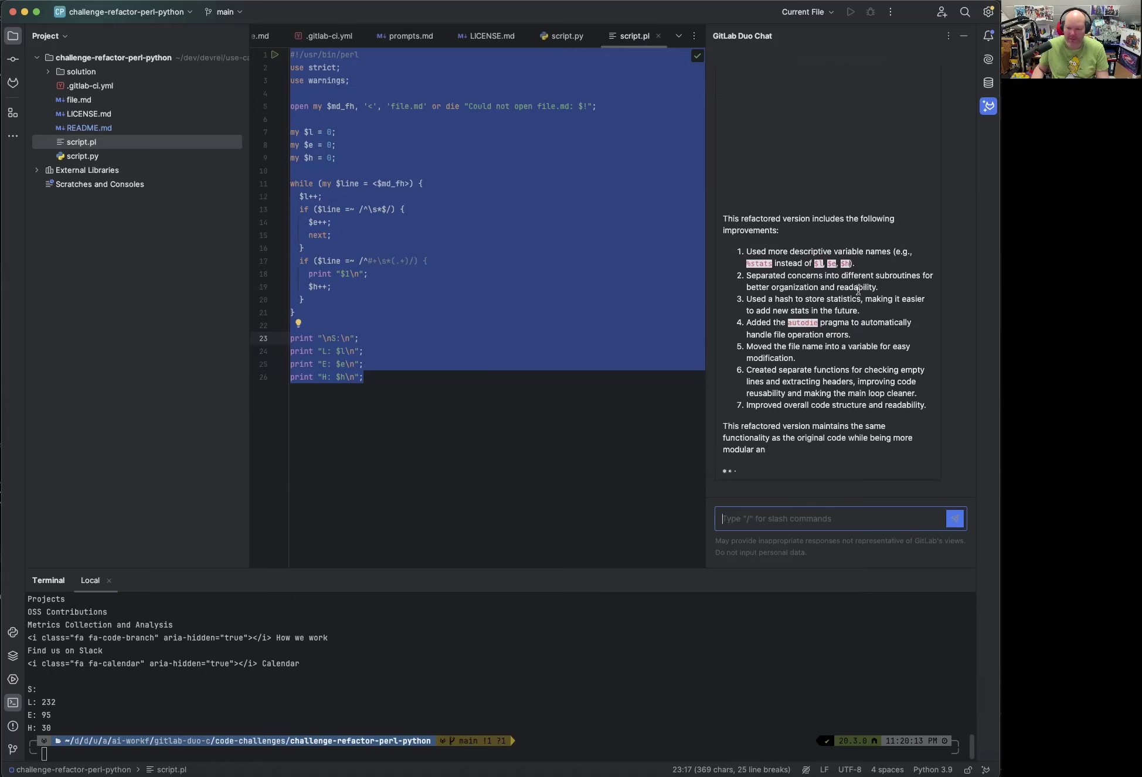
Read the refactored Perl with stats hash, subroutines, autodie and its improvements list.
{"action": "scroll", "scroll_direction": "up", "scroll_amount": 3}
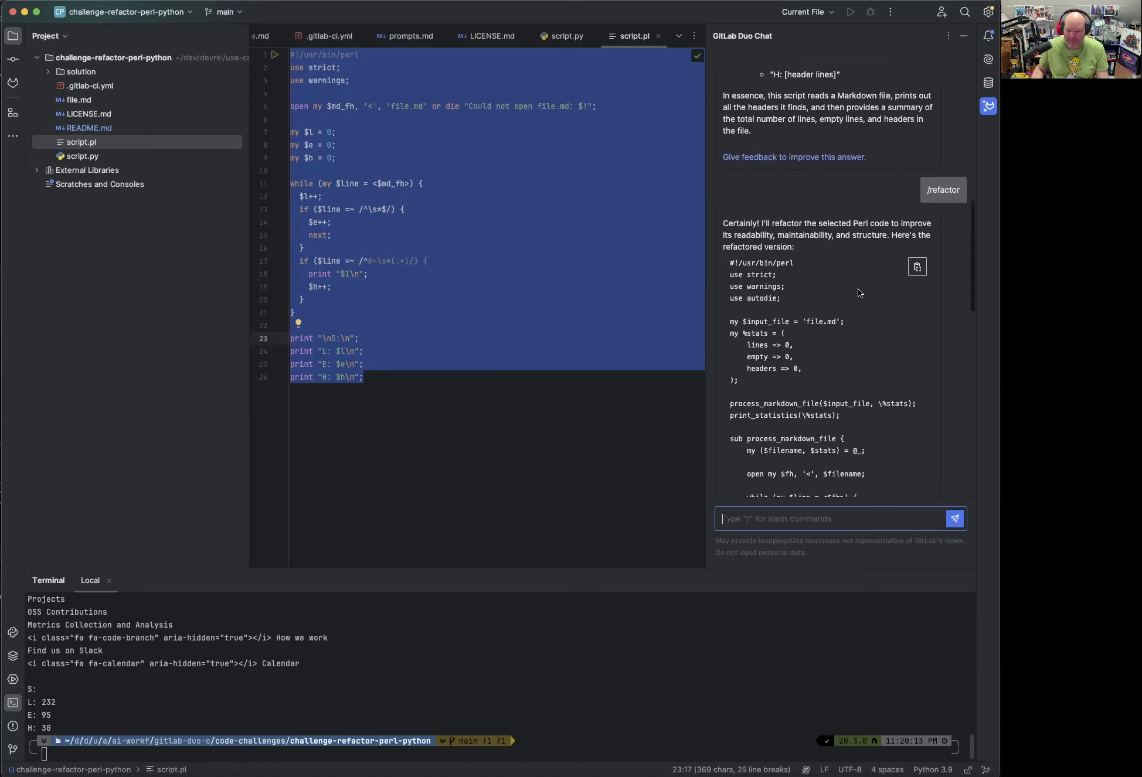
{"action": "scroll", "scroll_direction": "down", "scroll_amount": 3}
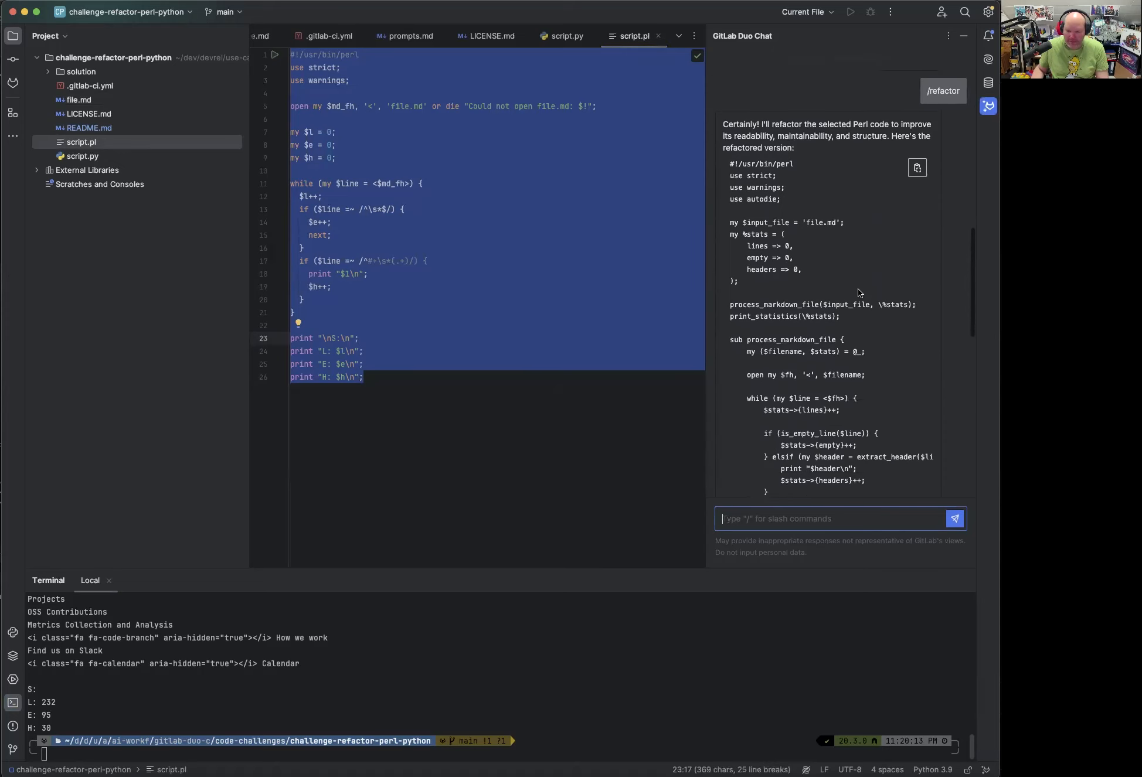
{"action": "scroll", "scroll_direction": "down", "scroll_amount": 3}
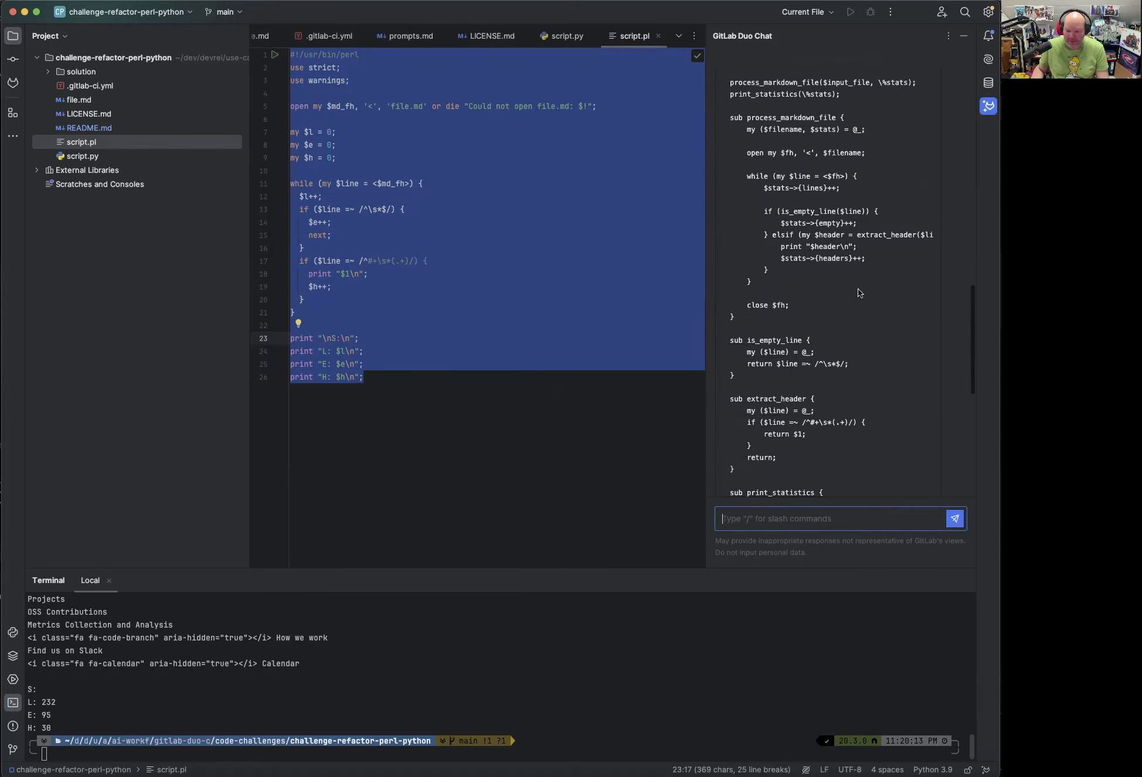
{"action": "mouse_move", "coordinate": [832, 261]}
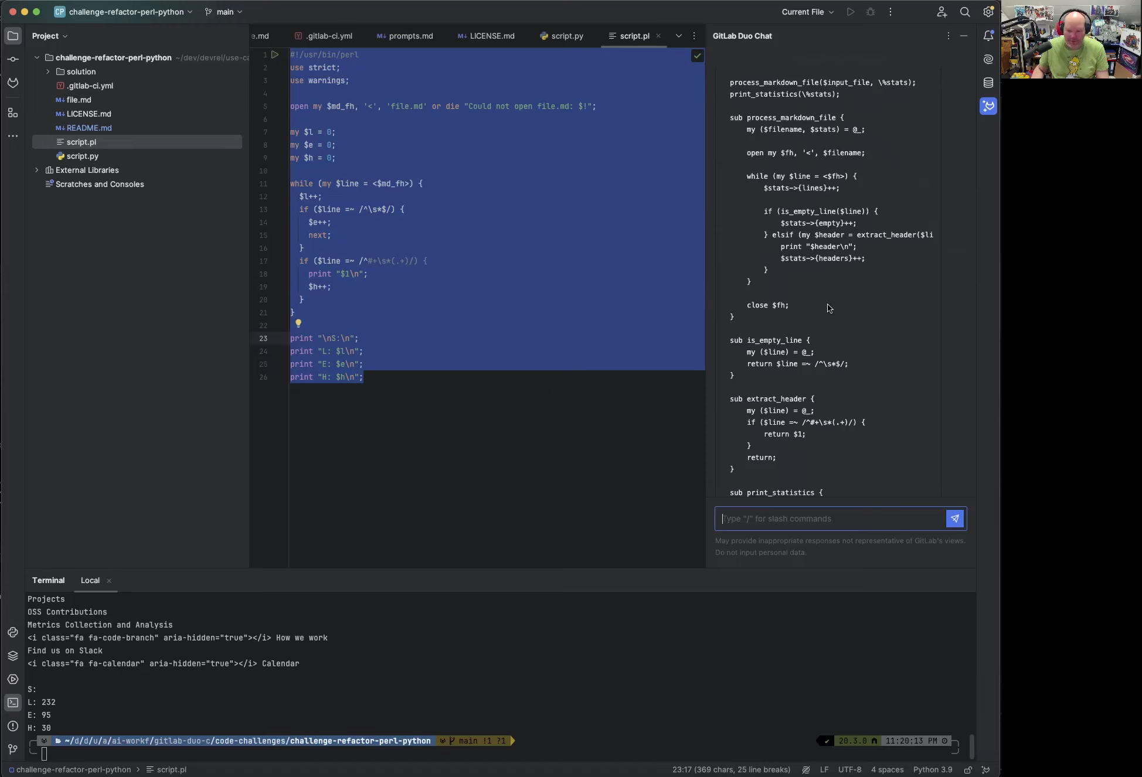
{"action": "scroll", "scroll_direction": "down", "scroll_amount": 3}
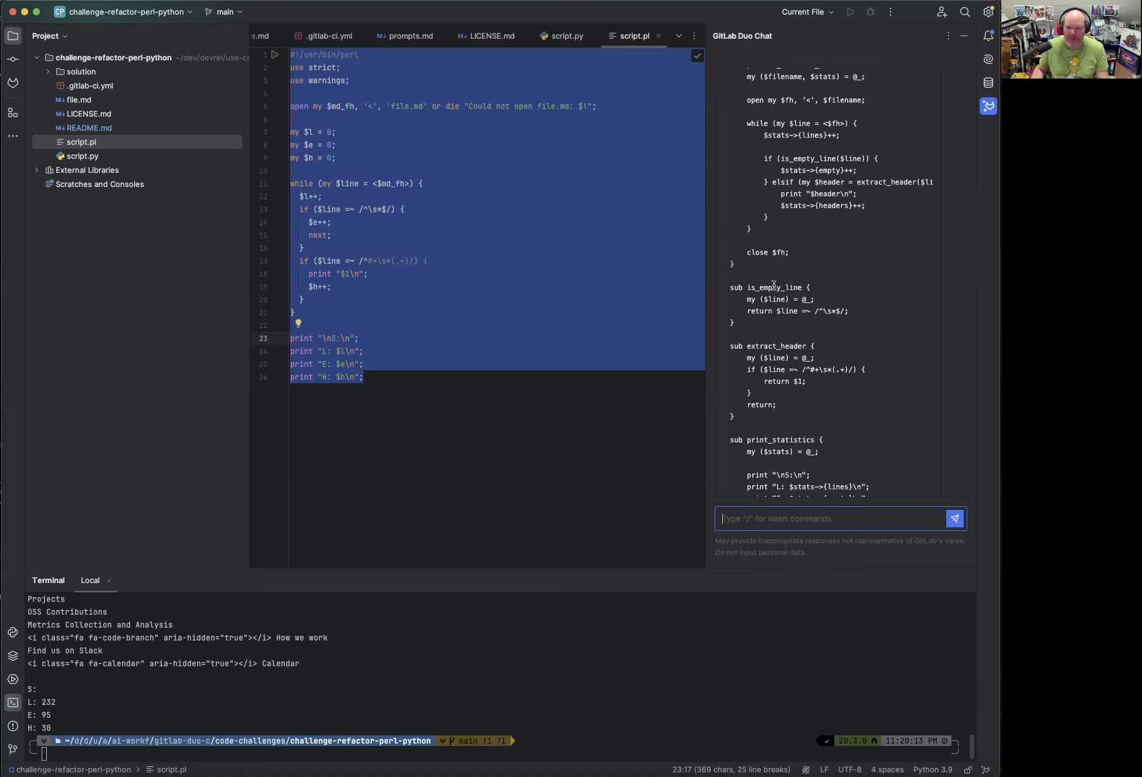
{"action": "scroll", "scroll_direction": "up", "scroll_amount": 3}
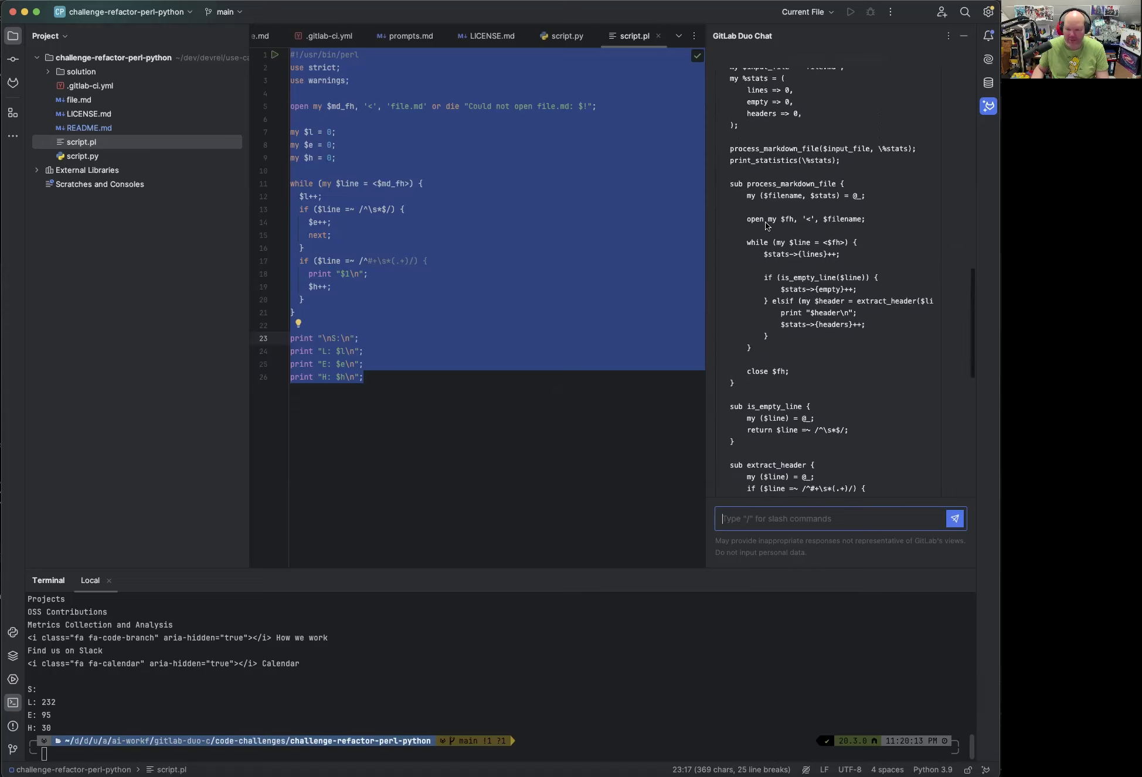
{"action": "scroll", "scroll_direction": "down", "scroll_amount": 3}
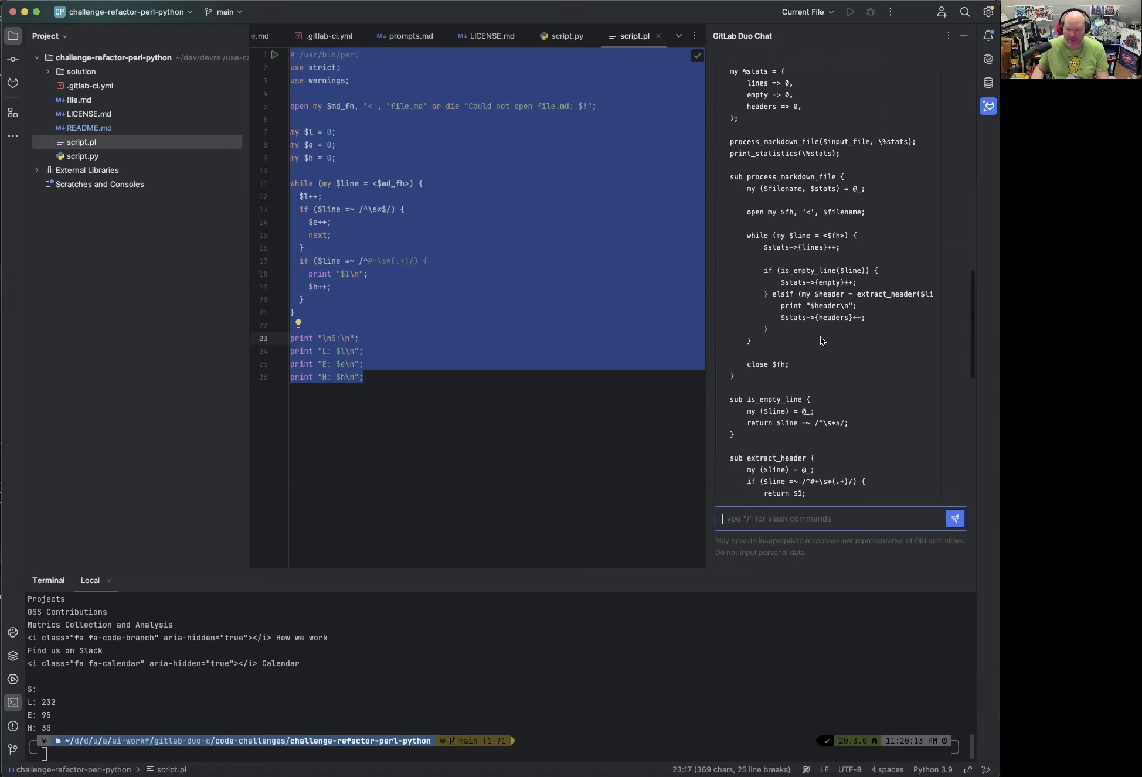
{"action": "scroll", "scroll_direction": "down", "scroll_amount": 3}
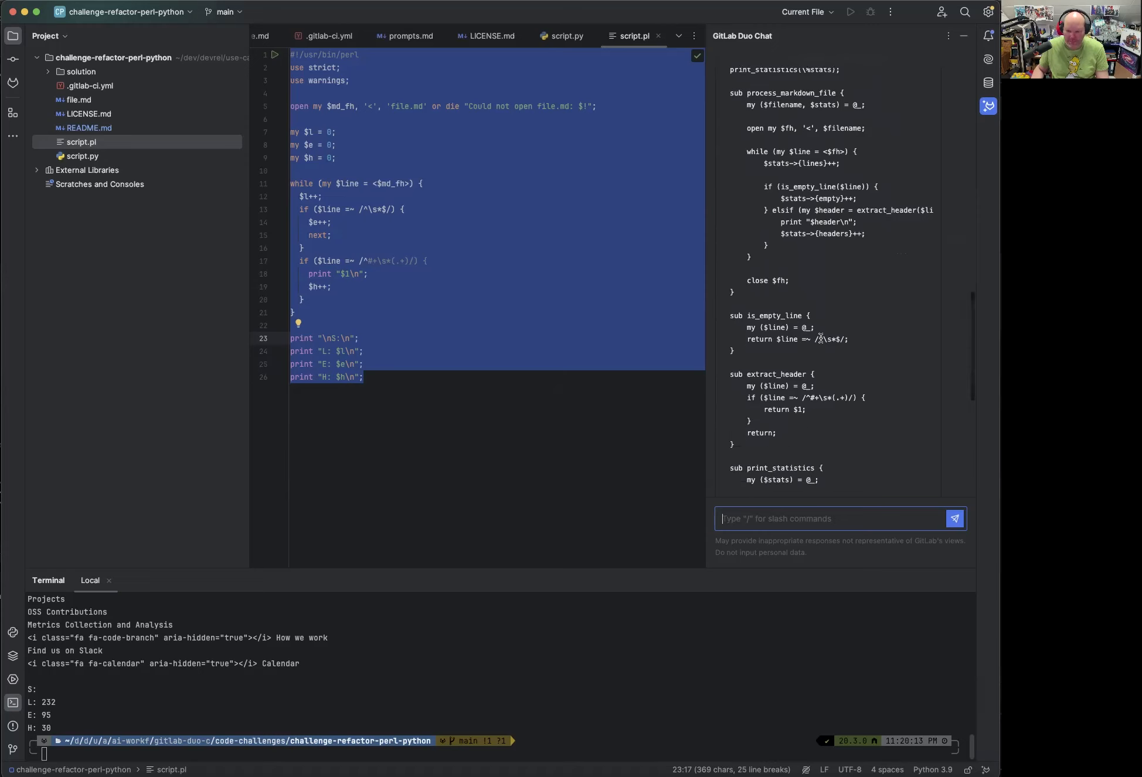
{"action": "scroll", "scroll_direction": "down", "scroll_amount": 3}
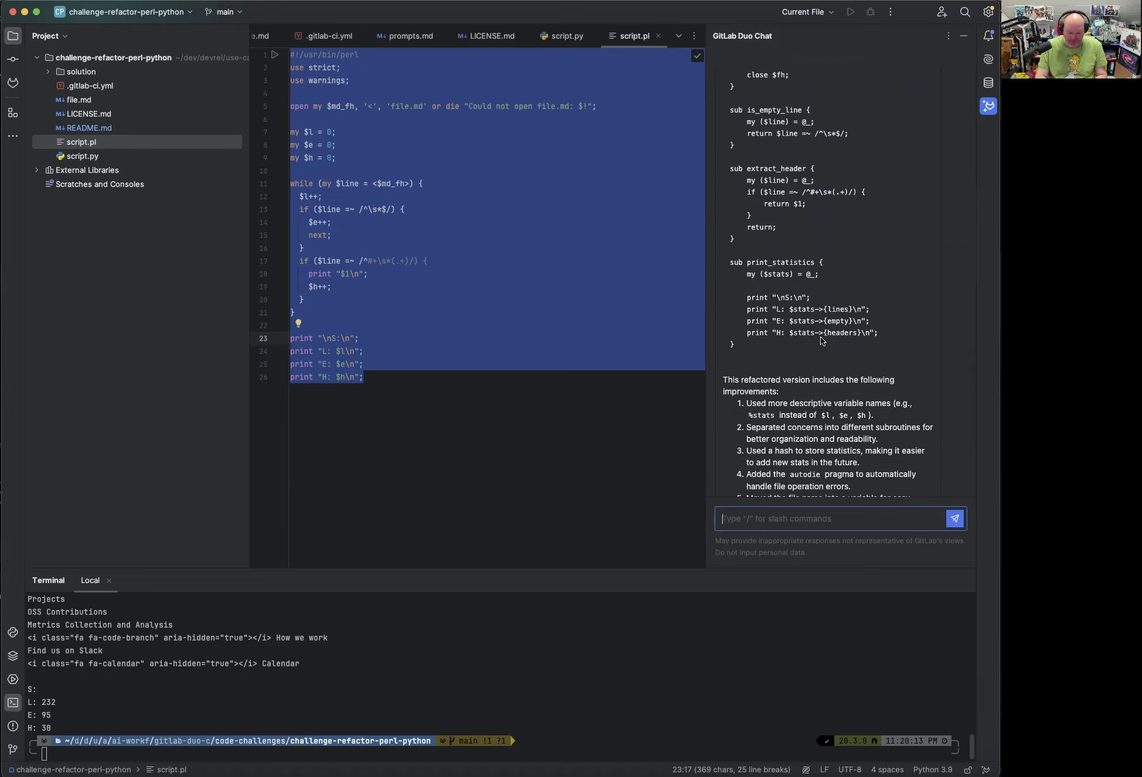
Ask Duo Chat 'Explain what sub is in Perl' and read the definition and syntax examples.
{"action": "type", "text": "Explain"}
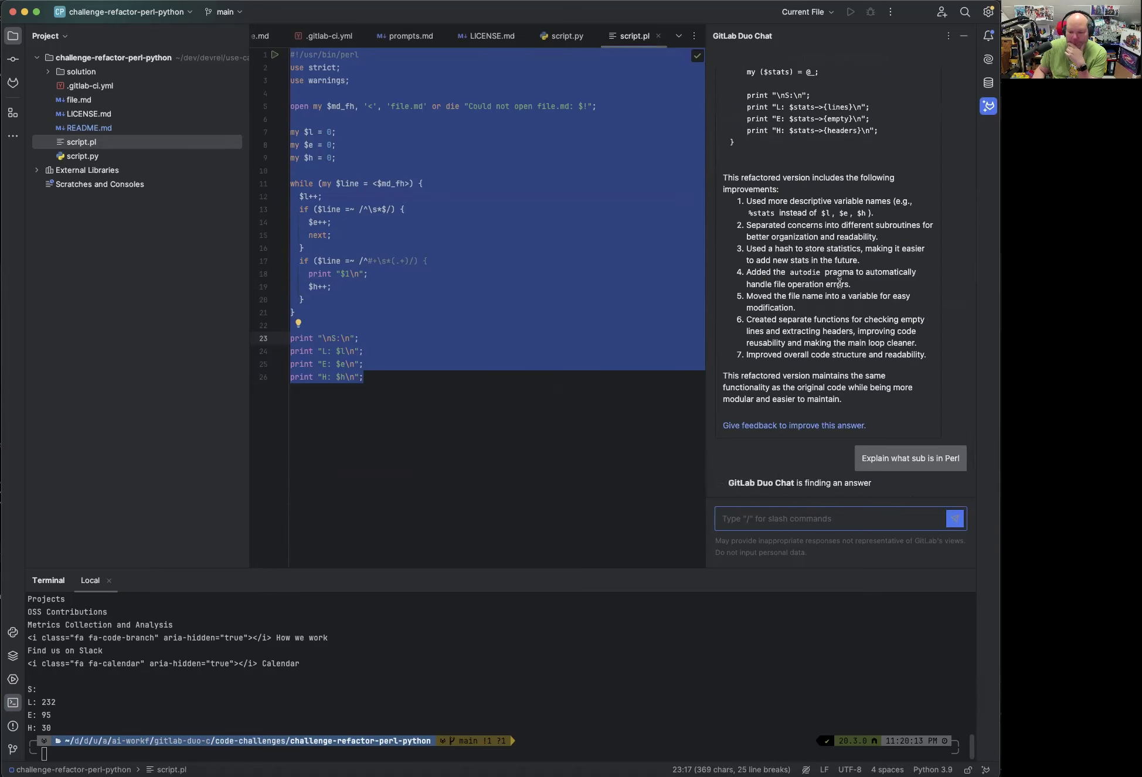
{"action": "left_click", "coordinate": [909, 458]}
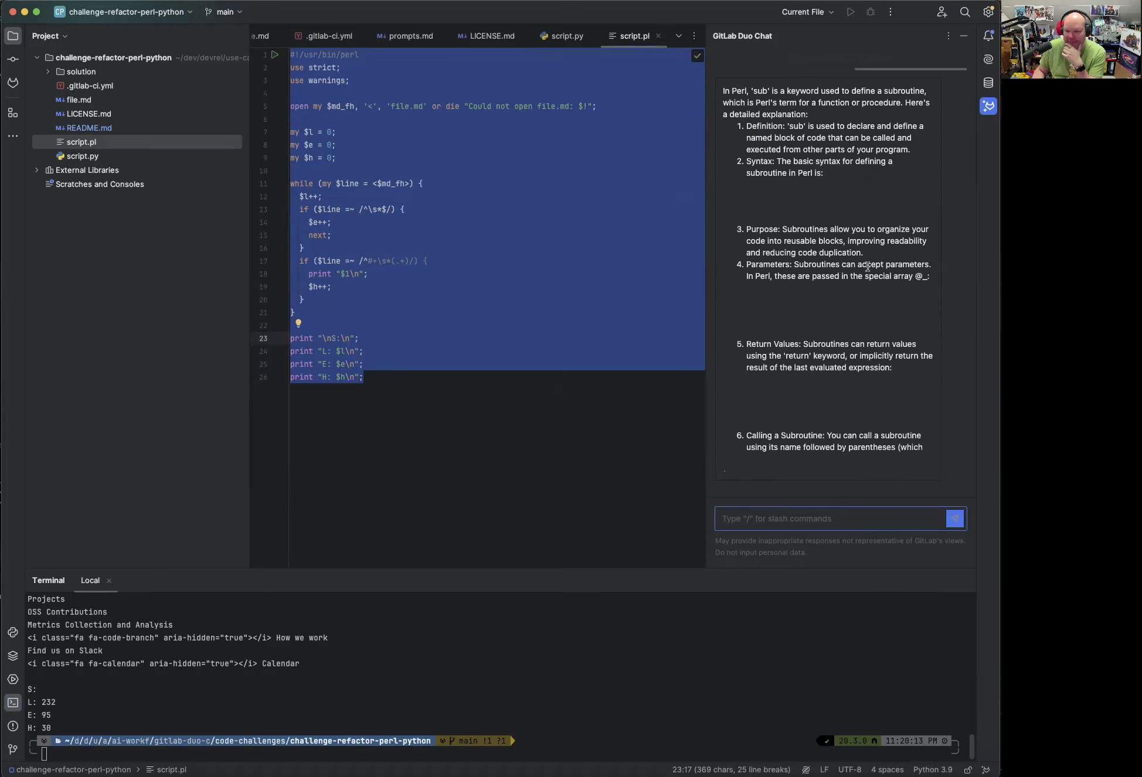
{"action": "scroll", "scroll_direction": "down", "scroll_amount": 3}
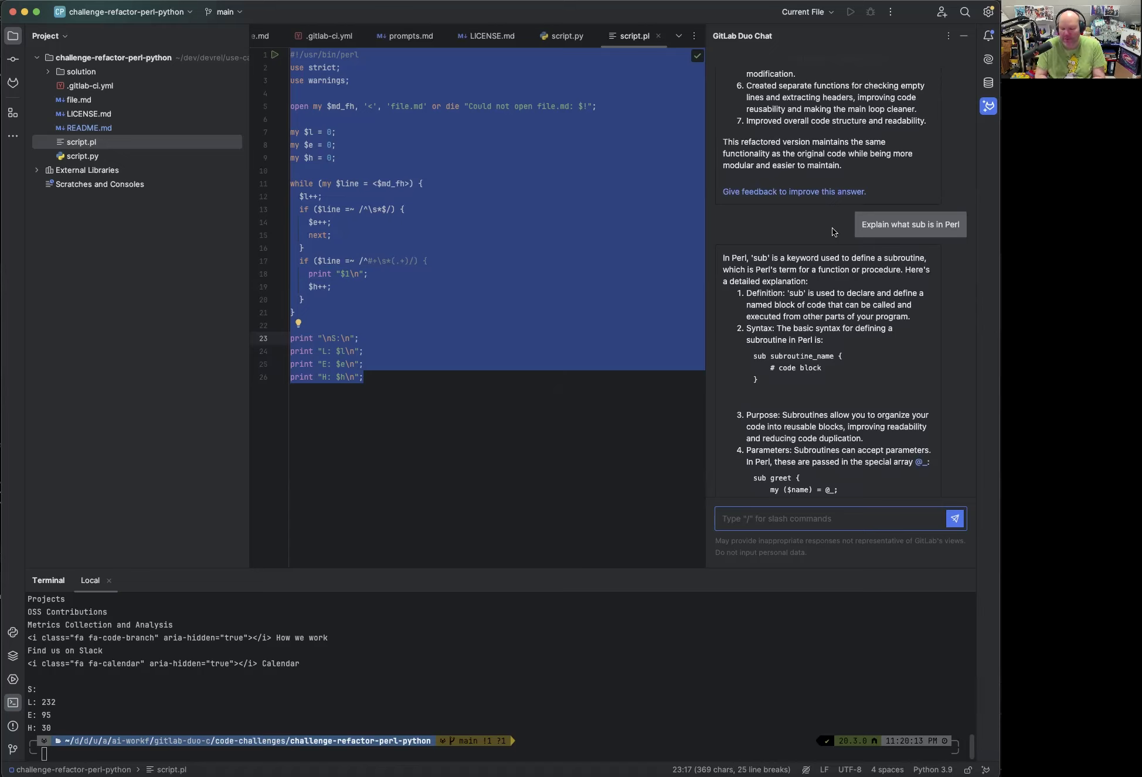
{"action": "mouse_move", "coordinate": [836, 275]}
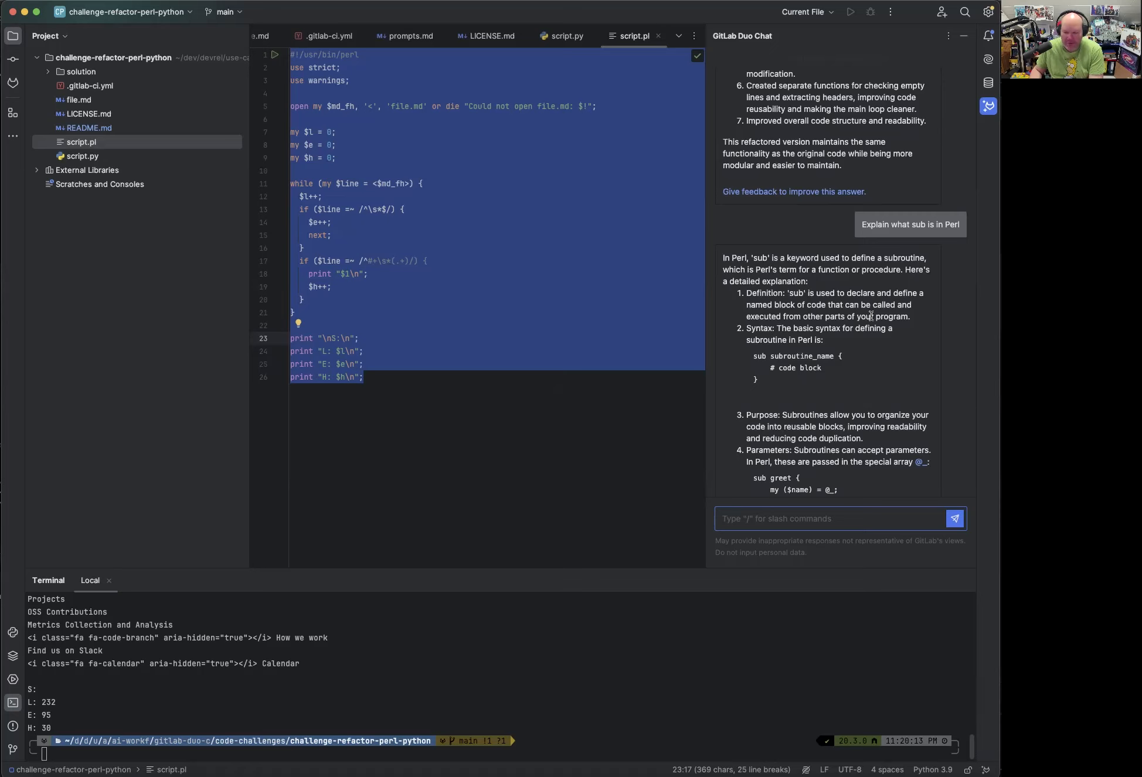
{"action": "scroll", "scroll_direction": "down", "scroll_amount": 3}
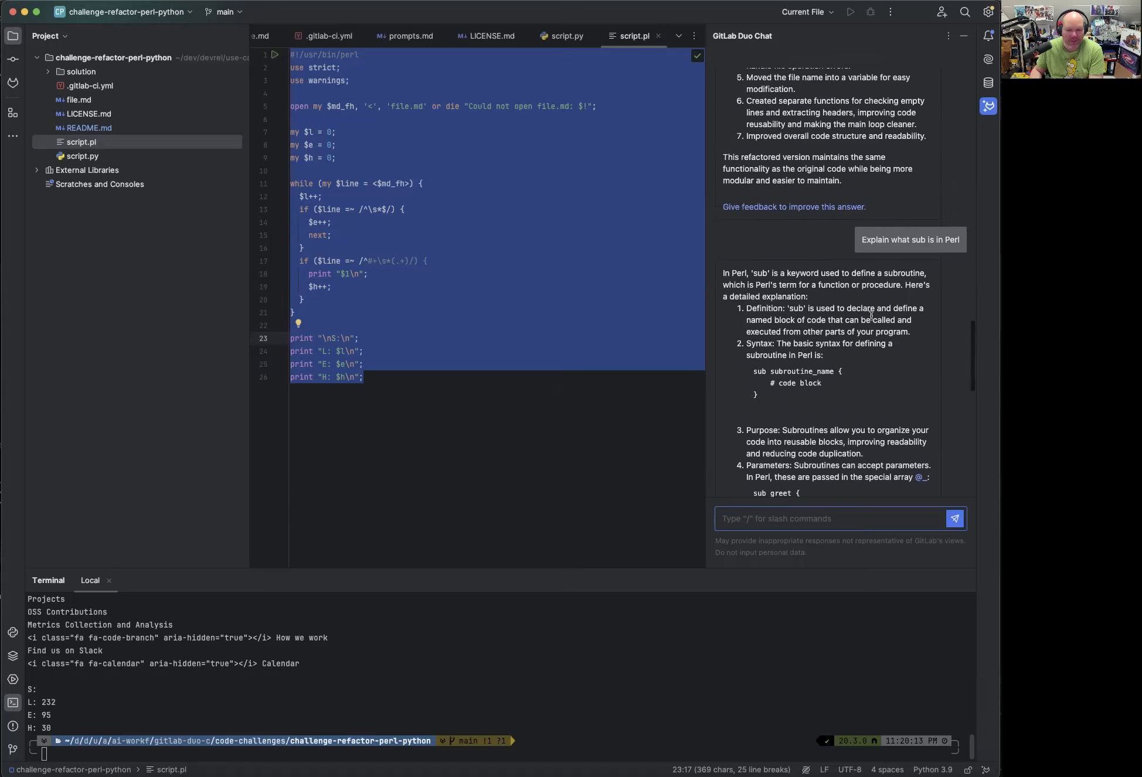
{"action": "scroll", "scroll_direction": "up", "scroll_amount": 3}
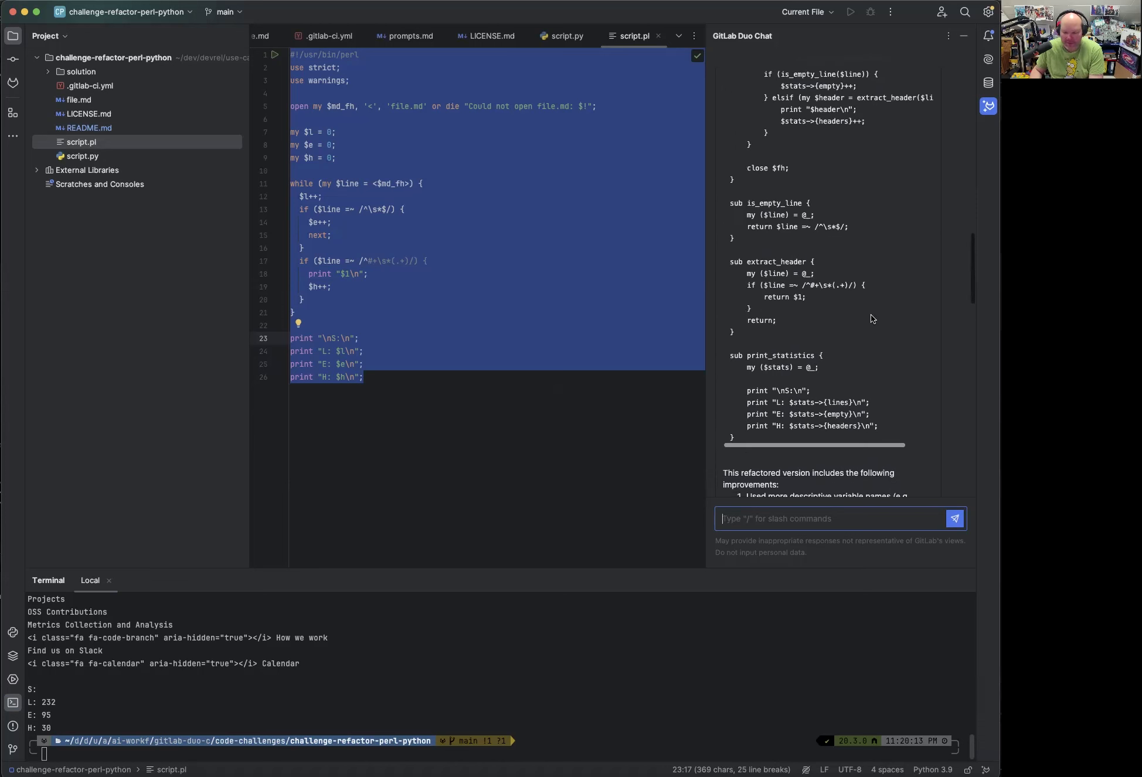
{"action": "scroll", "scroll_direction": "up", "scroll_amount": 3}
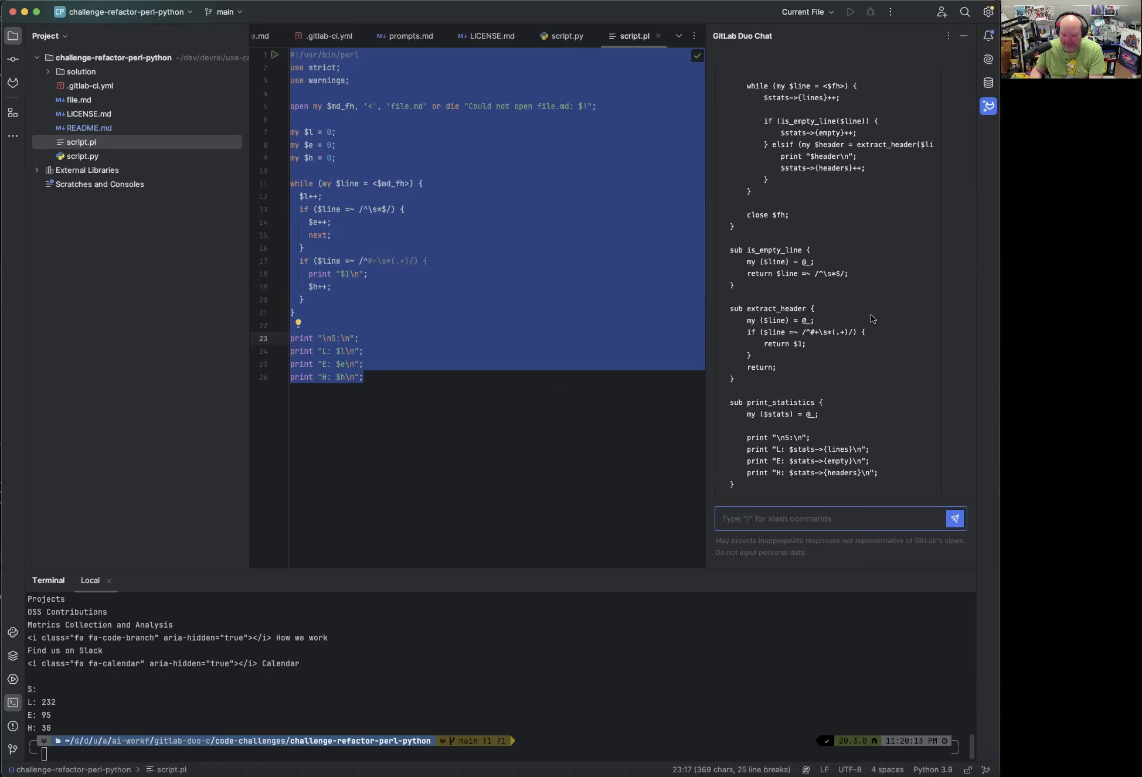
{"action": "mouse_move", "coordinate": [777, 248]}
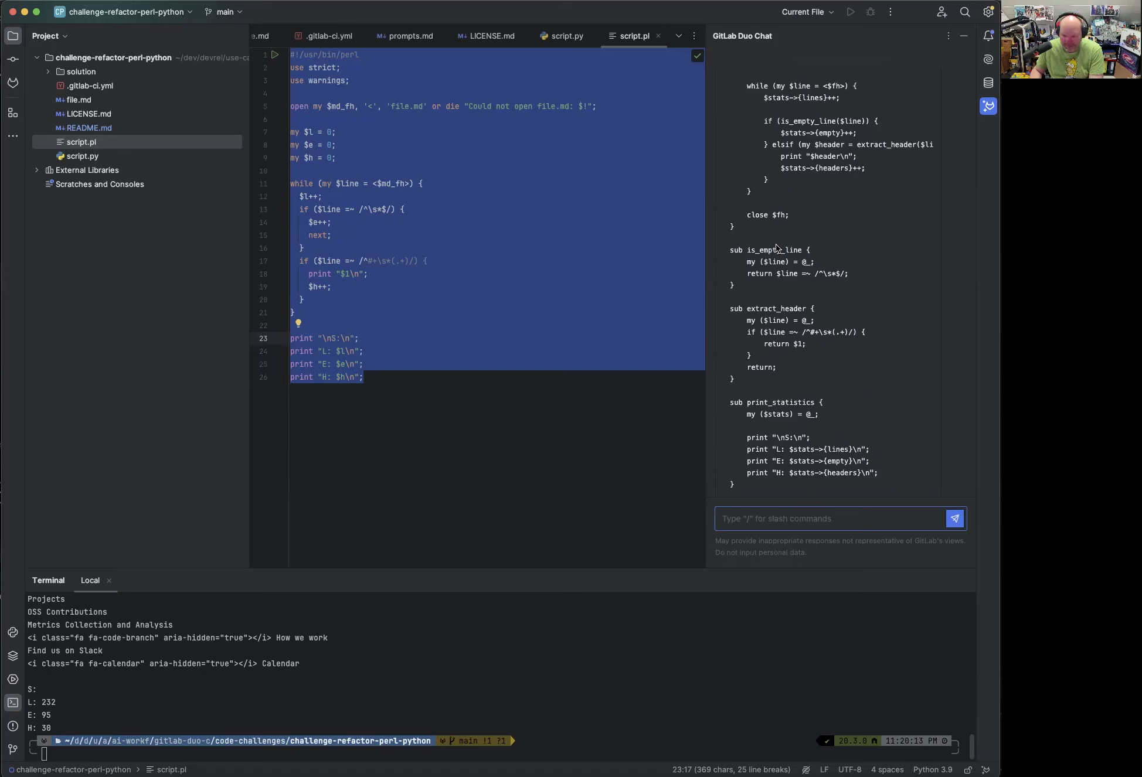
{"action": "mouse_move", "coordinate": [843, 284]}
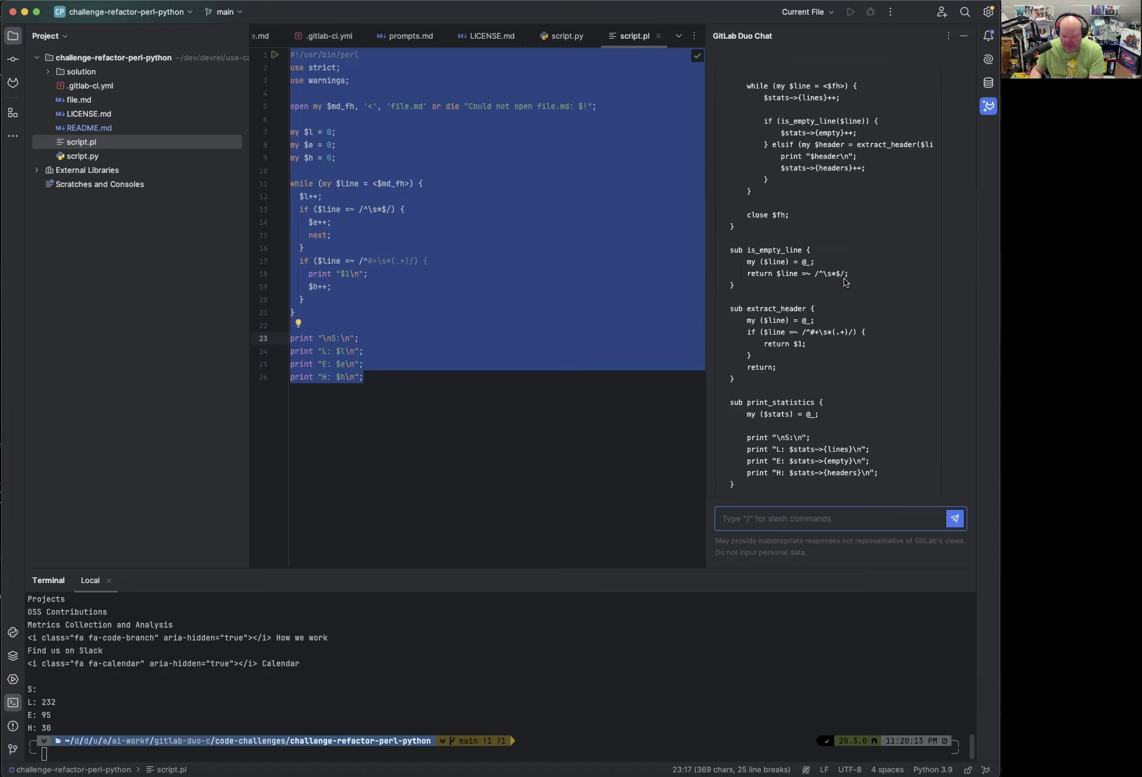
{"action": "mouse_move", "coordinate": [845, 282]}
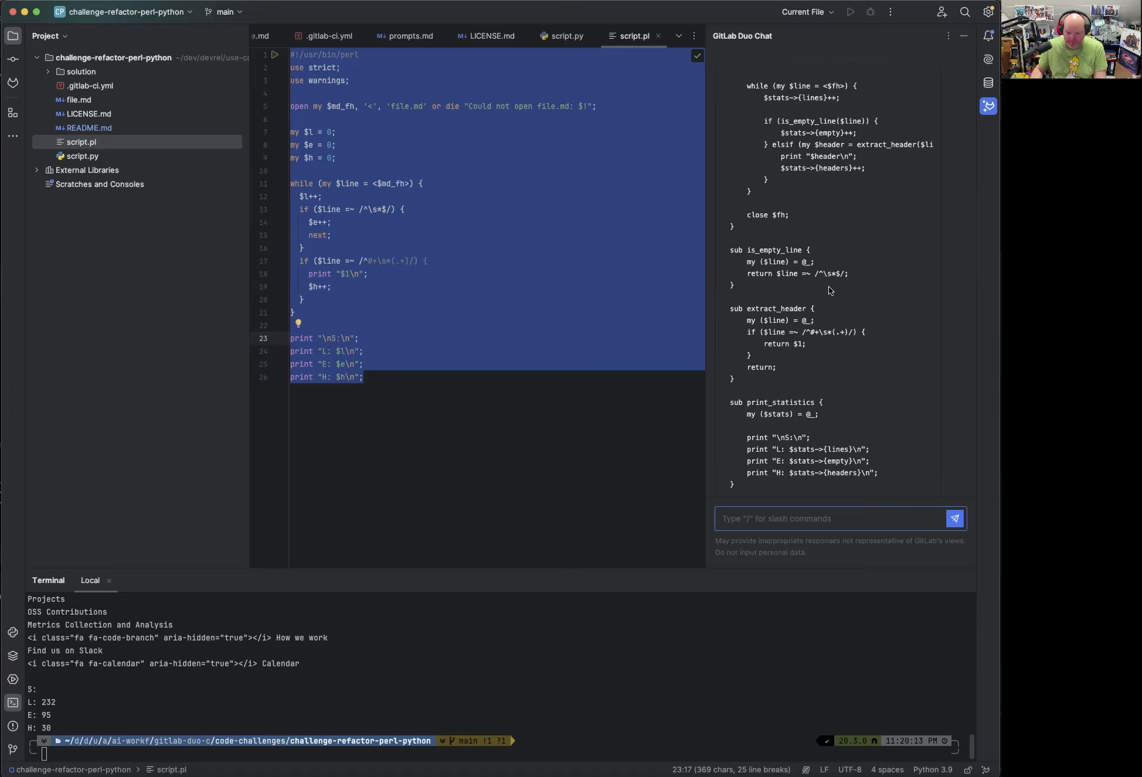
{"action": "mouse_move", "coordinate": [806, 354]}
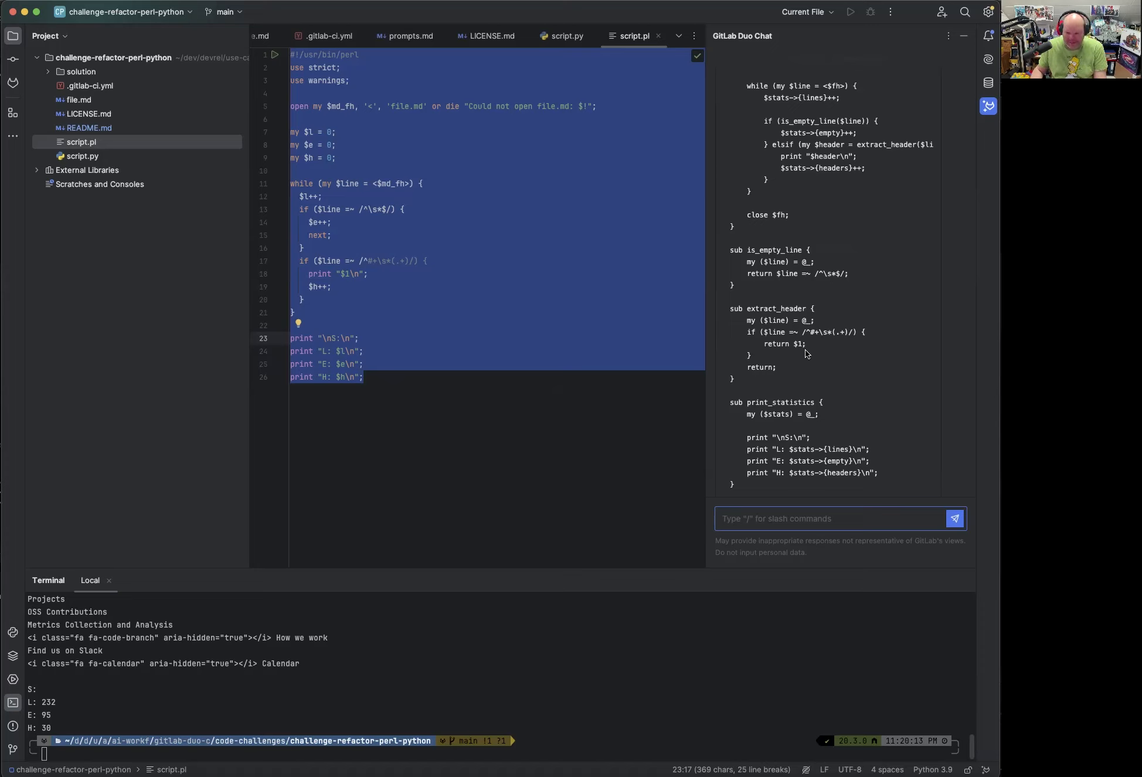
{"action": "scroll", "scroll_direction": "down", "scroll_amount": 3}
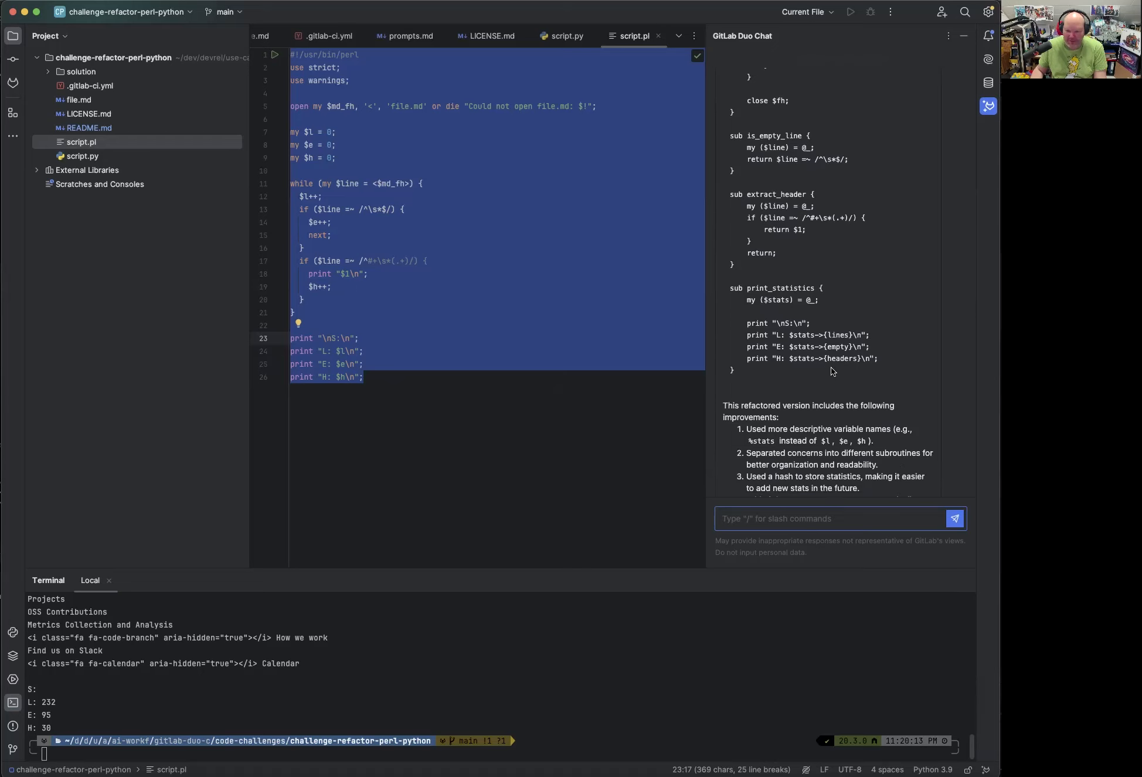
{"action": "scroll", "scroll_direction": "down", "scroll_amount": 3}
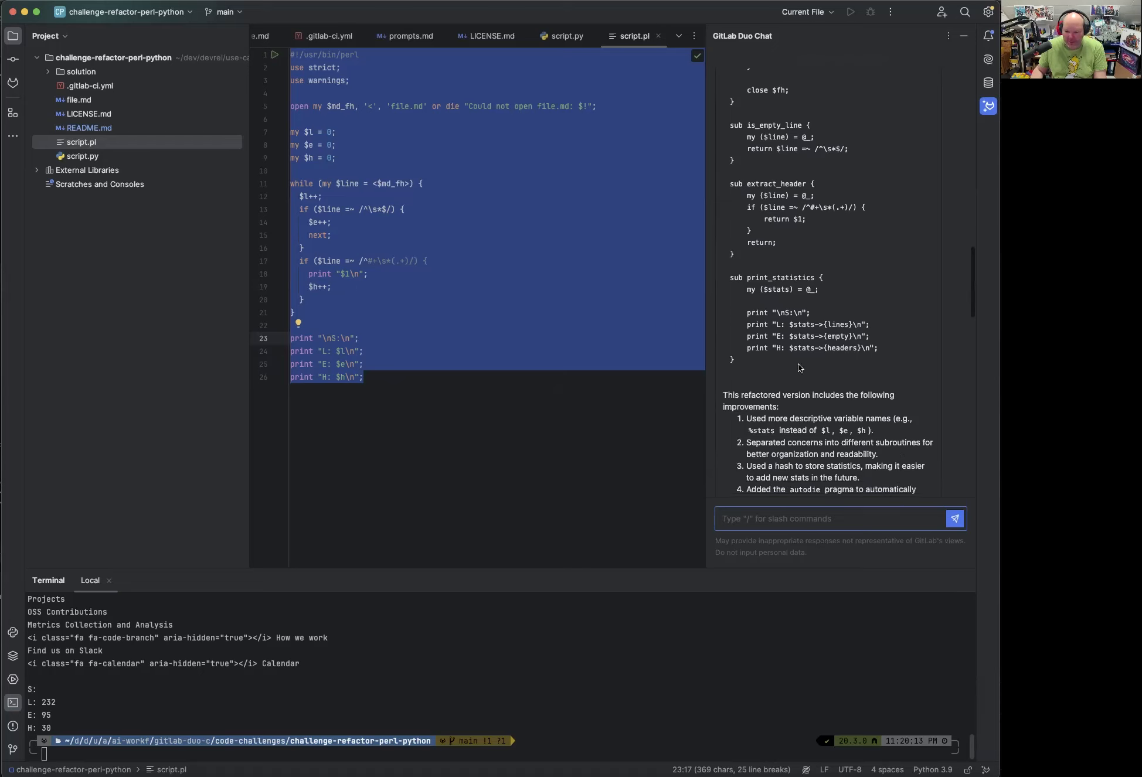
{"action": "scroll", "scroll_direction": "down", "scroll_amount": 3}
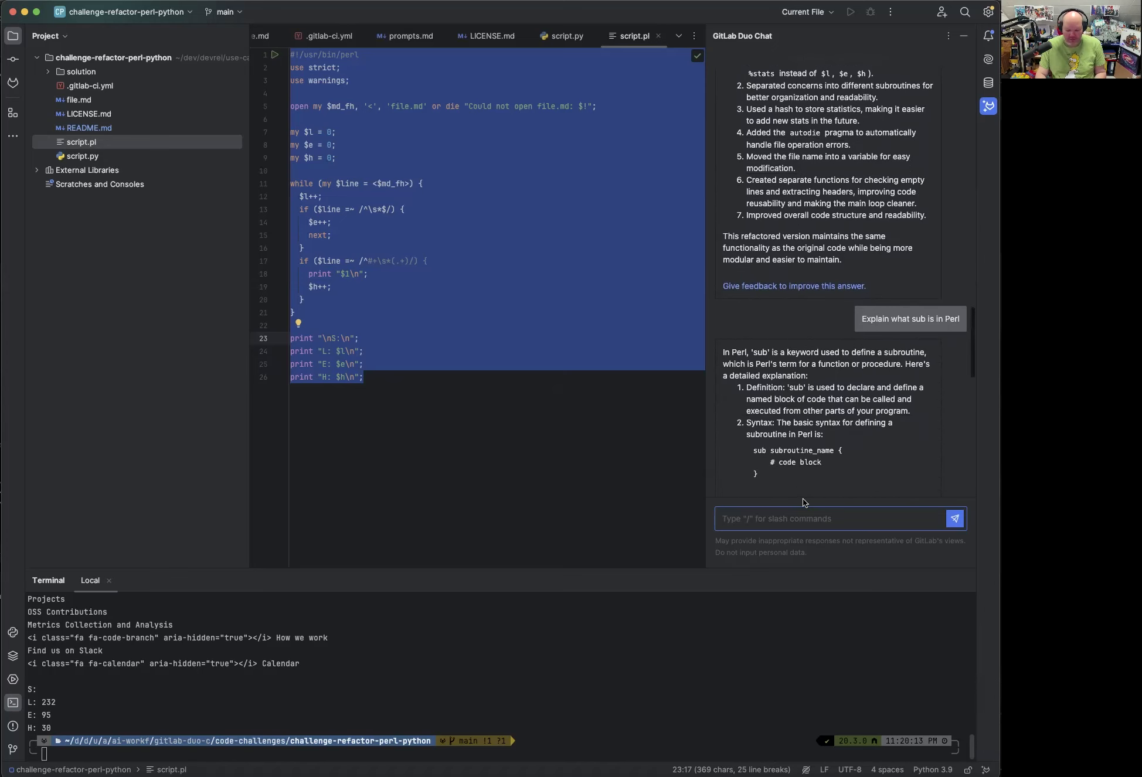
Enter '/refactor use telling variable names, and full words for the summary text' in Duo Chat.
{"action": "type", "text": "/refactor"}
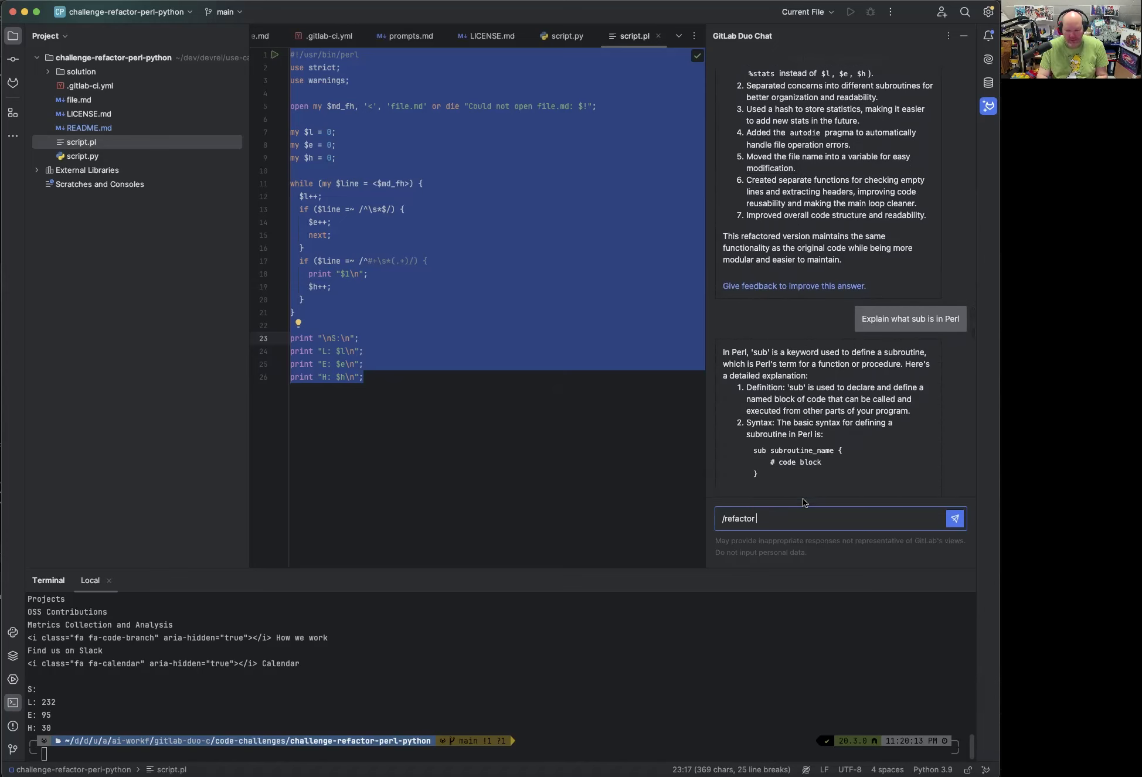
{"action": "type", "text": "use"}
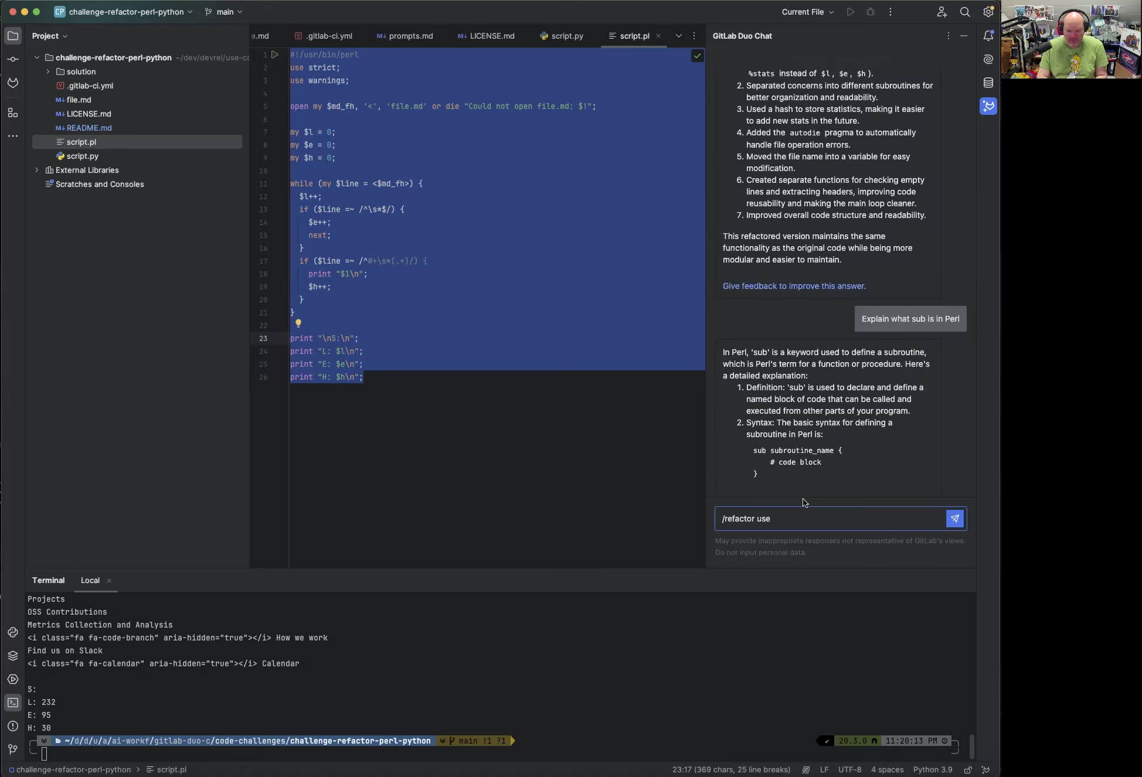
{"action": "type", "text": "tell"}
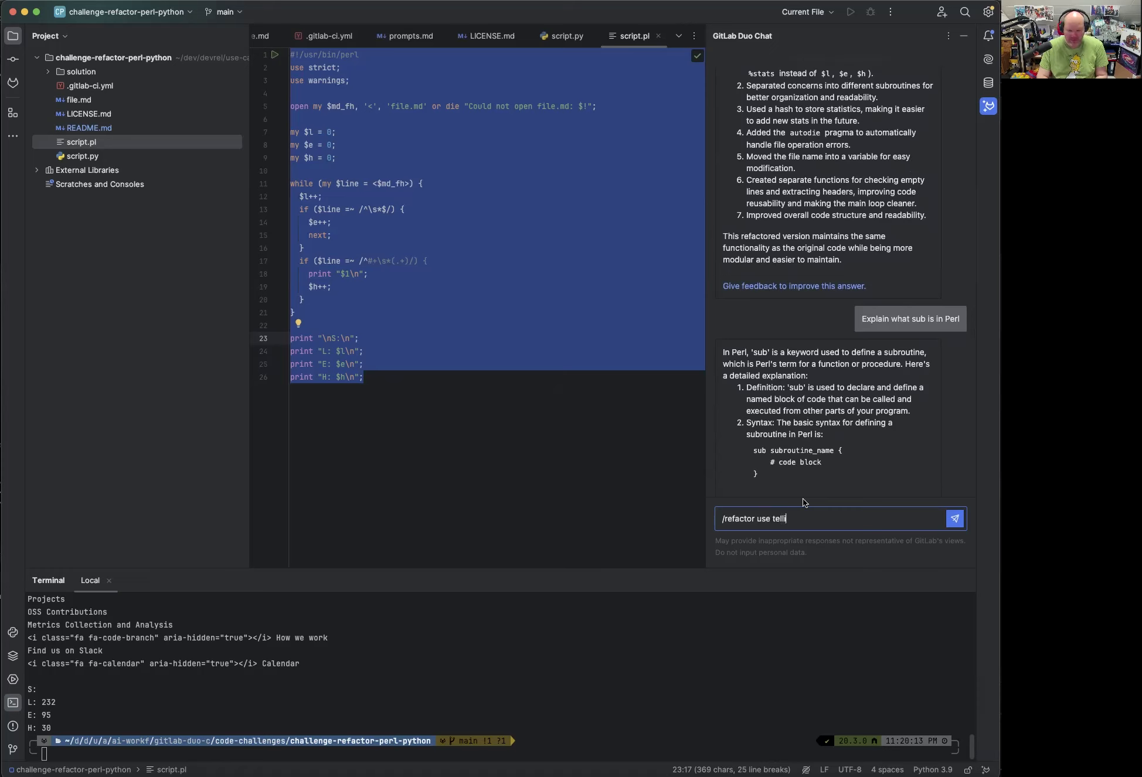
{"action": "type", "text": "ng variable"}
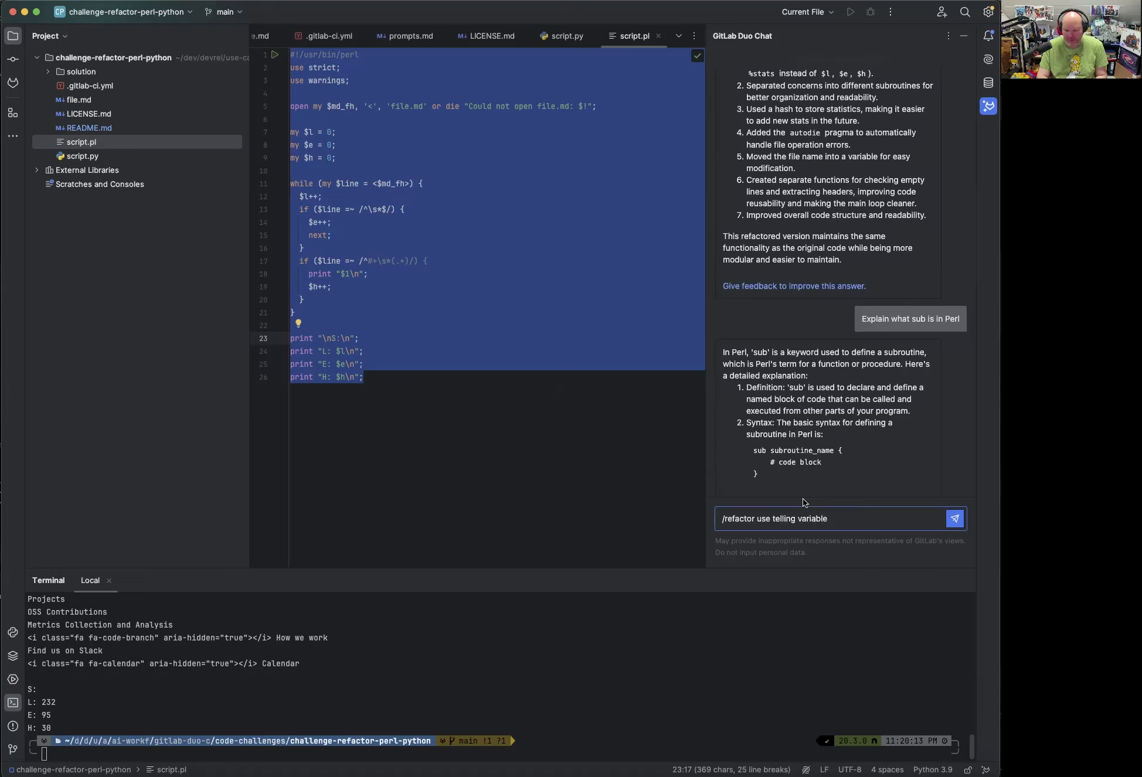
{"action": "type", "text": "names"}
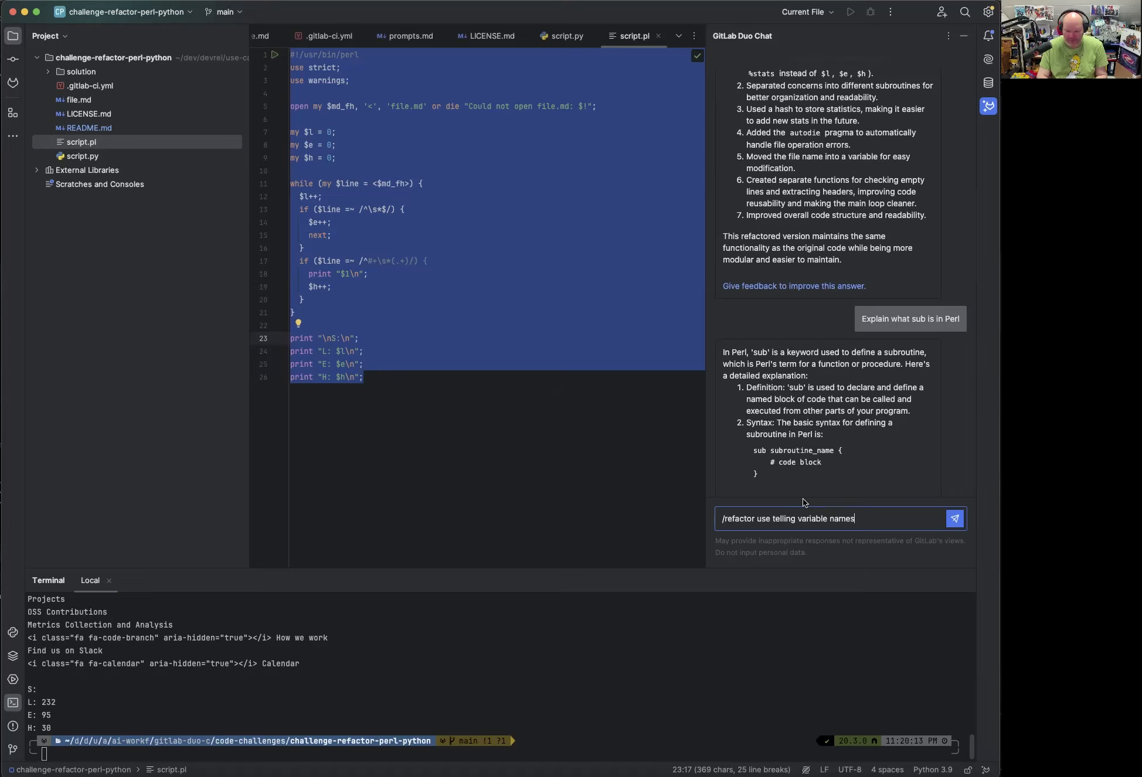
{"action": "type", "text": ", and"}
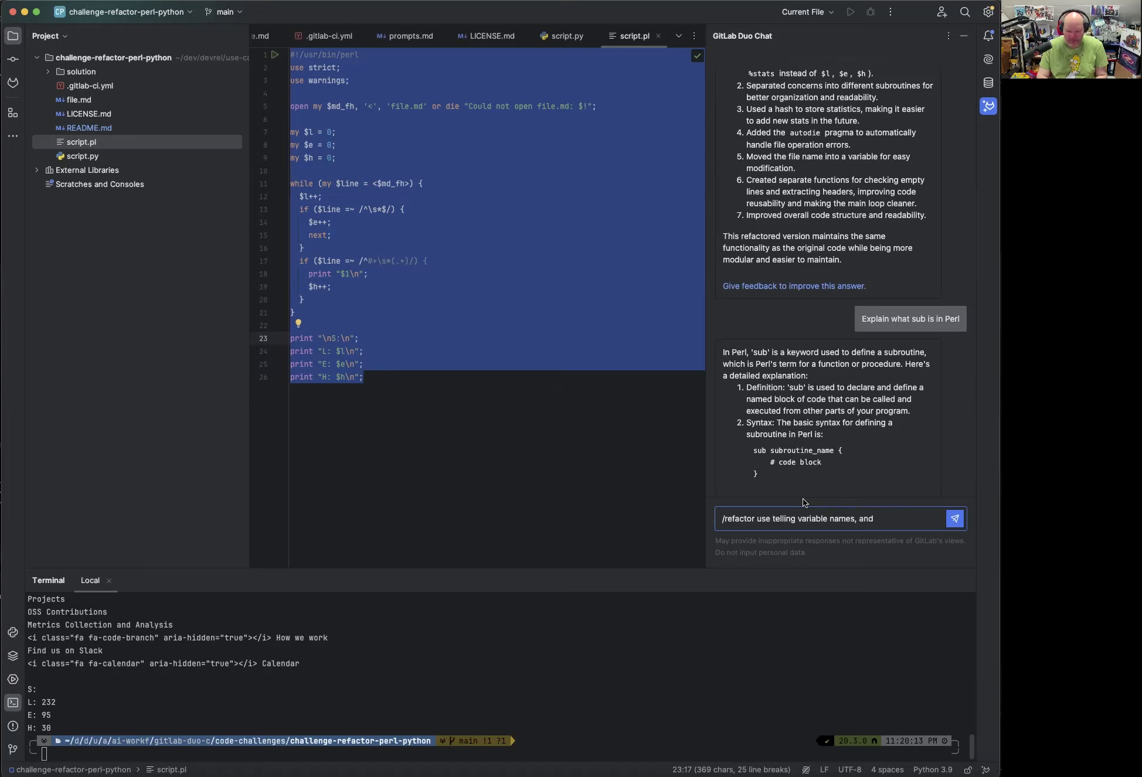
{"action": "type", "text": "full words for"}
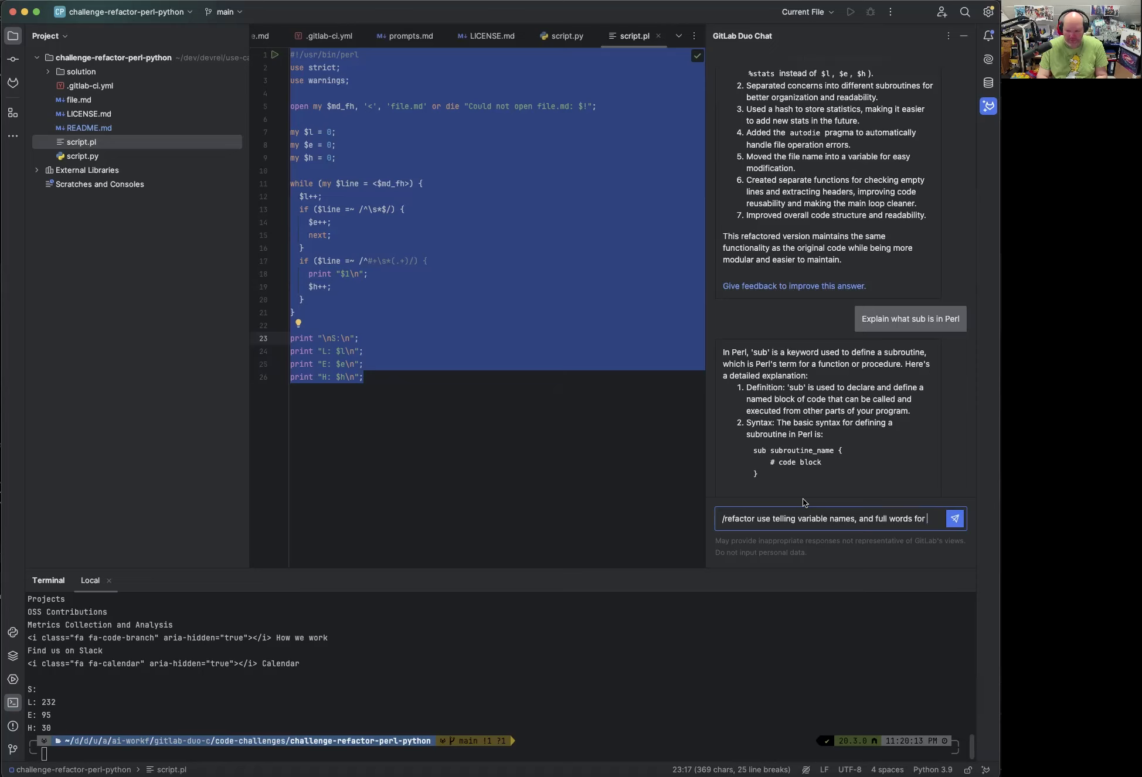
{"action": "type", "text": "the summary te"}
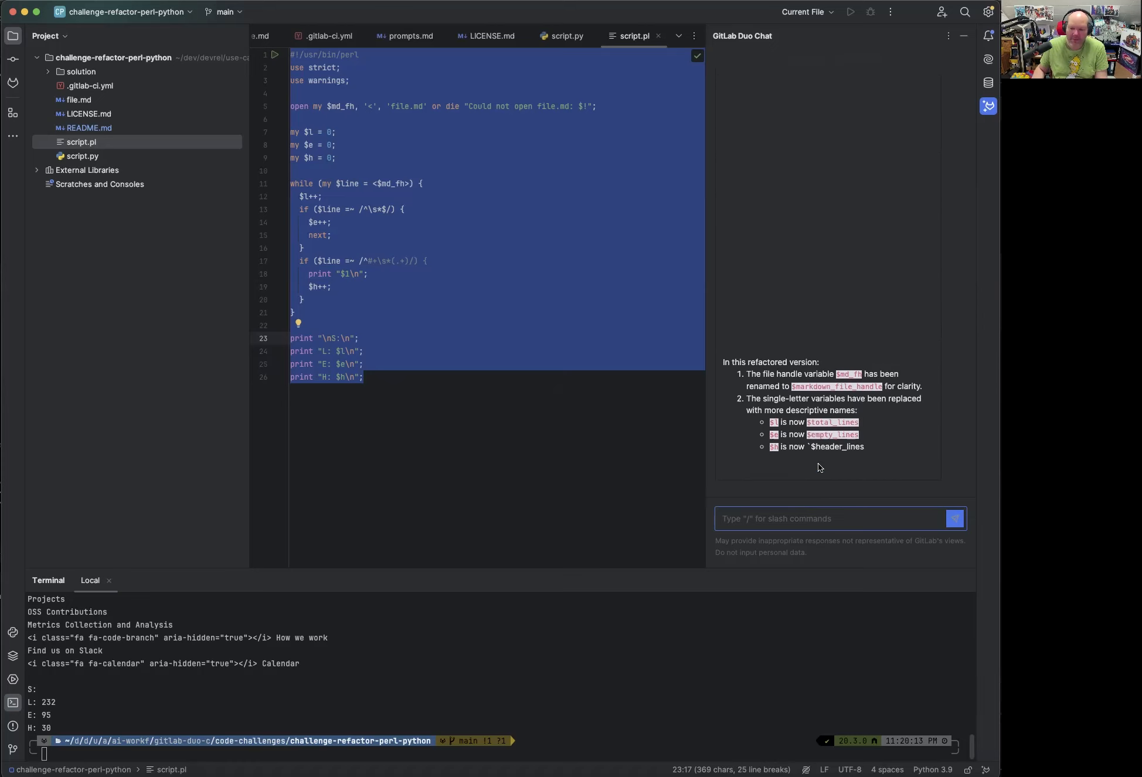
{"action": "scroll", "scroll_direction": "up", "scroll_amount": 3}
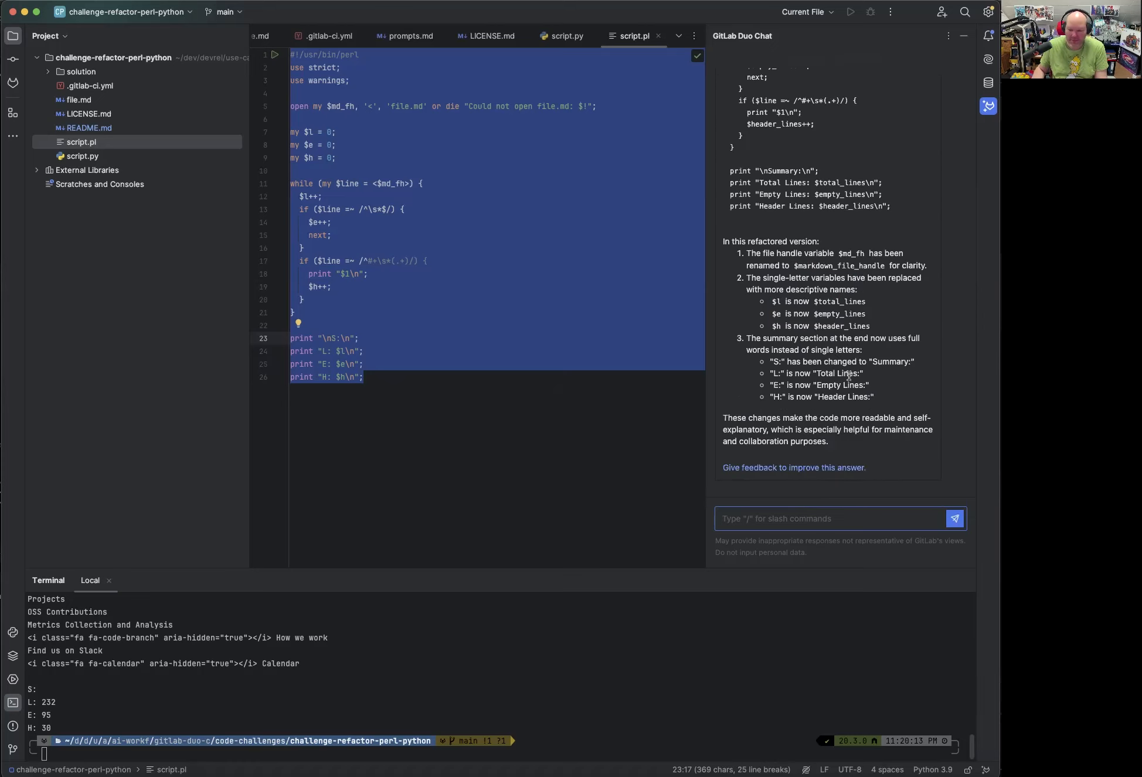
{"action": "scroll", "scroll_direction": "up", "scroll_amount": 3}
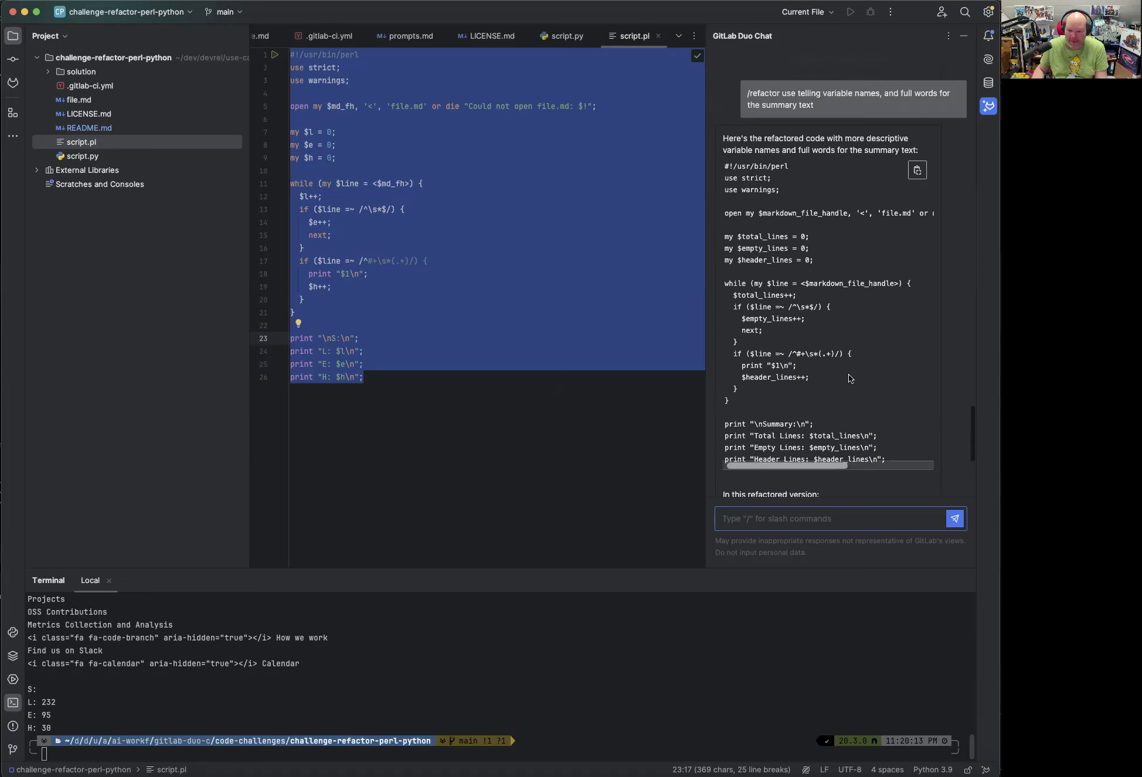
{"action": "scroll", "scroll_direction": "down", "scroll_amount": 3}
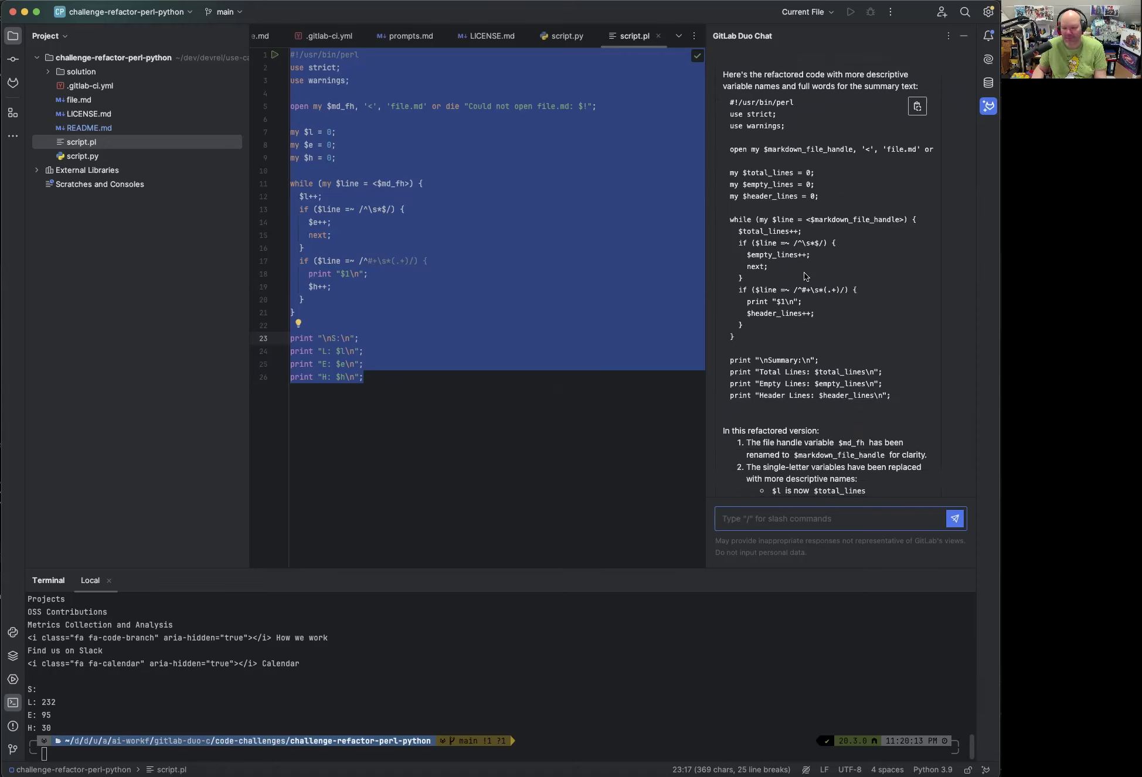
{"action": "scroll", "scroll_direction": "up", "scroll_amount": 3}
{"action": "type", "text": "perl script.pl"}
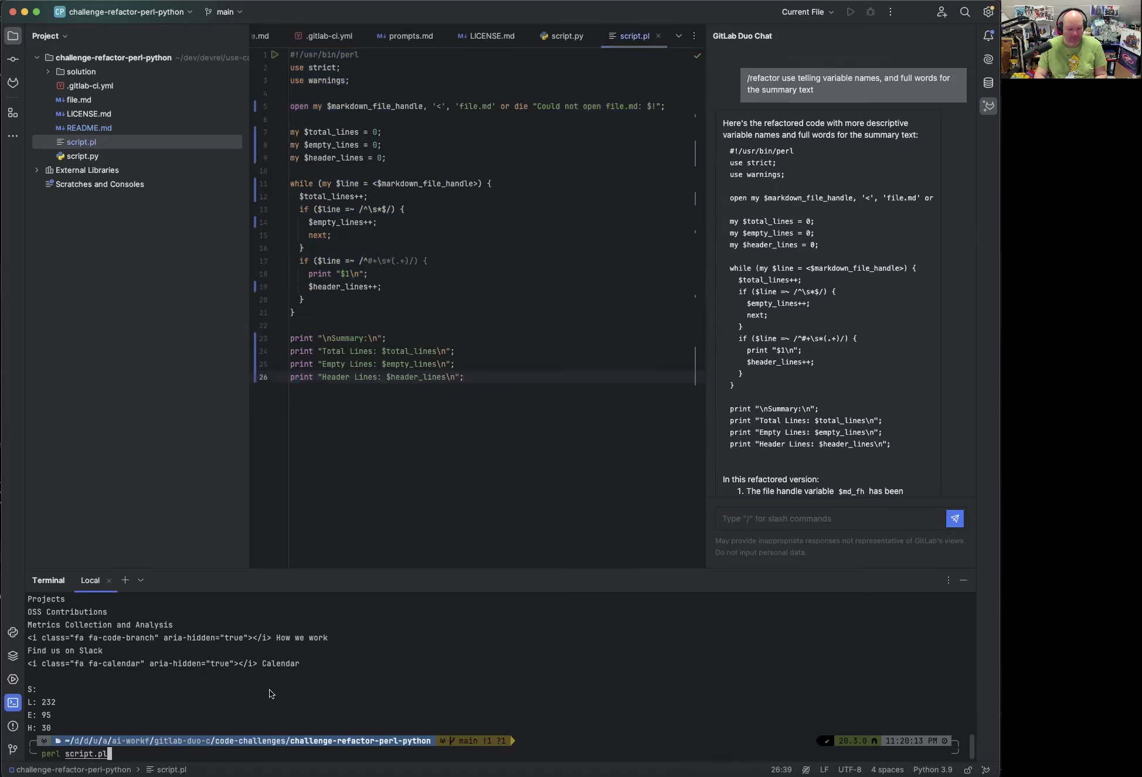
Run the refactored script (Total Lines 232, Empty Lines 95, Header Lines 30), then restore the original code.
{"action": "key", "text": "Return"}
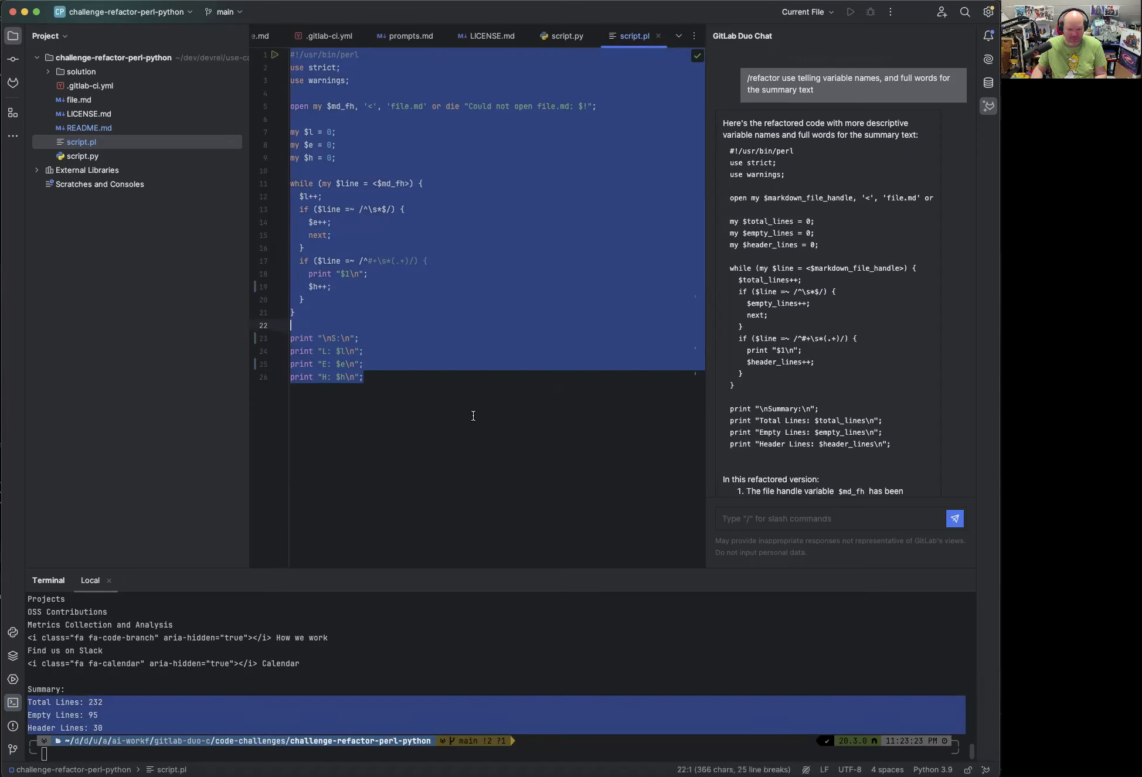
{"action": "left_click", "coordinate": [496, 312]}
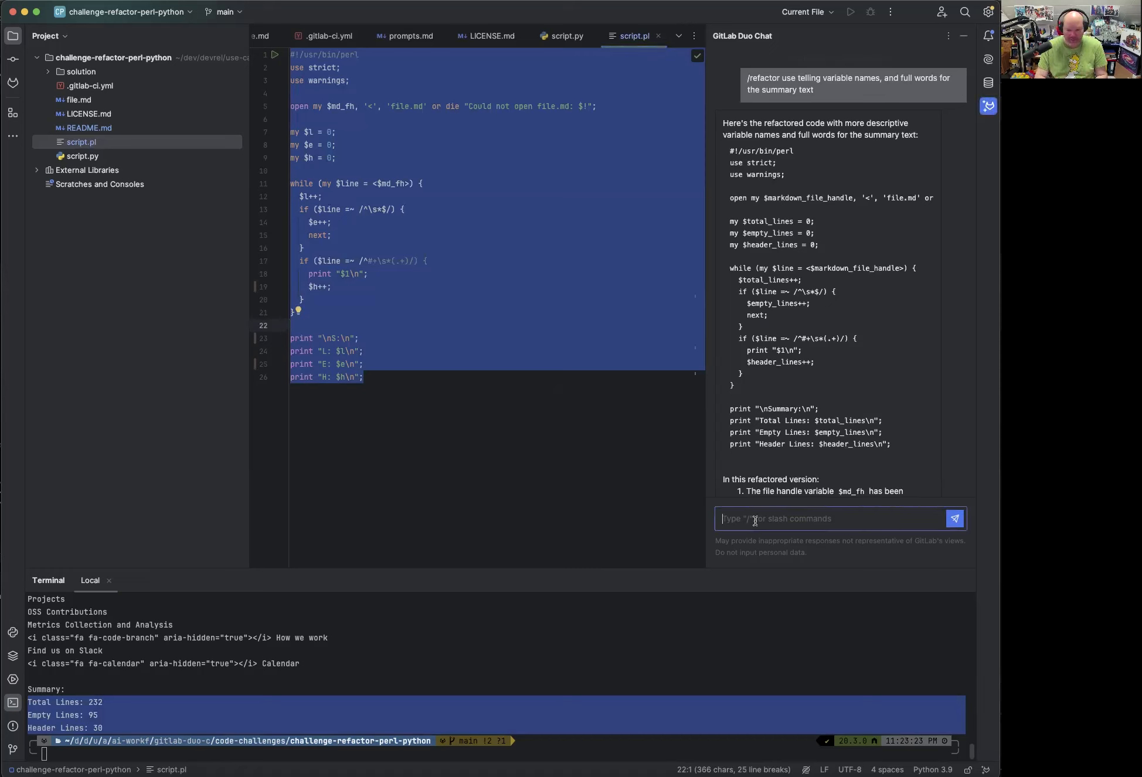
Send '/refactor into Python' for script.pl to Duo Chat.
{"action": "type", "text": "/refactor"}
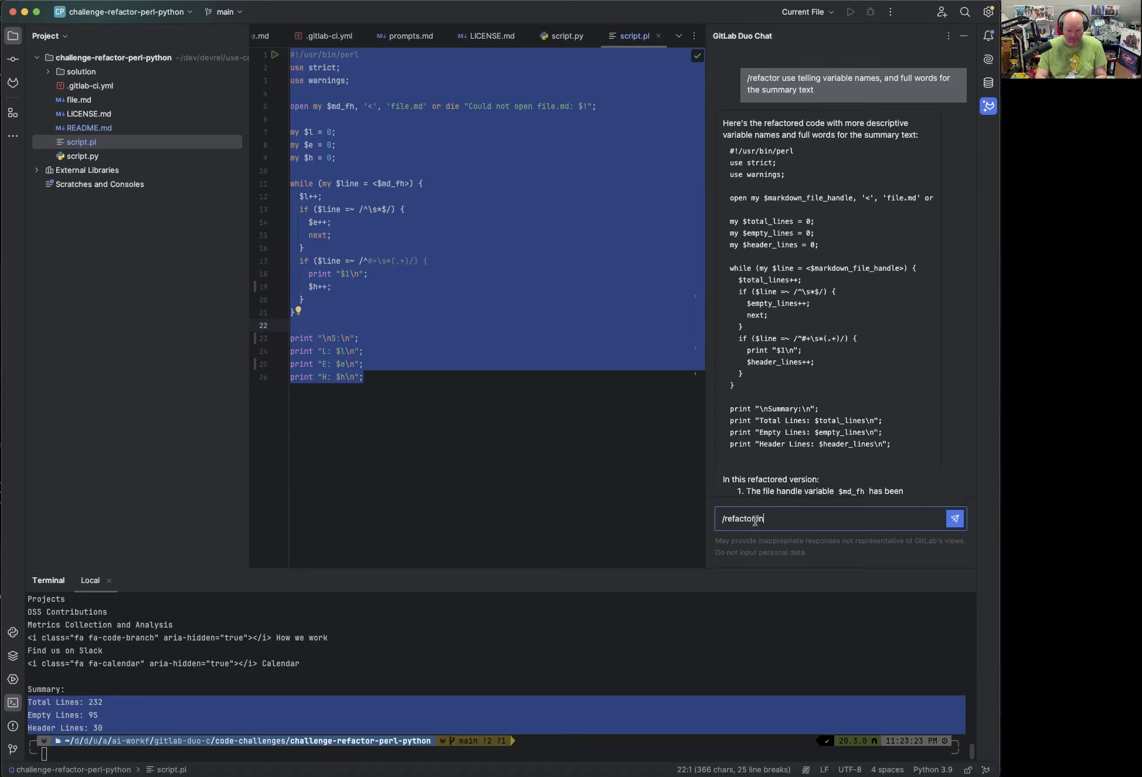
{"action": "type", "text": "into Python"}
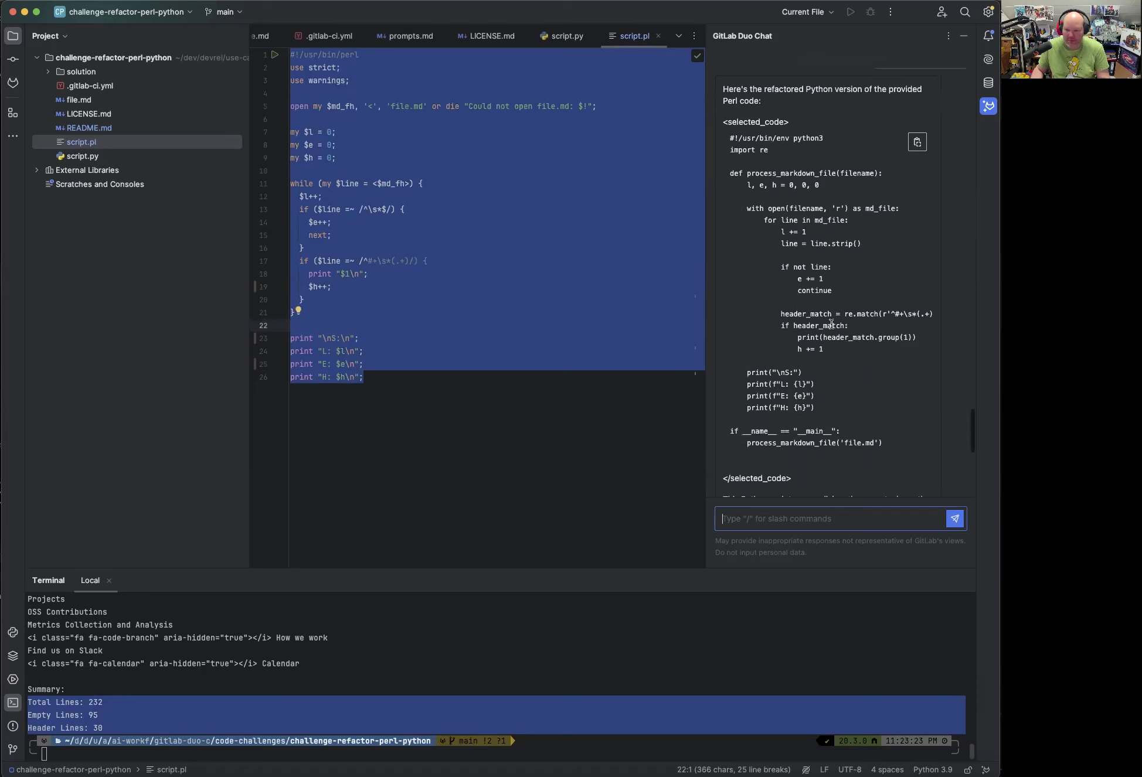
{"action": "mouse_move", "coordinate": [801, 146]}
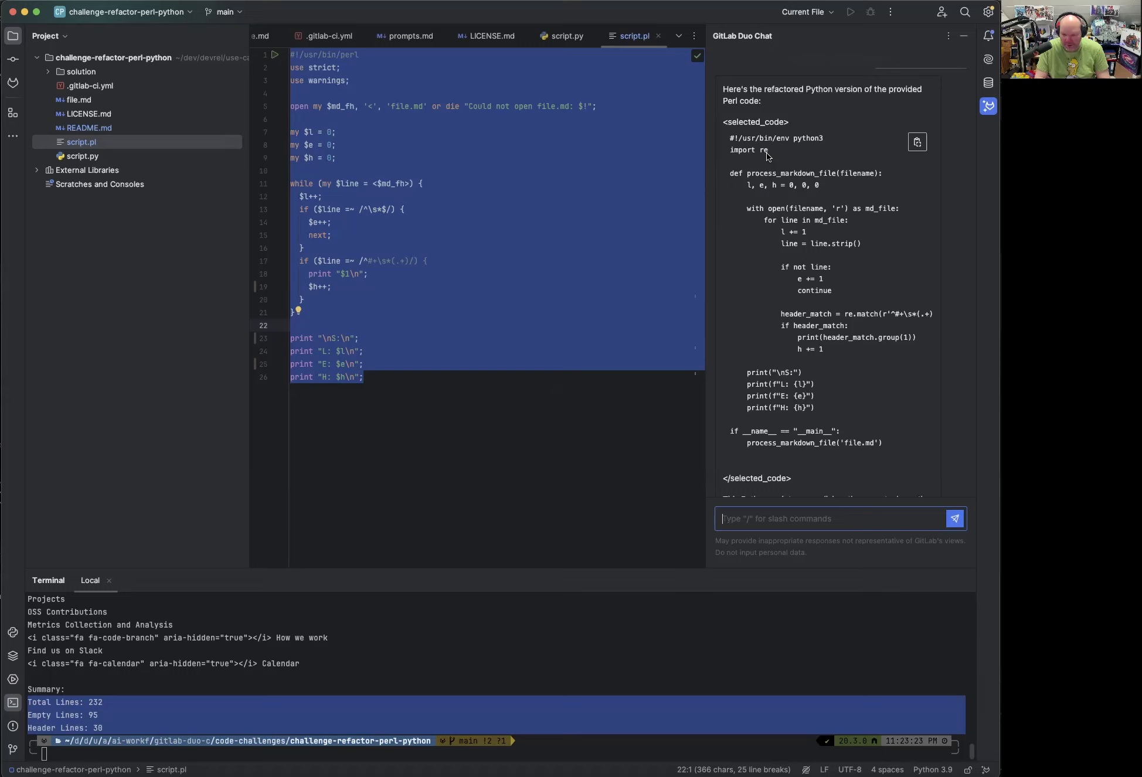
{"action": "mouse_move", "coordinate": [906, 162]}
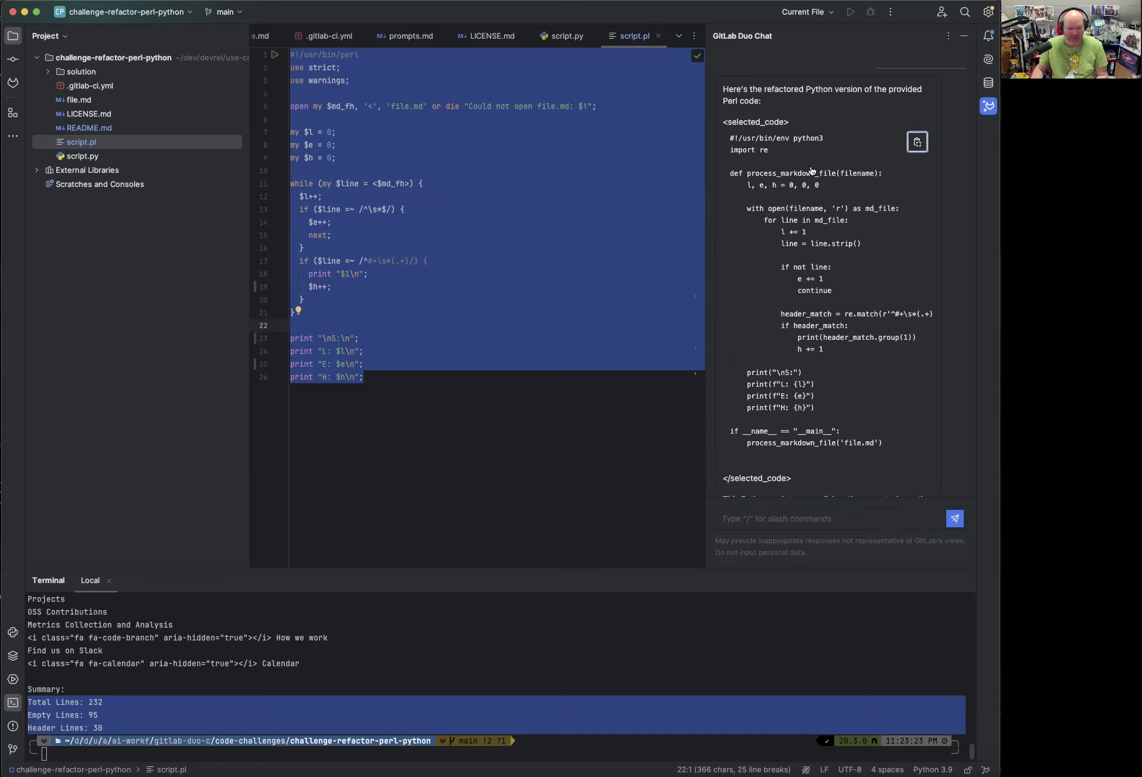
Copy the generated Python into script.py and run it with python3, printing L 232, E 95, H 30.
{"action": "left_click", "coordinate": [565, 36]}
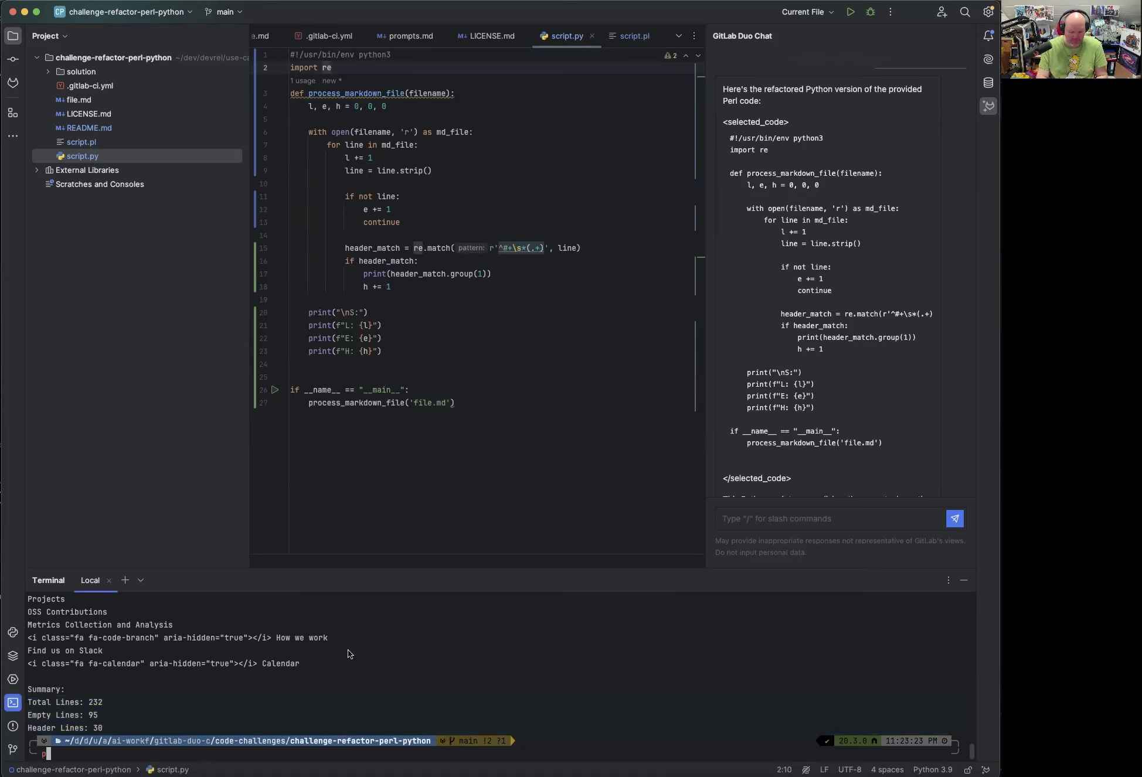
{"action": "type", "text": "python3"}
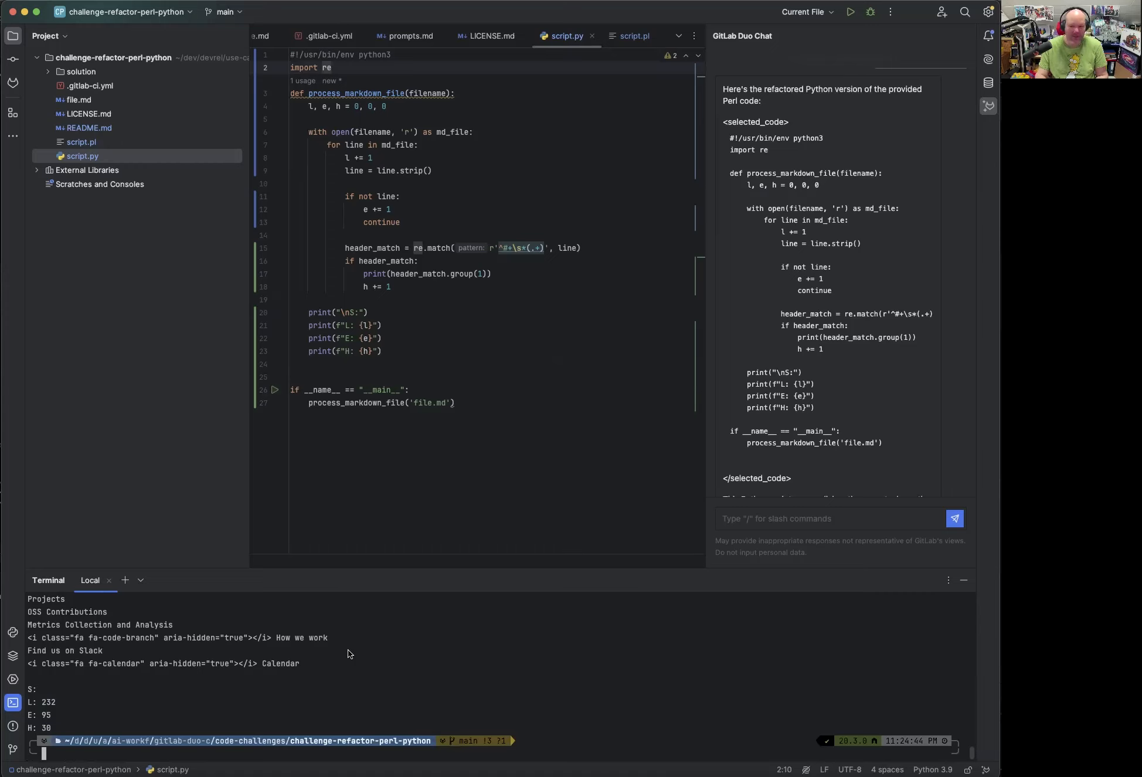
{"action": "mouse_move", "coordinate": [446, 522]}
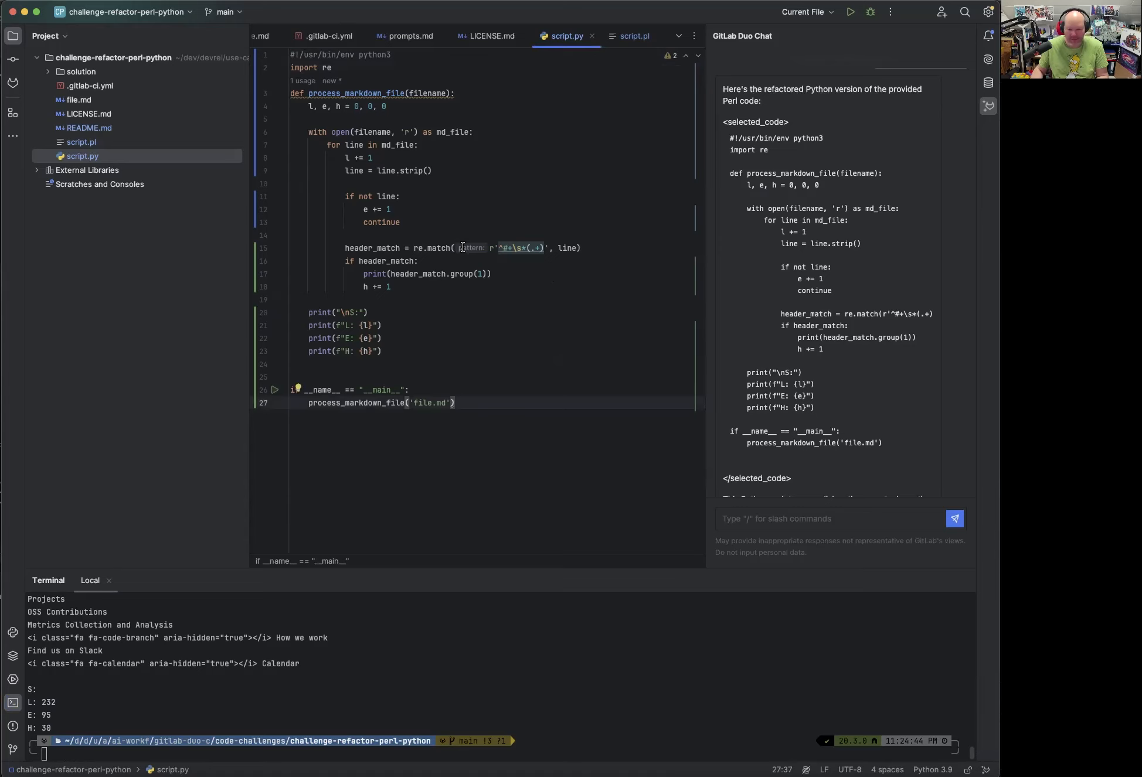
{"action": "mouse_move", "coordinate": [578, 120]}
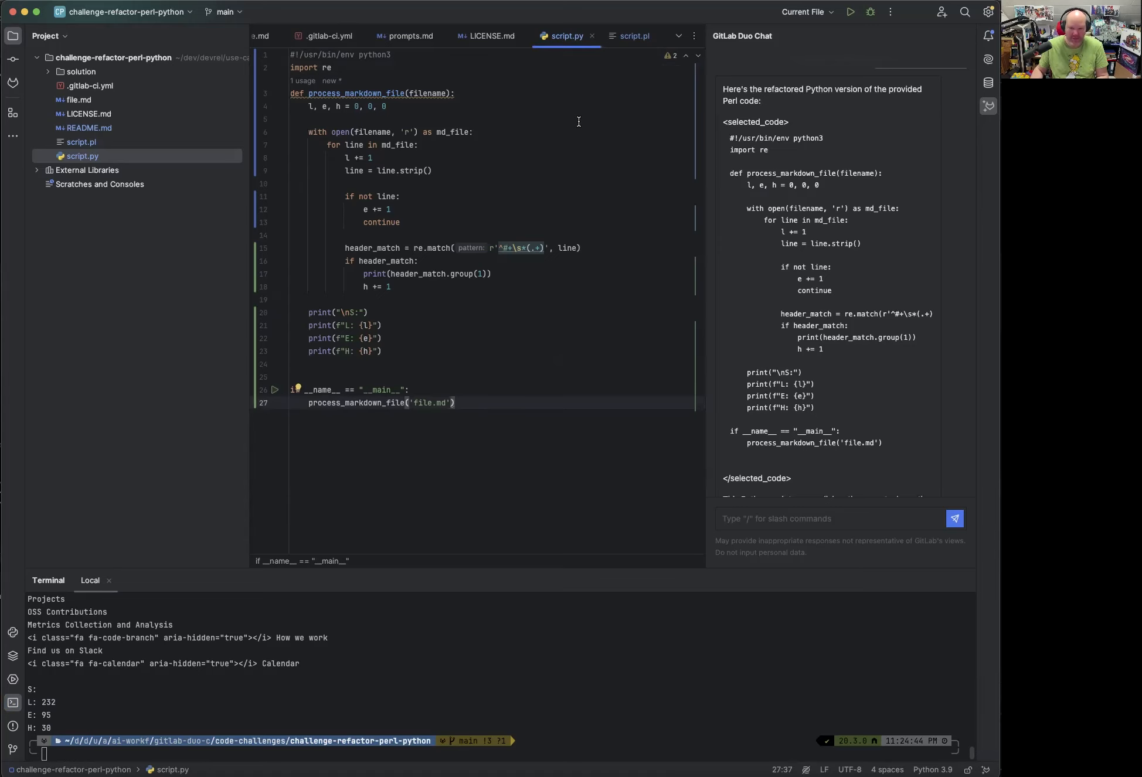
From script.pl, send '/refactor into Python, use telling variable names, functions, and full text summaries'.
{"action": "left_click", "coordinate": [632, 35]}
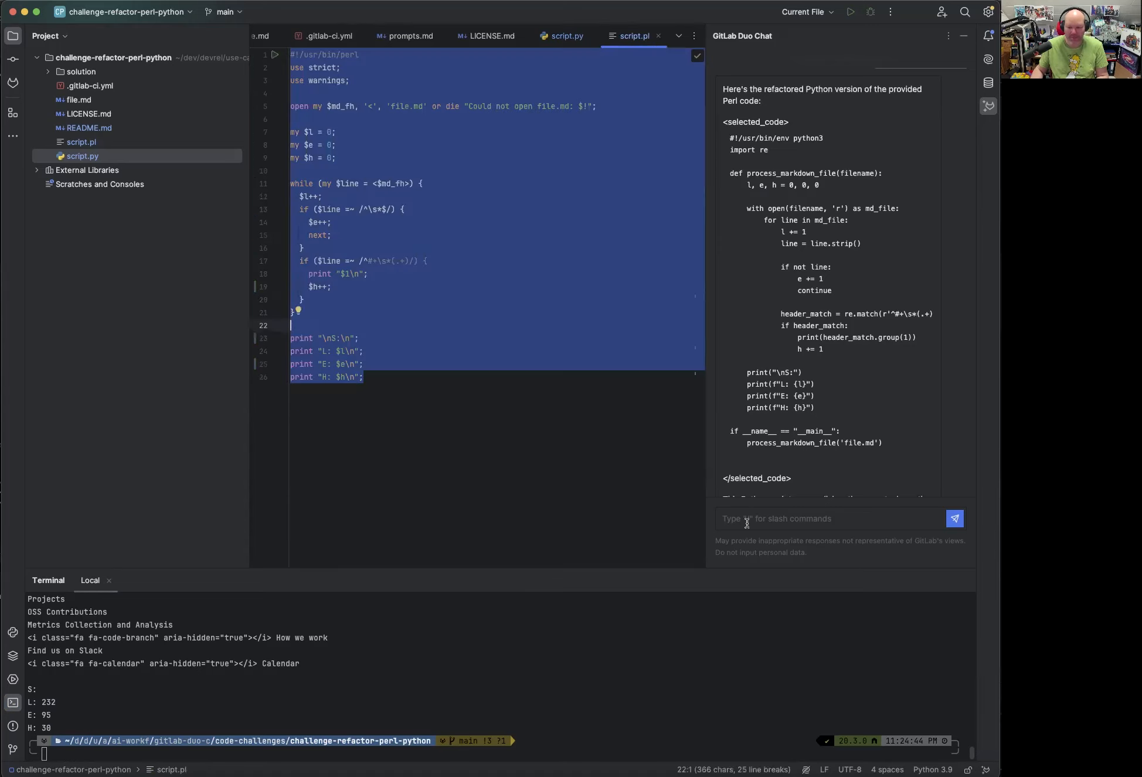
{"action": "scroll", "scroll_direction": "down", "scroll_amount": 3}
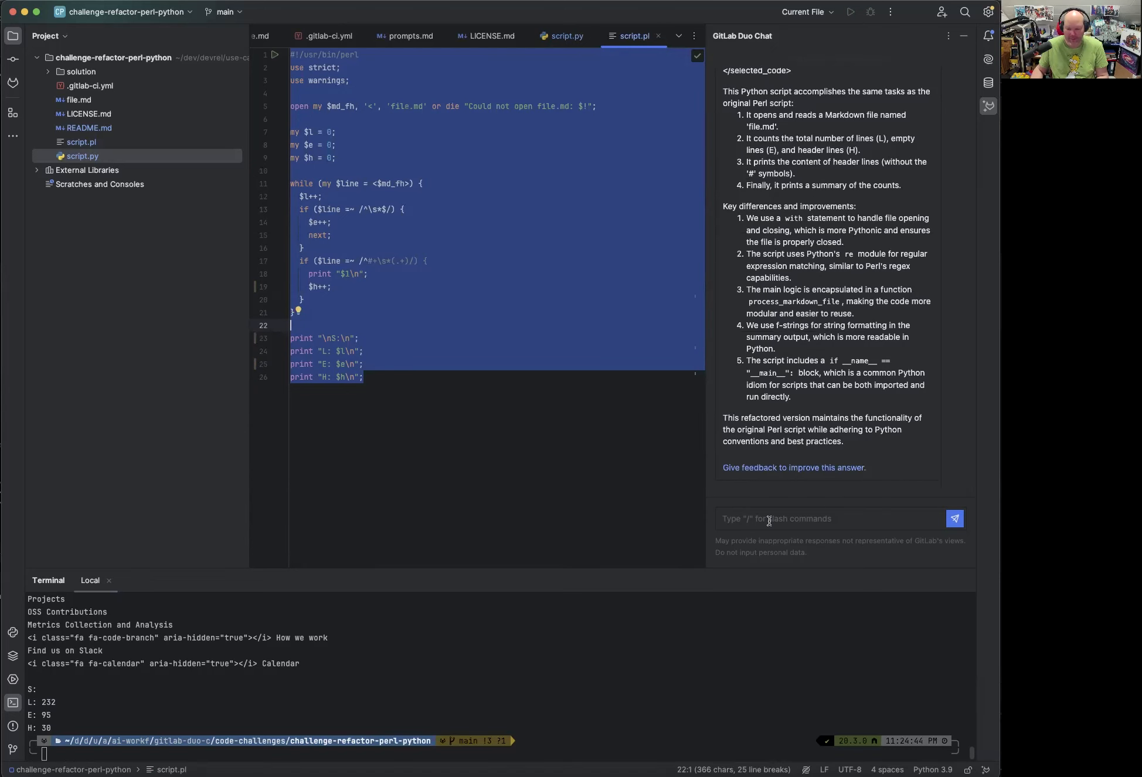
{"action": "type", "text": "/ref"}
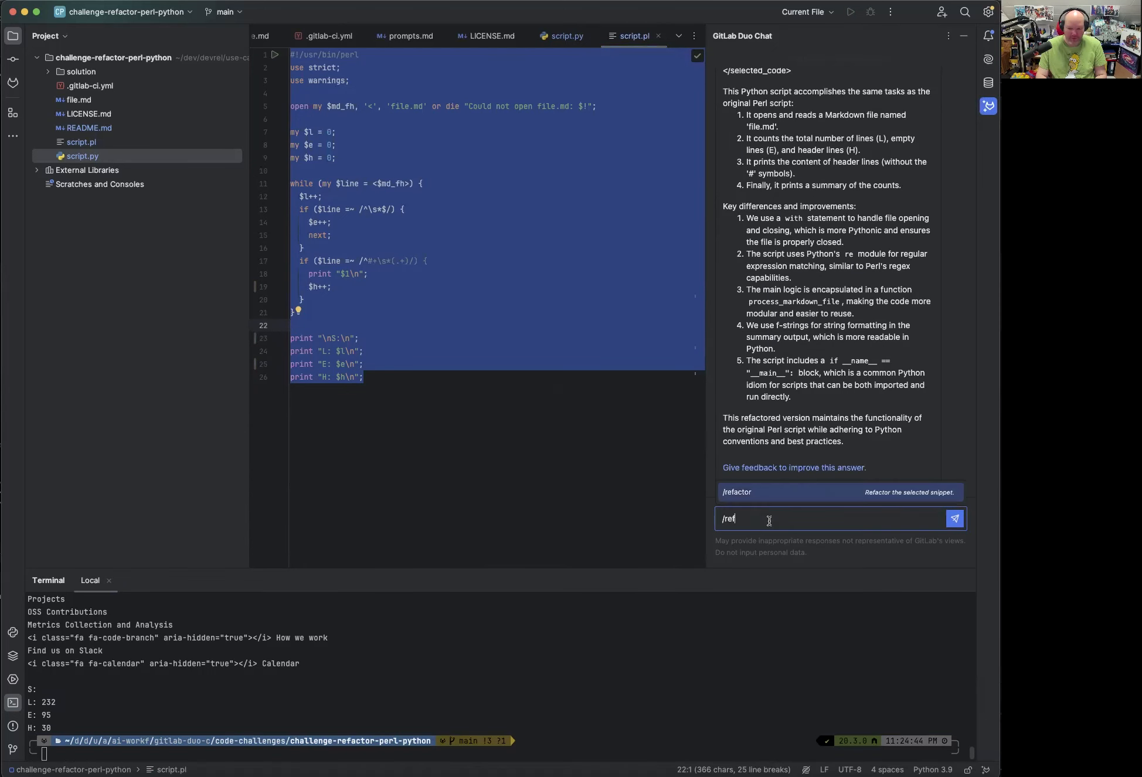
{"action": "type", "text": "actor int"}
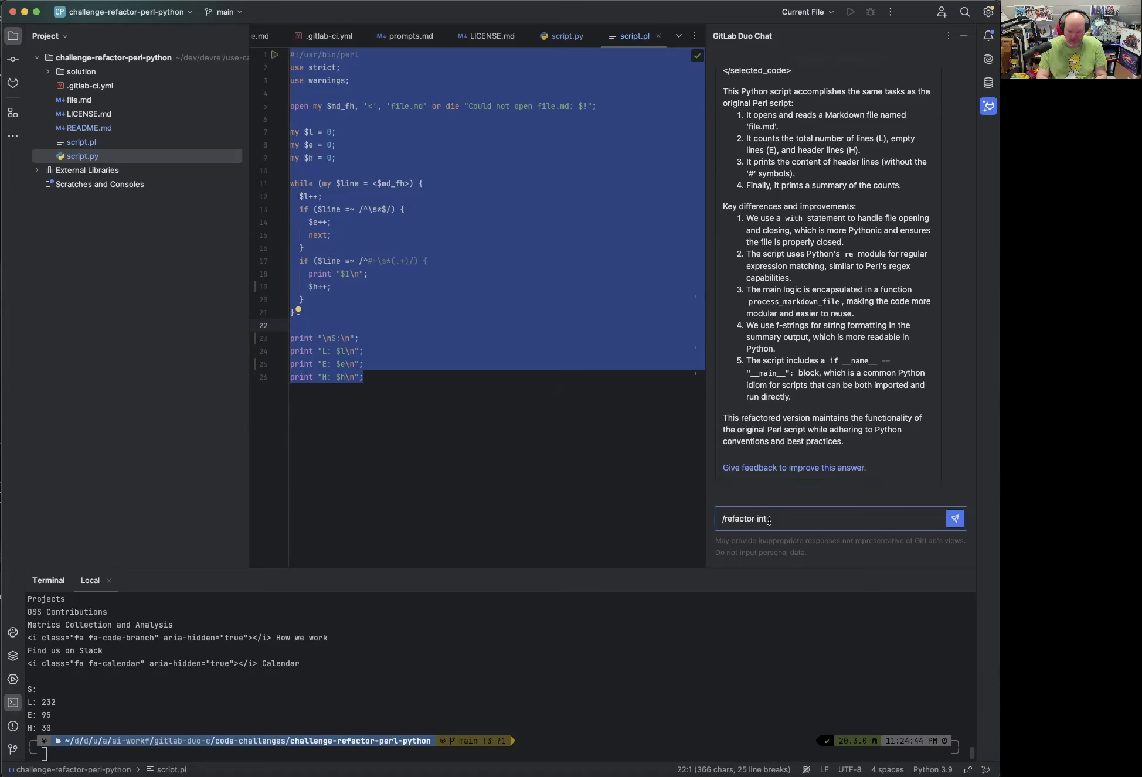
{"action": "type", "text": "o Python"}
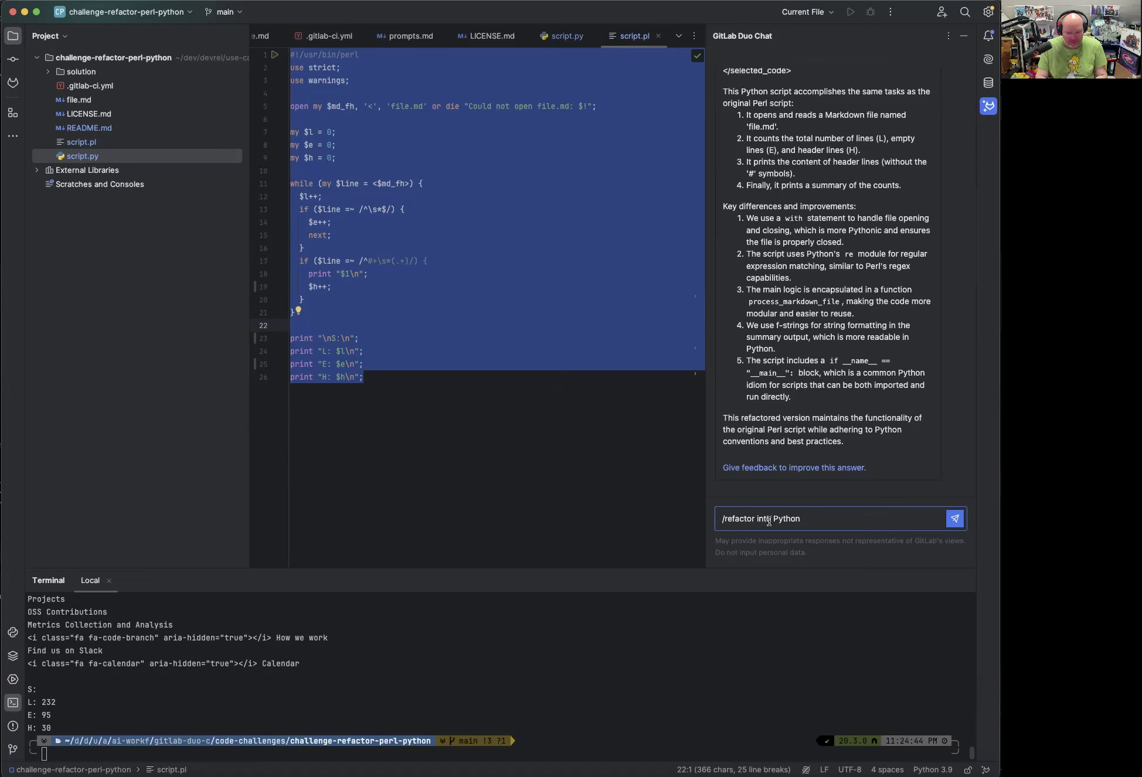
{"action": "type", "text": ", fix"}
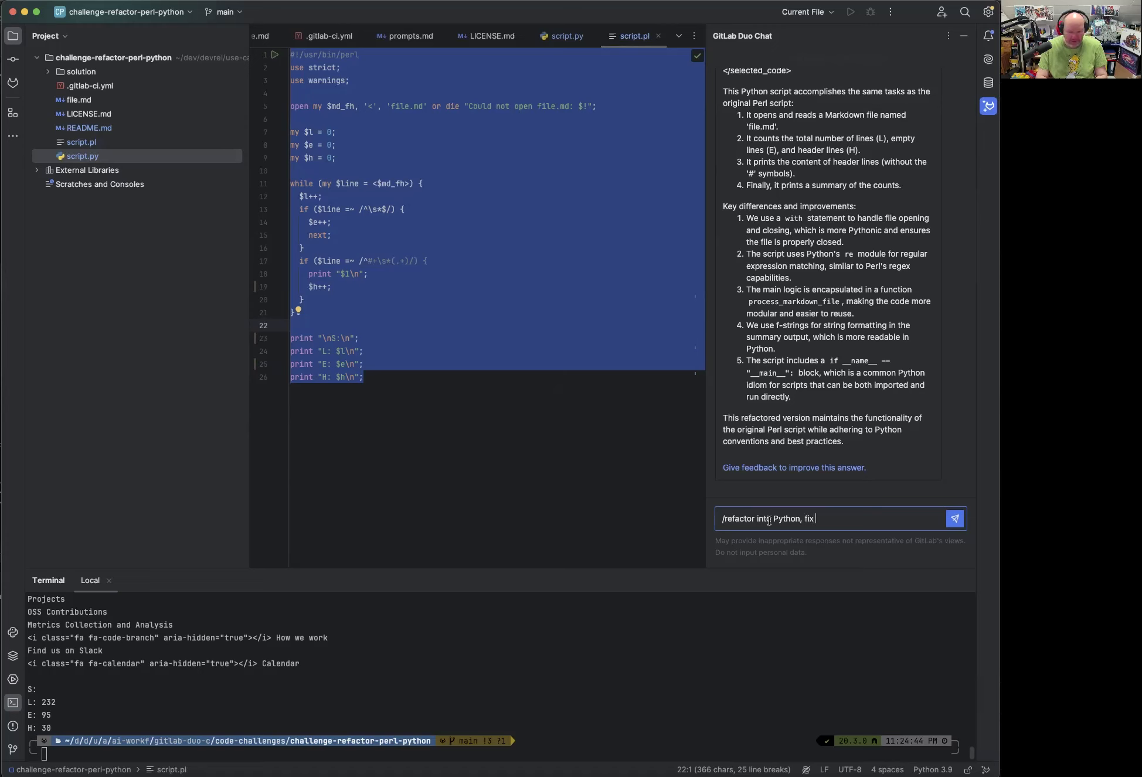
{"action": "type", "text": "use te"}
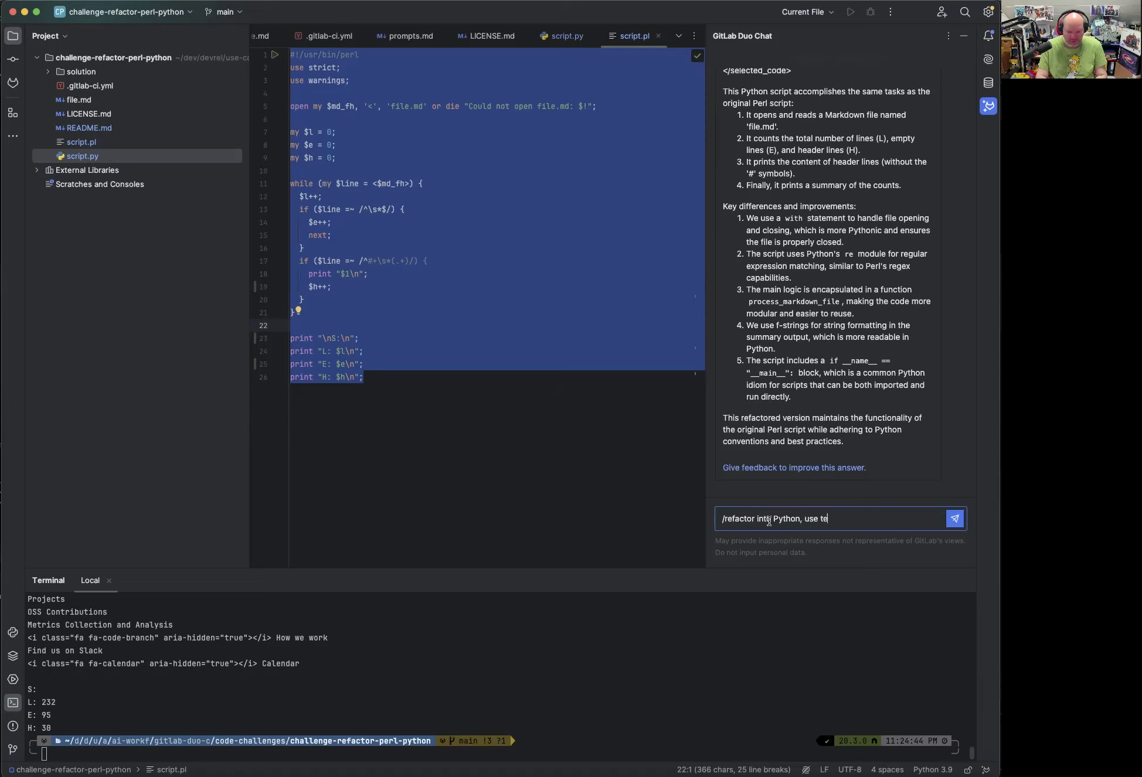
{"action": "type", "text": "lling variab"}
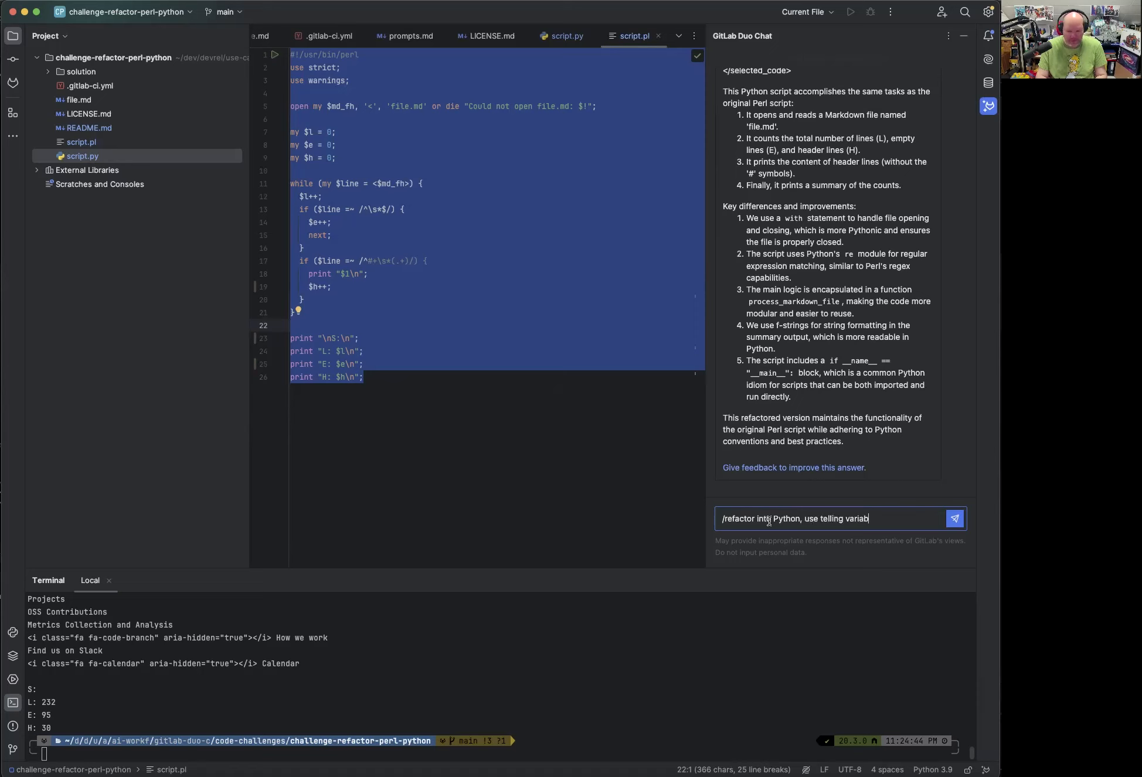
{"action": "type", "text": "le names, functions,"}
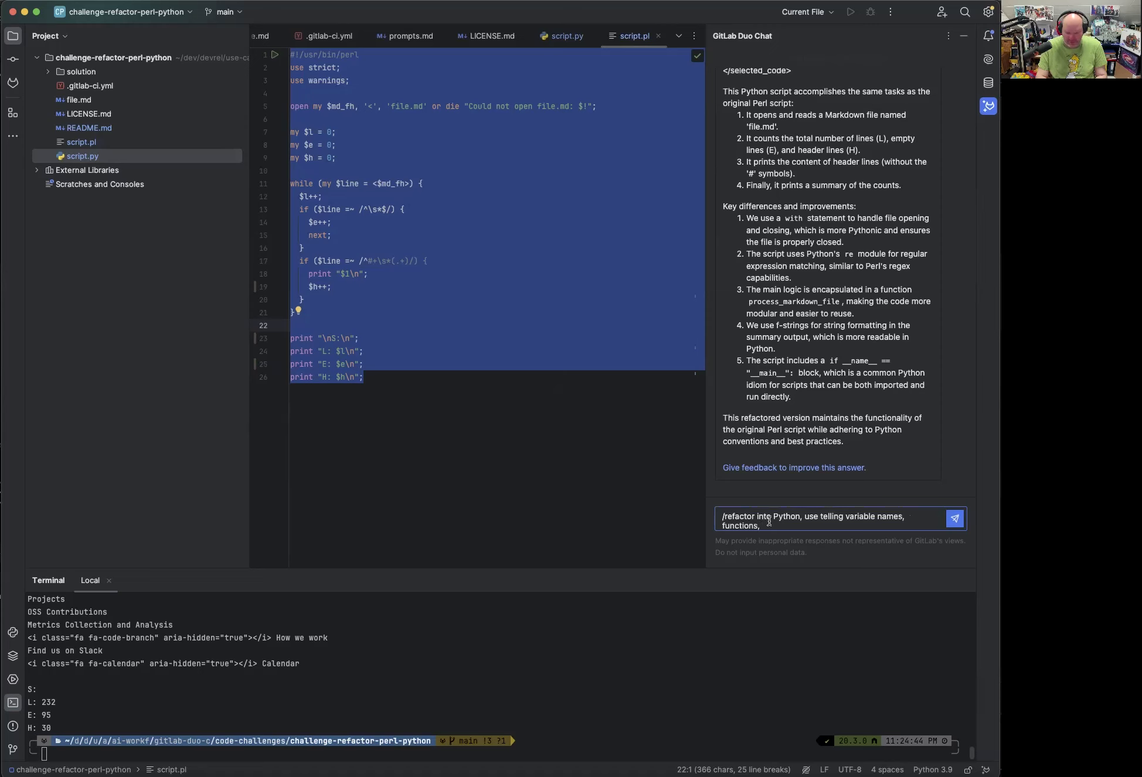
{"action": "type", "text": "and"}
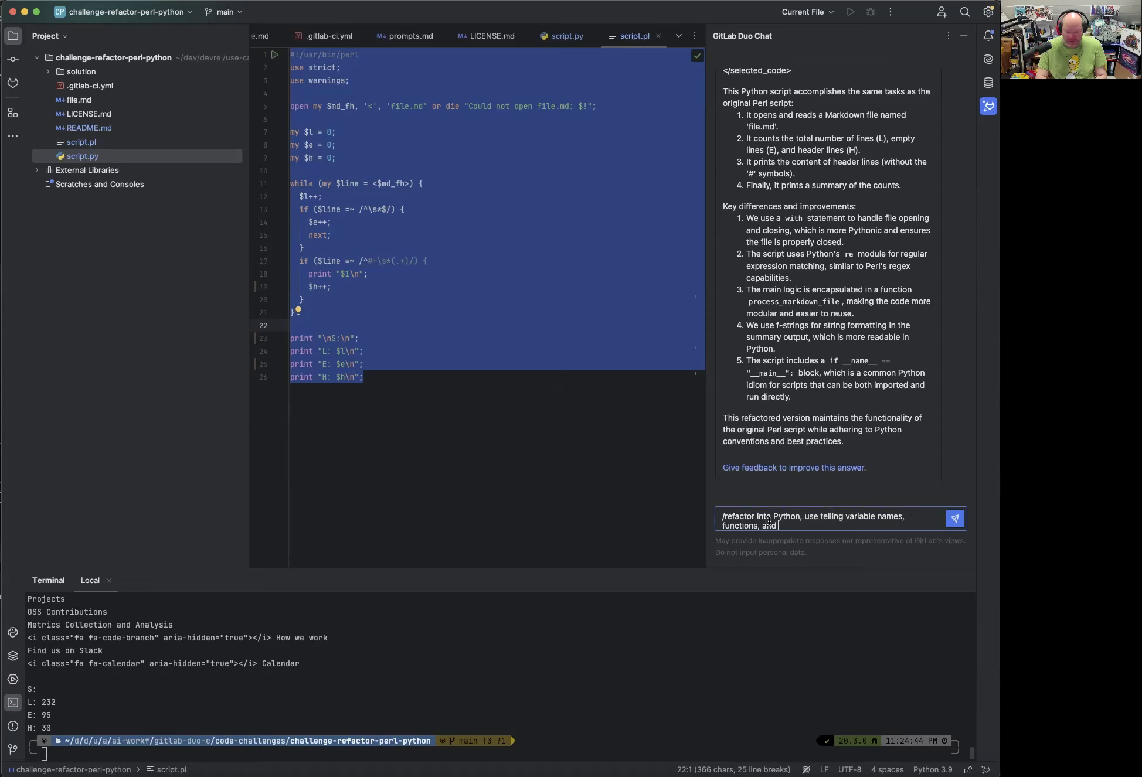
{"action": "type", "text": "full text summaries"}
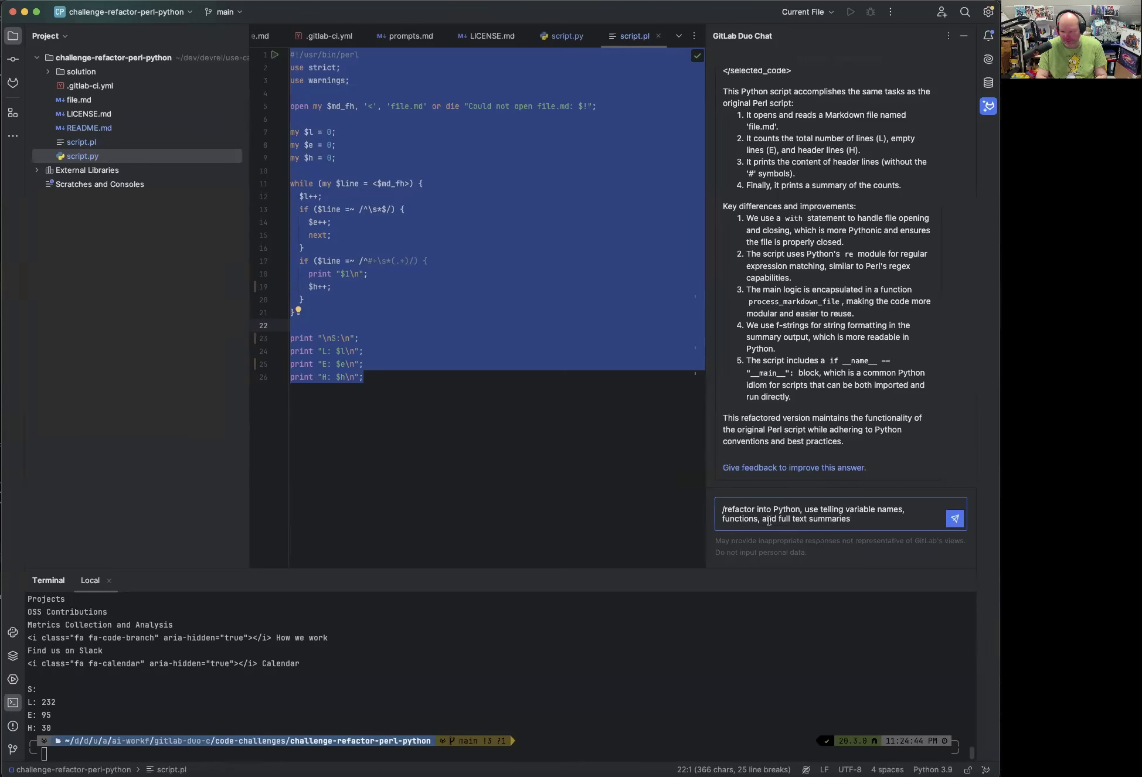
{"action": "left_click", "coordinate": [953, 519]}
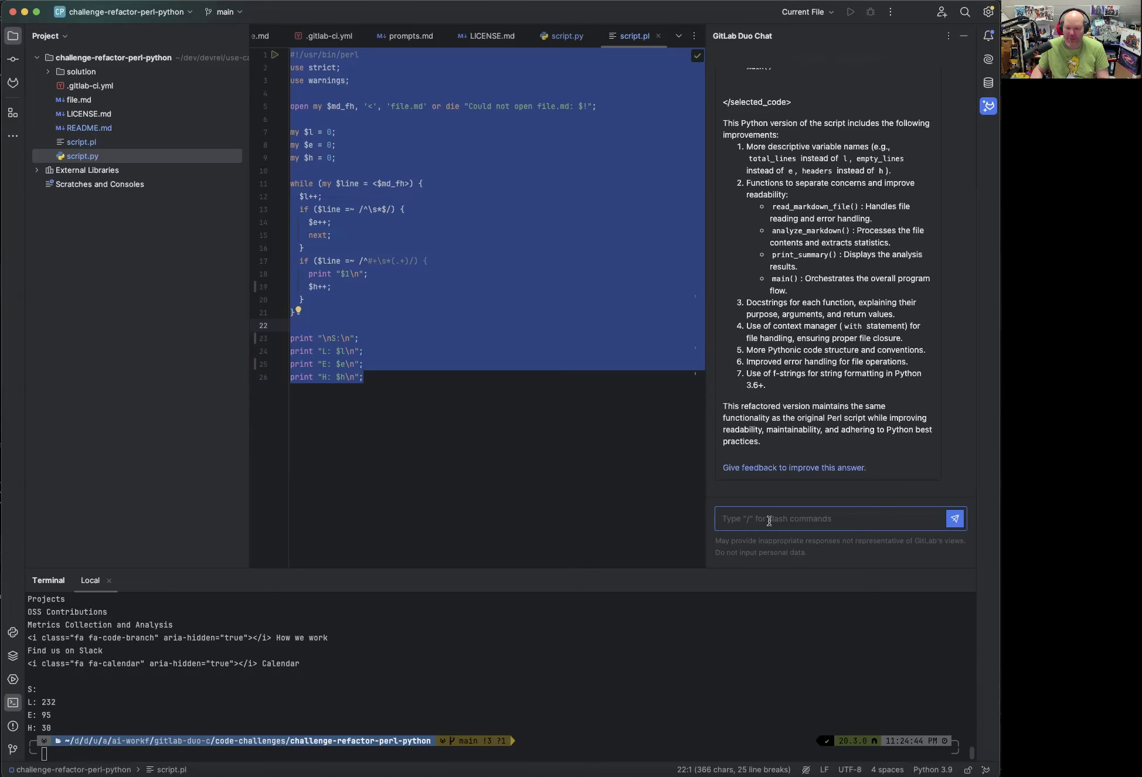
Review Duo Chat's Python refactor through its read, analyze, print_summary and main functions.
{"action": "scroll", "scroll_direction": "up", "scroll_amount": 3}
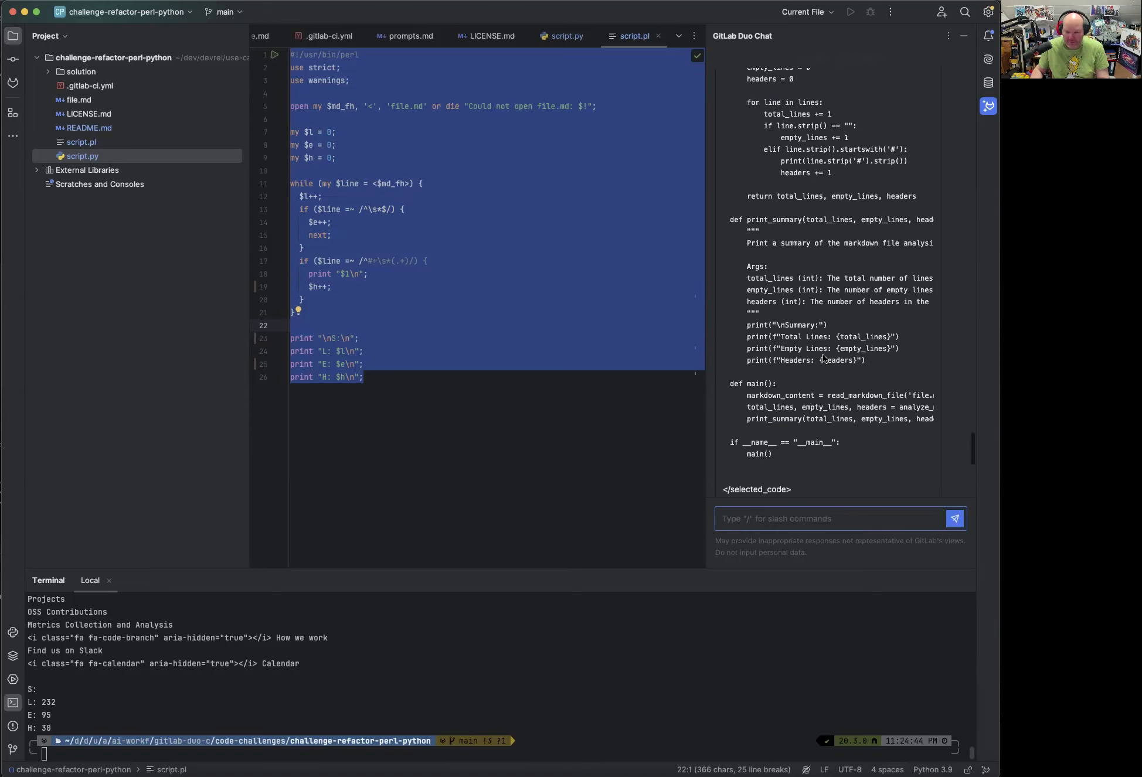
{"action": "scroll", "scroll_direction": "up", "scroll_amount": 3}
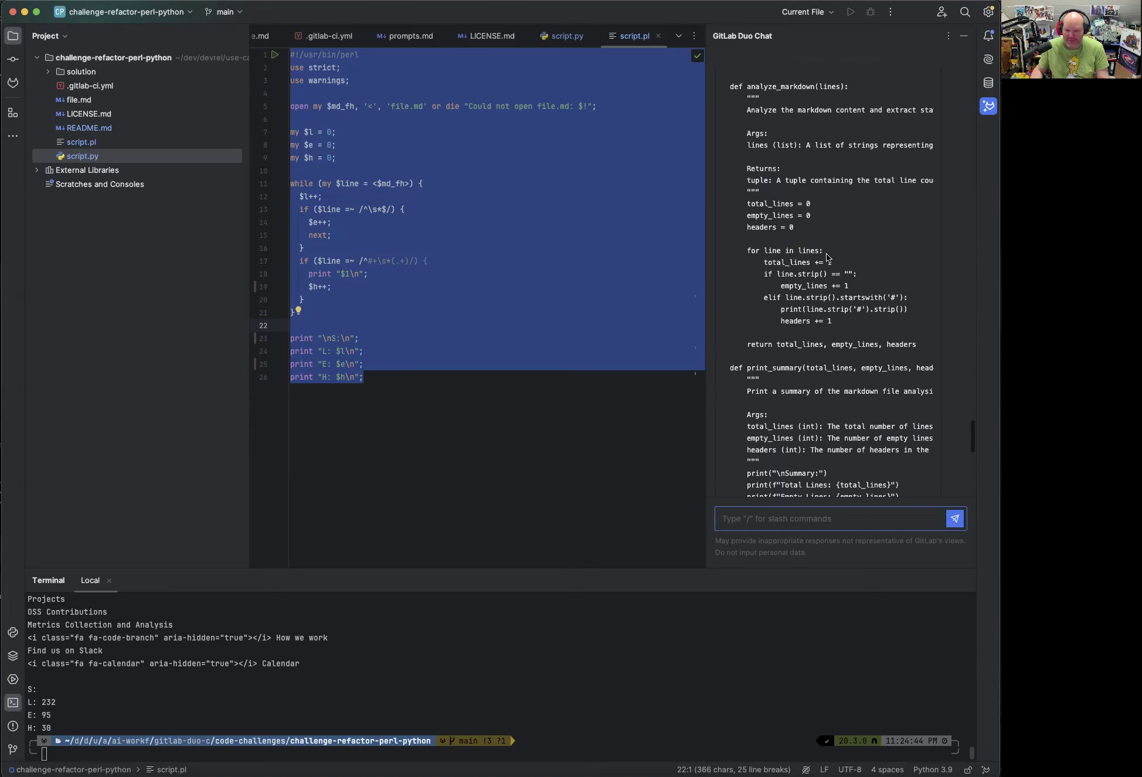
{"action": "scroll", "scroll_direction": "up", "scroll_amount": 3}
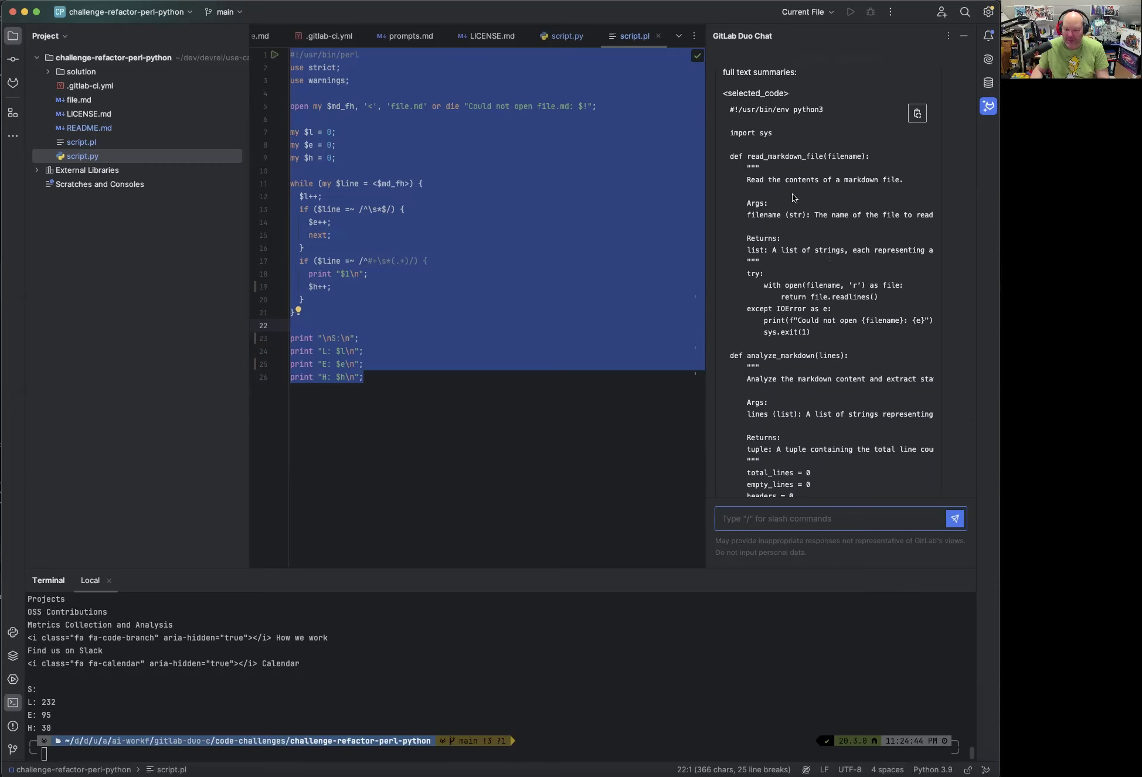
{"action": "mouse_move", "coordinate": [765, 250]}
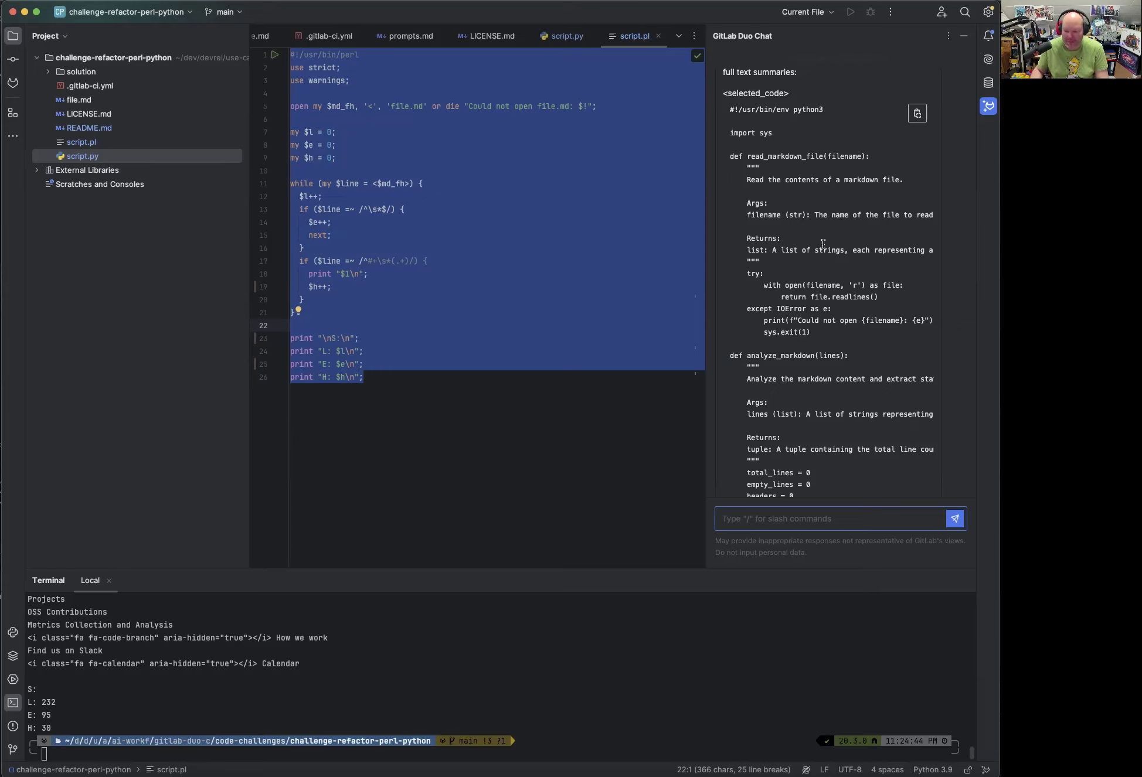
{"action": "scroll", "scroll_direction": "down", "scroll_amount": 3}
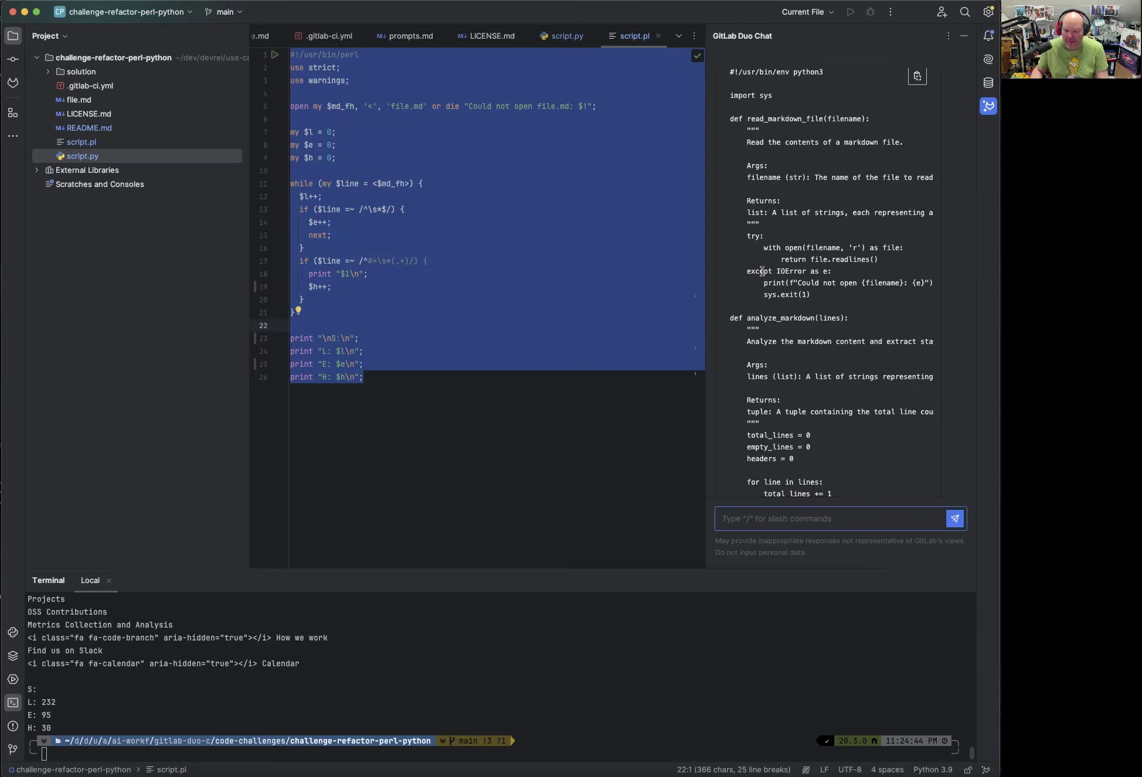
{"action": "scroll", "scroll_direction": "down", "scroll_amount": 3}
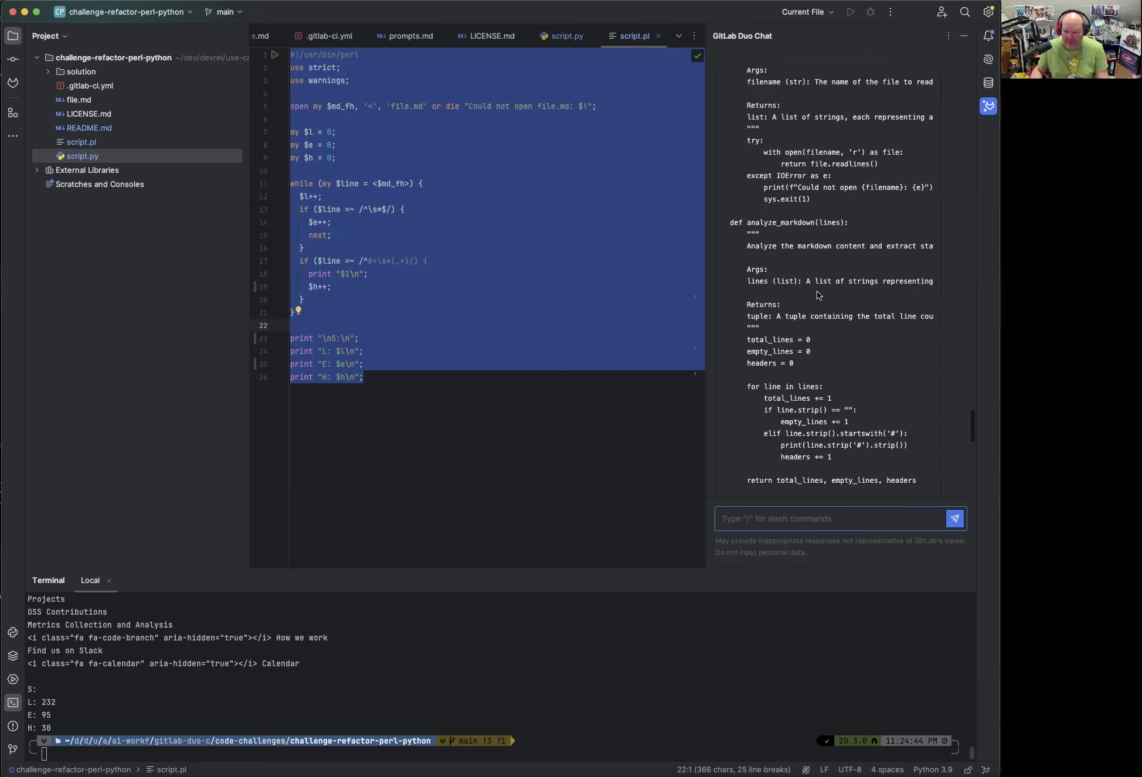
{"action": "scroll", "scroll_direction": "down", "scroll_amount": 3}
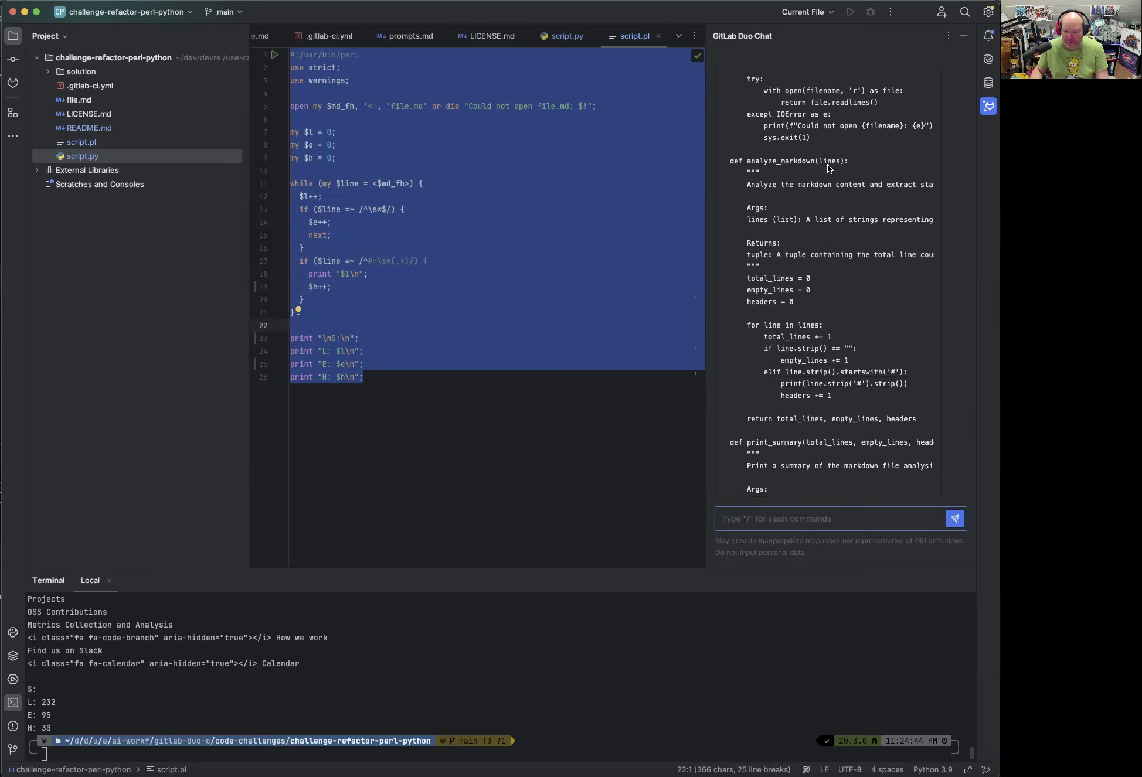
{"action": "mouse_move", "coordinate": [805, 237]}
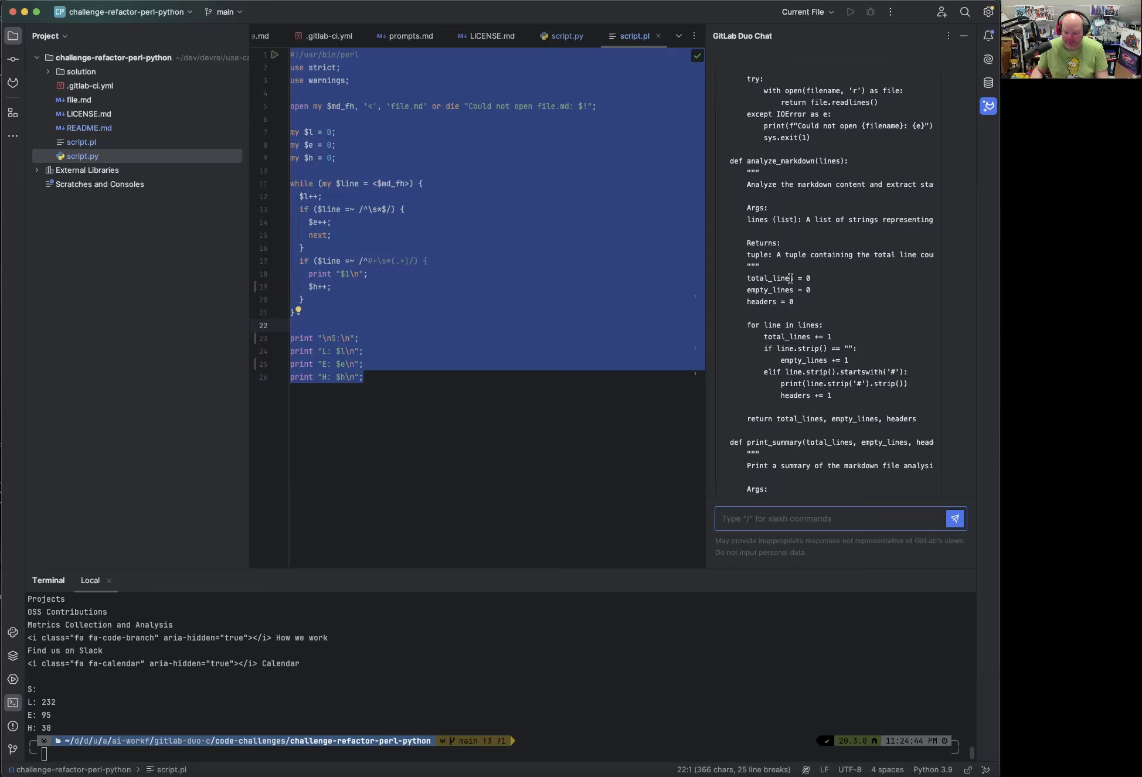
{"action": "mouse_move", "coordinate": [824, 356]}
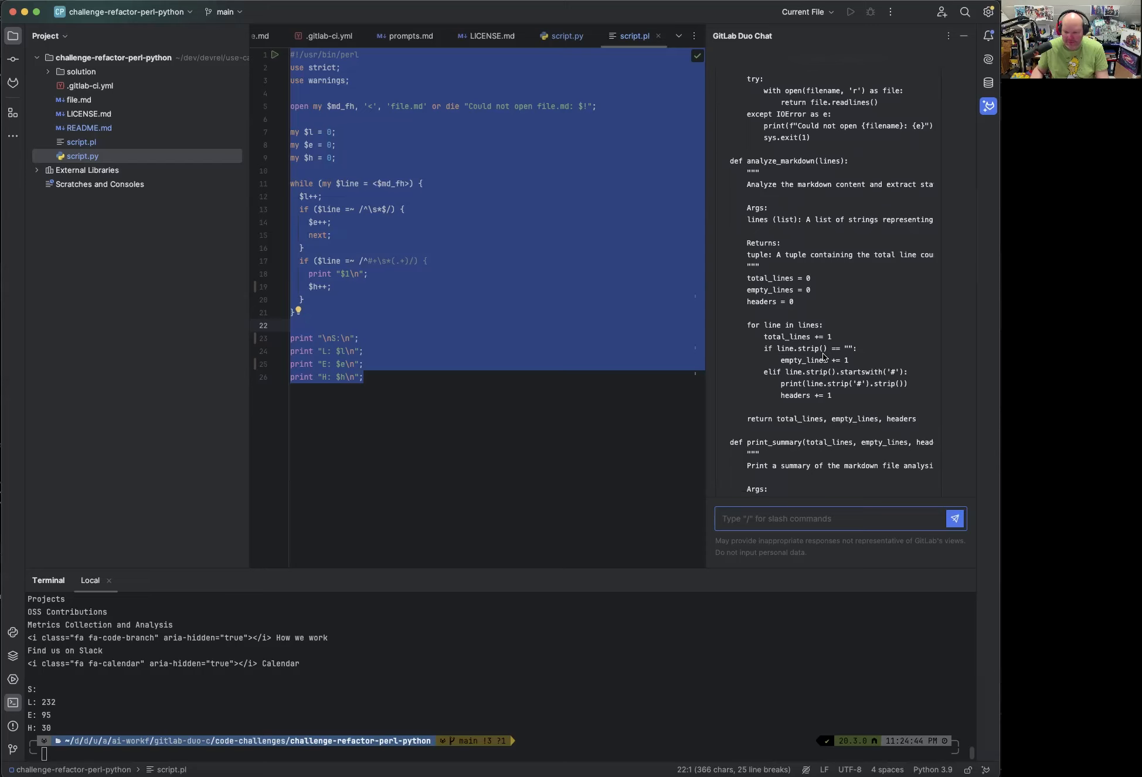
{"action": "scroll", "scroll_direction": "down", "scroll_amount": 3}
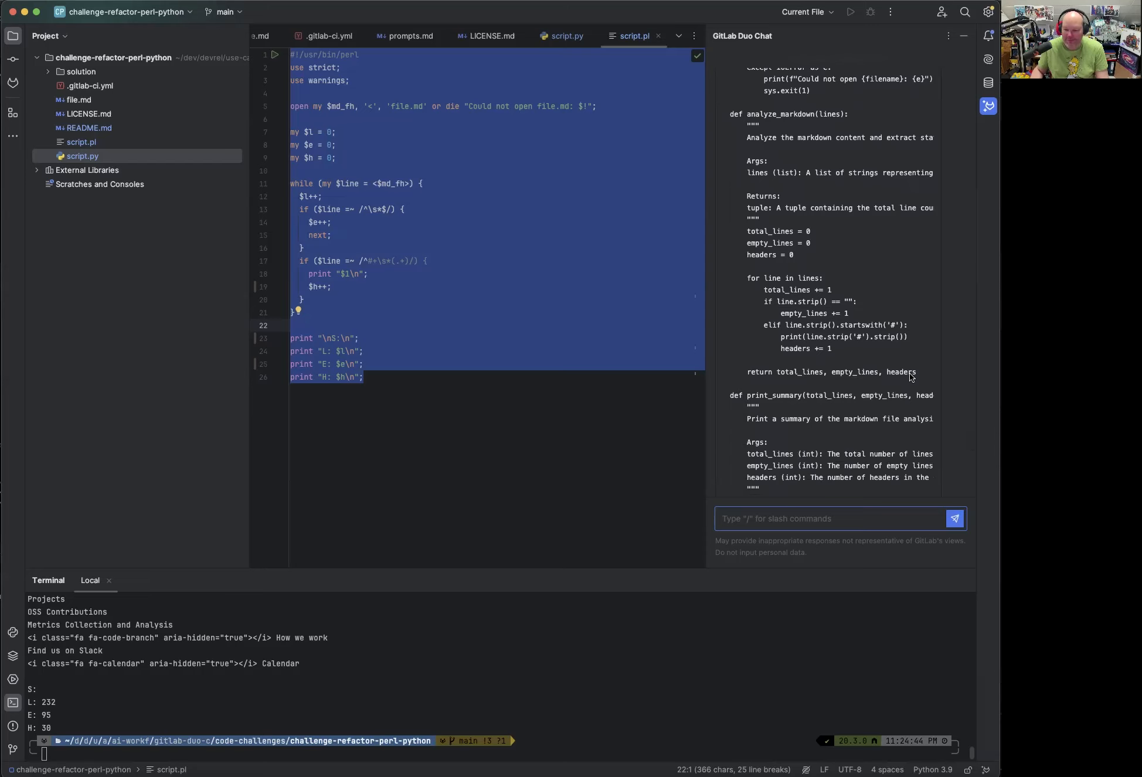
{"action": "mouse_move", "coordinate": [872, 379]}
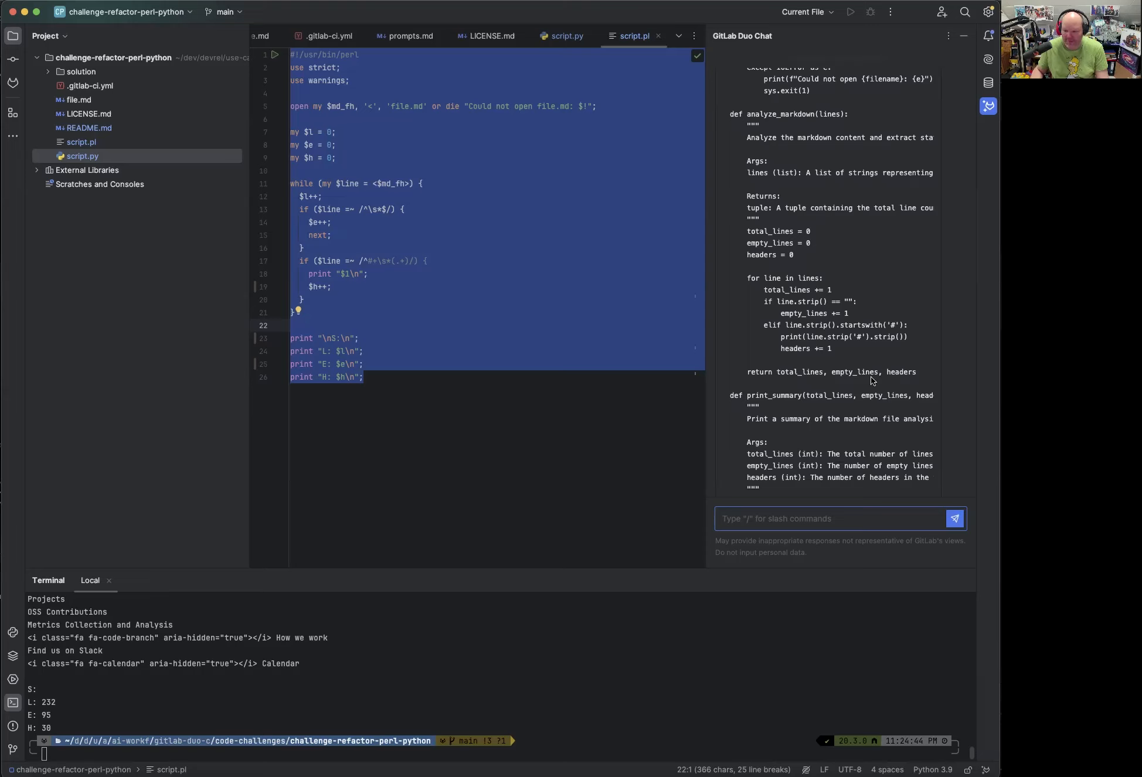
{"action": "mouse_move", "coordinate": [866, 384]}
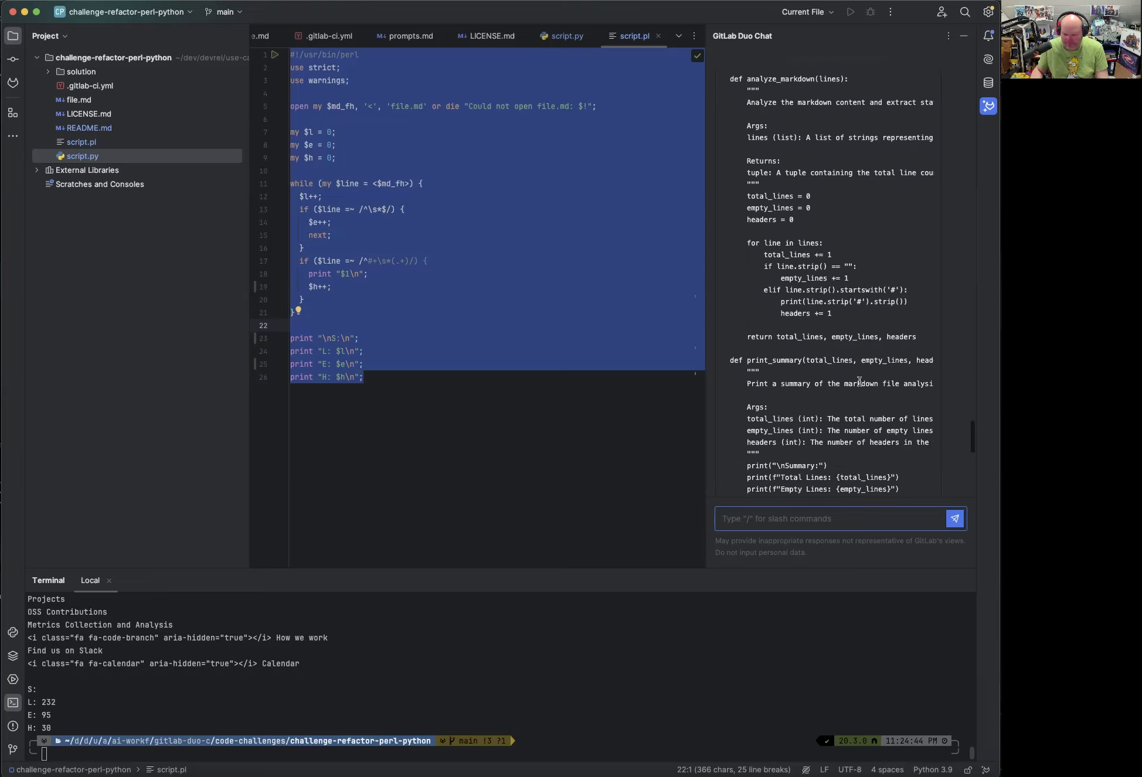
{"action": "scroll", "scroll_direction": "down", "scroll_amount": 3}
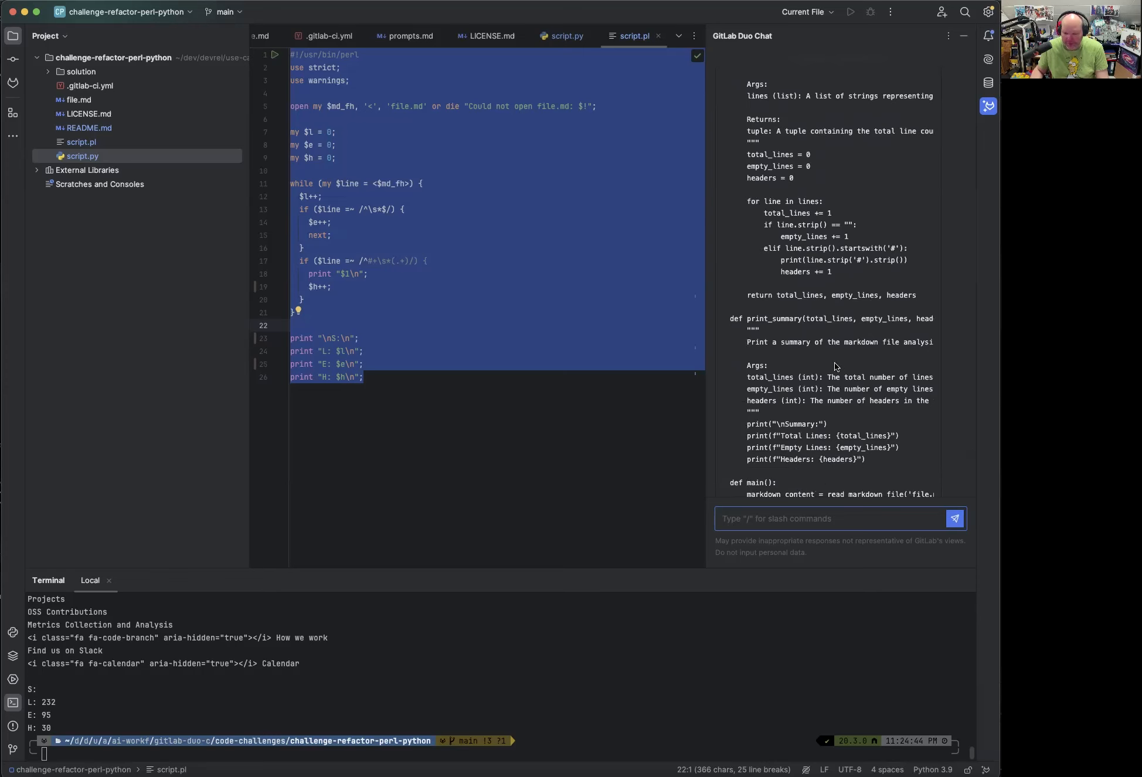
{"action": "scroll", "scroll_direction": "down", "scroll_amount": 3}
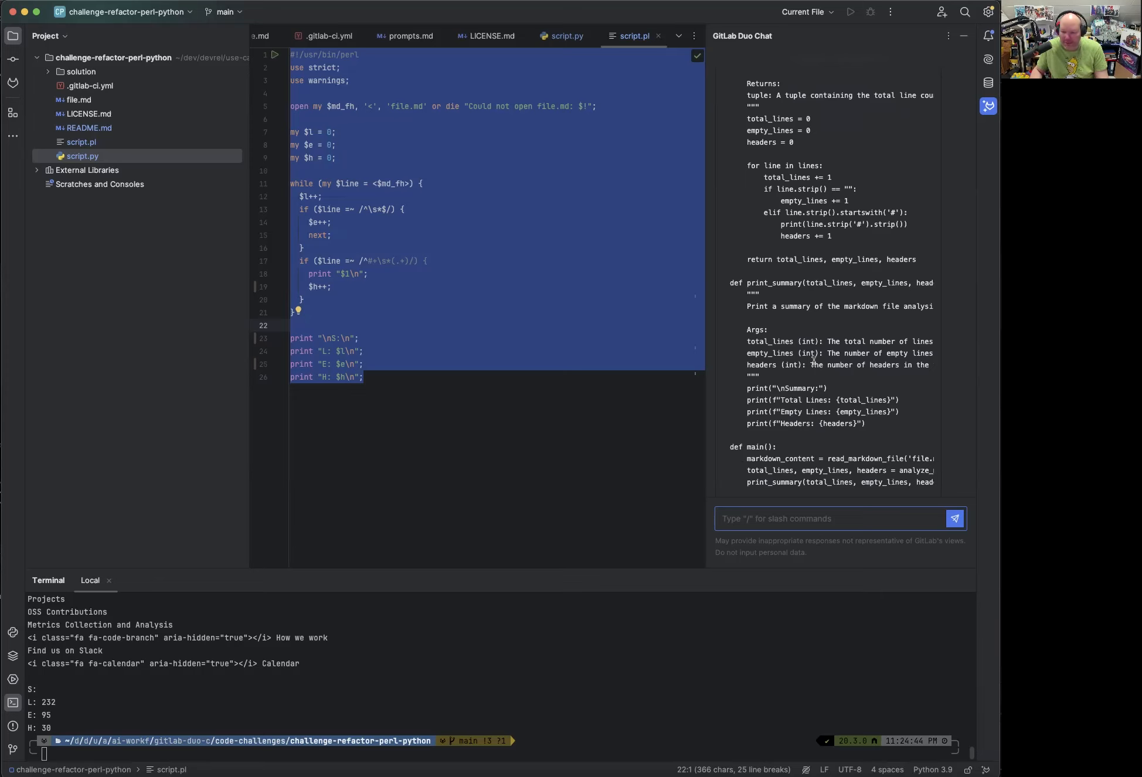
{"action": "scroll", "scroll_direction": "down", "scroll_amount": 3}
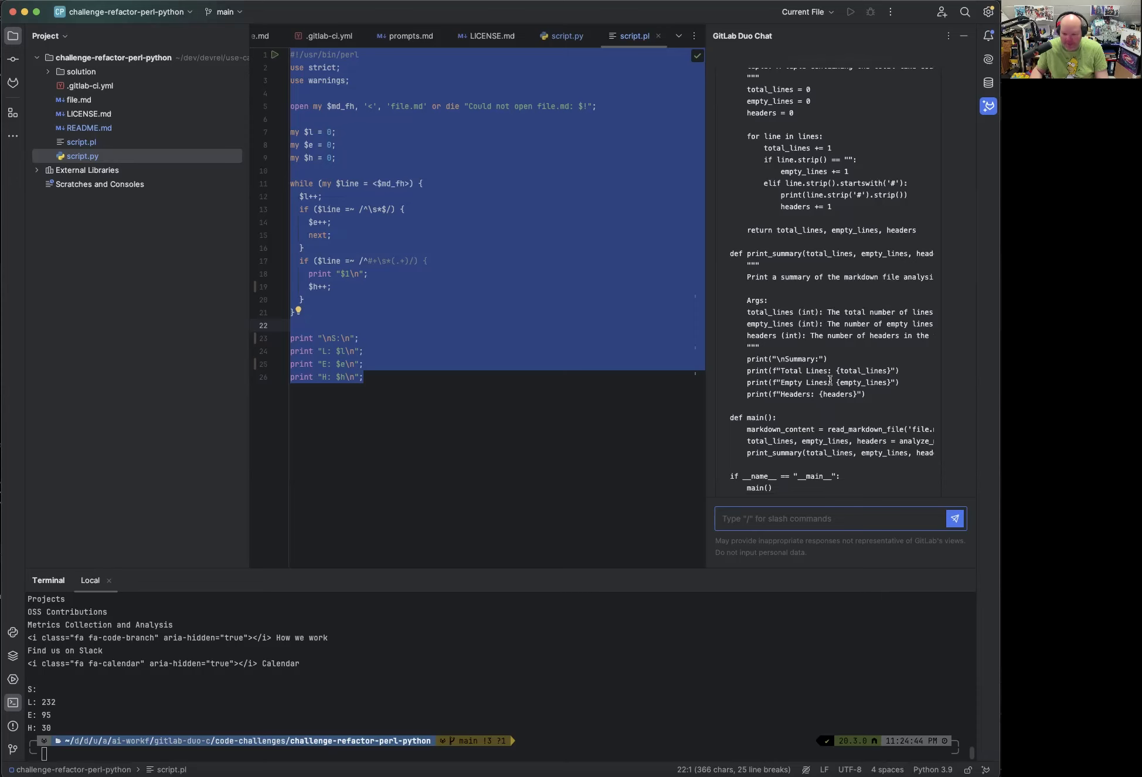
{"action": "scroll", "scroll_direction": "down", "scroll_amount": 3}
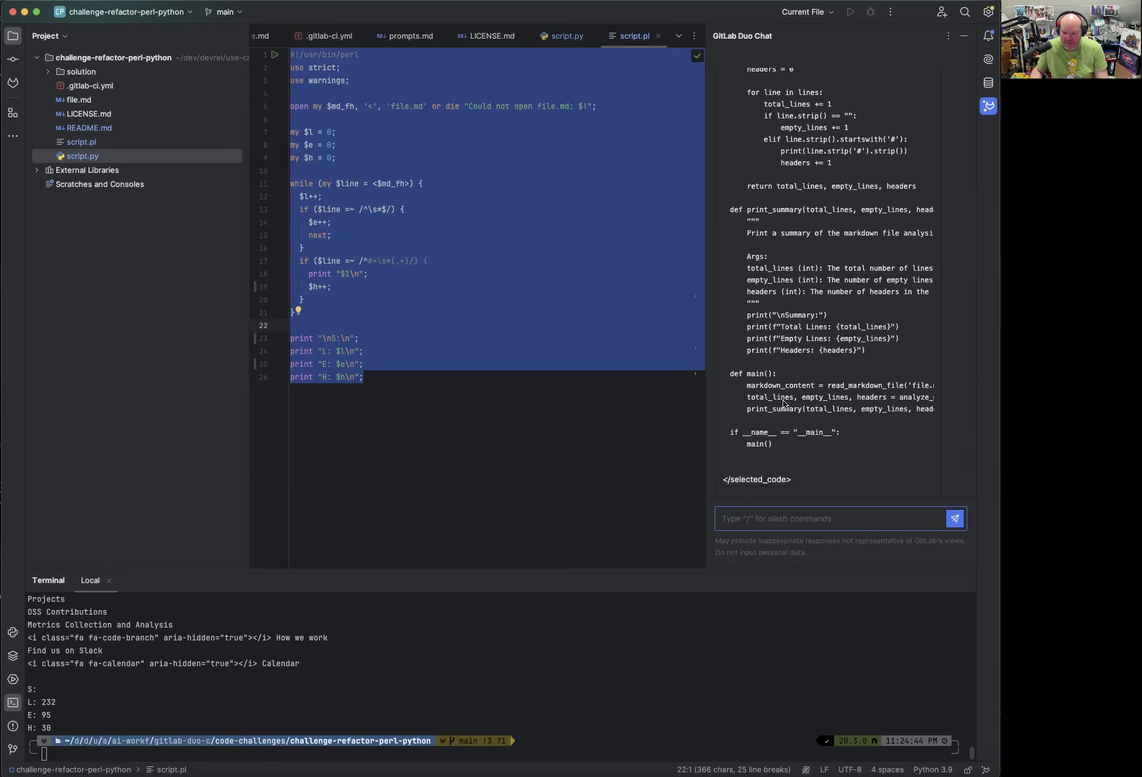
{"action": "mouse_move", "coordinate": [774, 388]}
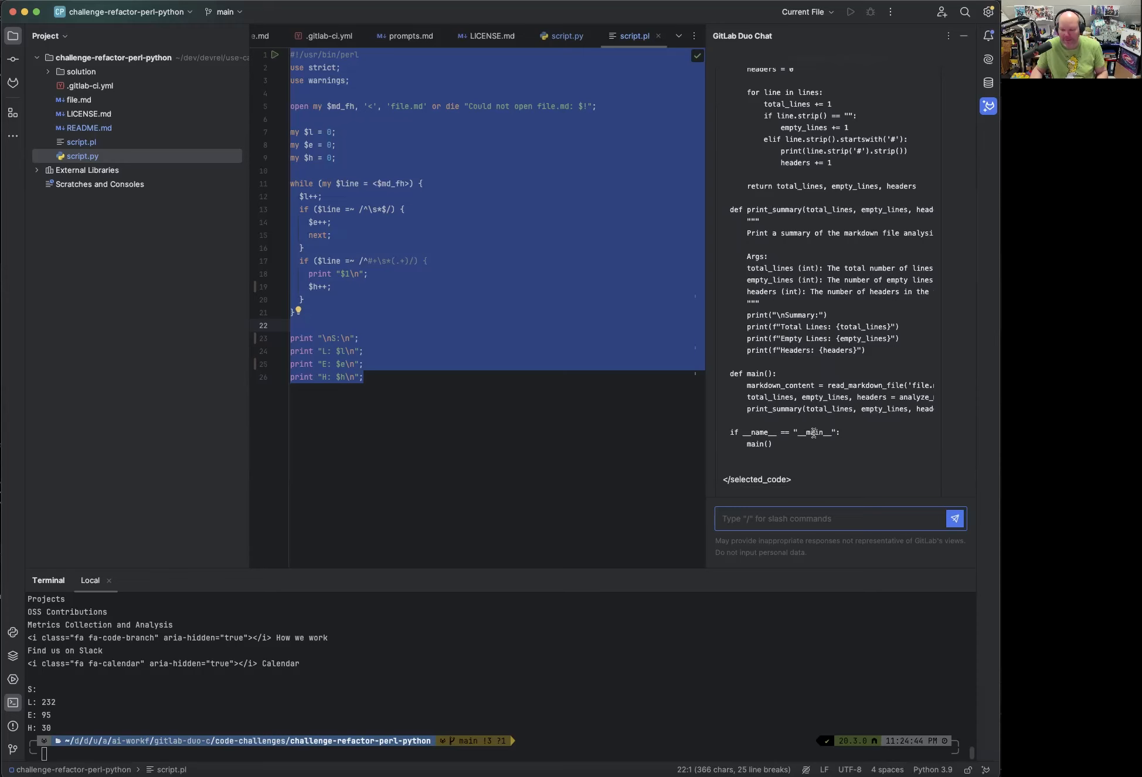
{"action": "scroll", "scroll_direction": "up", "scroll_amount": 3}
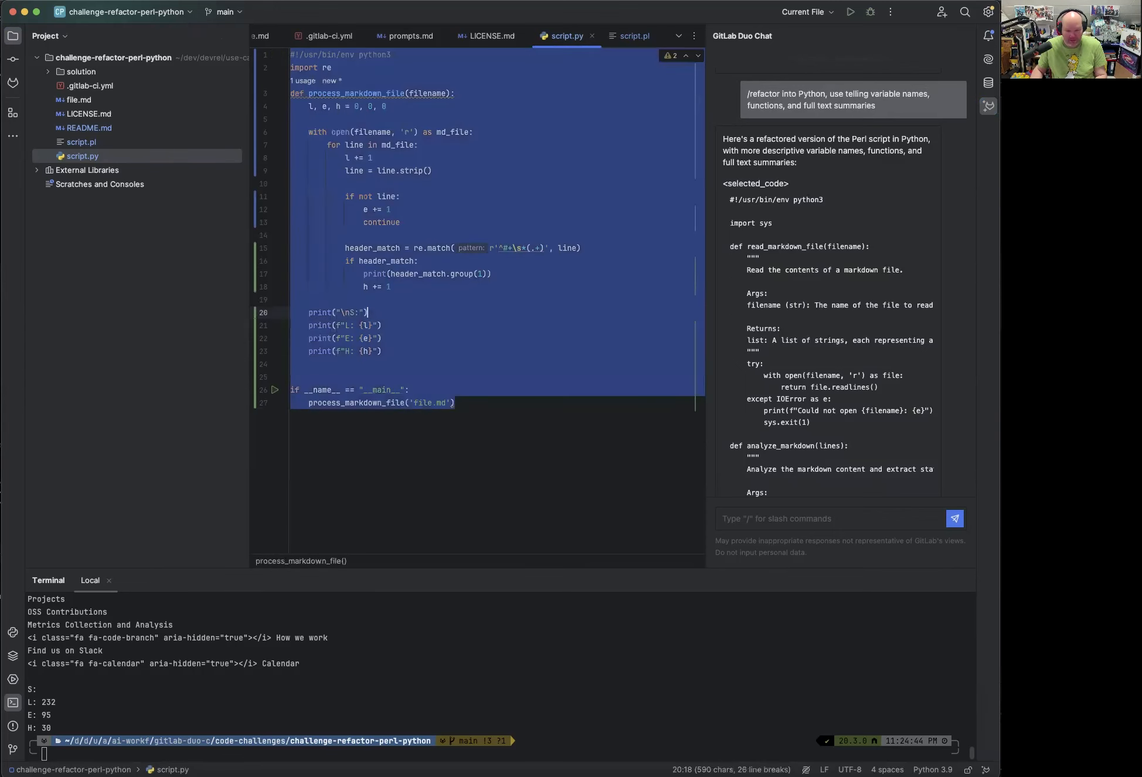
Run python3 script.py, getting Total Lines 232, Empty Lines 95 and Headers 30.
{"action": "scroll", "scroll_direction": "down", "scroll_amount": 3}
{"action": "type", "text": "python3 script.py"}
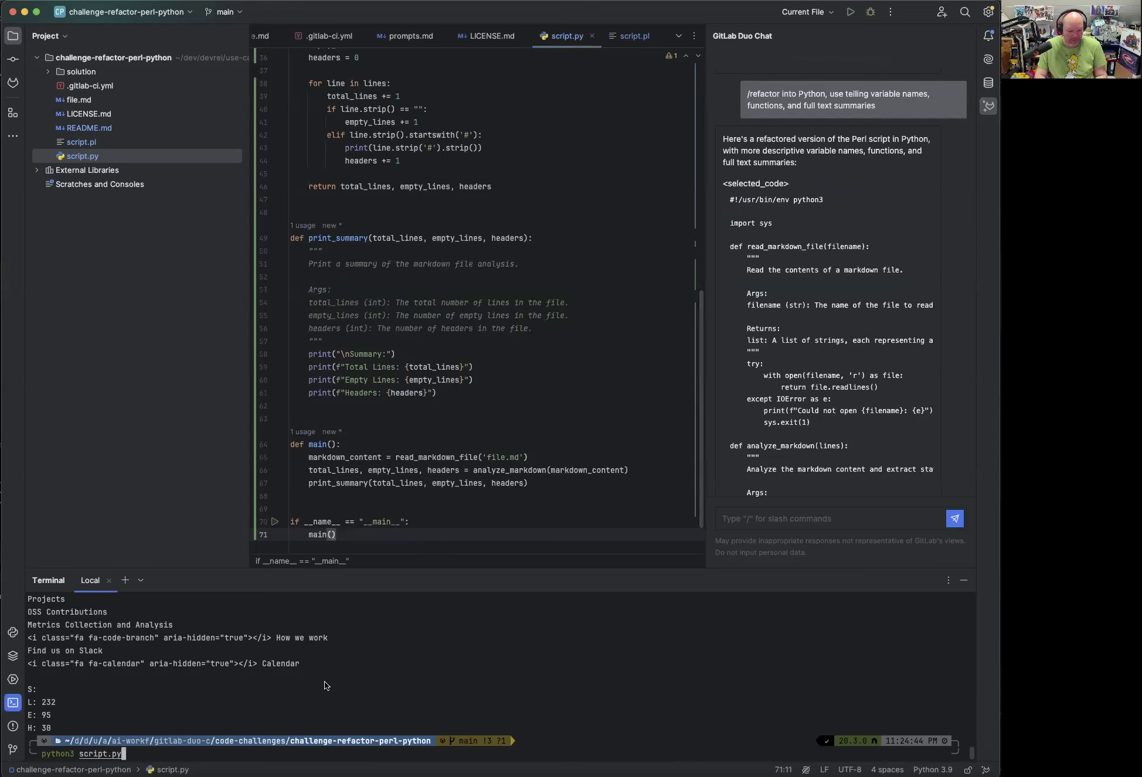
{"action": "key", "text": "Return"}
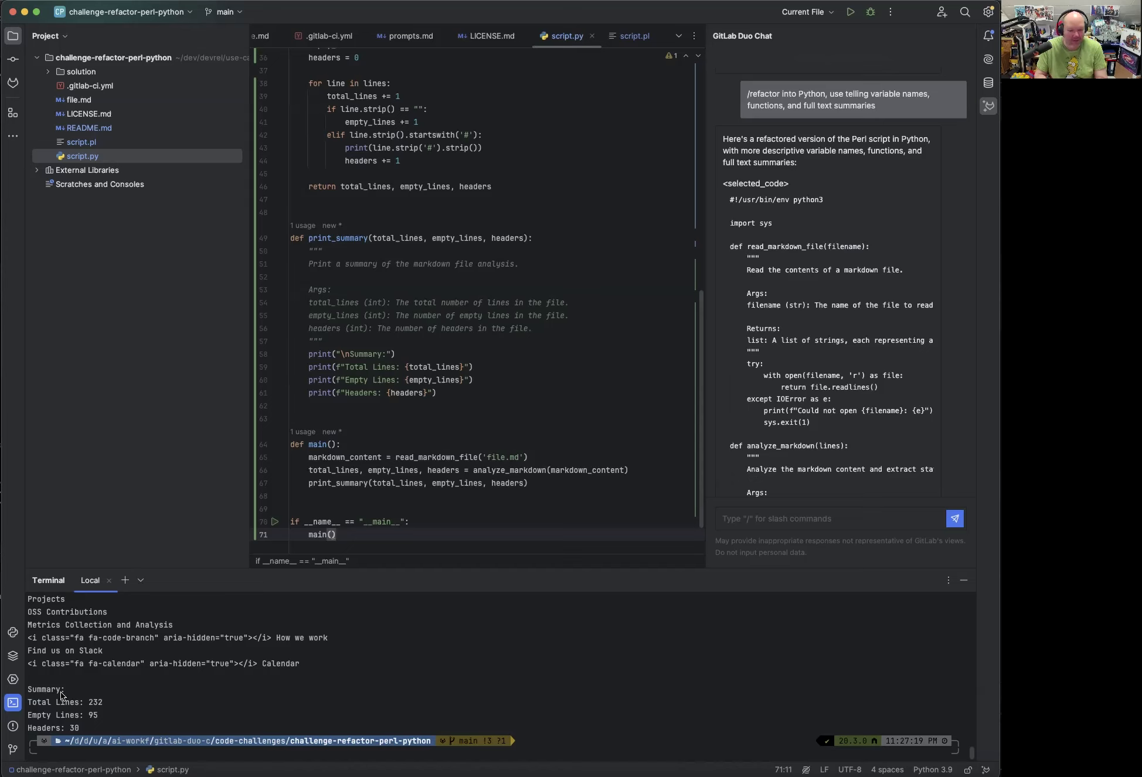
{"action": "left_click", "coordinate": [465, 418]}
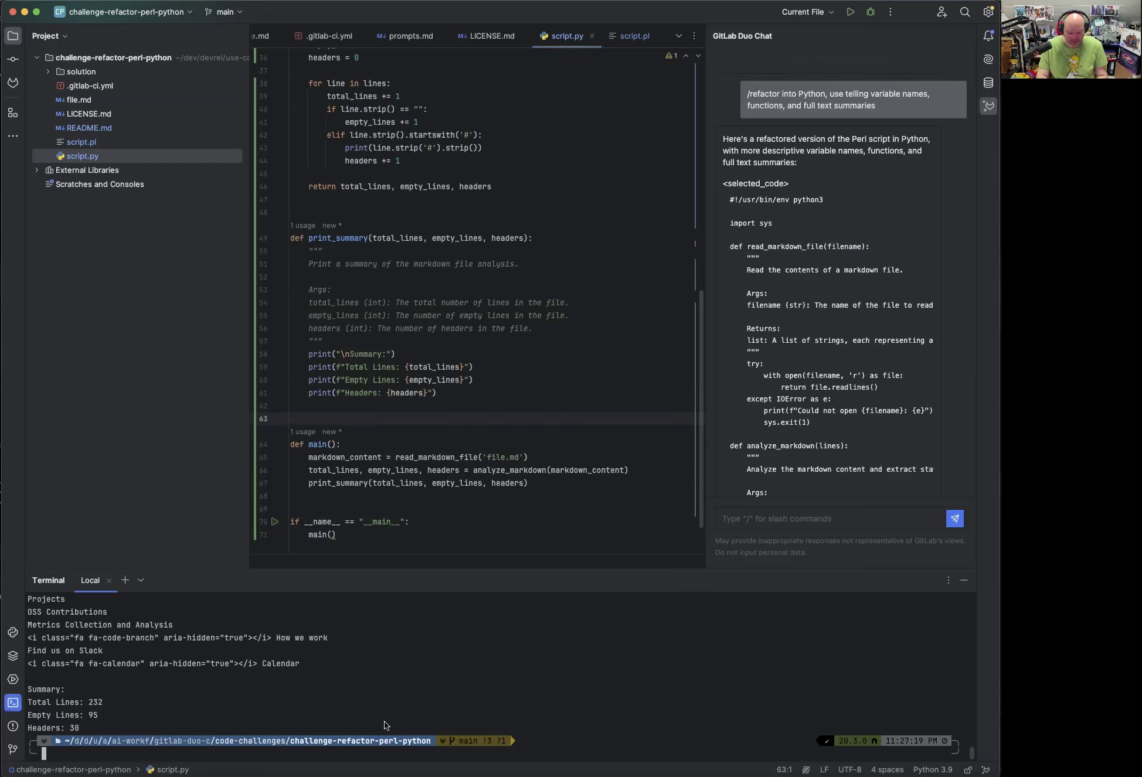
Create branch solution1 and commit script.py as 'Solution 1 - clean documented code'.
{"action": "type", "text": "git checkout"}
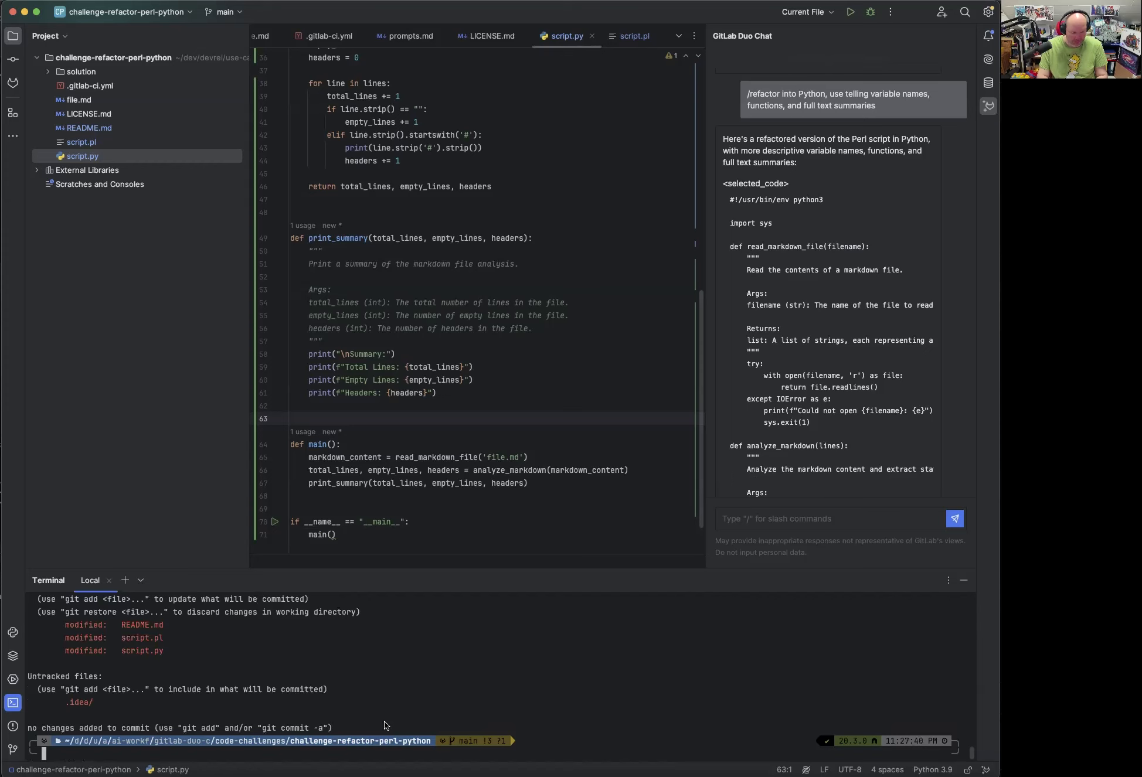
{"action": "type", "text": "git checkout -b"}
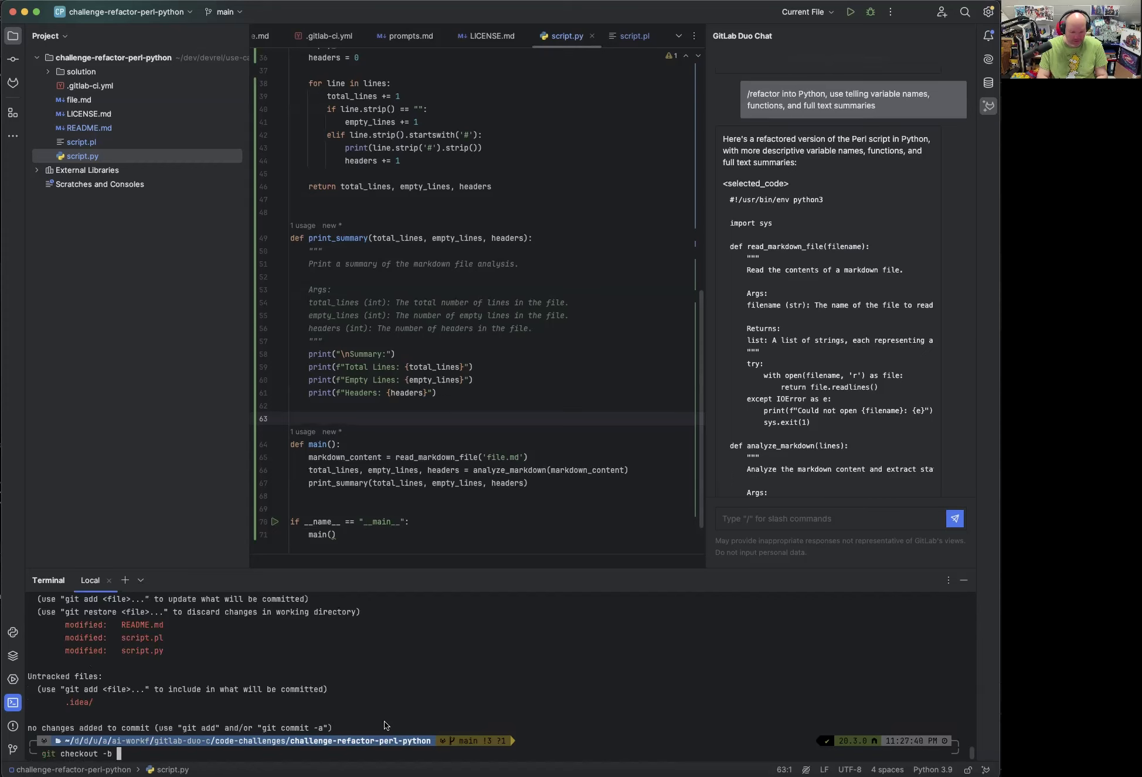
{"action": "type", "text": "solution1"}
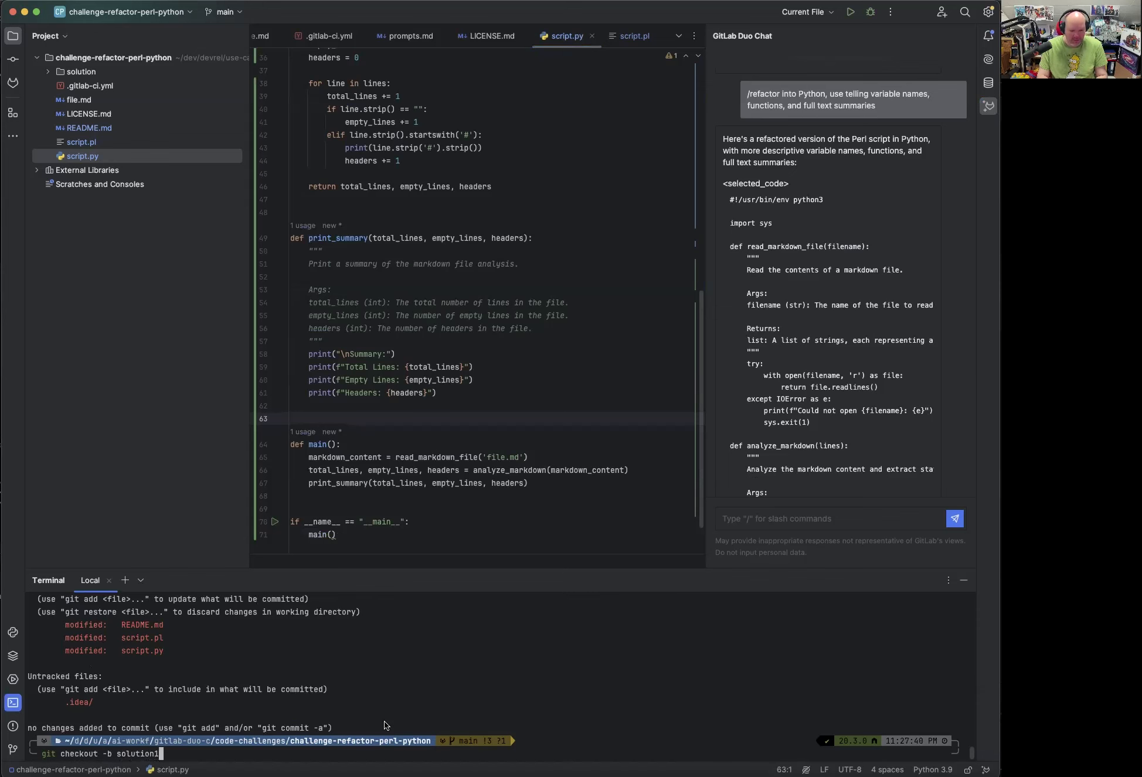
{"action": "key", "text": "Return"}
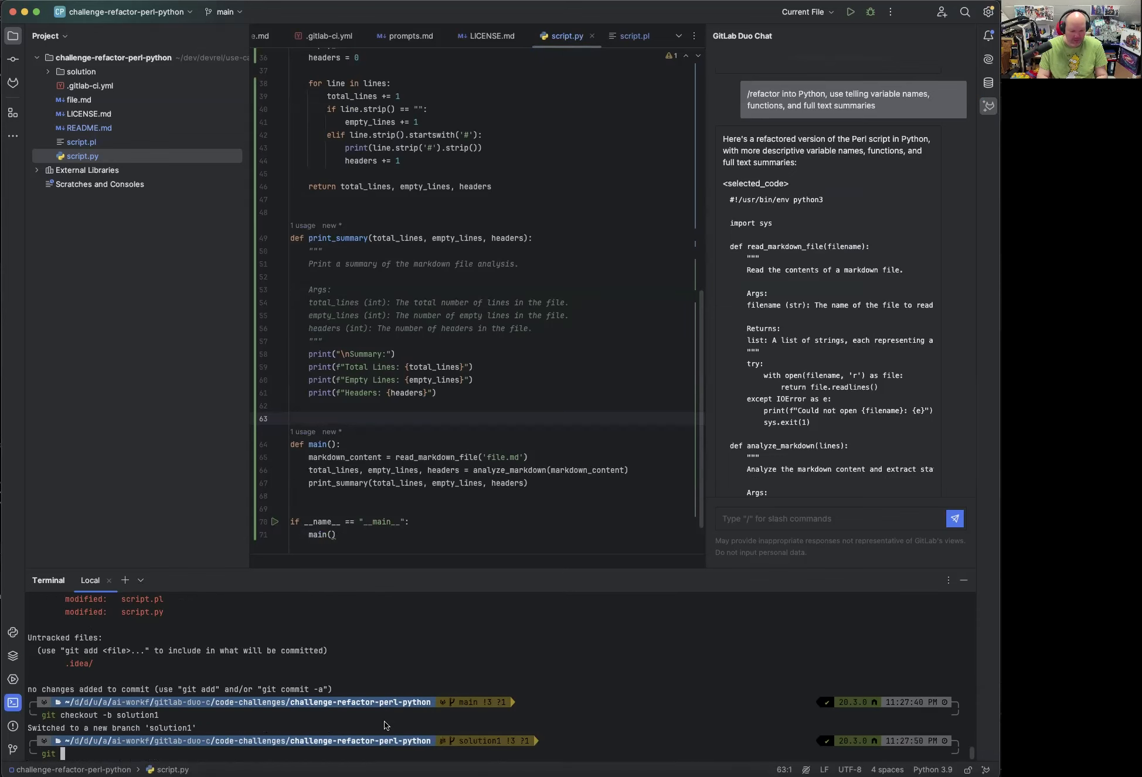
{"action": "type", "text": "add script.py"}
{"action": "type", "text": "git commit -avm \""}
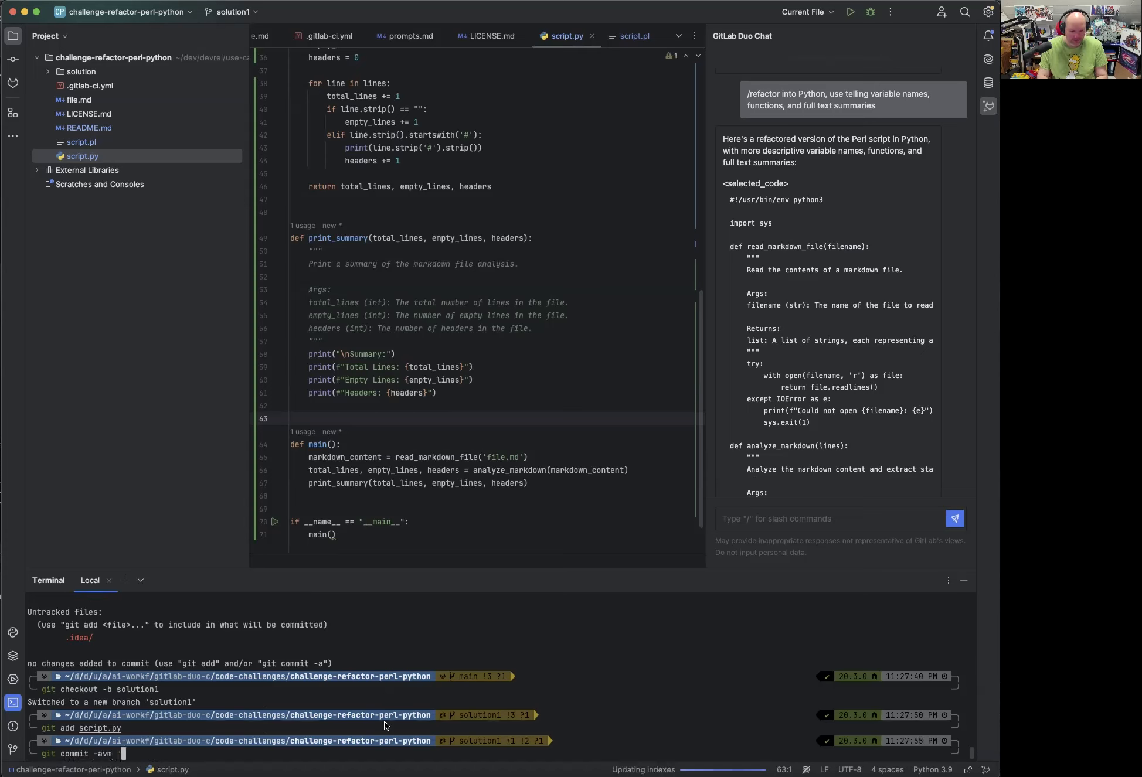
{"action": "type", "text": "Solution 1 - clean documented code\""}
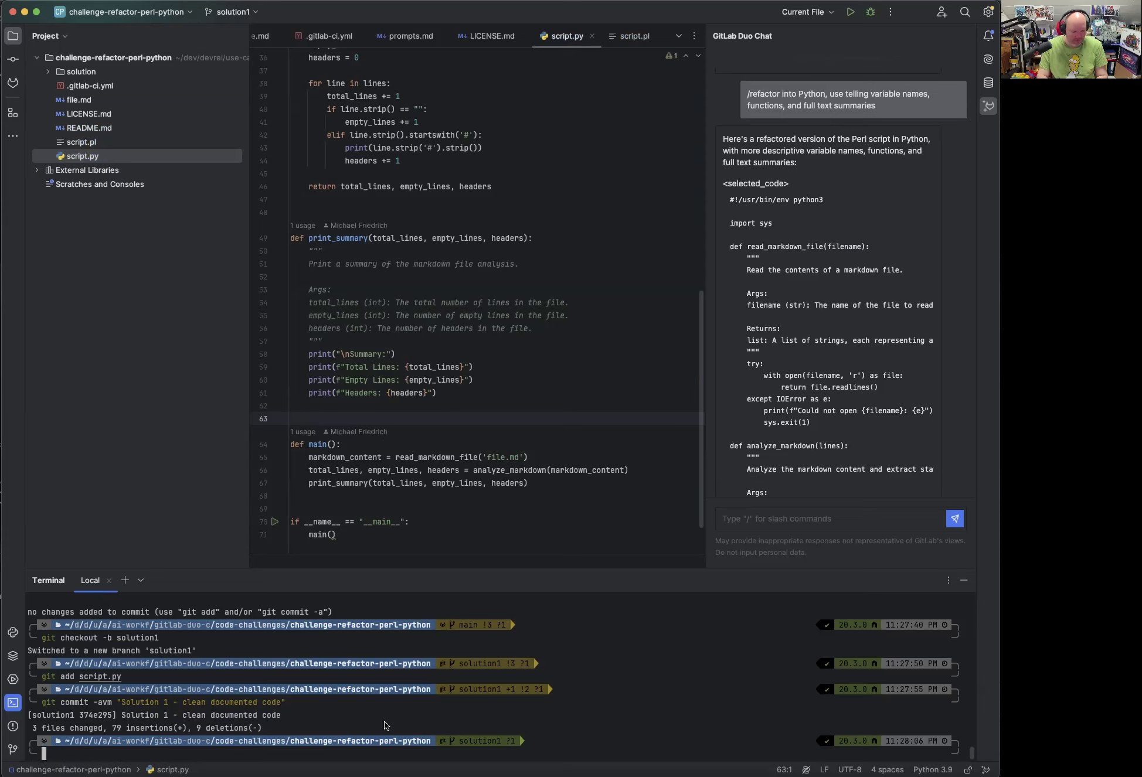
Undo the last commit with git reset --soft HEAD^ and check git status.
{"action": "type", "text": "git reset -"}
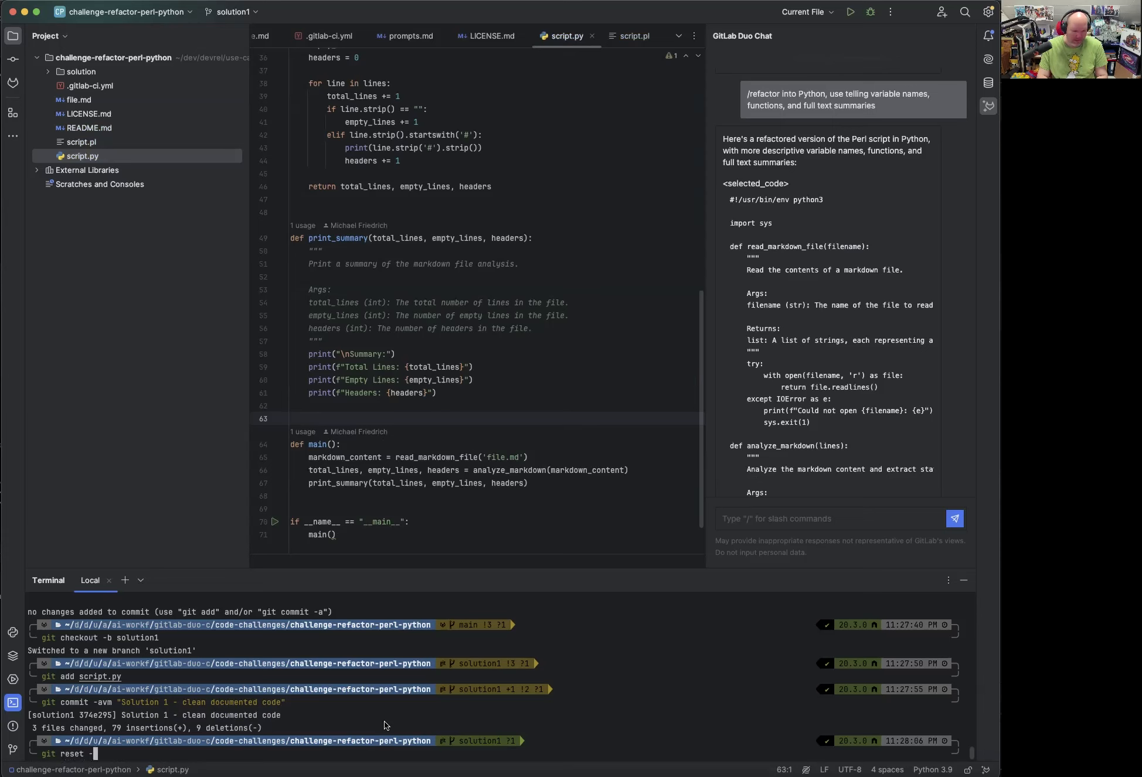
{"action": "type", "text": "-"}
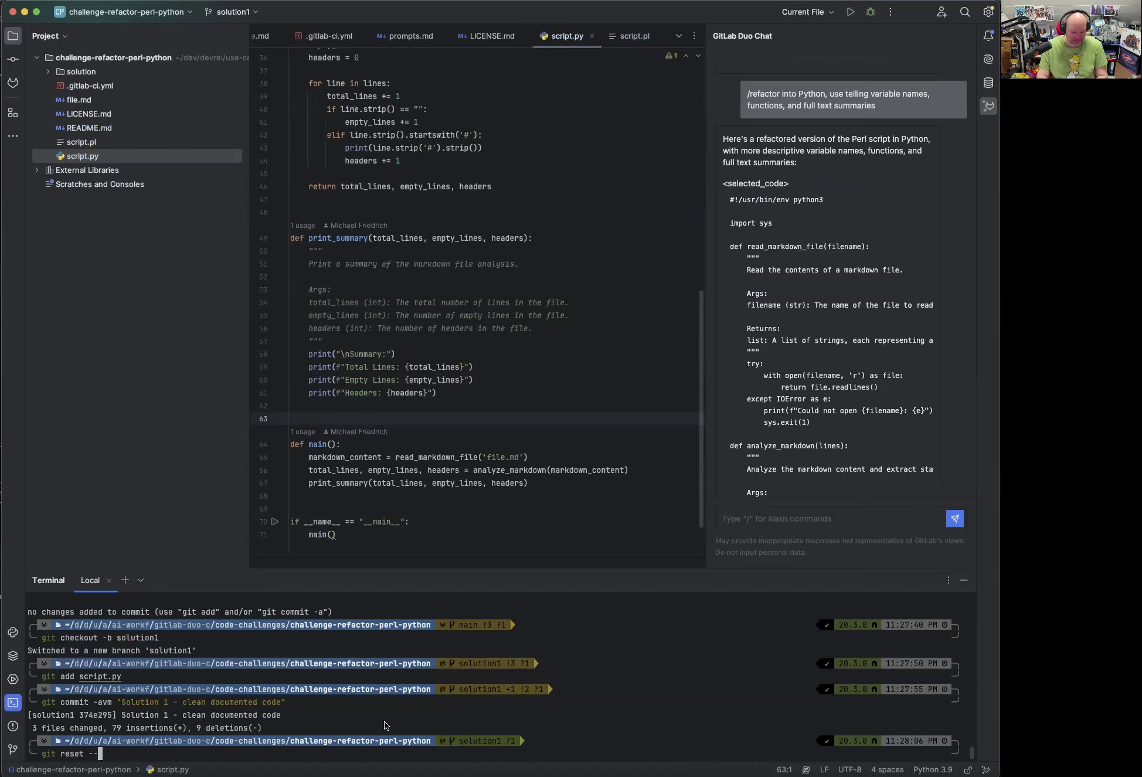
{"action": "type", "text": "soft head^"}
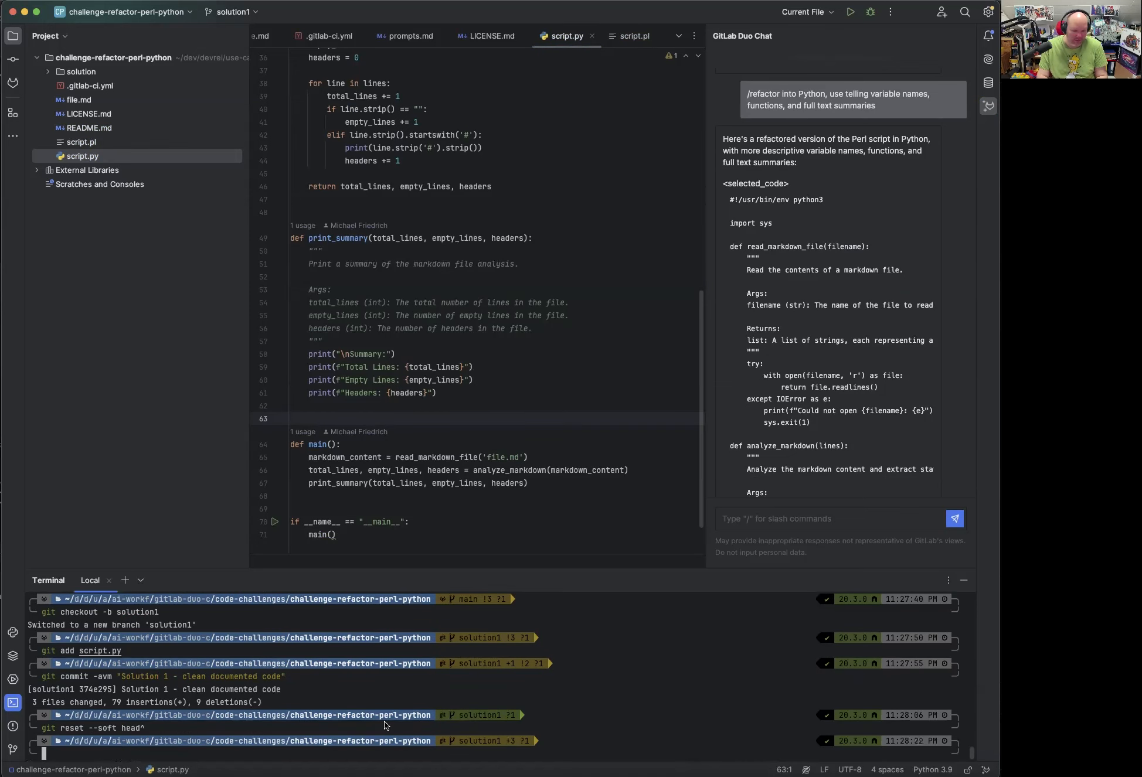
{"action": "type", "text": "git status"}
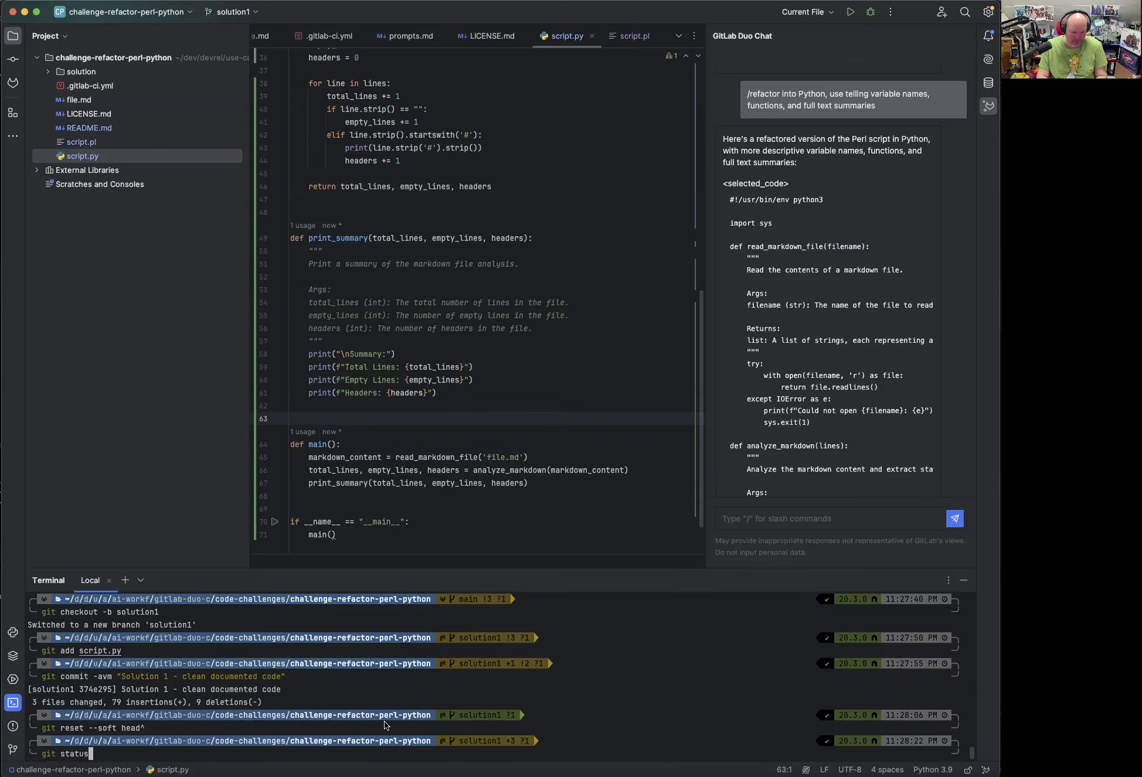
{"action": "key", "text": "Return"}
{"action": "type", "text": "git commit -vm \"Solution 1 - clean documented code"}
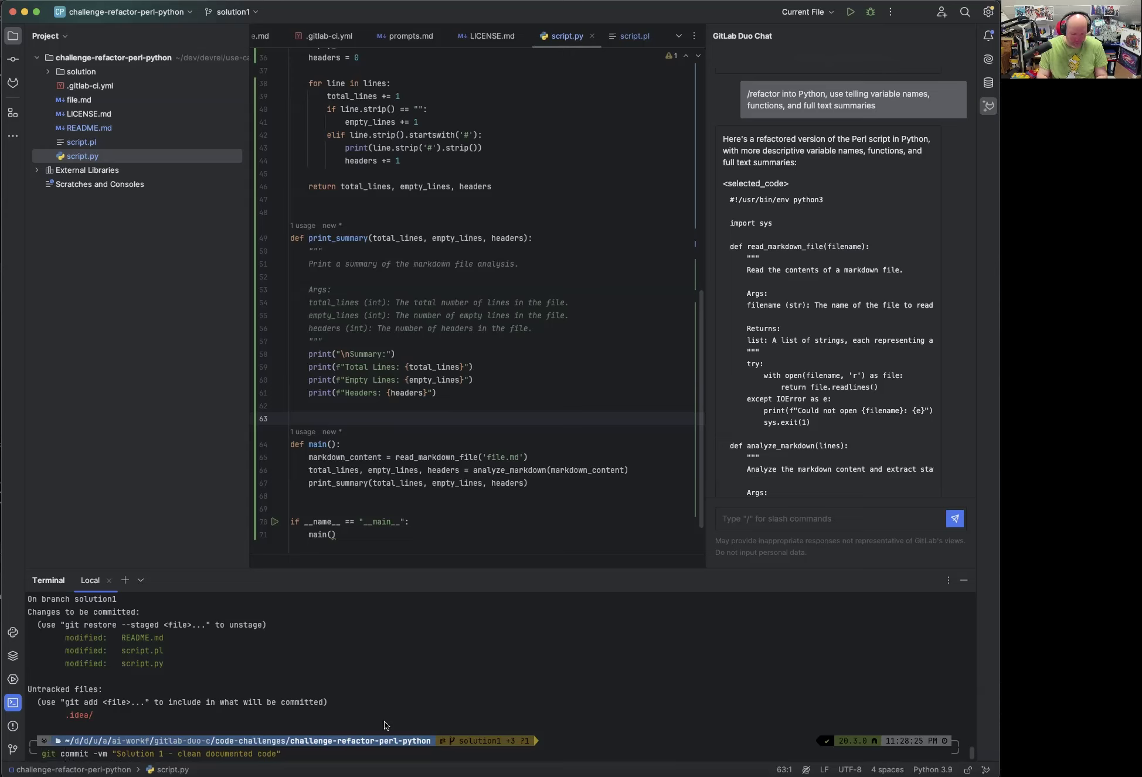
Recommit only script.py as 'Solution 1 - clean documented code' and inspect it.
{"action": "type", "text": "script.py"}
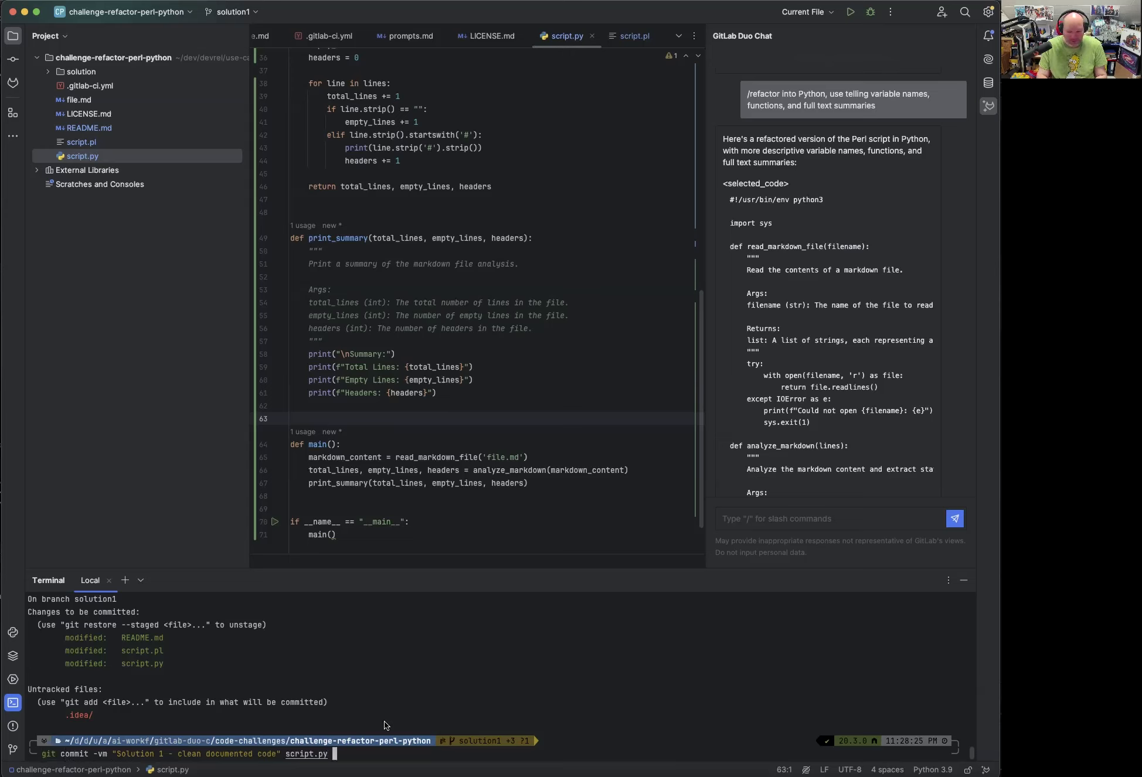
{"action": "key", "text": "Return"}
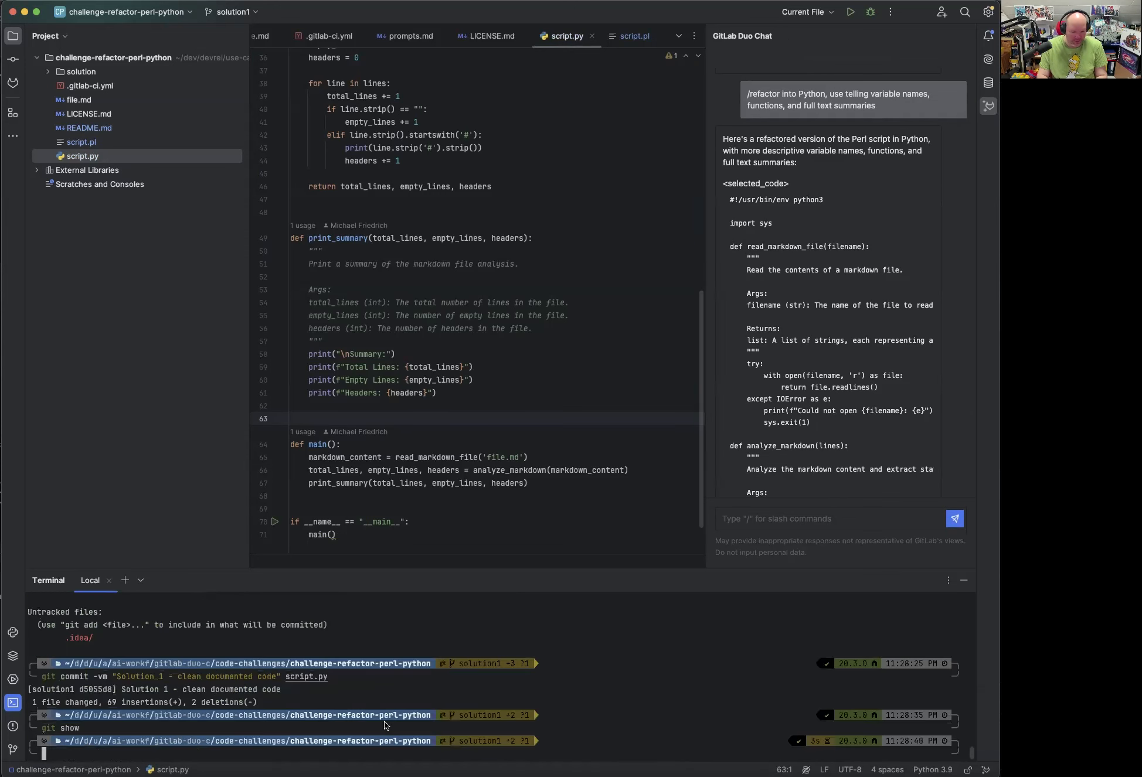
{"action": "type", "text": "git status"}
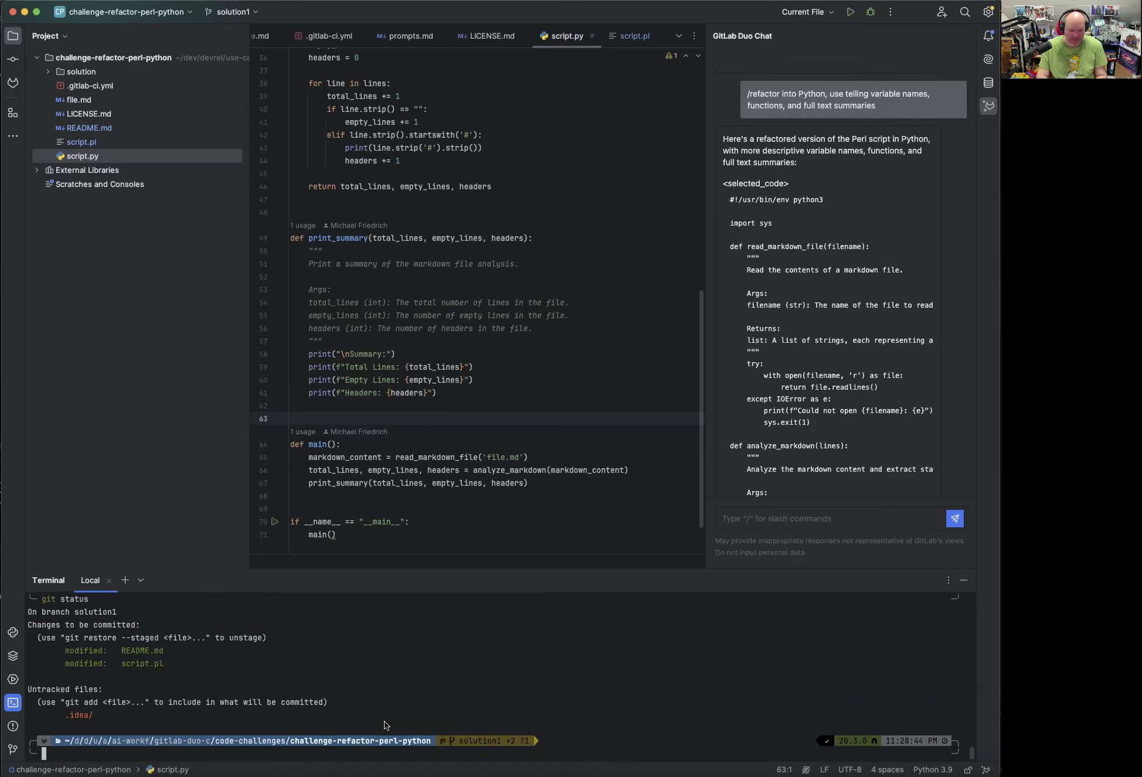
{"action": "type", "text": "git push"}
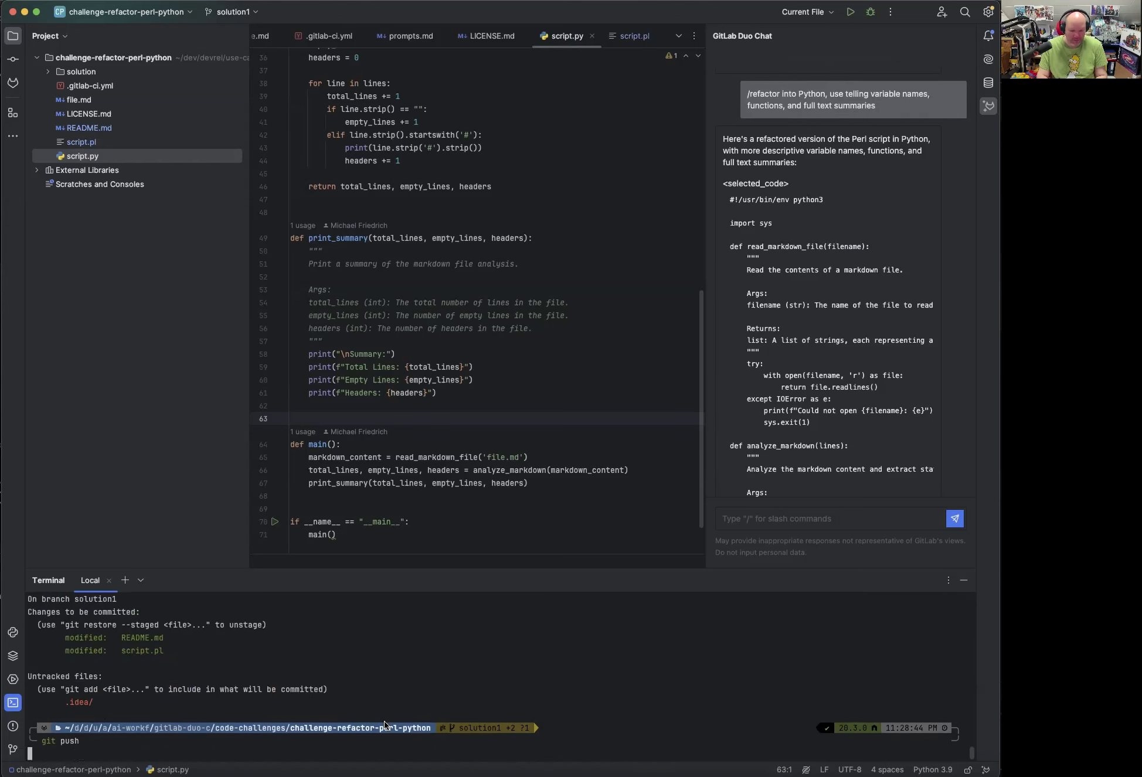
Push the solution1 branch to origin and switch back to main.
{"action": "key", "text": "Return"}
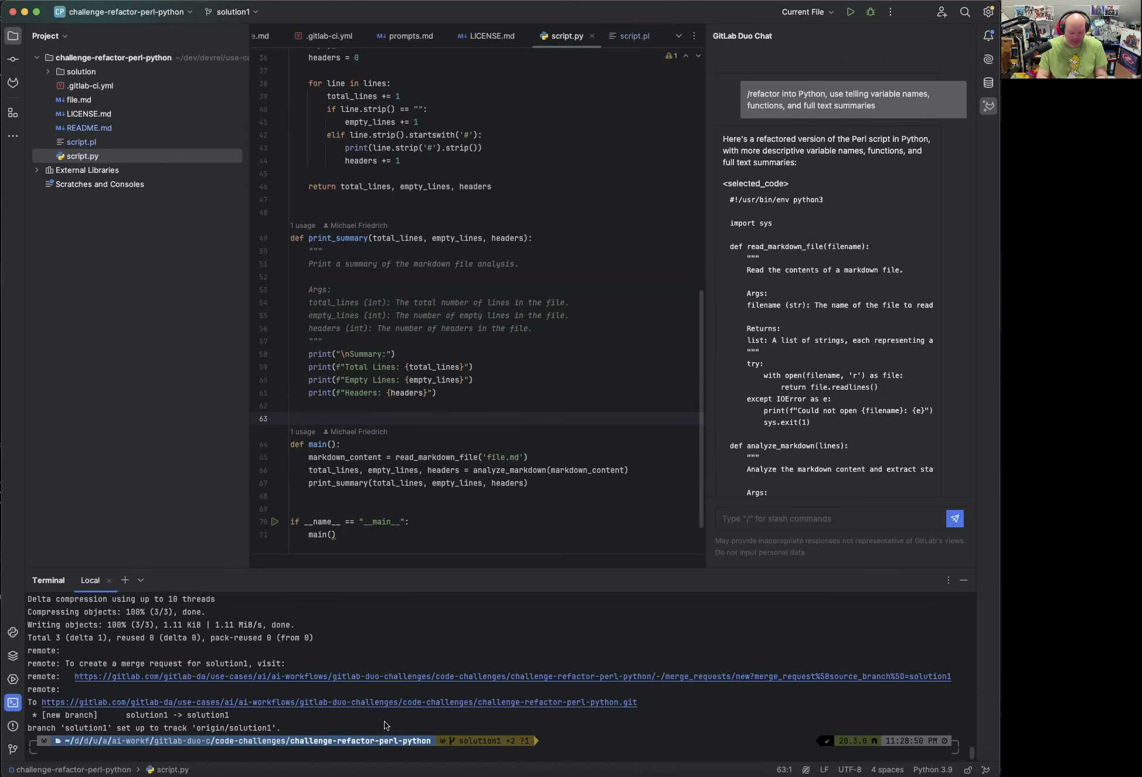
{"action": "type", "text": "git checkout m"}
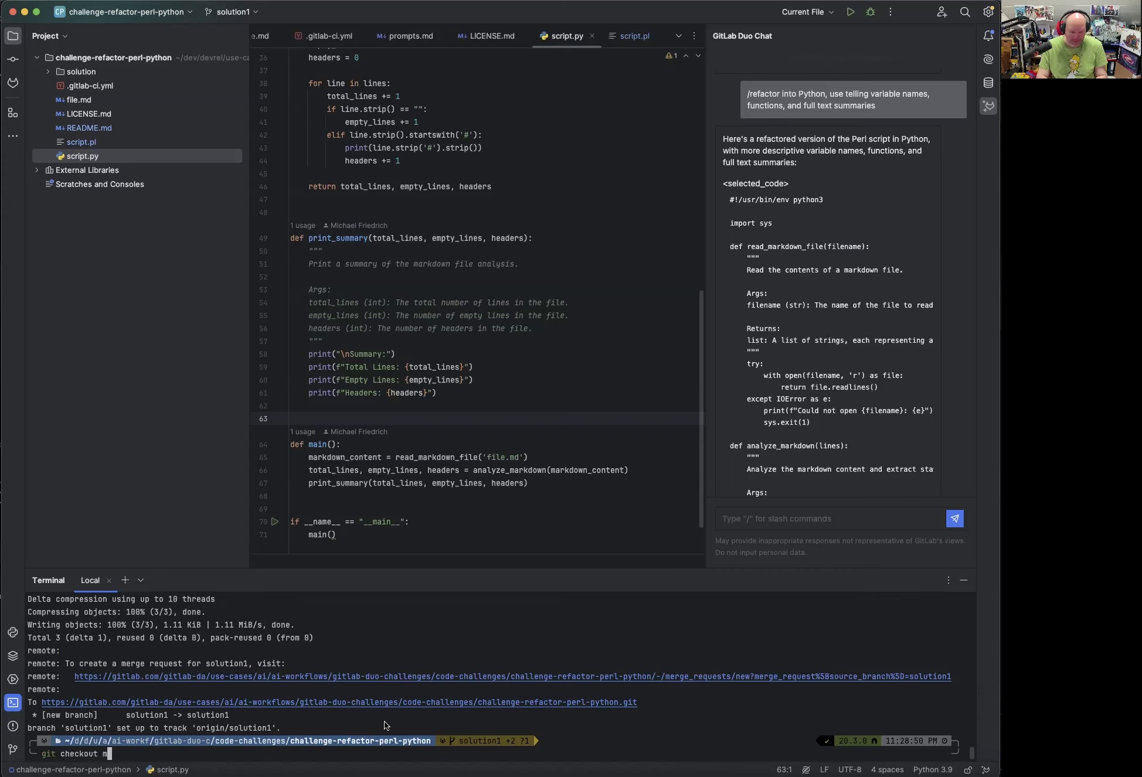
{"action": "key", "text": "Return"}
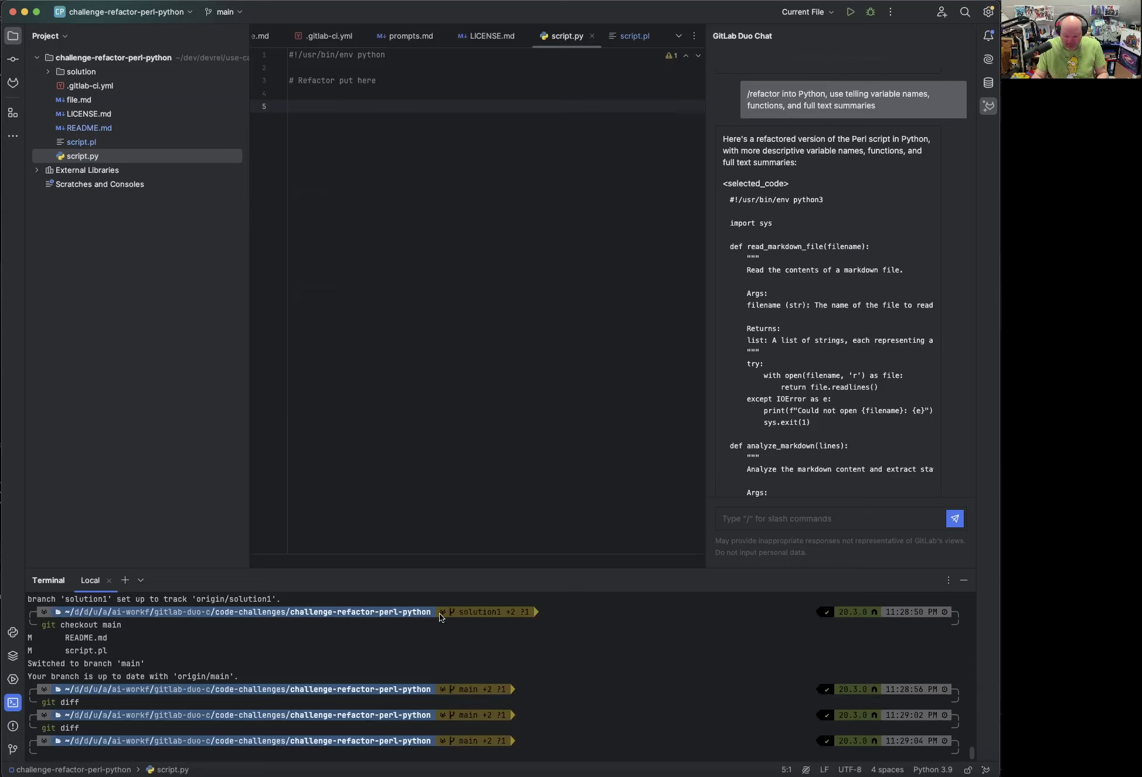
{"action": "type", "text": "git checkout solution1"}
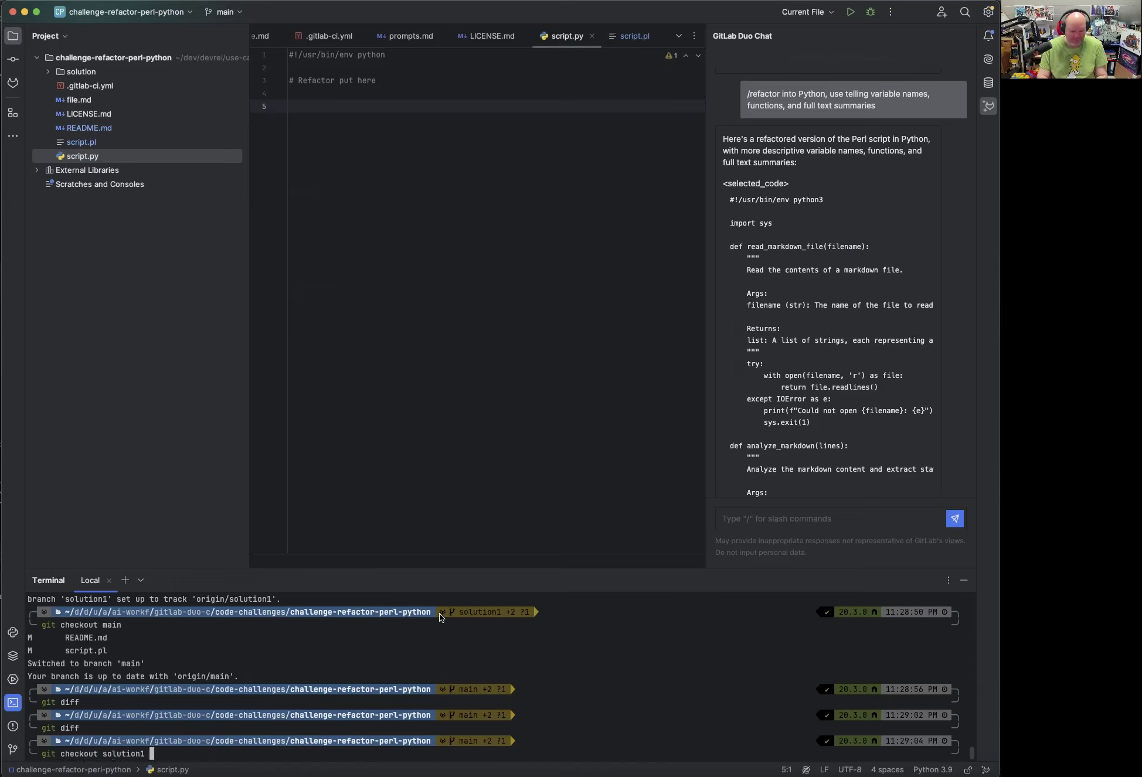
Check out solution1 and have Duo Chat /explain the selected script.
{"action": "key", "text": "Return"}
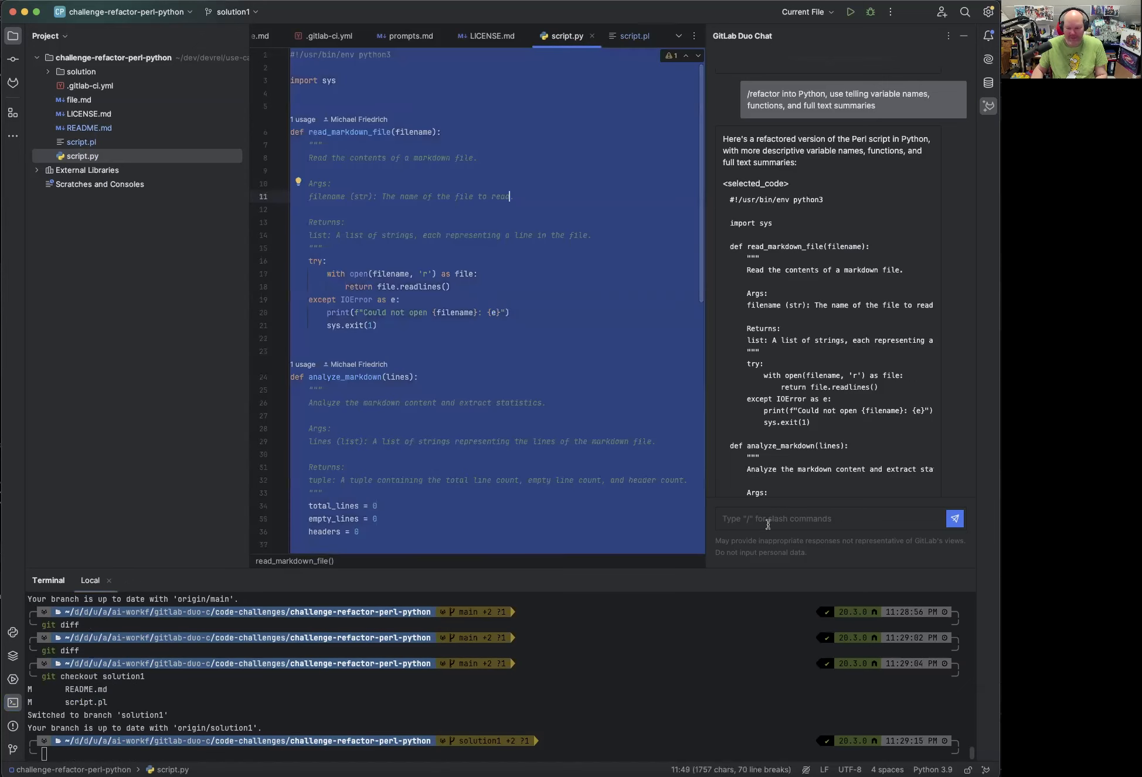
{"action": "type", "text": "/exp"}
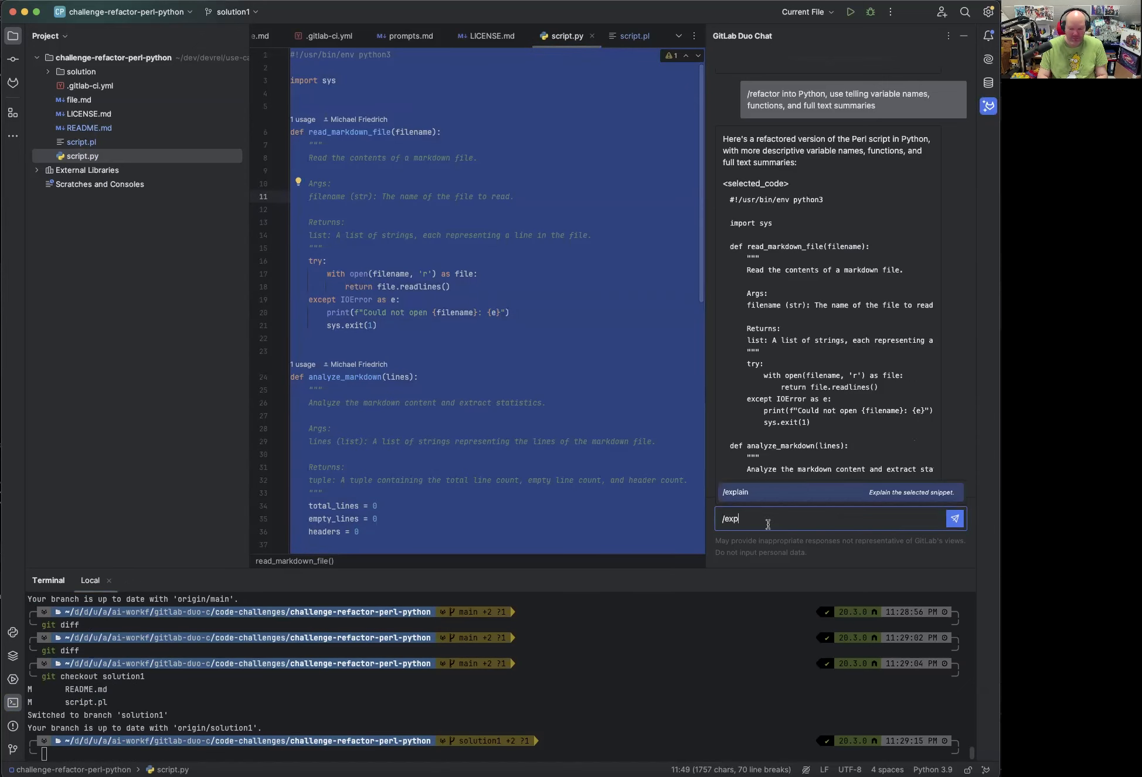
{"action": "left_click", "coordinate": [954, 519]}
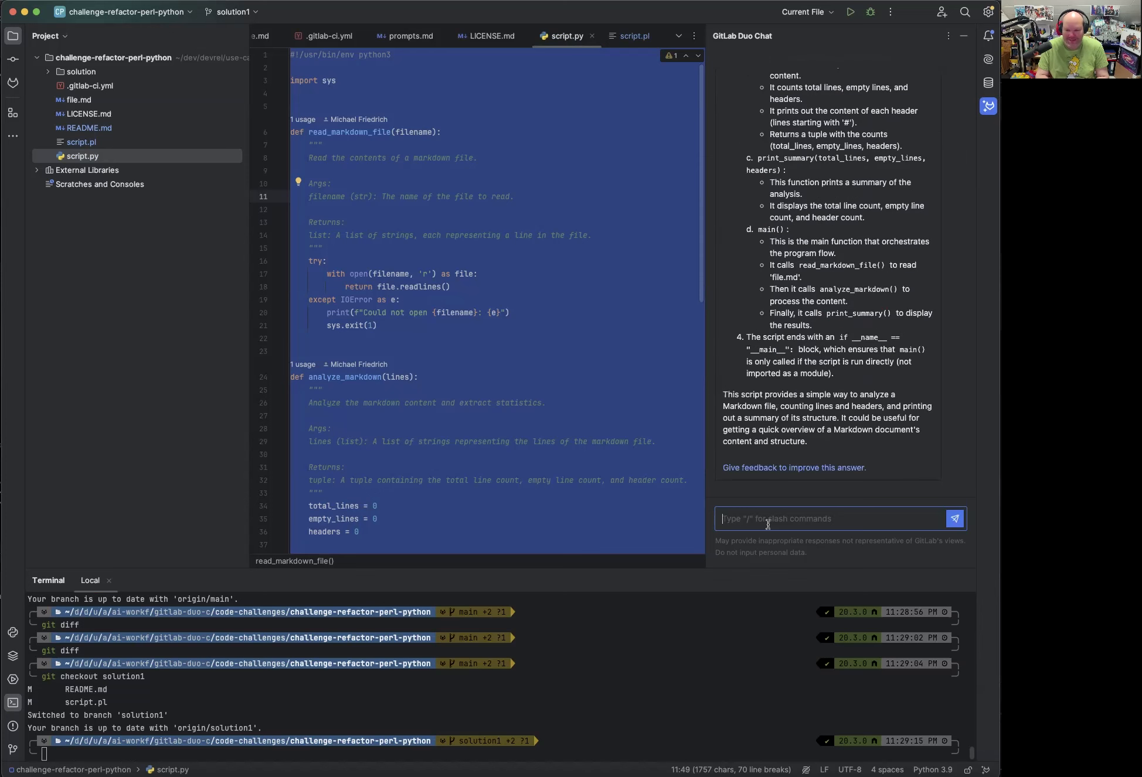
{"action": "left_click", "coordinate": [516, 454]}
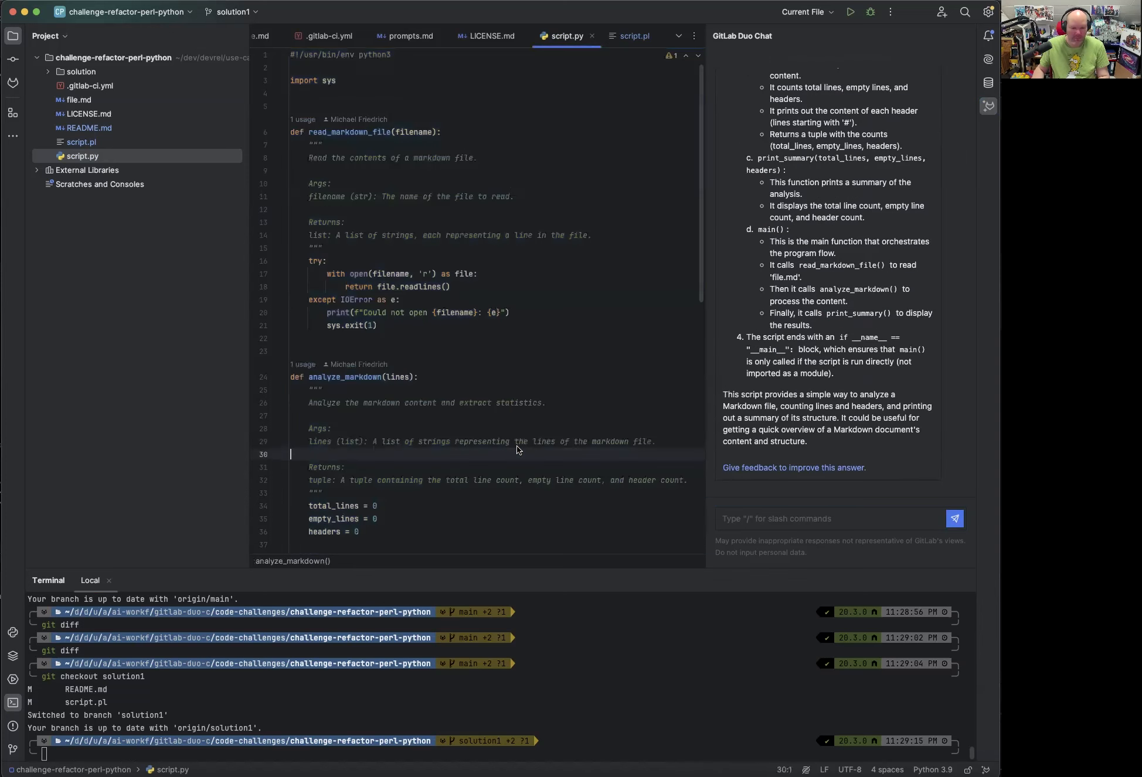
Send Duo Chat '/refactor add new counts for all image tags in Markdown'.
{"action": "scroll", "scroll_direction": "down", "scroll_amount": 3}
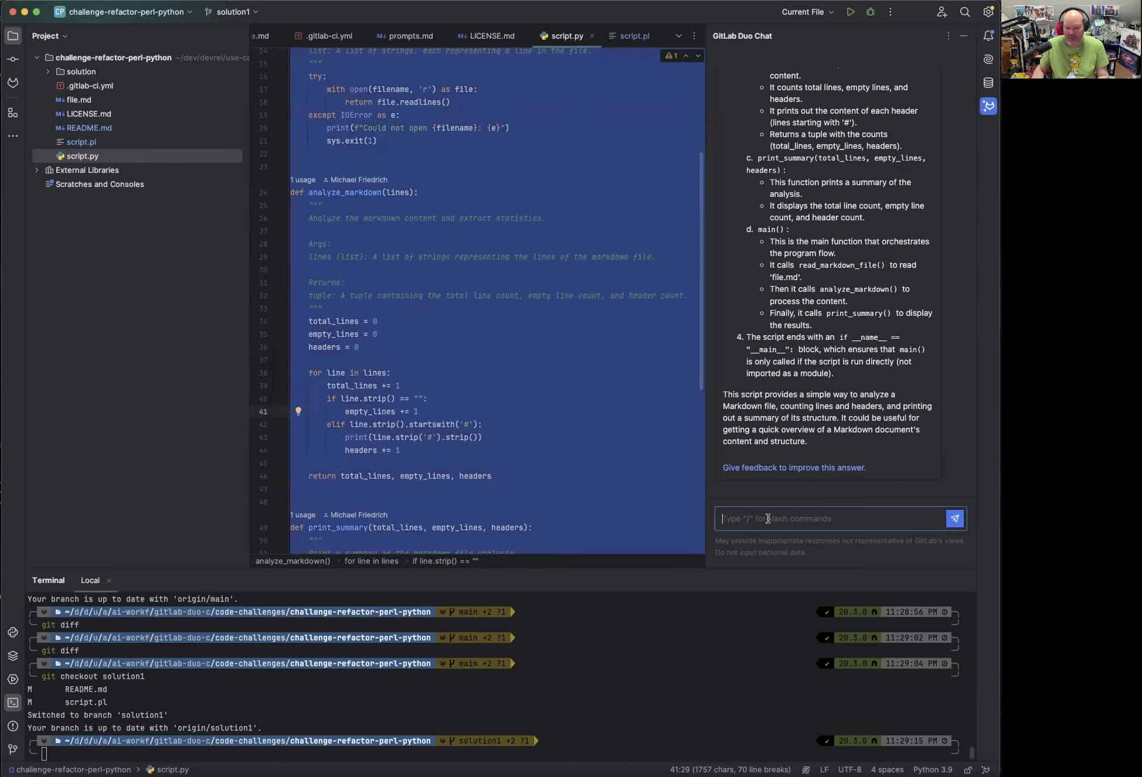
{"action": "type", "text": "/refactor"}
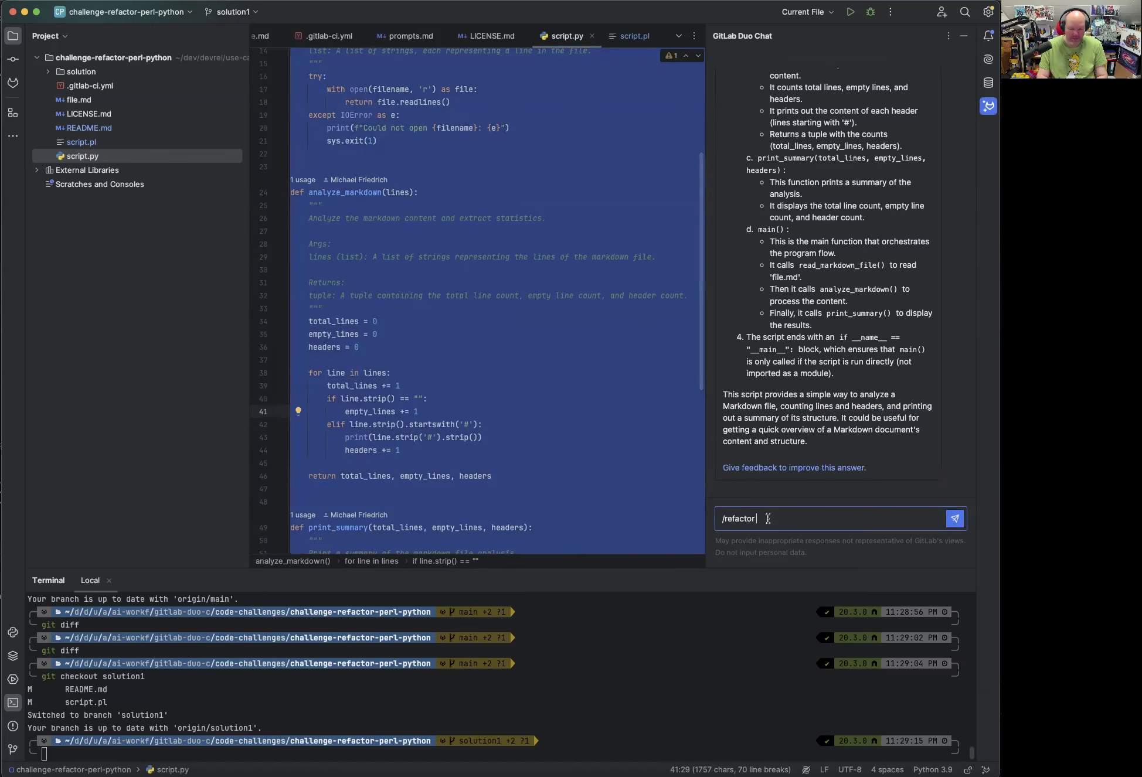
{"action": "type", "text": "add new counts f"}
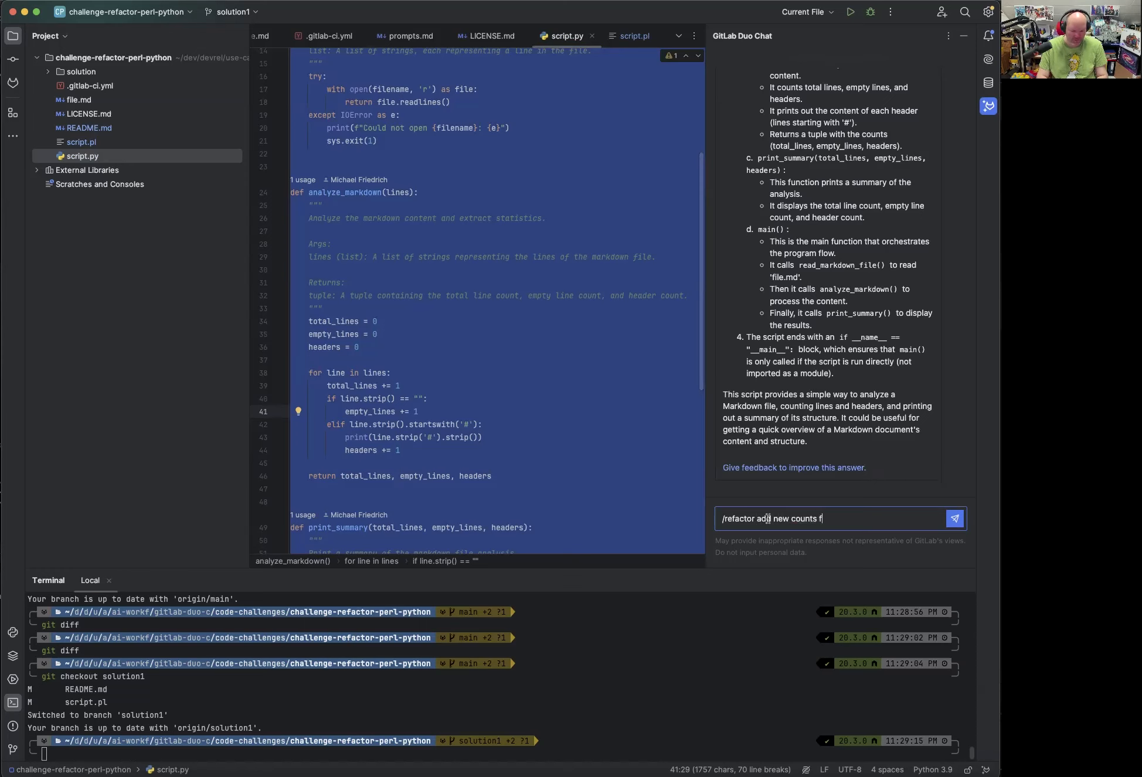
{"action": "type", "text": "or all image tag"}
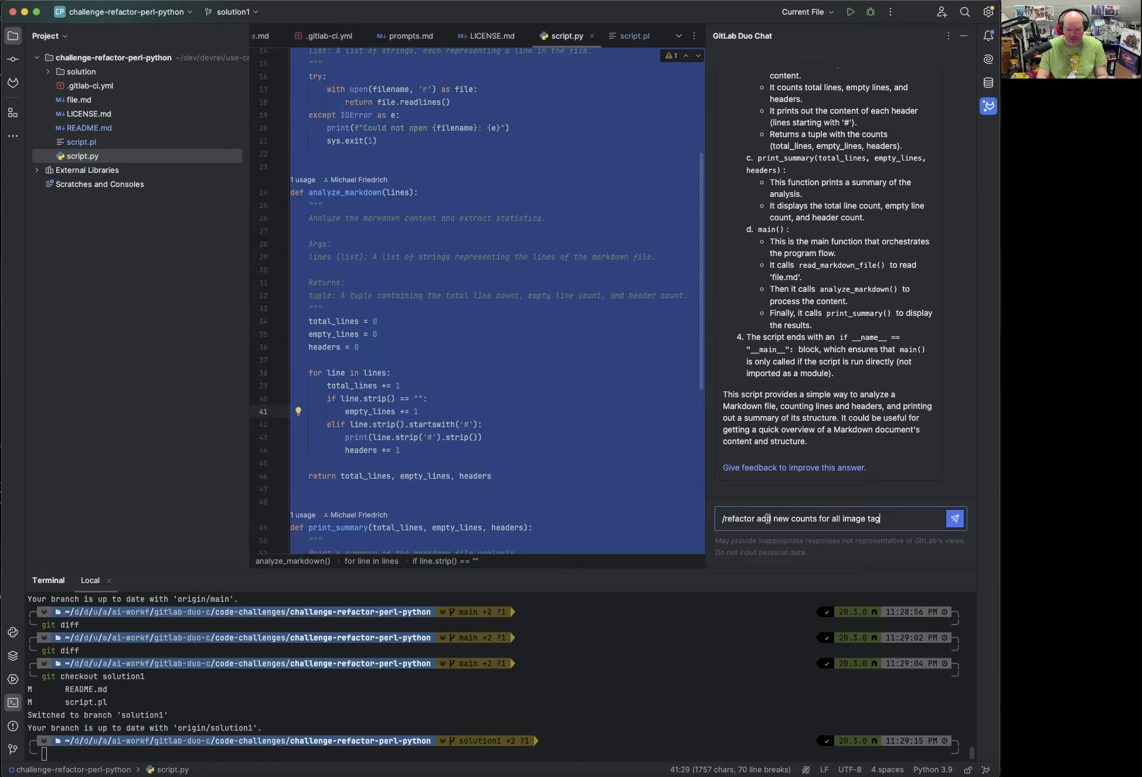
{"action": "type", "text": "s in Ma"}
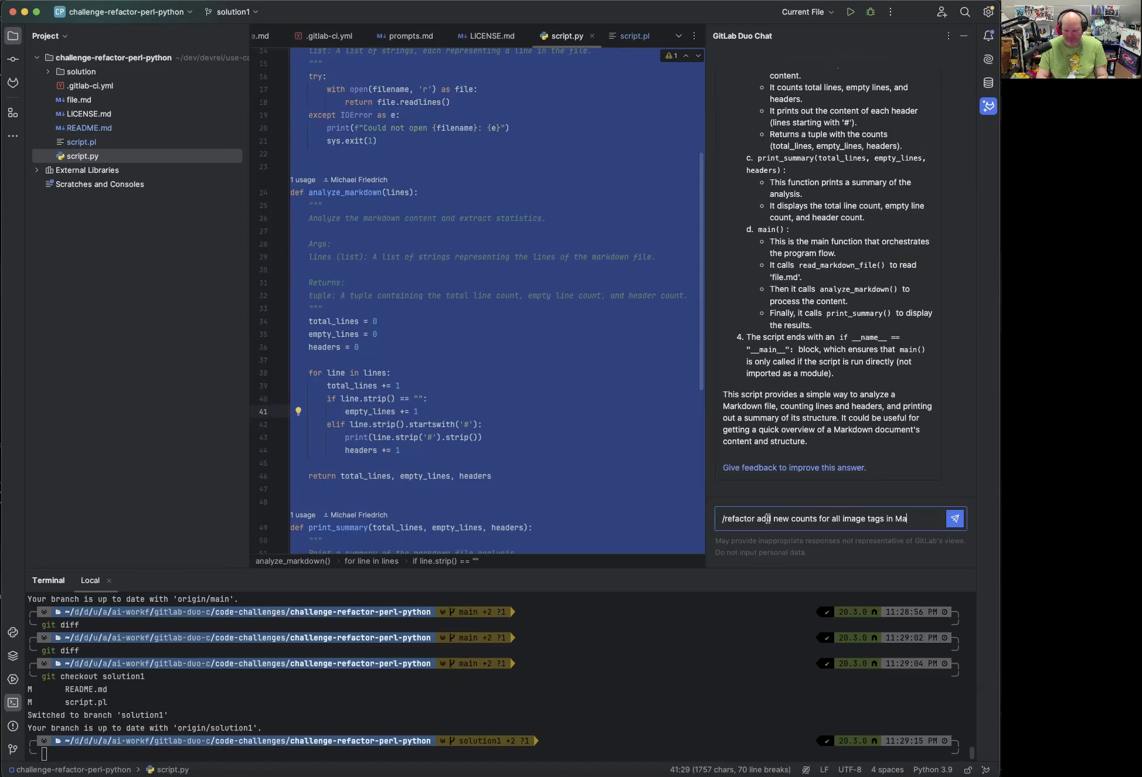
{"action": "left_click", "coordinate": [954, 518]}
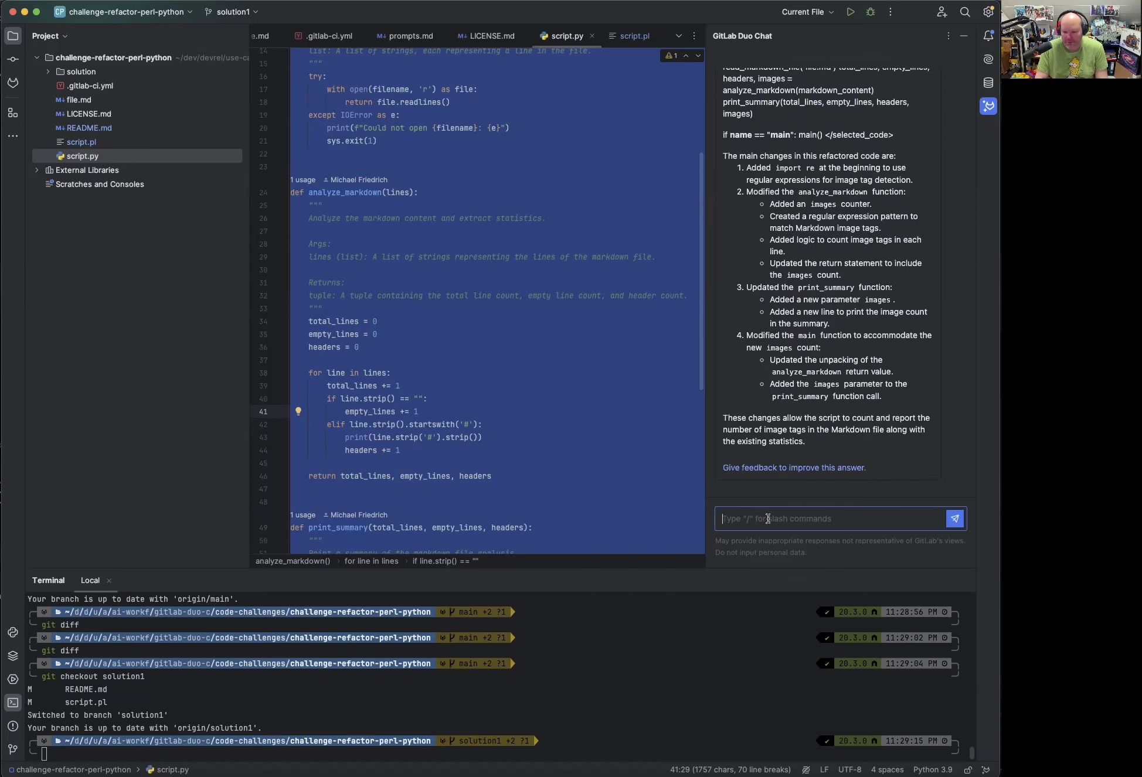
Review Duo Chat's proposal counting image tags with a regex and printing Images.
{"action": "scroll", "scroll_direction": "up", "scroll_amount": 3}
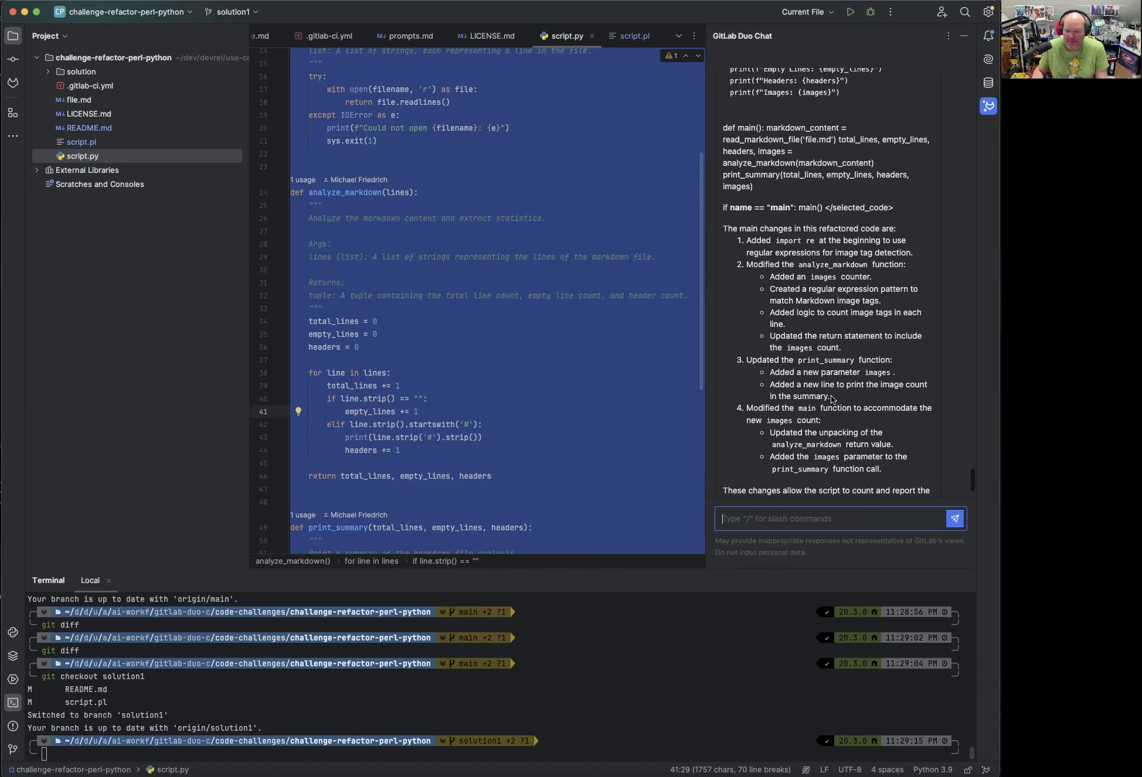
{"action": "scroll", "scroll_direction": "up", "scroll_amount": 3}
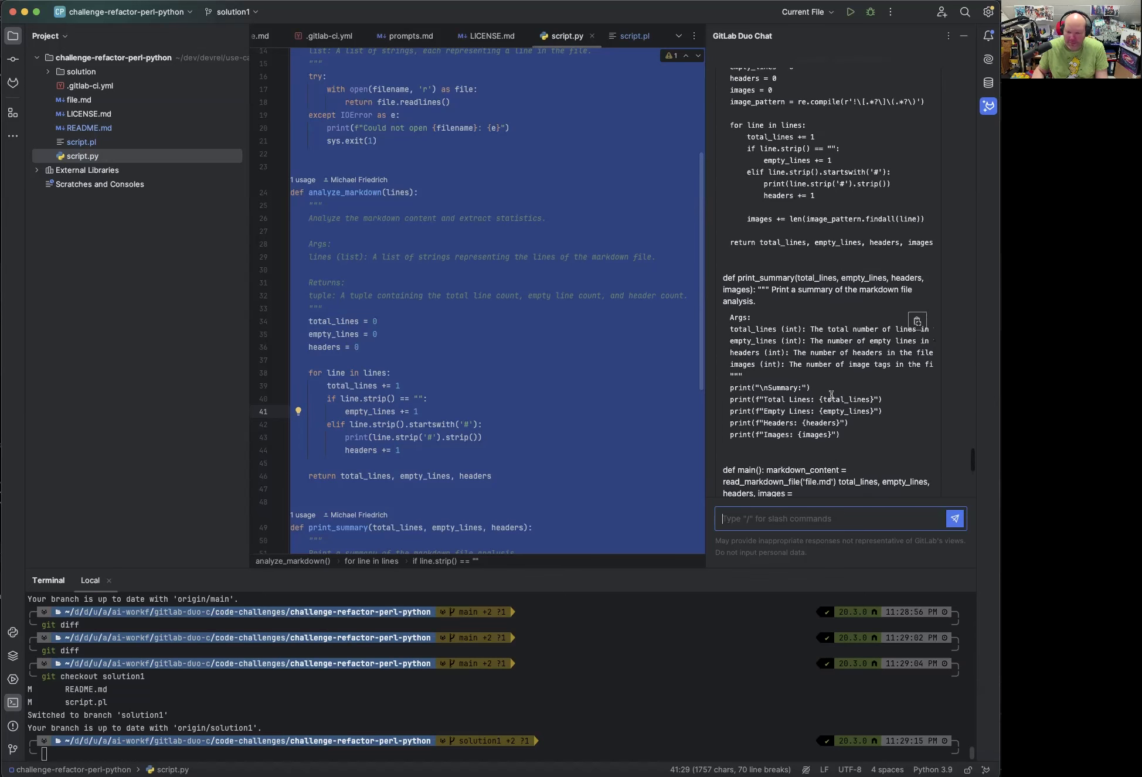
{"action": "scroll", "scroll_direction": "up", "scroll_amount": 3}
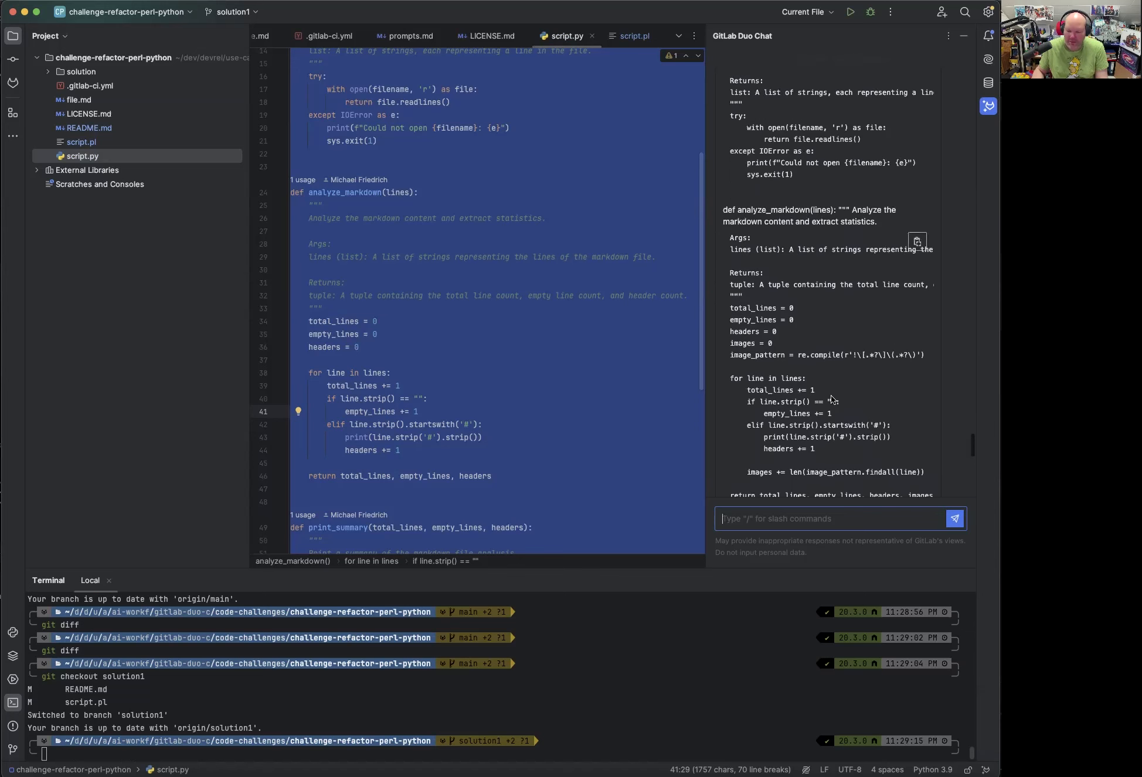
{"action": "scroll", "scroll_direction": "down", "scroll_amount": 3}
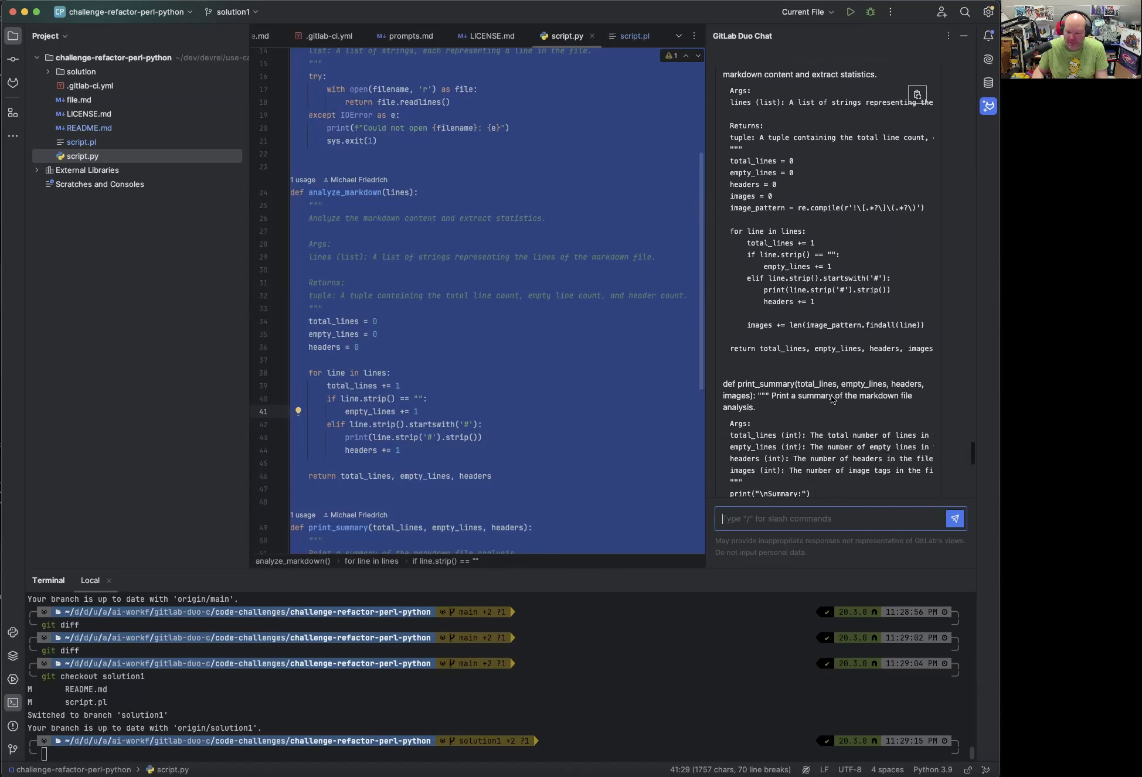
{"action": "scroll", "scroll_direction": "down", "scroll_amount": 3}
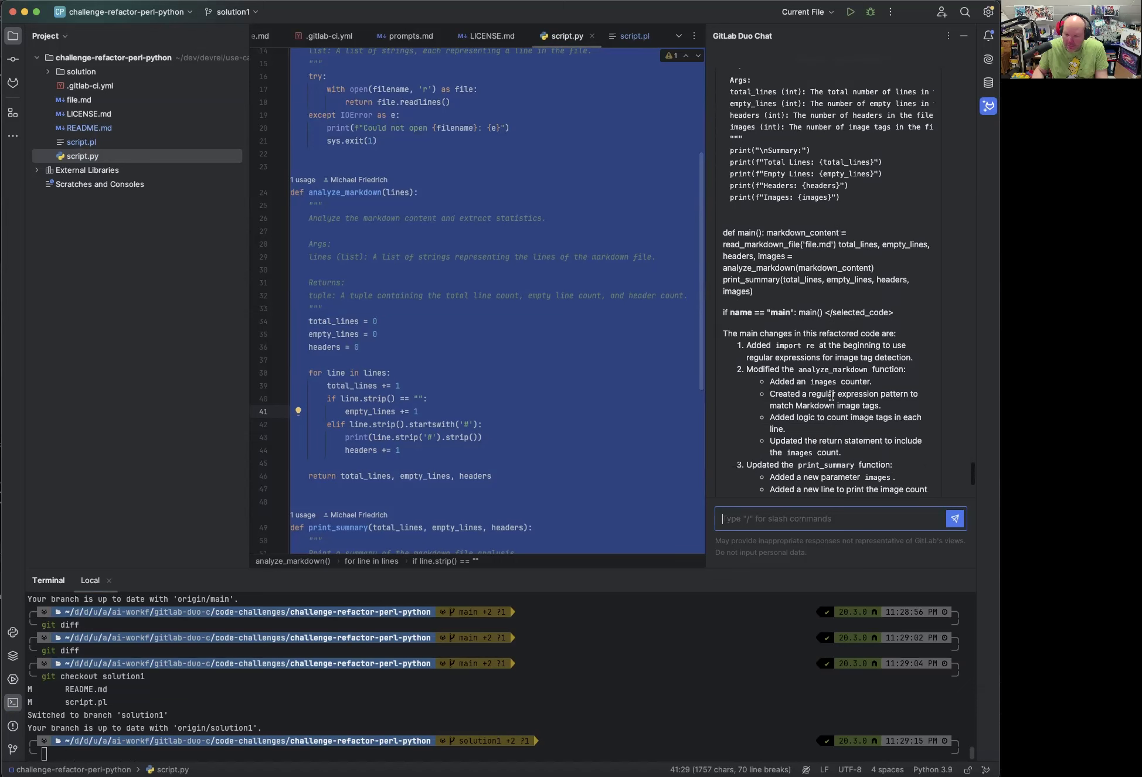
{"action": "scroll", "scroll_direction": "up", "scroll_amount": 3}
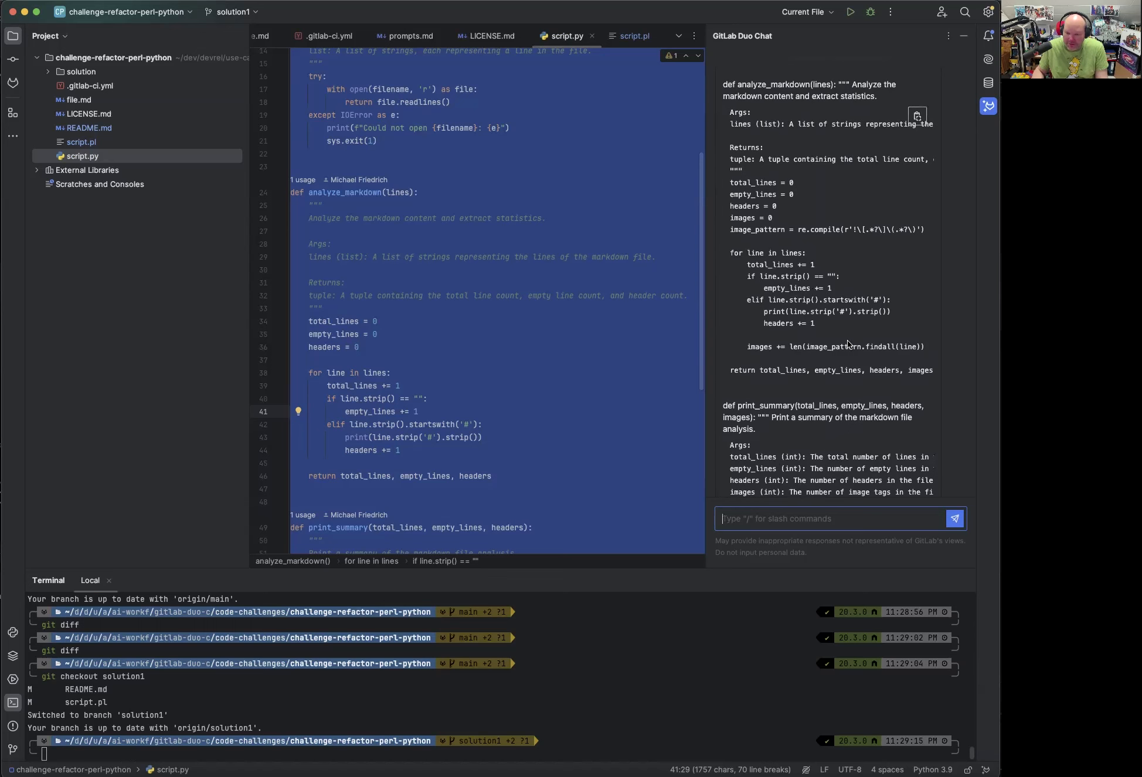
{"action": "scroll", "scroll_direction": "up", "scroll_amount": 3}
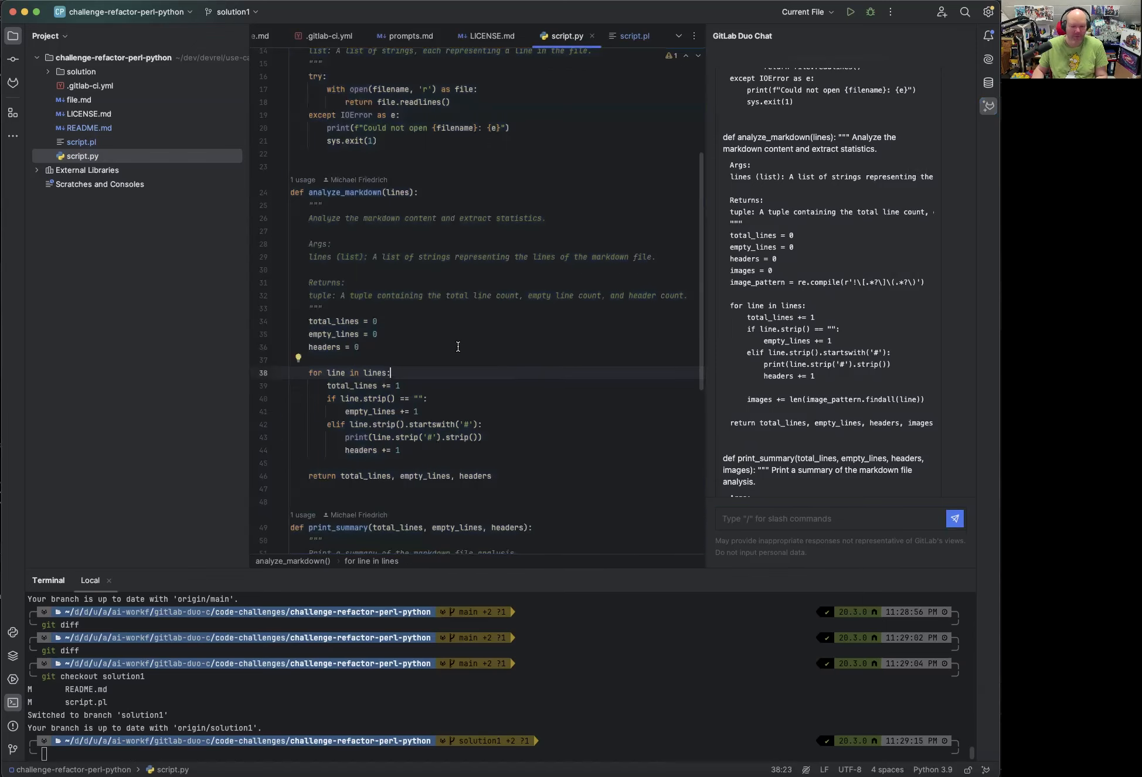
{"action": "scroll", "scroll_direction": "up", "scroll_amount": 3}
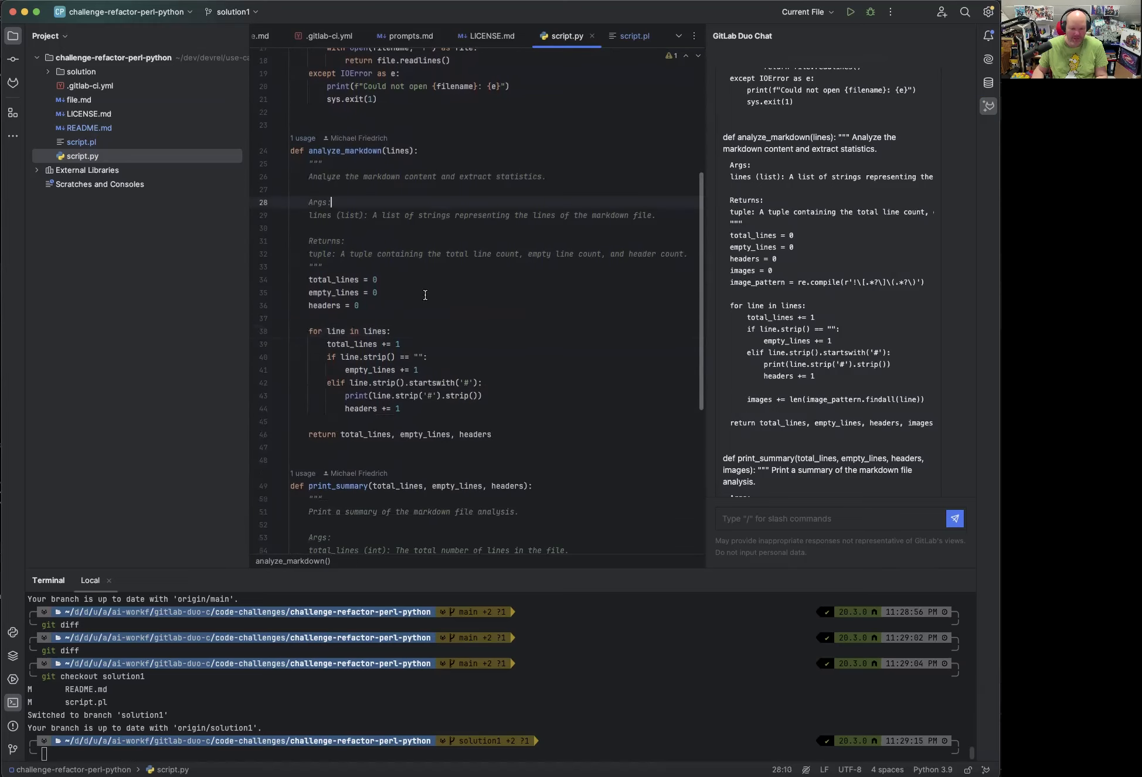
Add an image_tags = 0 counter after the headers counter in analyze_markdown.
{"action": "left_click", "coordinate": [357, 306]}
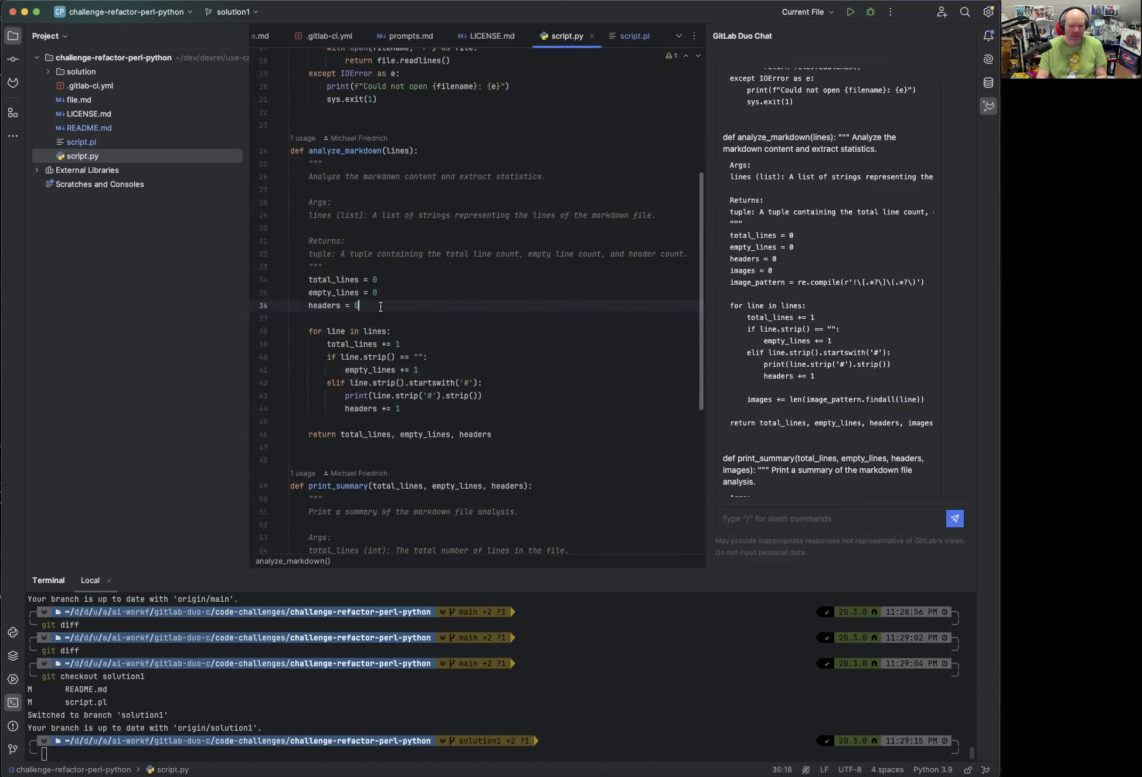
{"action": "type", "text": "print(lines)"}
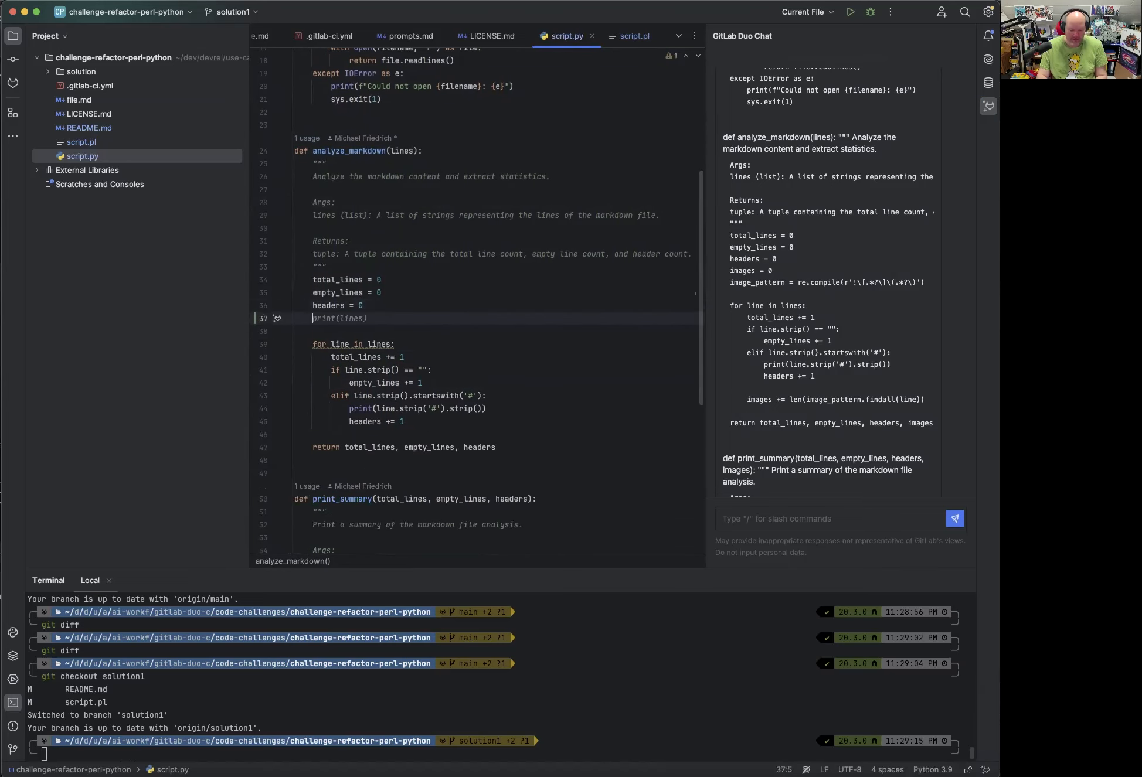
{"action": "type", "text": "//"}
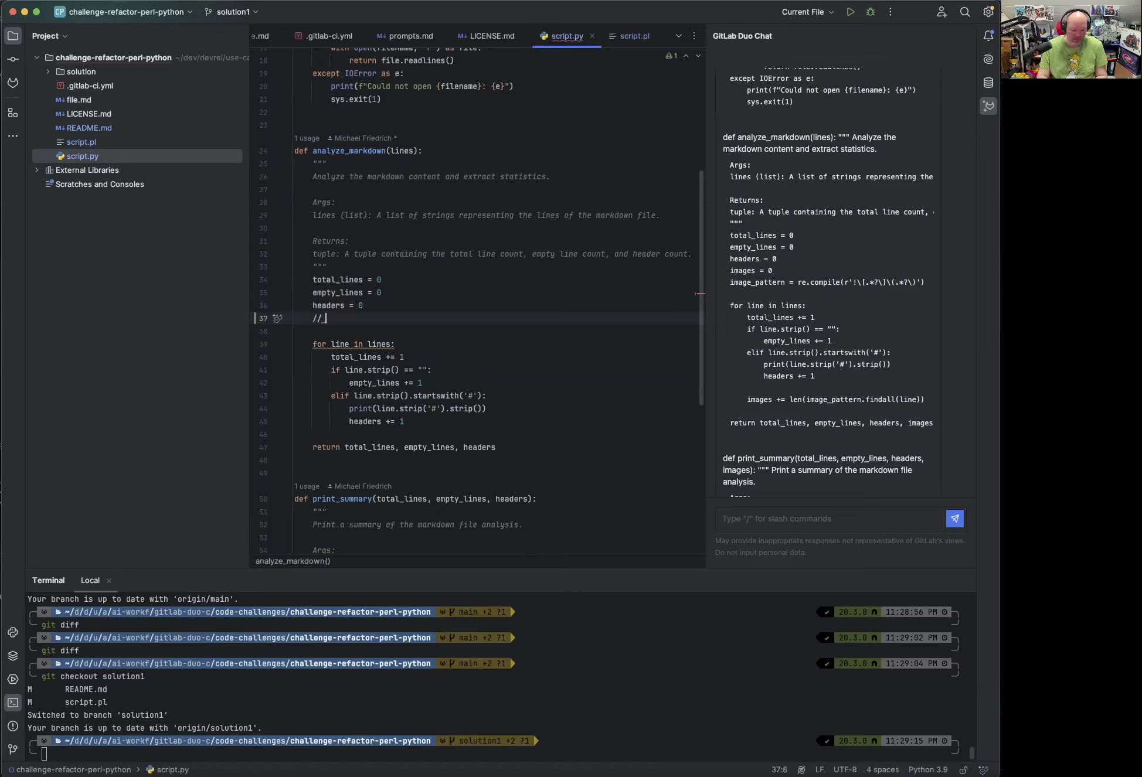
{"action": "type", "text": "TODO: Implement this function."}
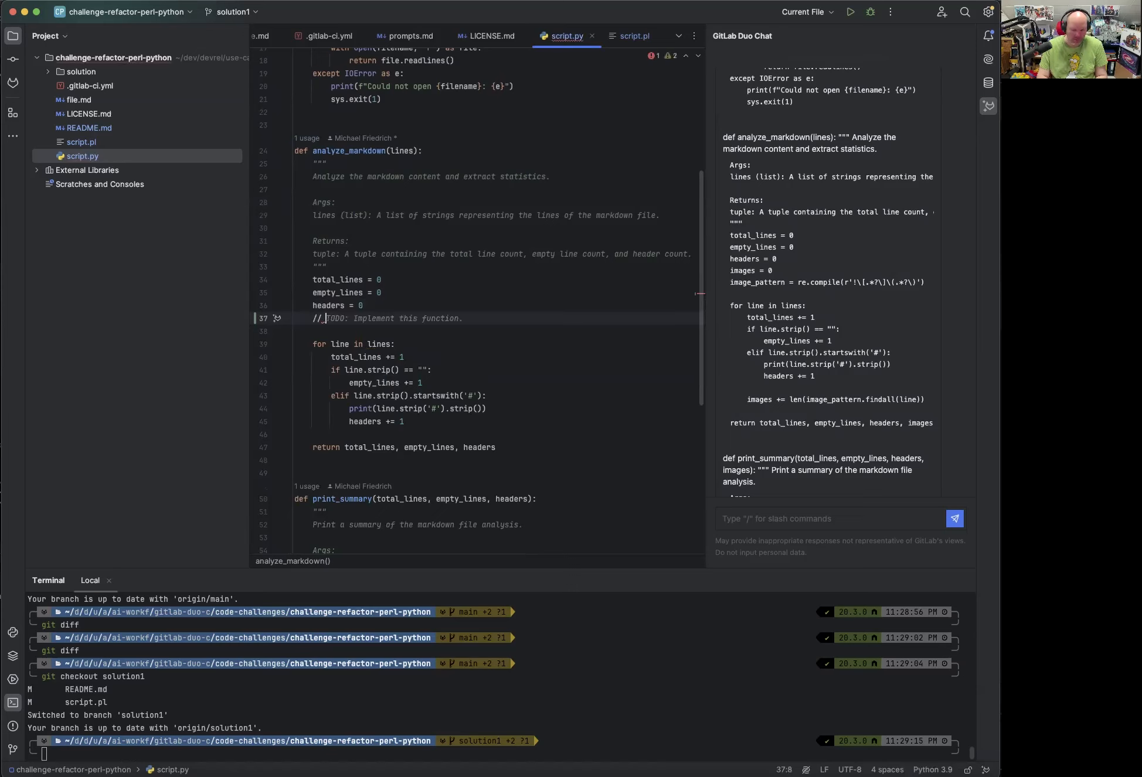
{"action": "type", "text": "Extract a"}
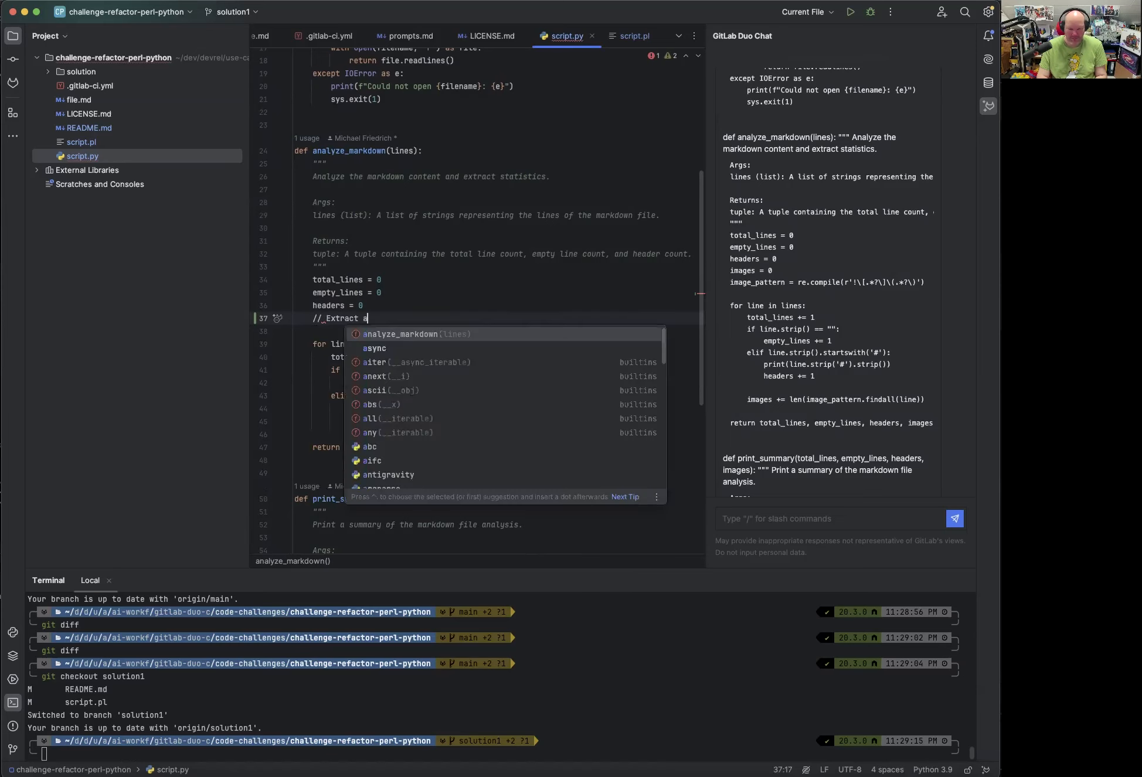
{"action": "type", "text": "ll image tags"}
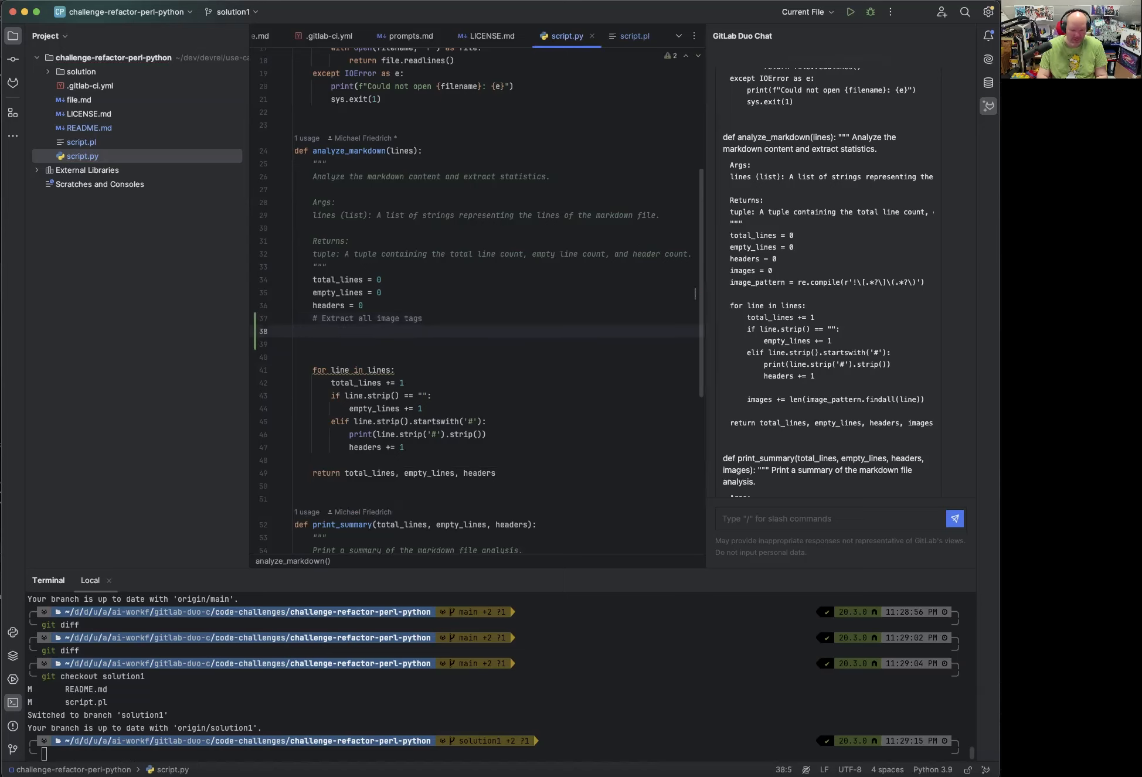
{"action": "left_click", "coordinate": [313, 331]}
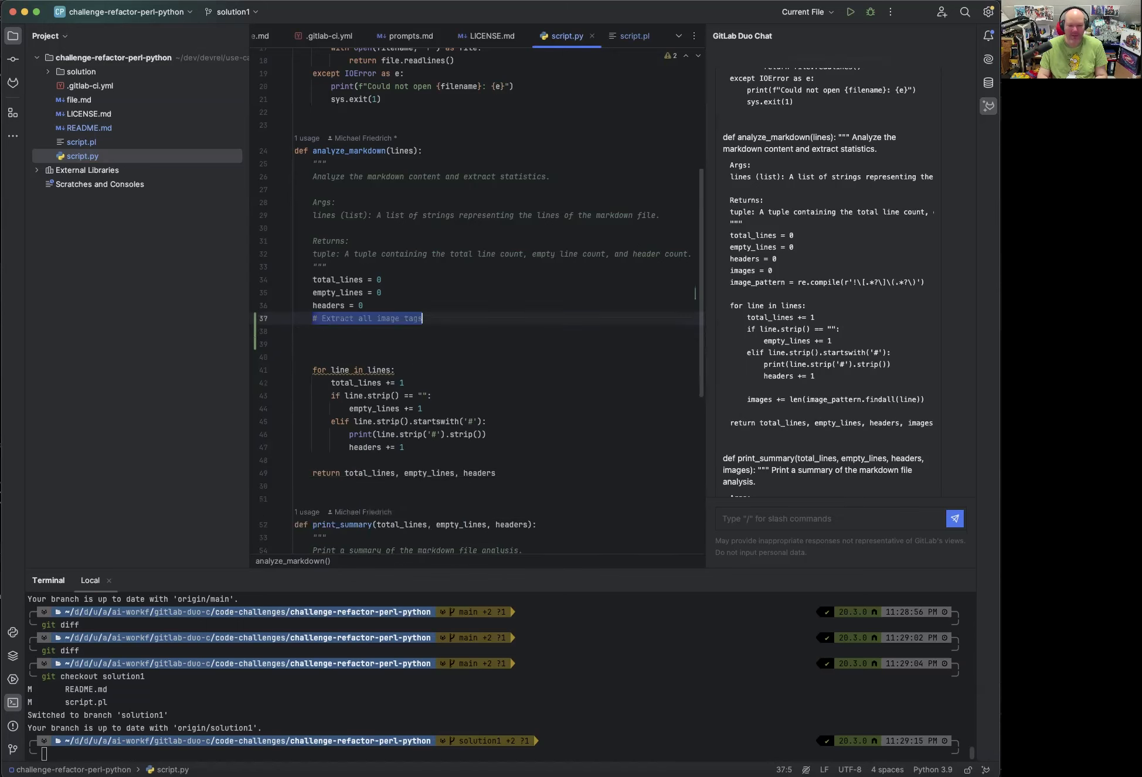
{"action": "type", "text": "image_tags = 0"}
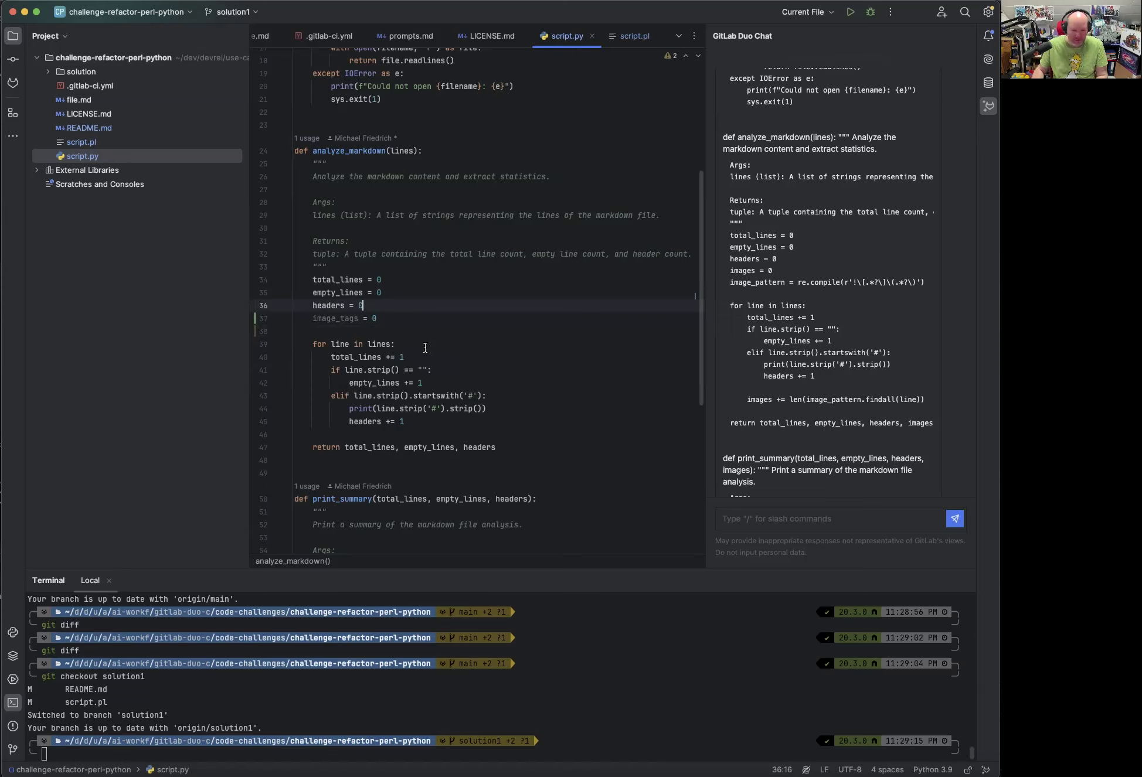
Add an elif incrementing image_tags for lines starting with '!['.
{"action": "left_click", "coordinate": [408, 421]}
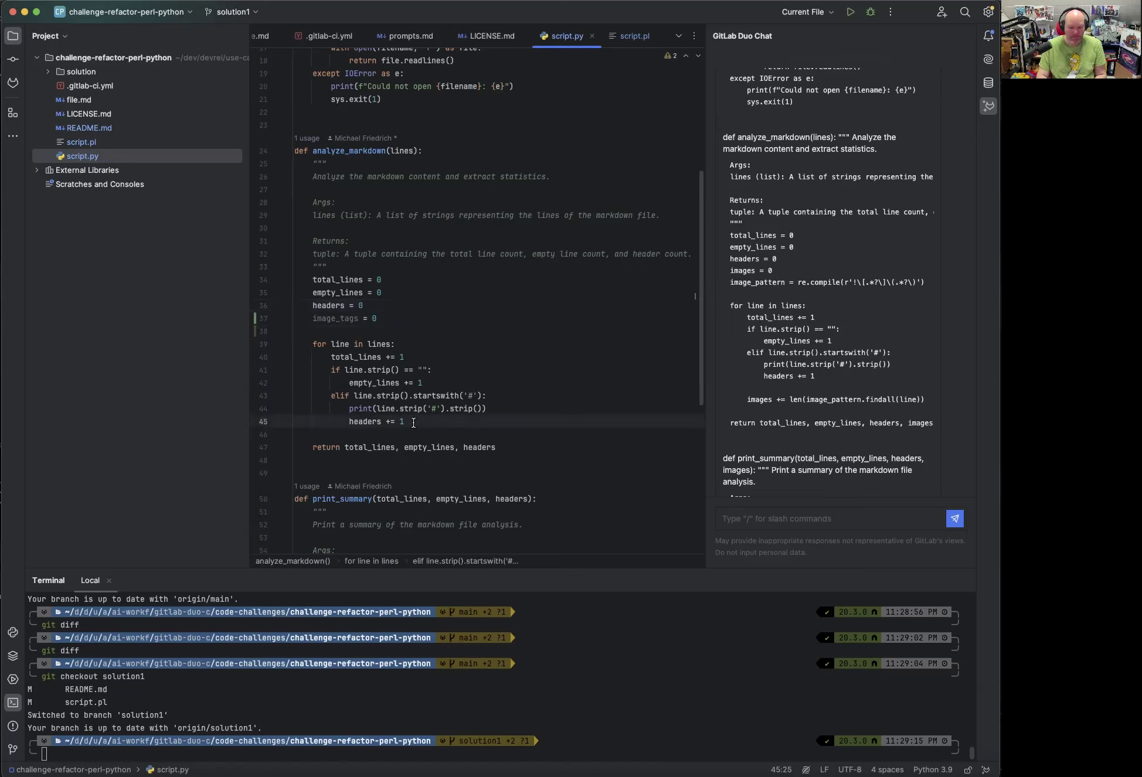
{"action": "type", "text": "elif"}
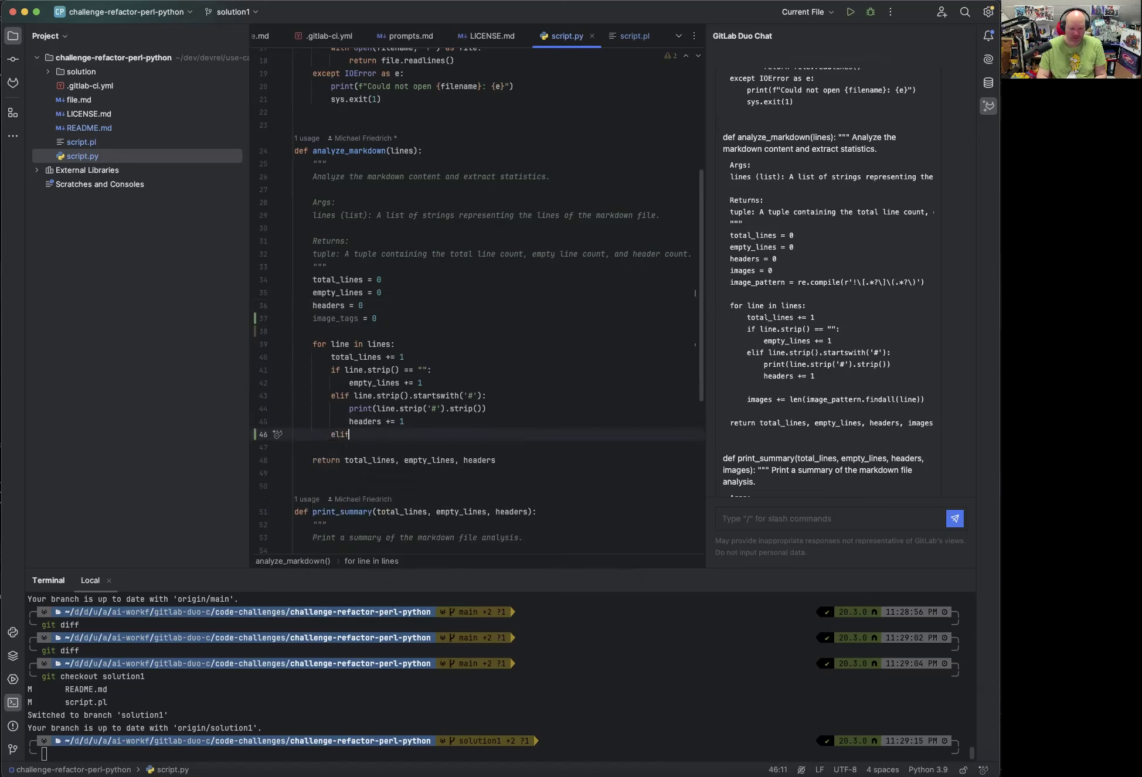
{"action": "type", "text": "line.strip().startswith('!['):"}
{"action": "left_click", "coordinate": [480, 460]}
{"action": "type", "text": ","}
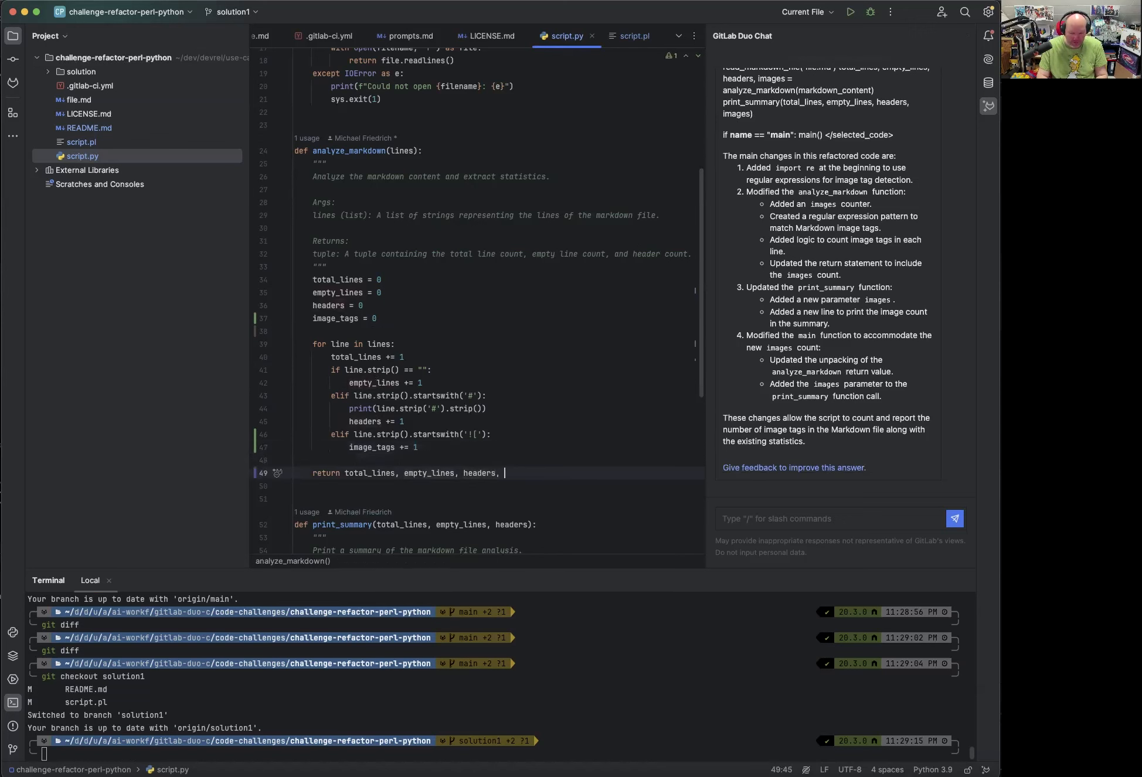
Pass image_tags through the return, main and print_summary, printing an Image Tags line.
{"action": "type", "text": "image_tags"}
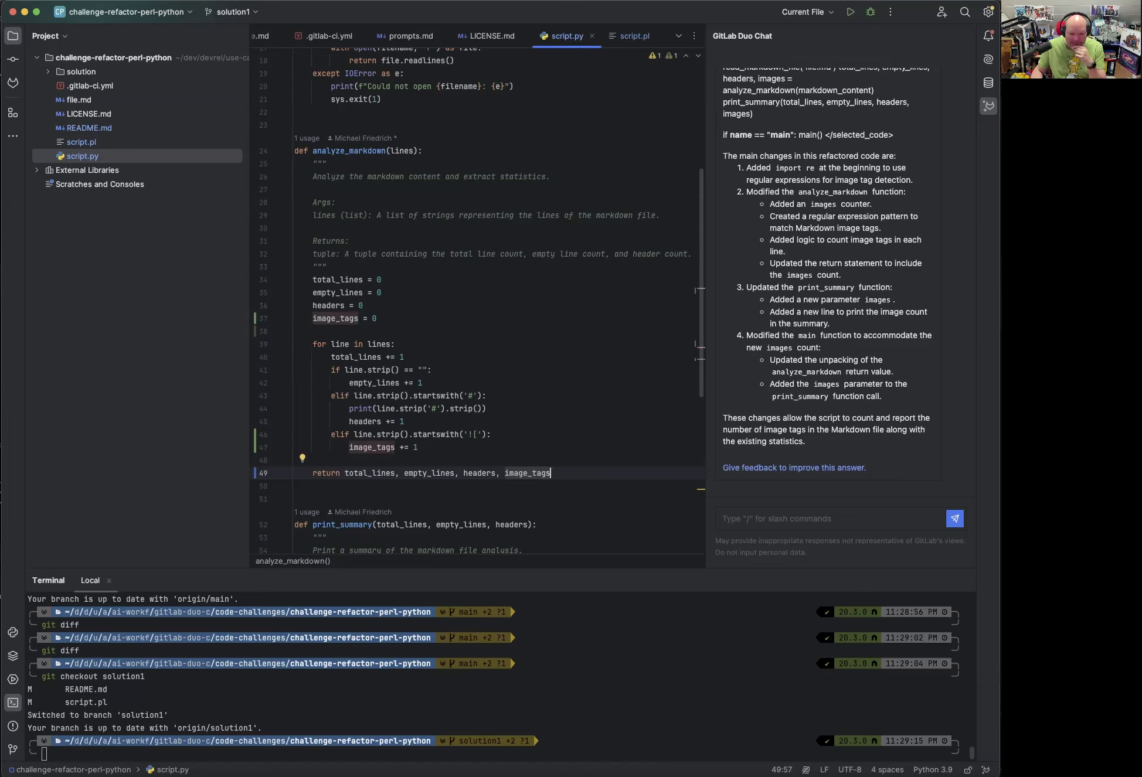
{"action": "scroll", "scroll_direction": "up", "scroll_amount": 3}
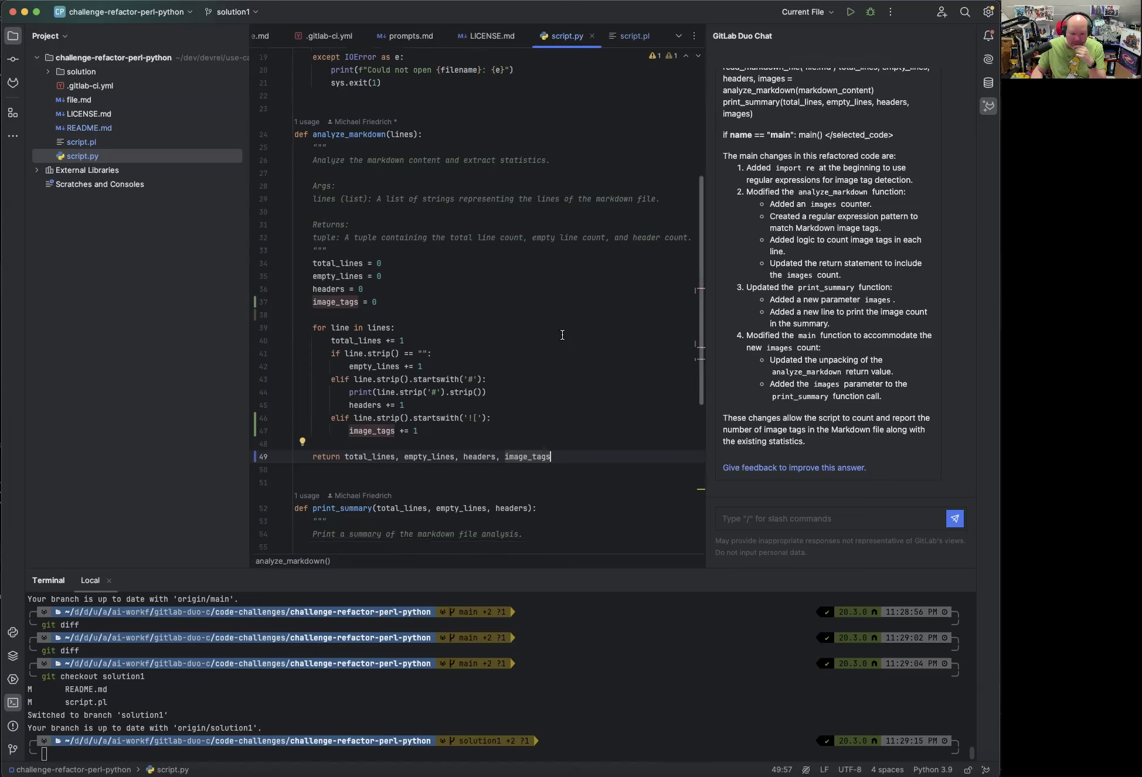
{"action": "scroll", "scroll_direction": "up", "scroll_amount": 3}
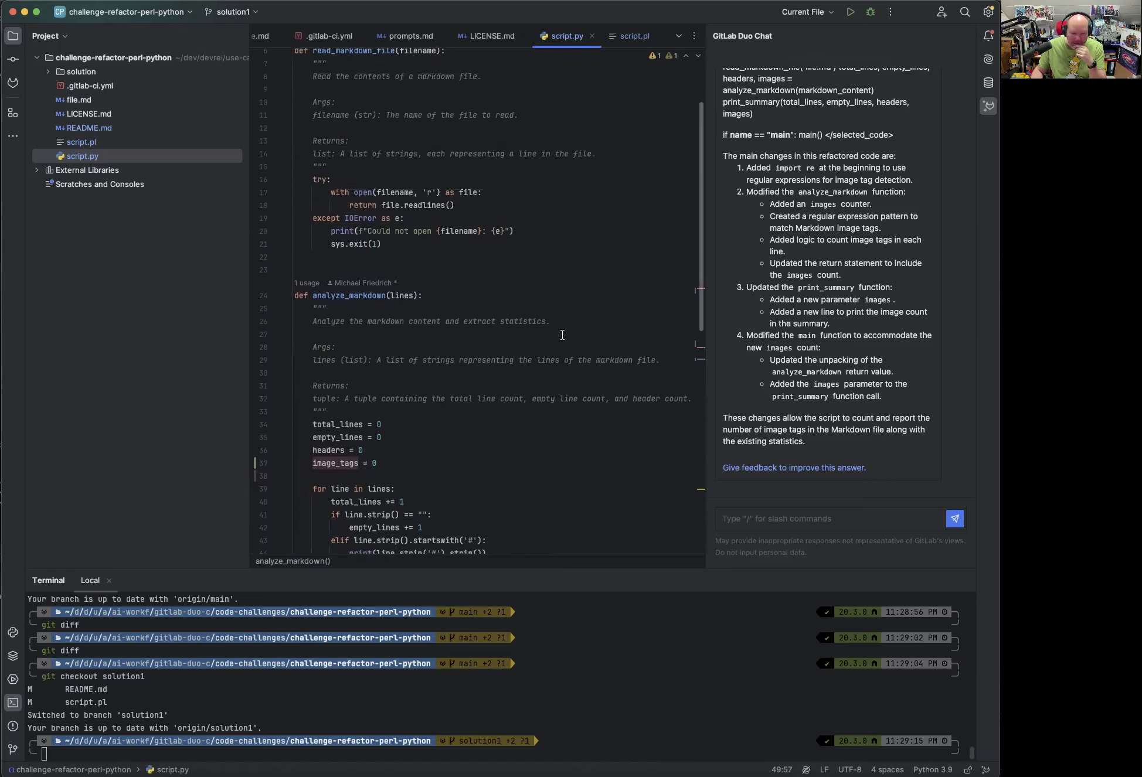
{"action": "scroll", "scroll_direction": "down", "scroll_amount": 3}
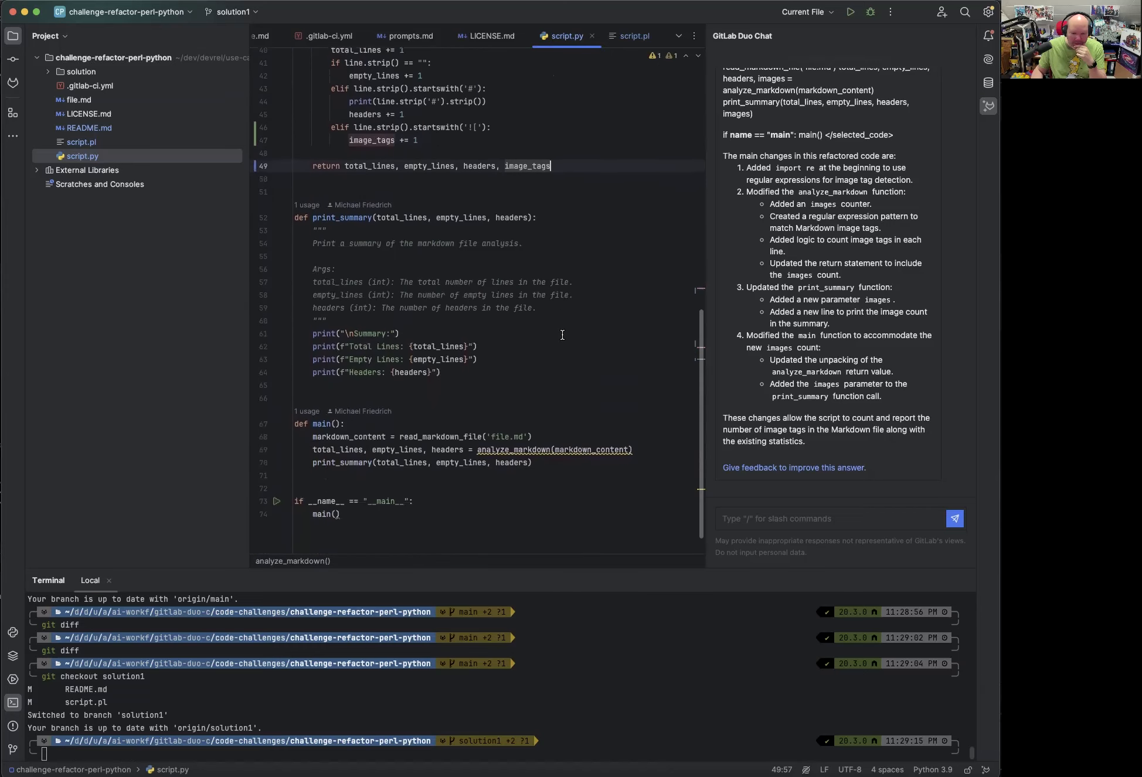
{"action": "scroll", "scroll_direction": "down", "scroll_amount": 3}
{"action": "type", "text": ", "}
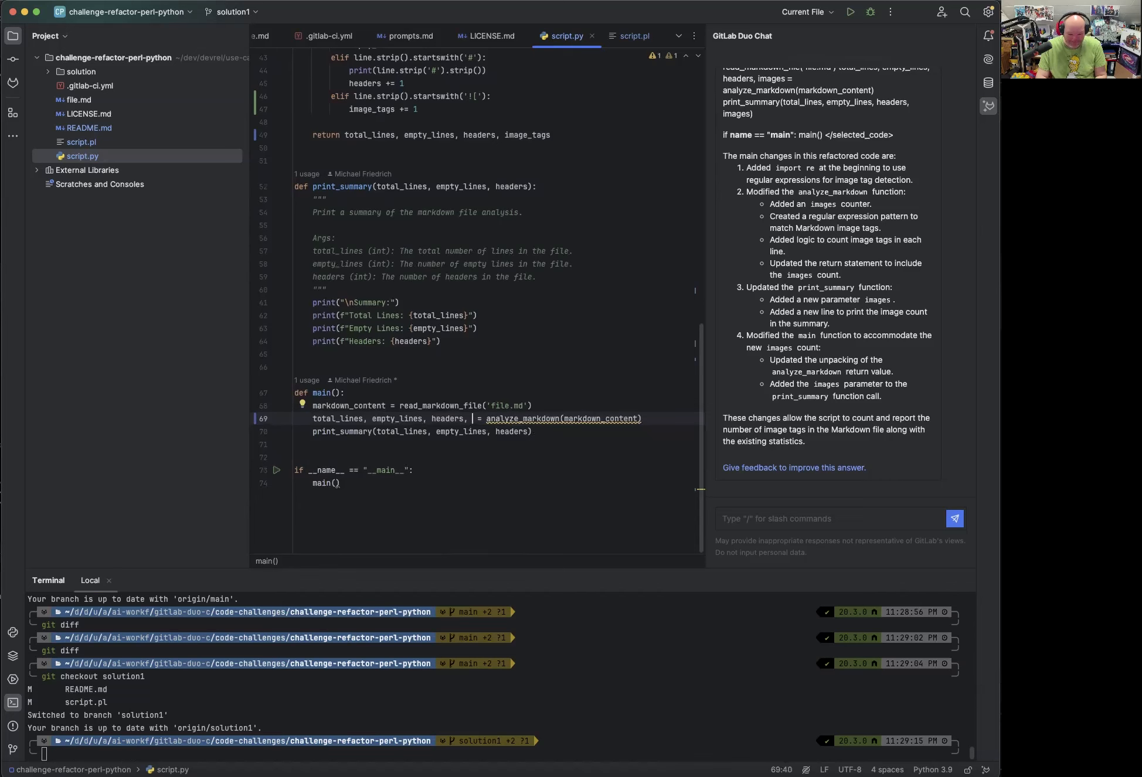
{"action": "type", "text": "image_tags"}
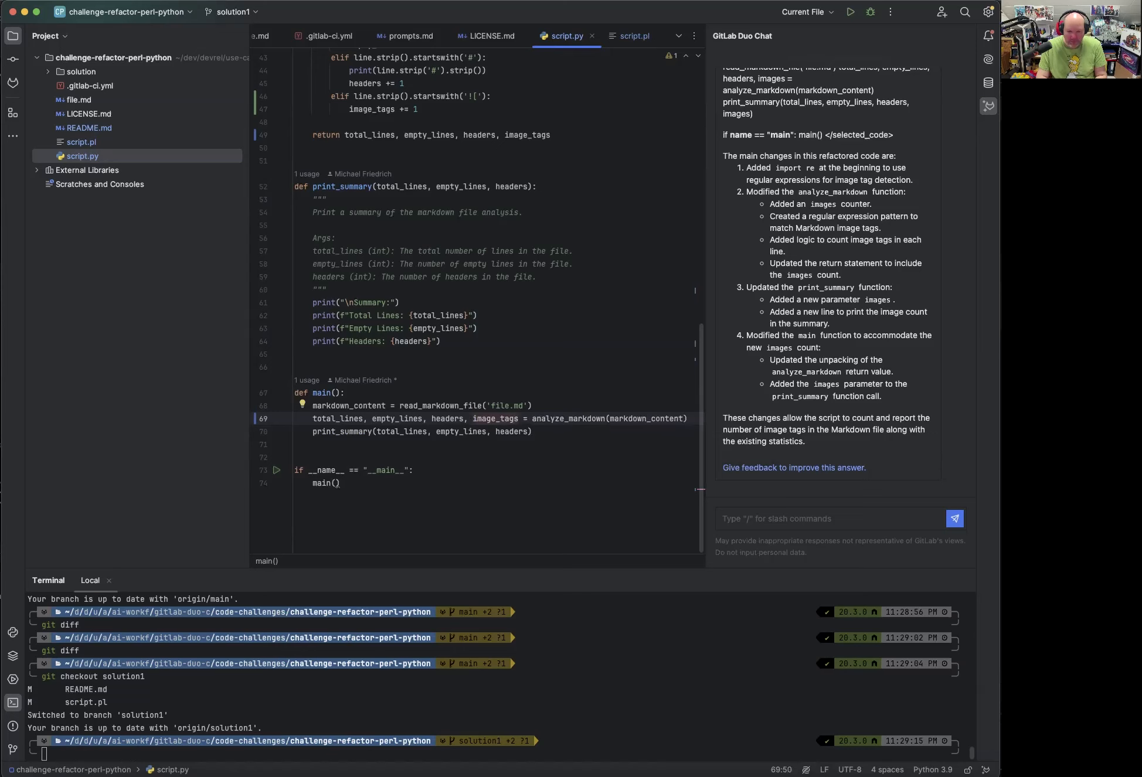
{"action": "left_click", "coordinate": [517, 432]}
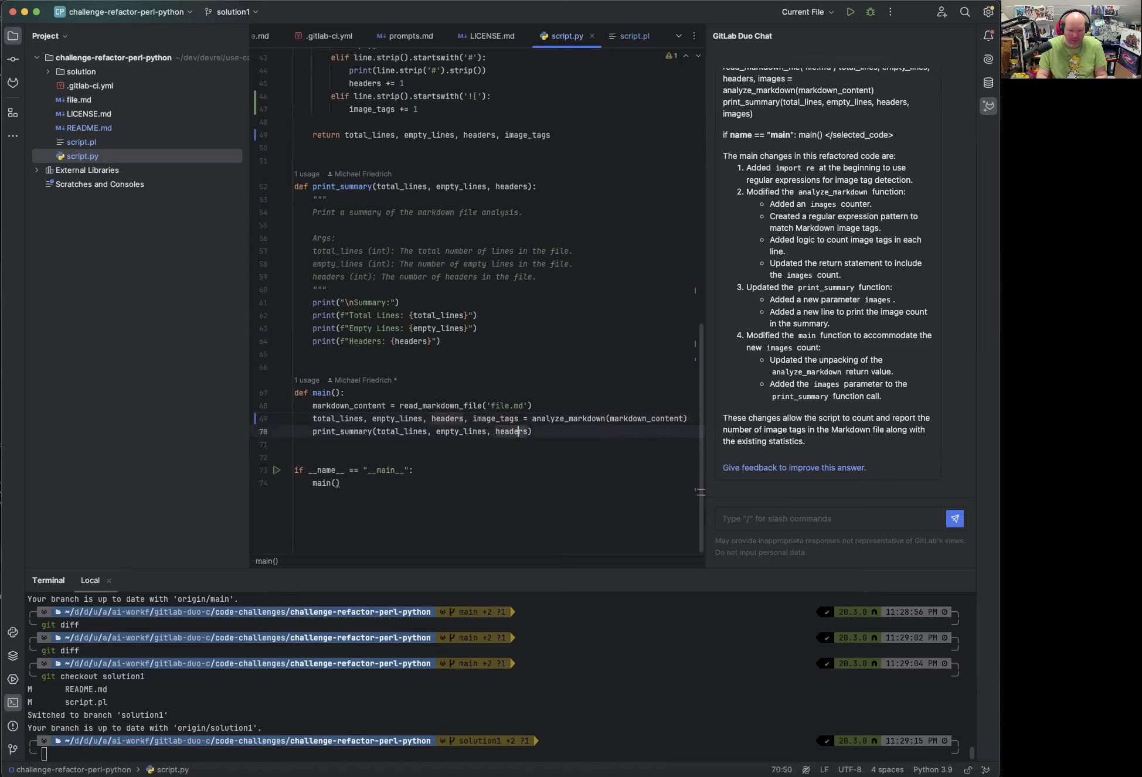
{"action": "type", "text": "image_tags"}
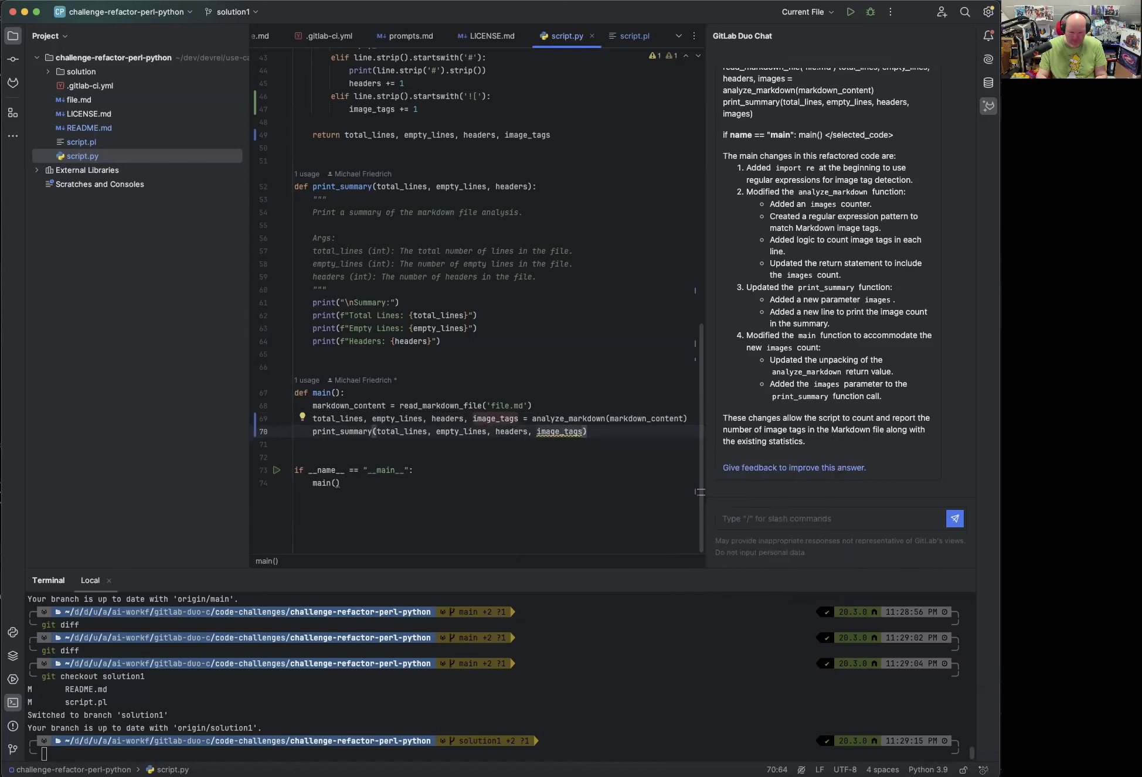
{"action": "scroll", "scroll_direction": "up", "scroll_amount": 3}
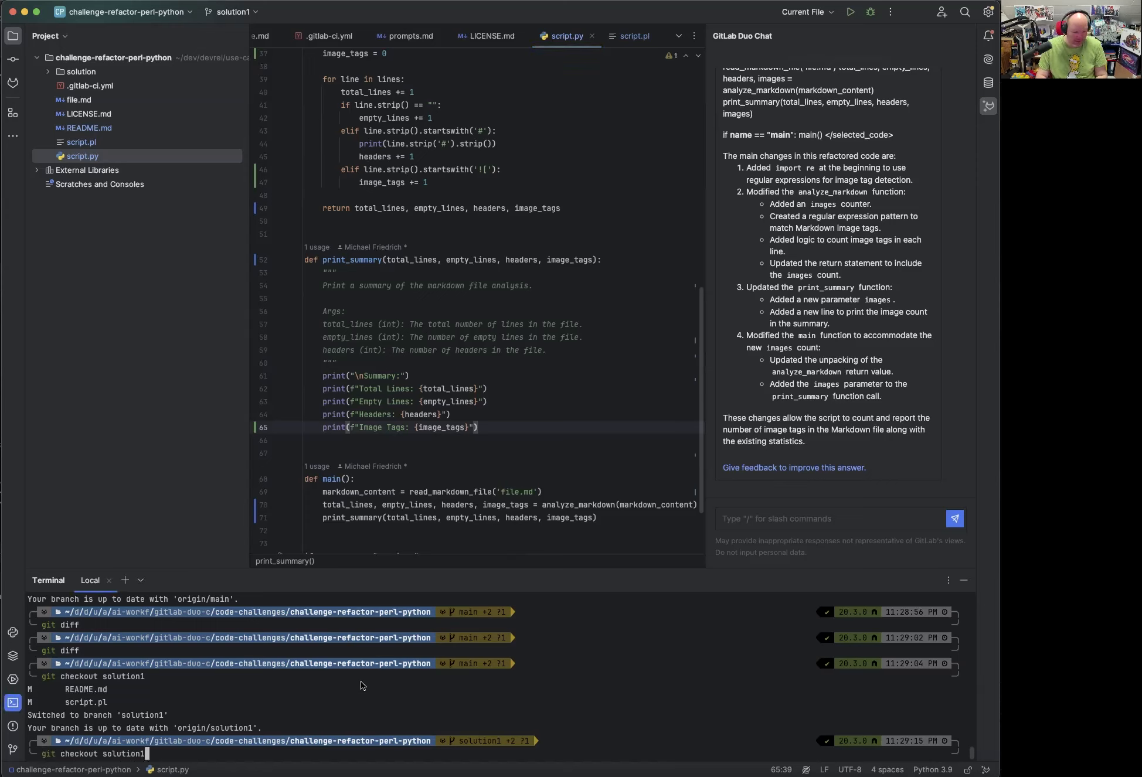
Run the updated script: 232 lines, 95 empty, 30 headers, 0 image tags.
{"action": "type", "text": "git status"}
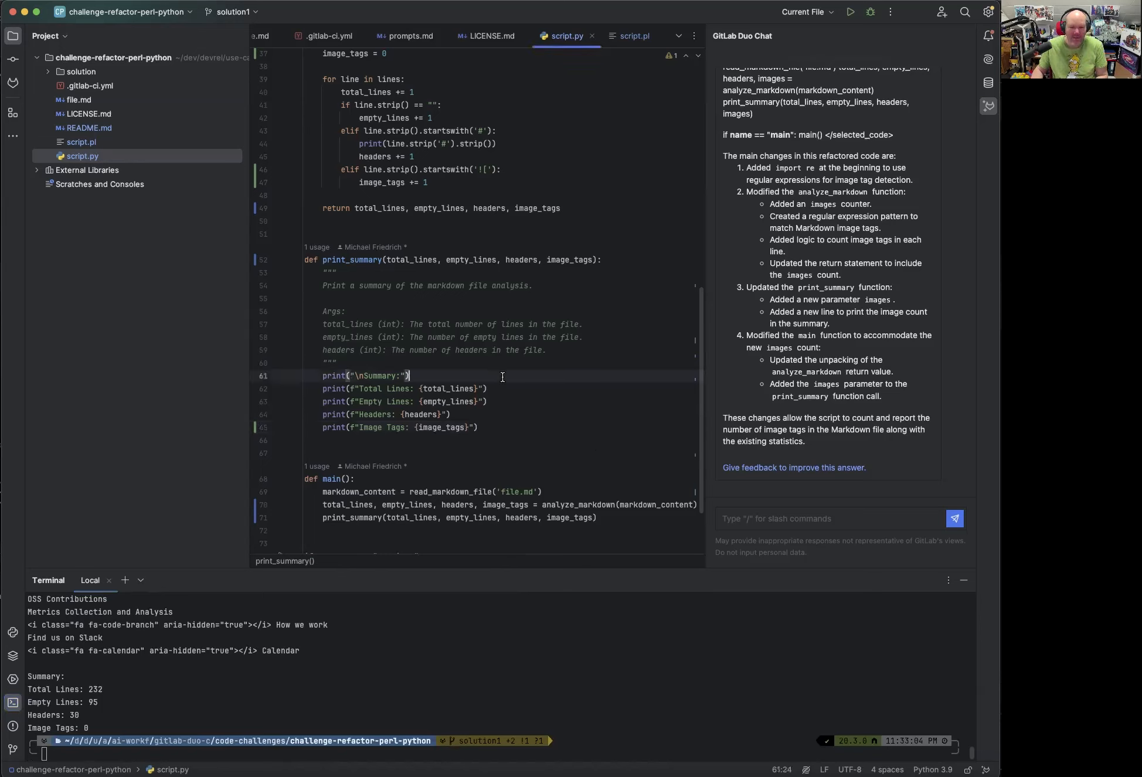
{"action": "scroll", "scroll_direction": "up", "scroll_amount": 3}
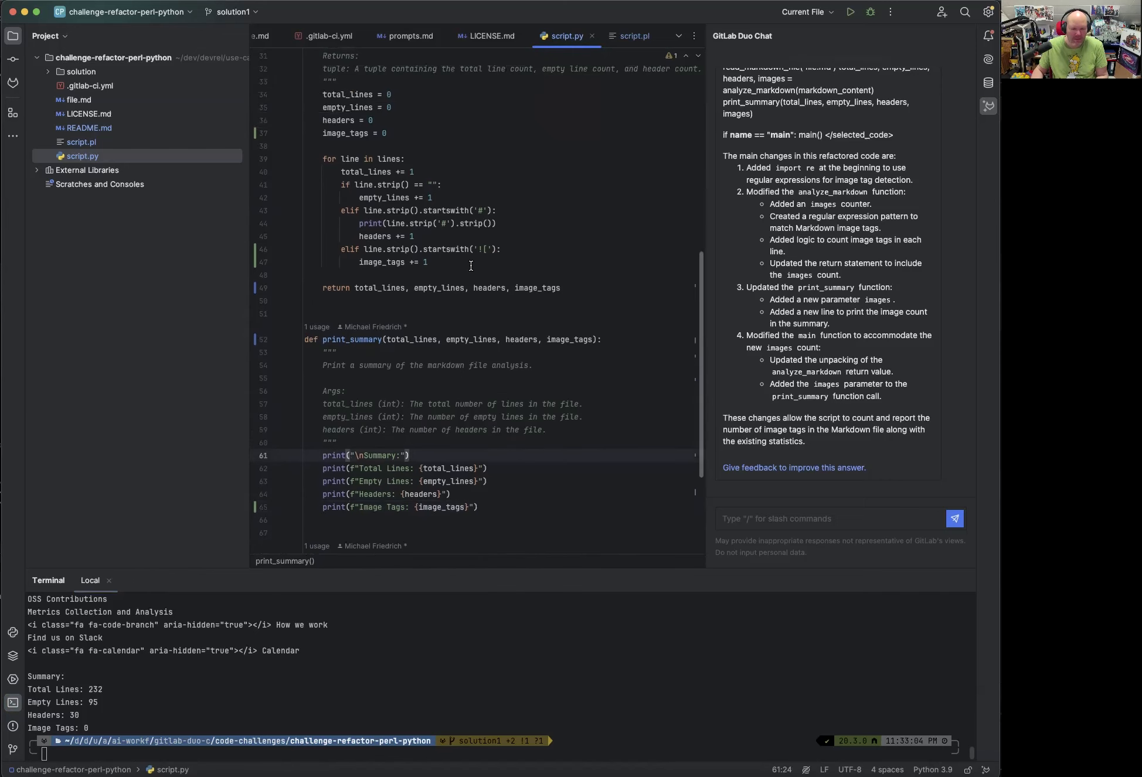
{"action": "mouse_move", "coordinate": [493, 250]}
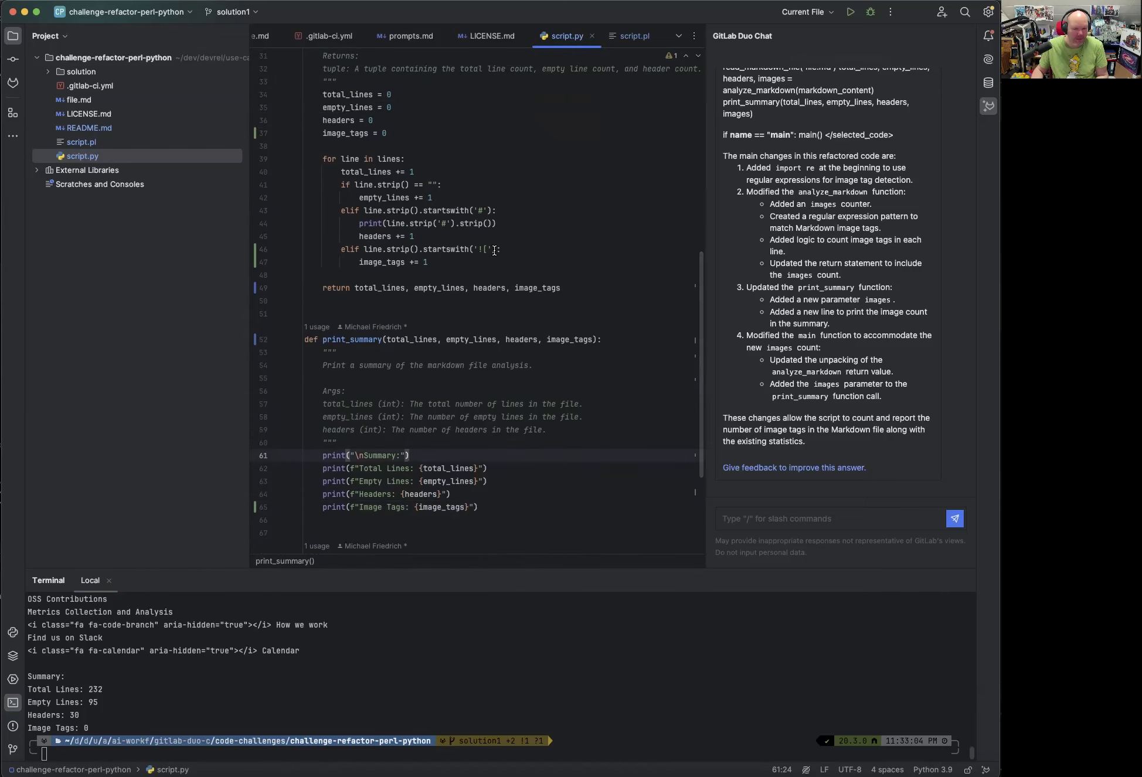
Open file.md, scroll down and add an empty Markdown image tag '![]()'.
{"action": "left_click", "coordinate": [72, 100]}
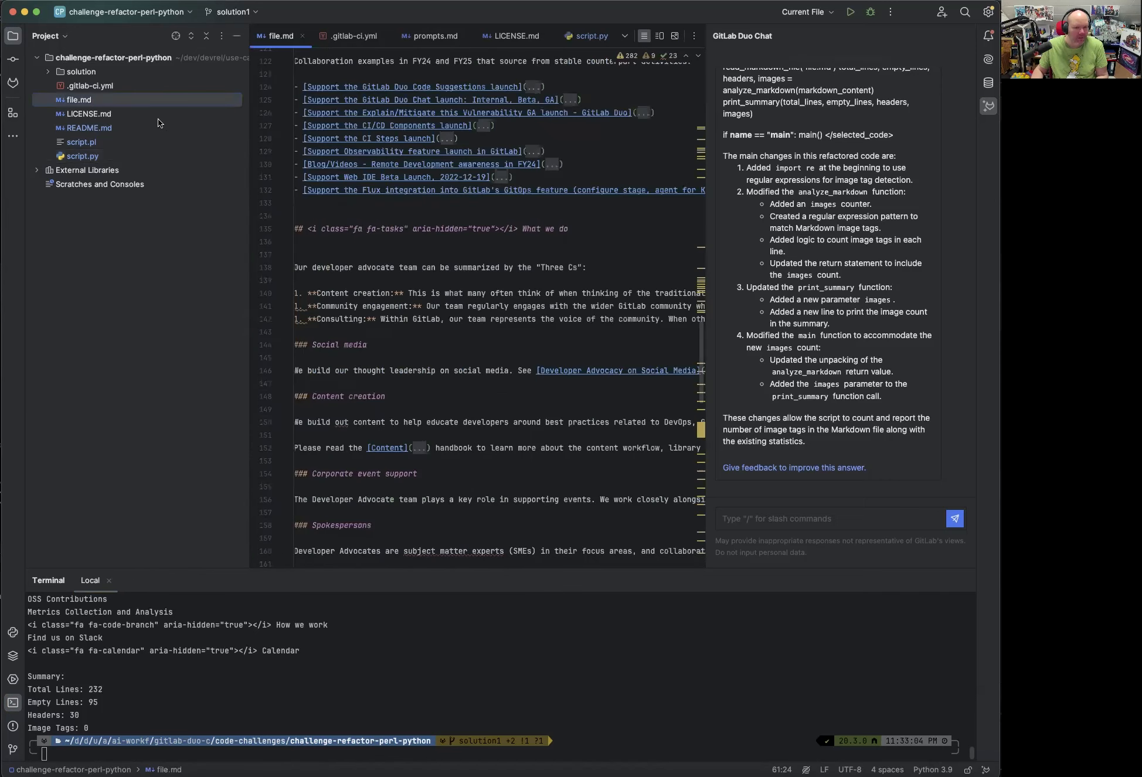
{"action": "scroll", "scroll_direction": "down", "scroll_amount": 3}
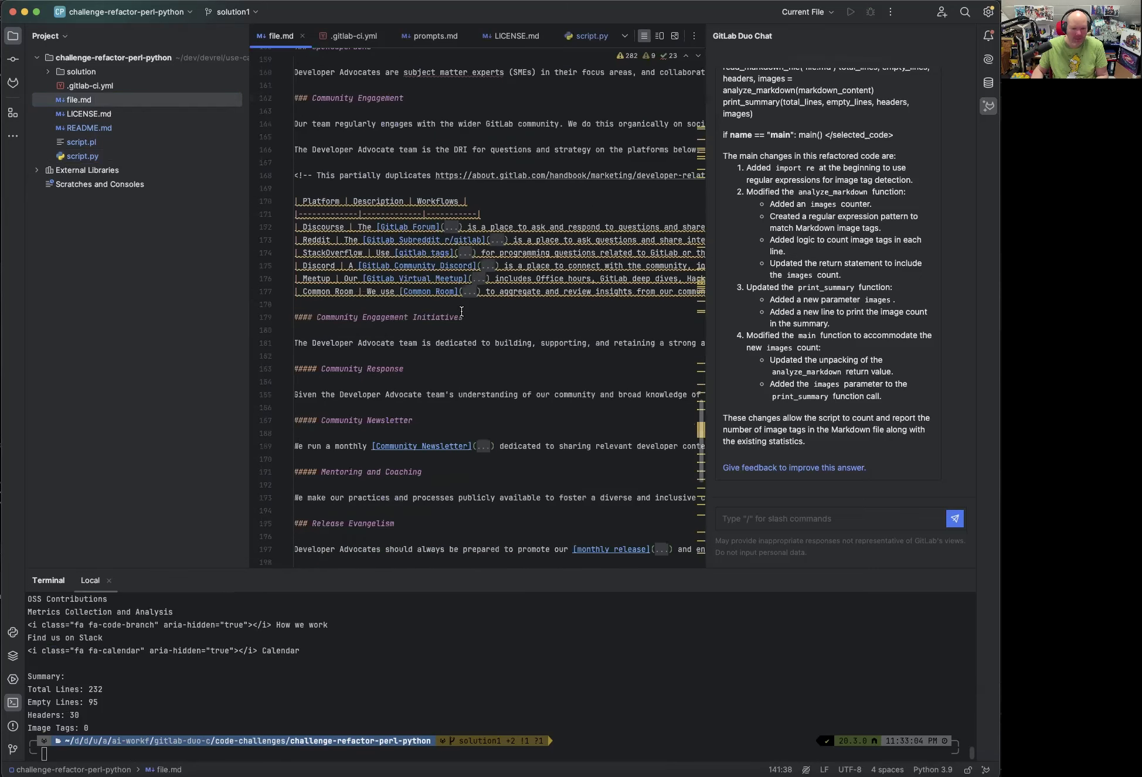
{"action": "scroll", "scroll_direction": "down", "scroll_amount": 3}
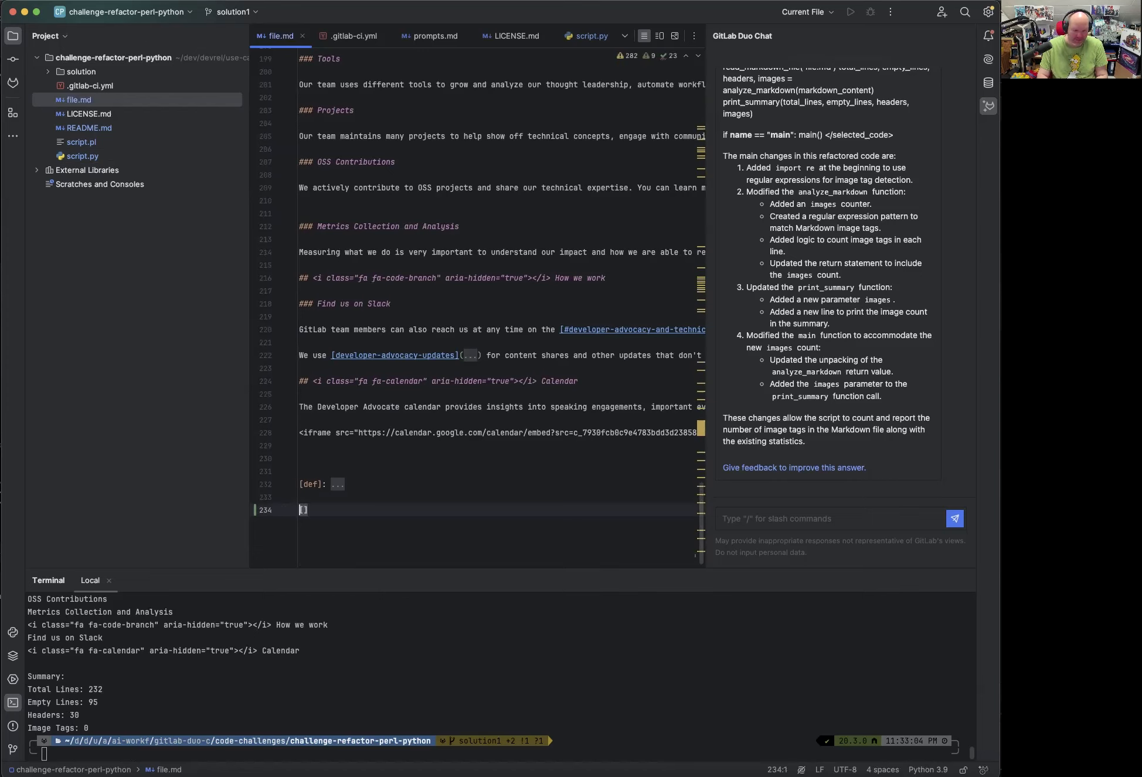
{"action": "type", "text": "![]()"}
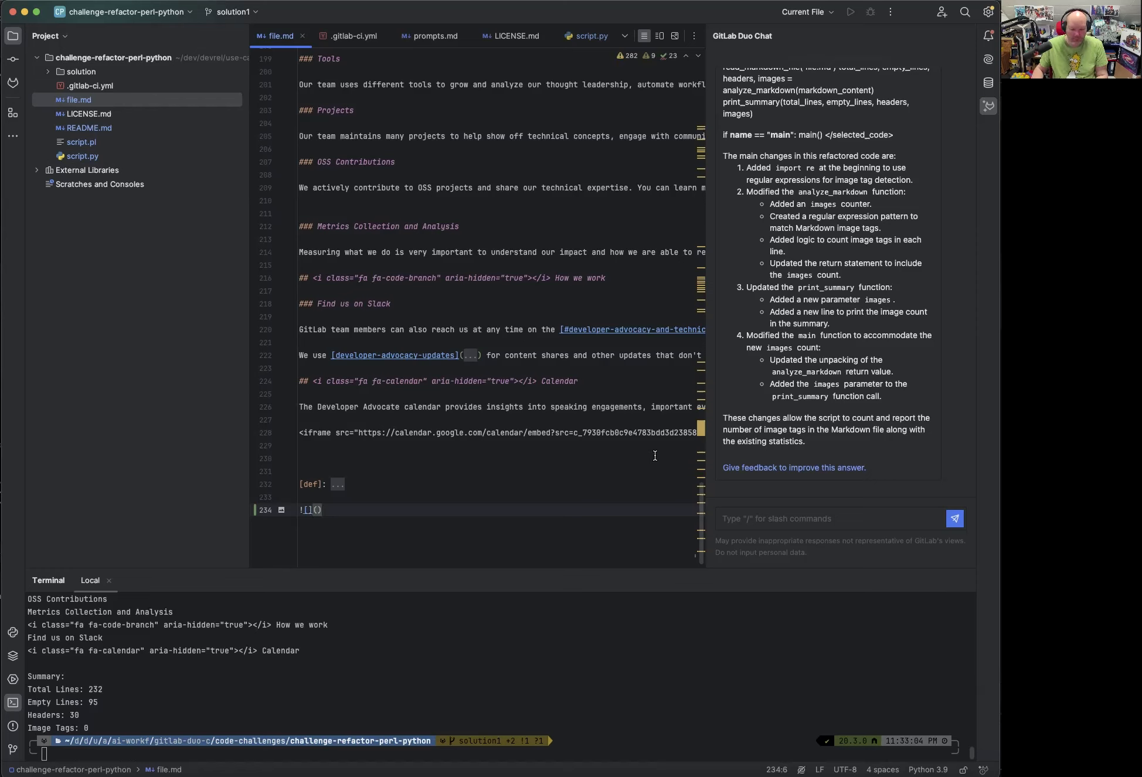
{"action": "left_click", "coordinate": [837, 518]}
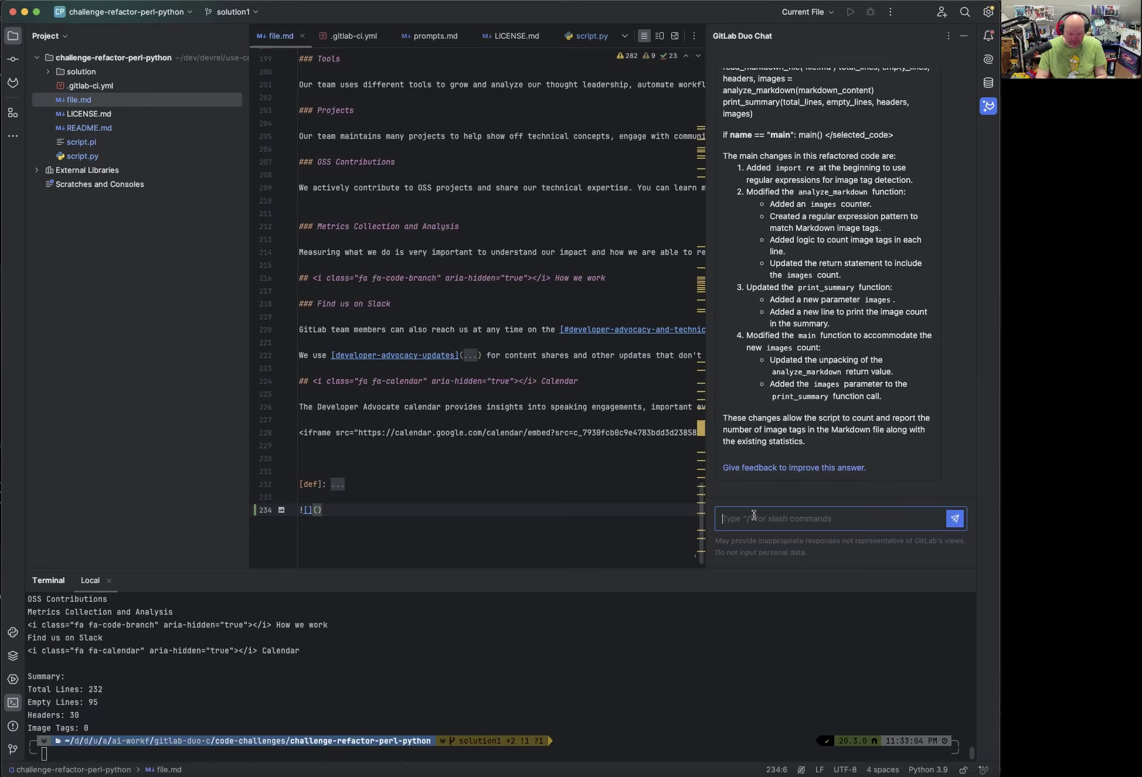
{"action": "type", "text": "Create"}
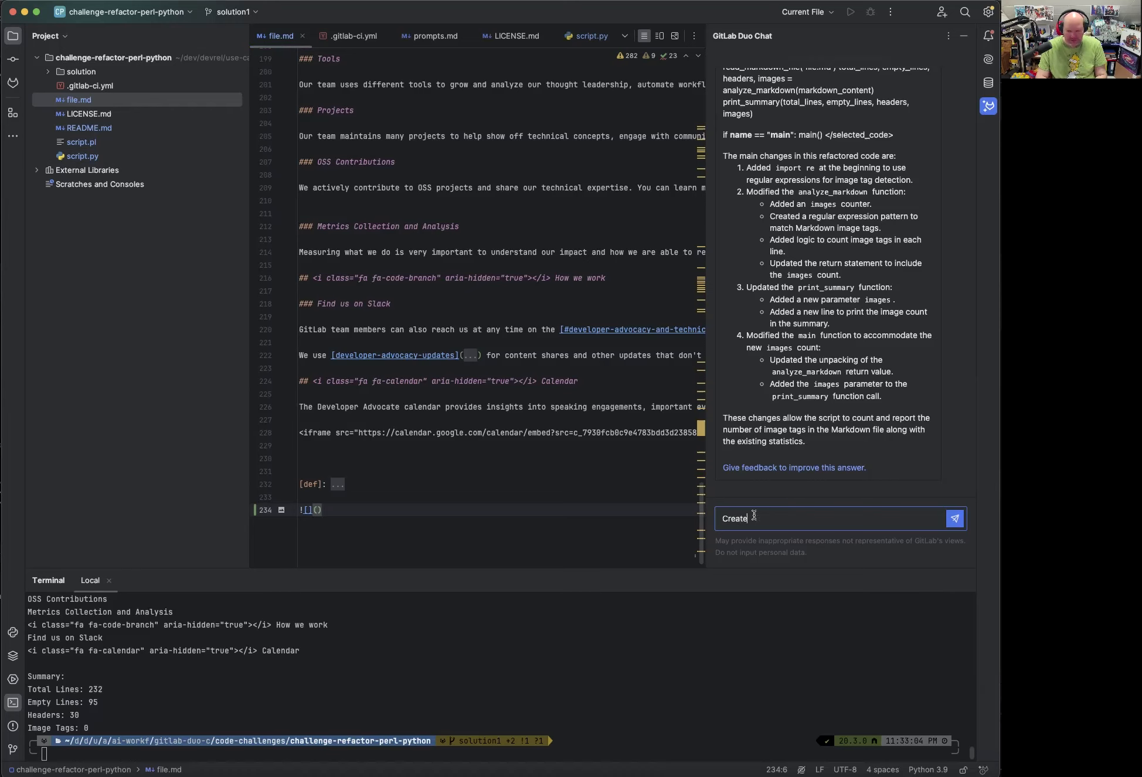
{"action": "type", "text": "an image embed for a"}
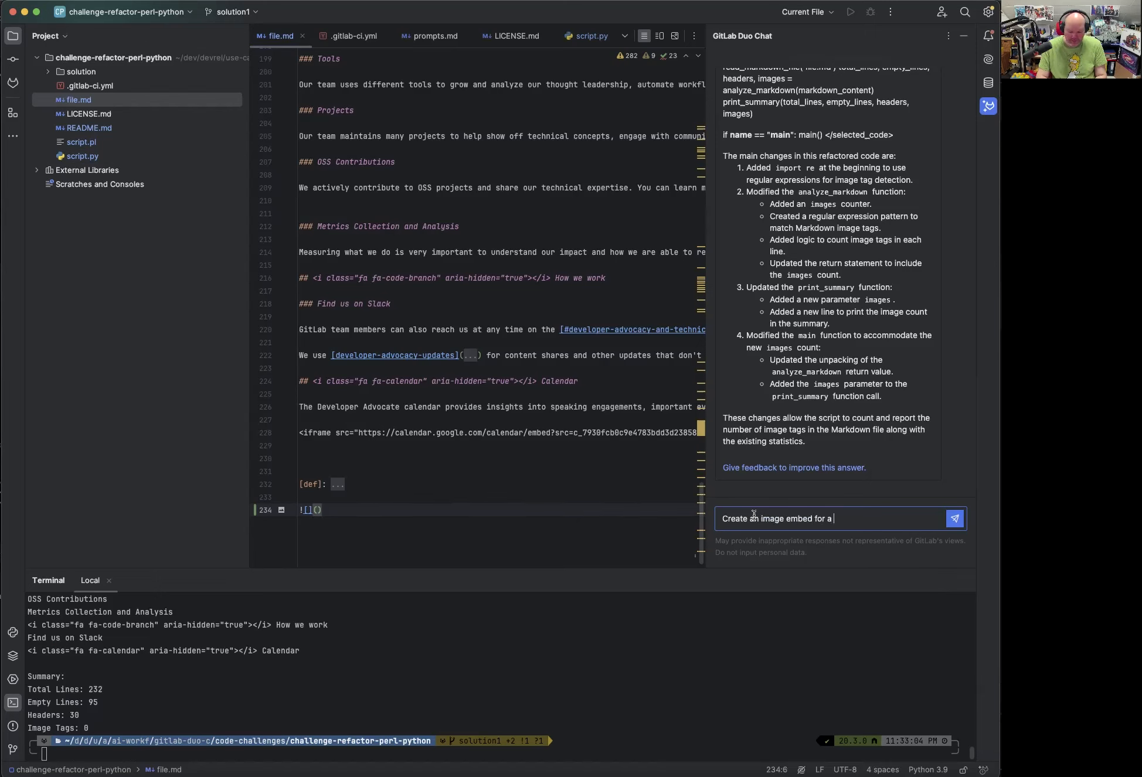
{"action": "type", "text": "YouTub"}
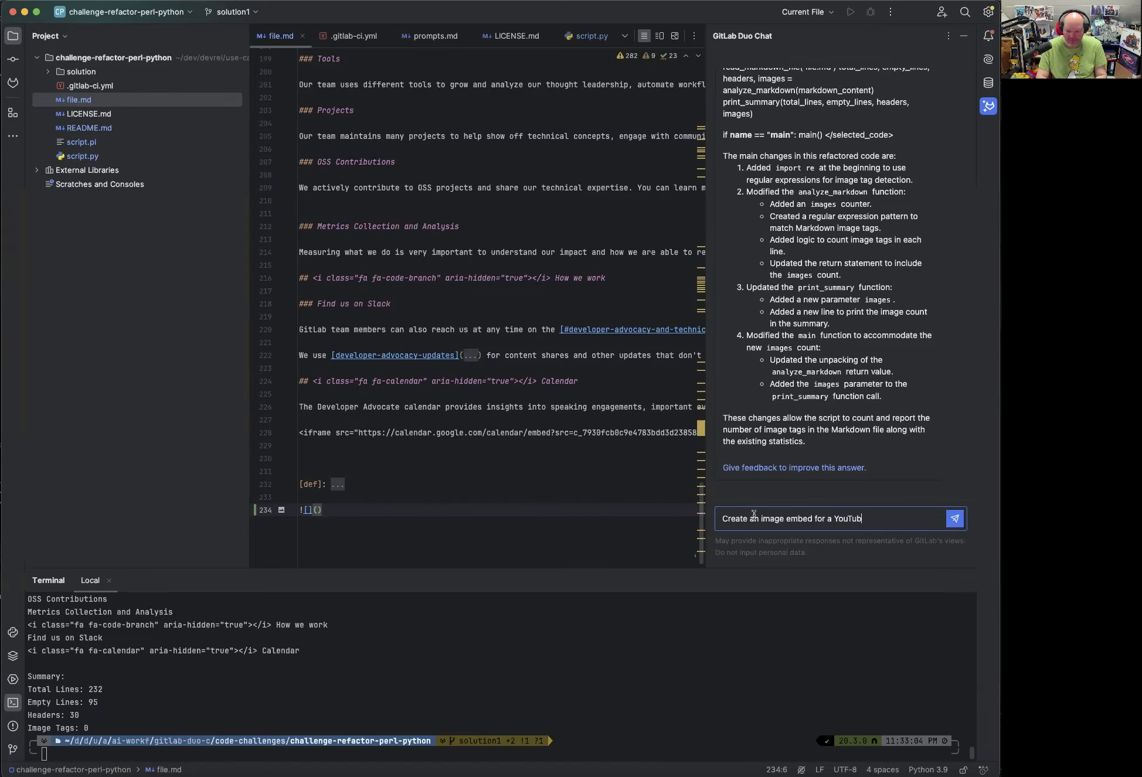
{"action": "type", "text": "URL in Markdo"}
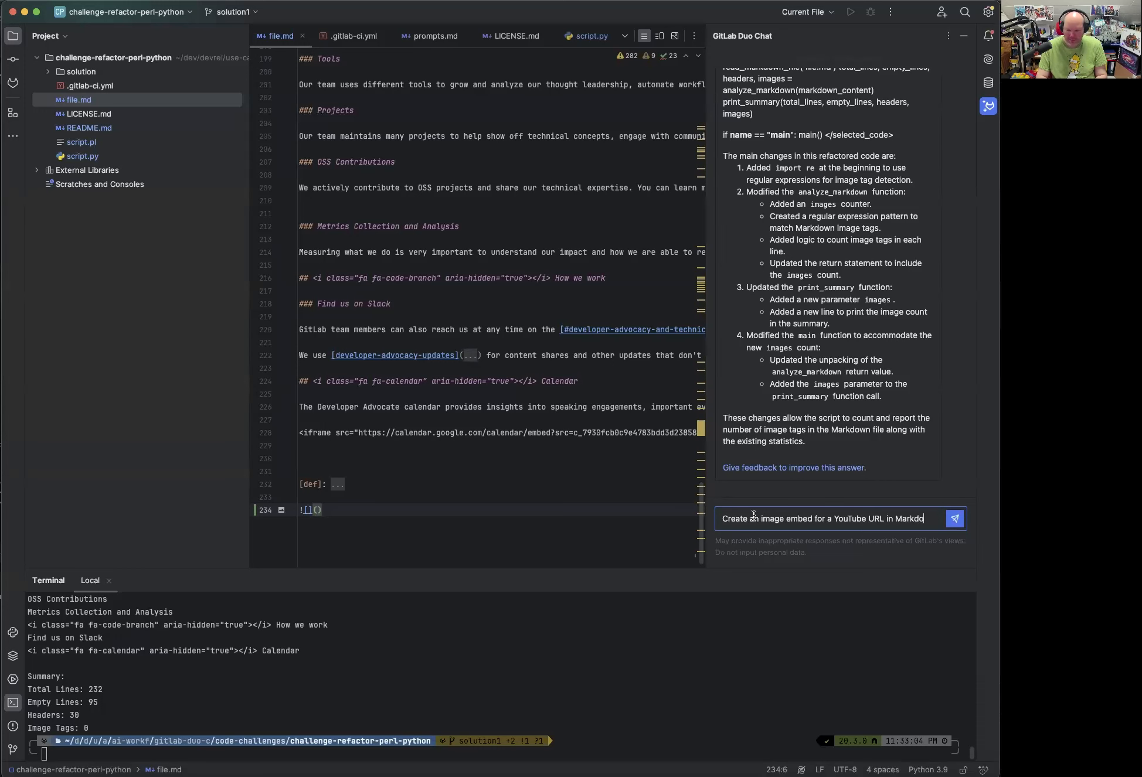
{"action": "type", "text": ", using this URL"}
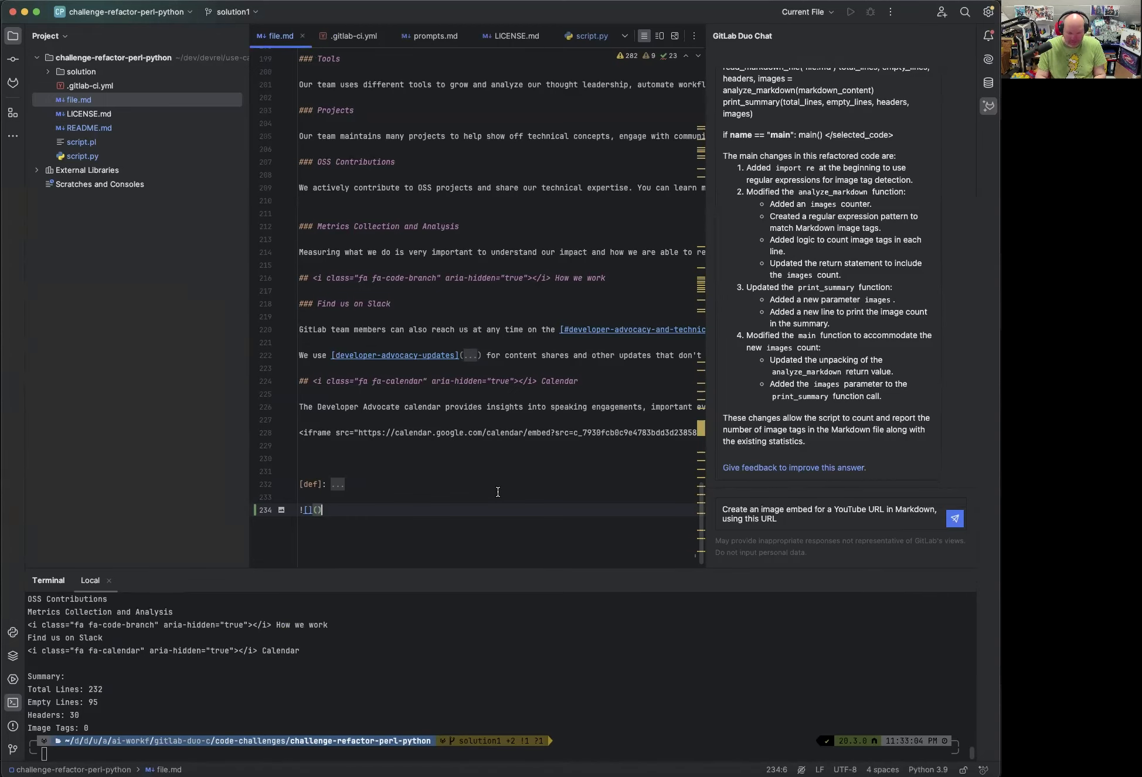
{"action": "mouse_move", "coordinate": [619, 486]}
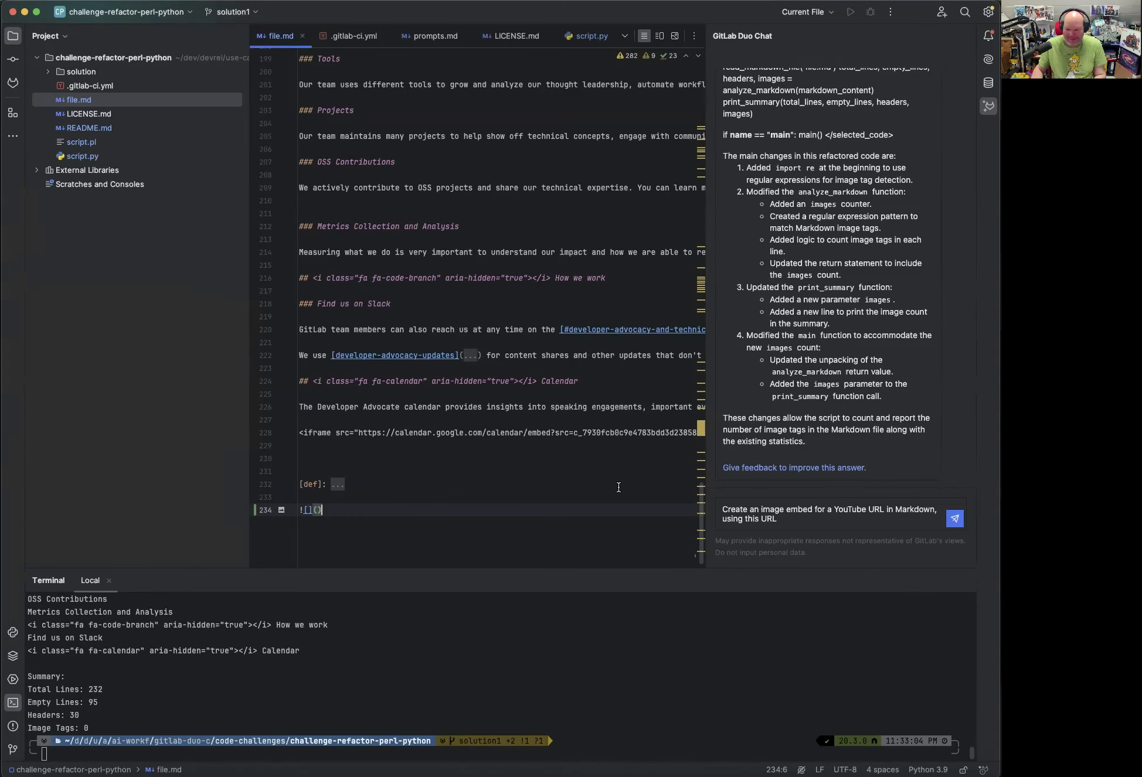
{"action": "left_click", "coordinate": [830, 513]}
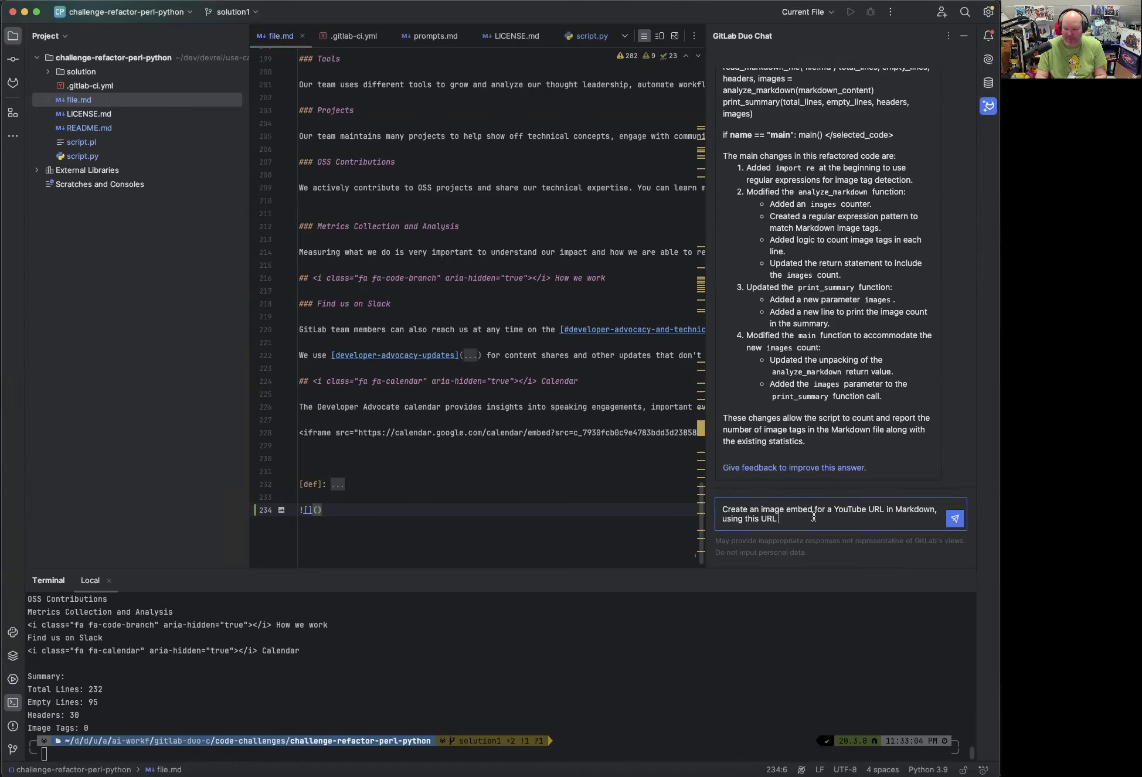
{"action": "type", "text": "https://www.youtube.com/watch?v=pwlDmLQMMPo"}
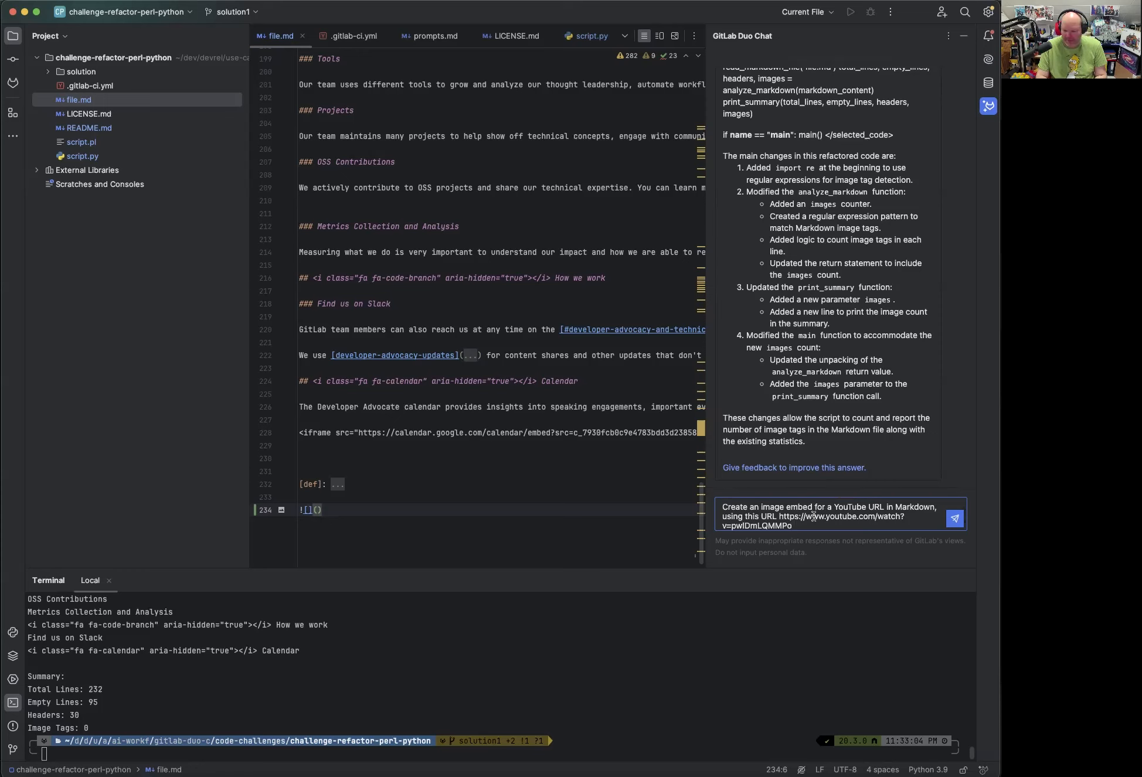
{"action": "left_click", "coordinate": [953, 518]}
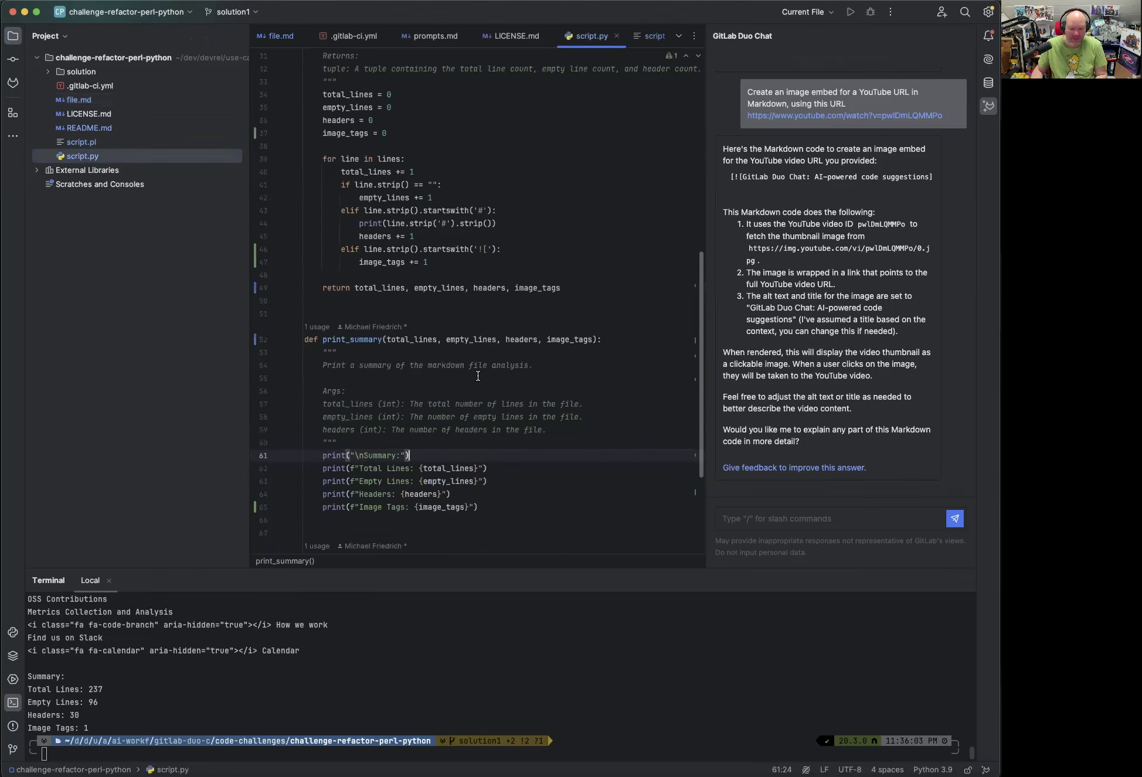
Send '/refactor fix regex for all sorts of image tags in Markdown' to Duo Chat.
{"action": "scroll", "scroll_direction": "up", "scroll_amount": 3}
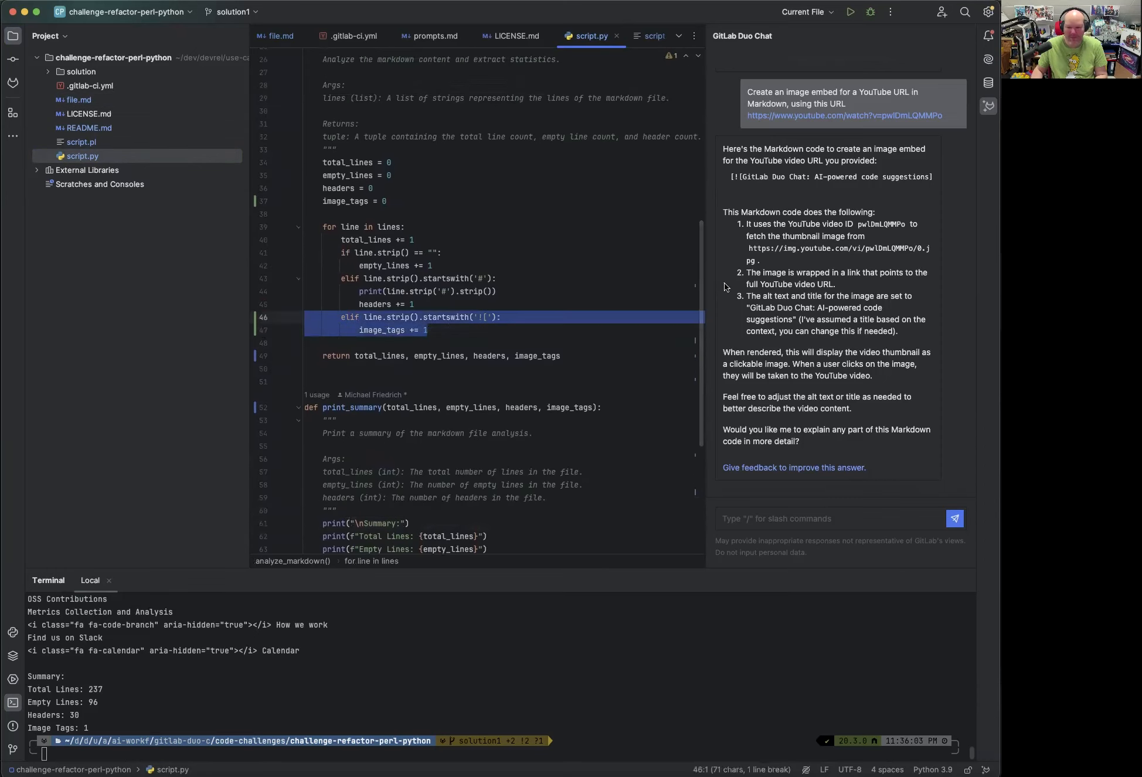
{"action": "type", "text": "/refactor fix reg"}
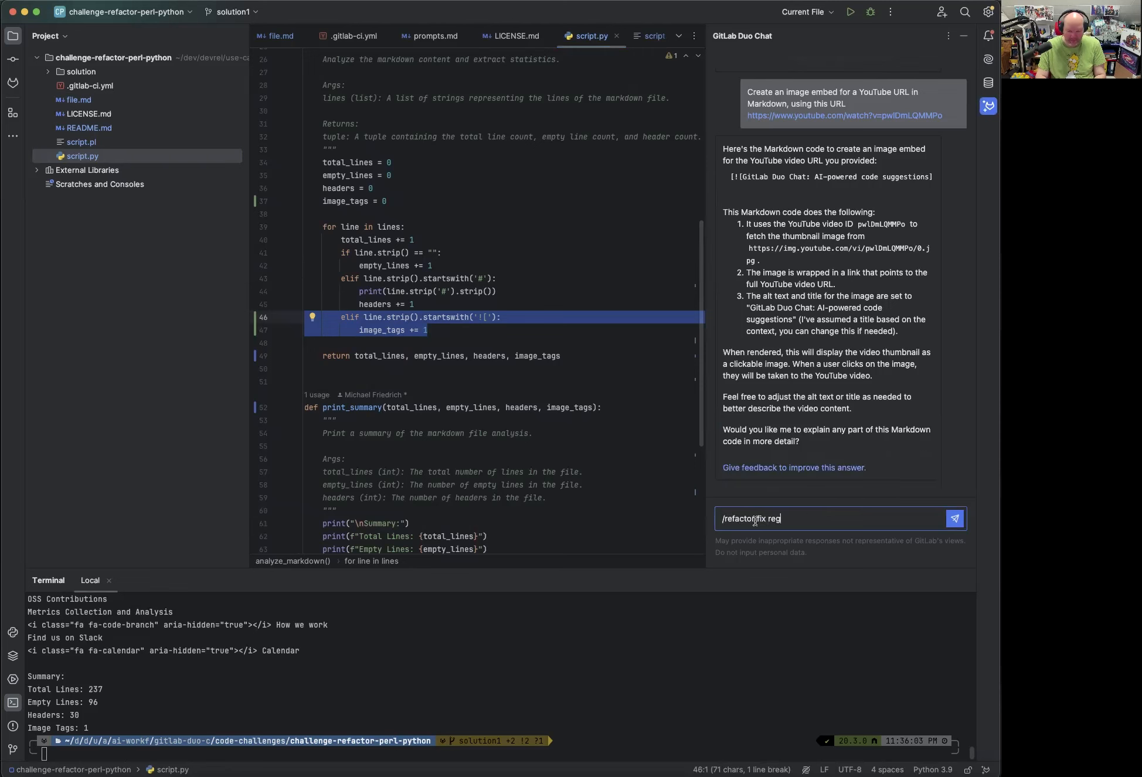
{"action": "type", "text": "ex for a"}
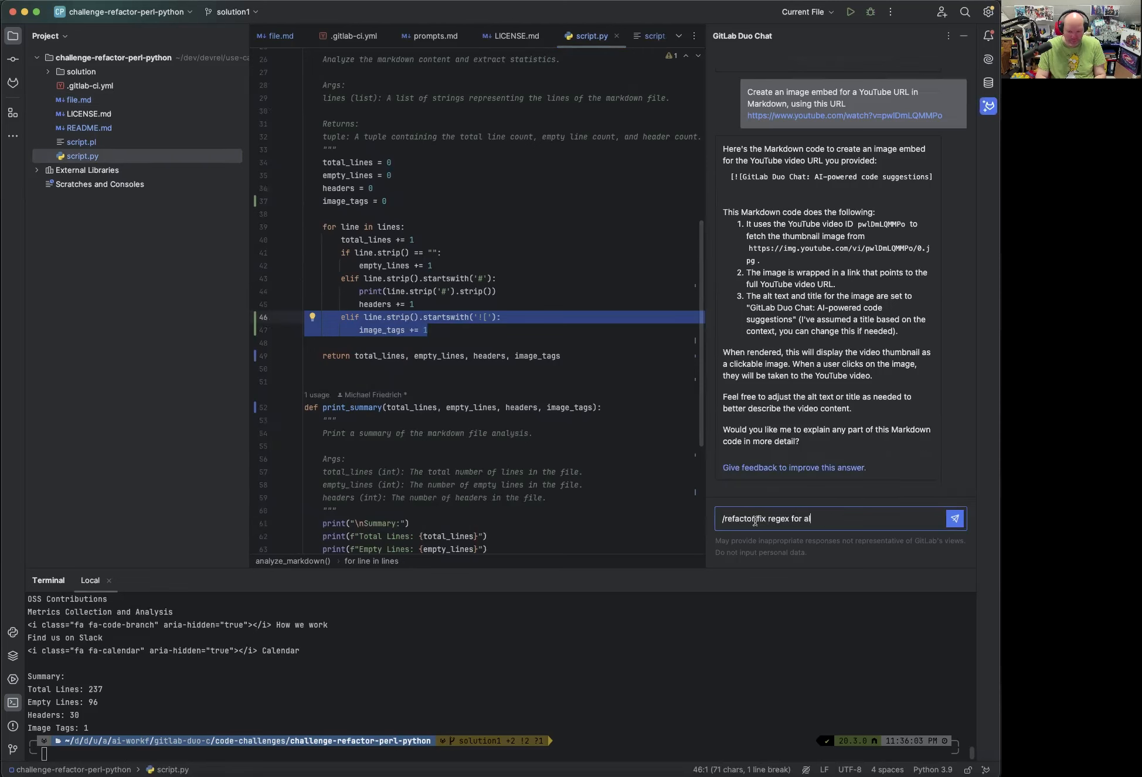
{"action": "type", "text": "ll sorts of image"}
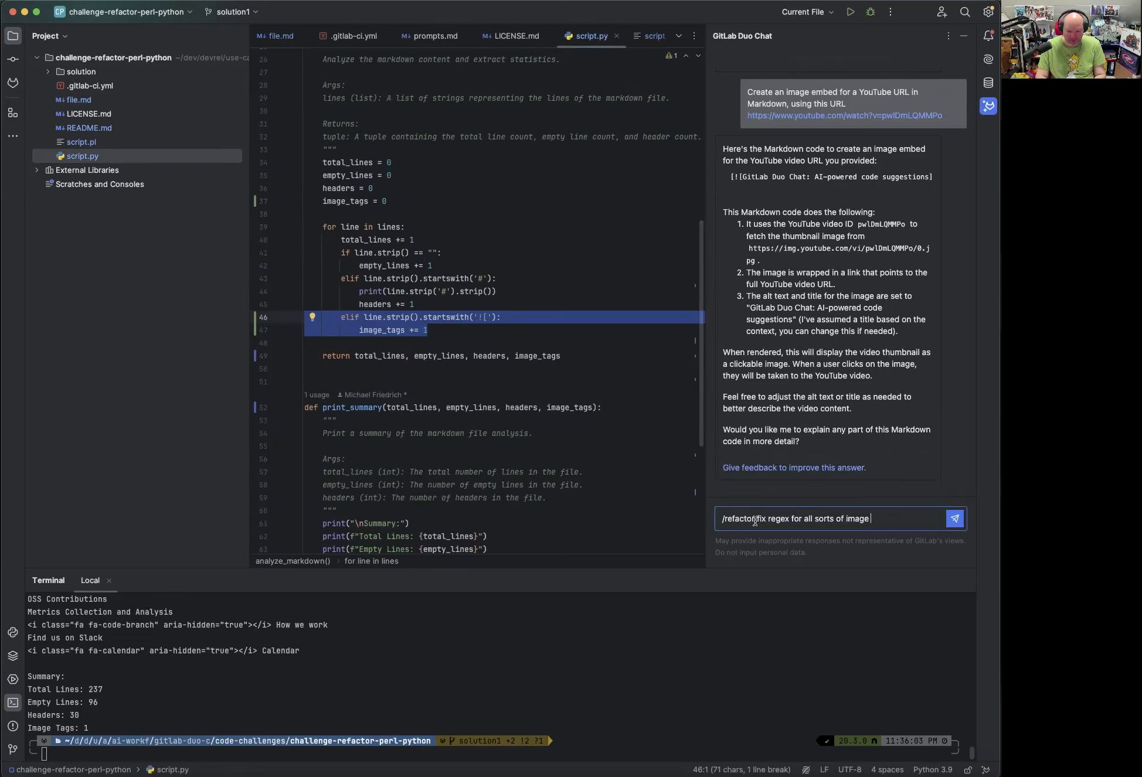
{"action": "type", "text": "tags in Markdown"}
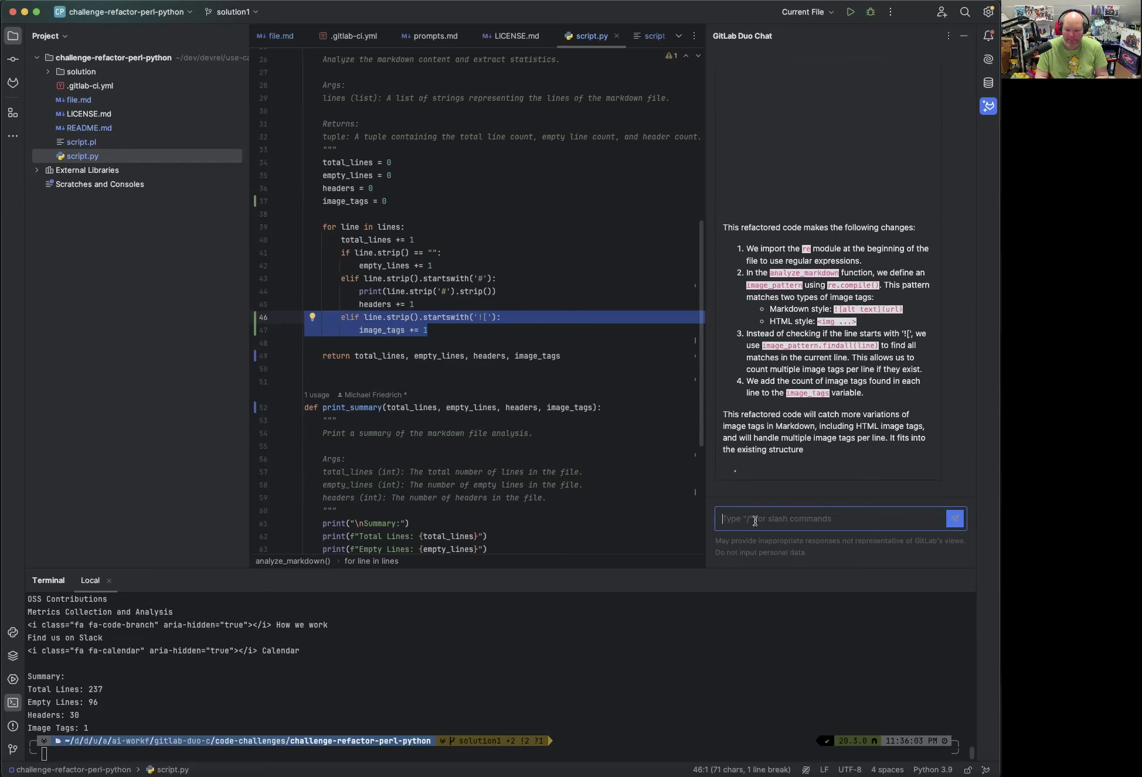
Scroll through Duo Chat's suggested regex findall code for counting image tags.
{"action": "scroll", "scroll_direction": "up", "scroll_amount": 3}
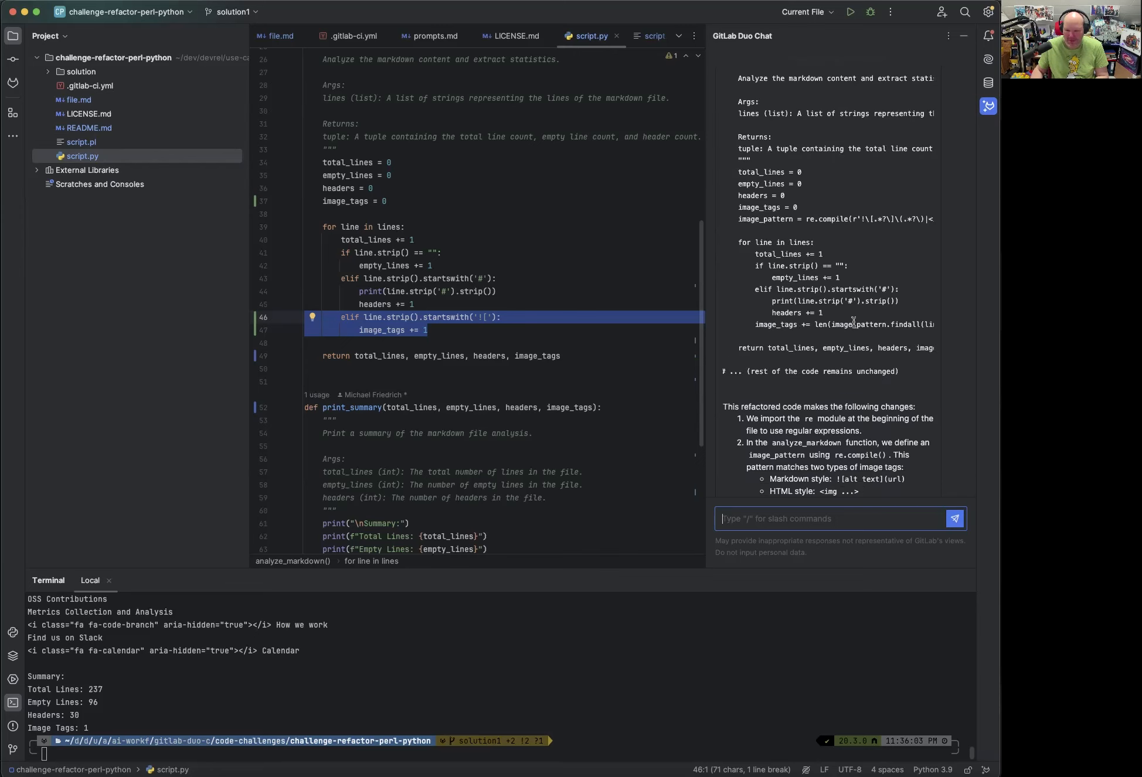
{"action": "scroll", "scroll_direction": "up", "scroll_amount": 3}
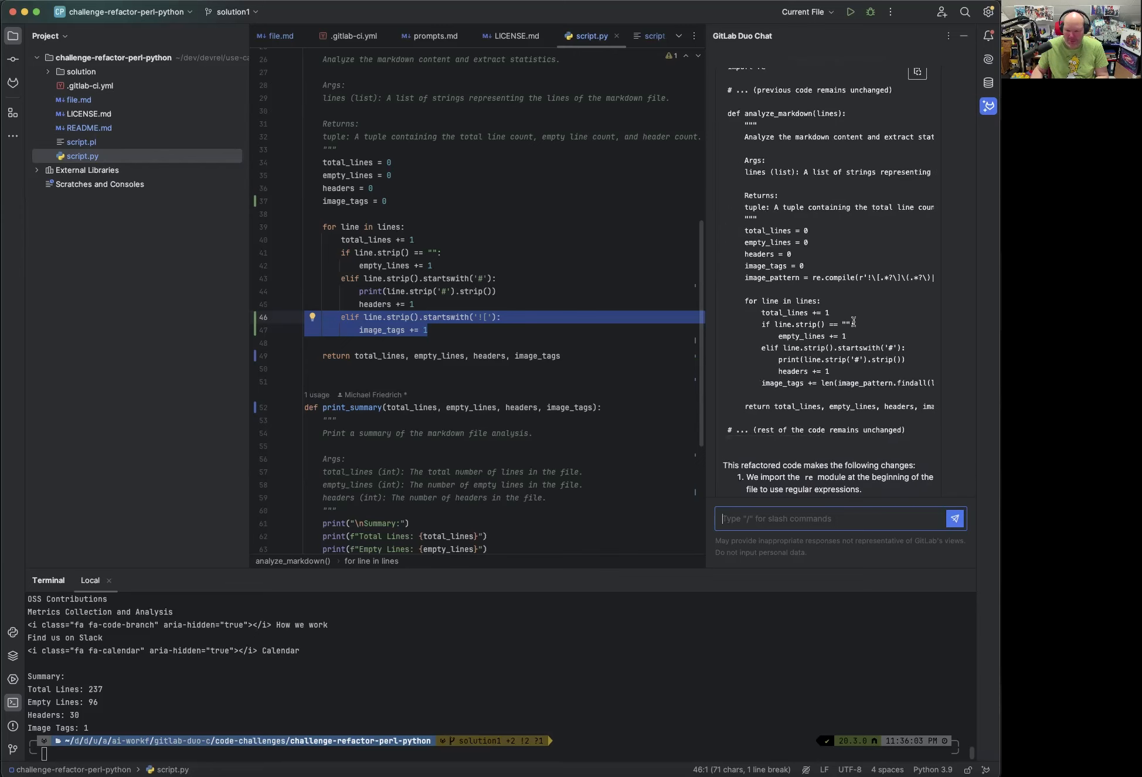
{"action": "scroll", "scroll_direction": "up", "scroll_amount": 3}
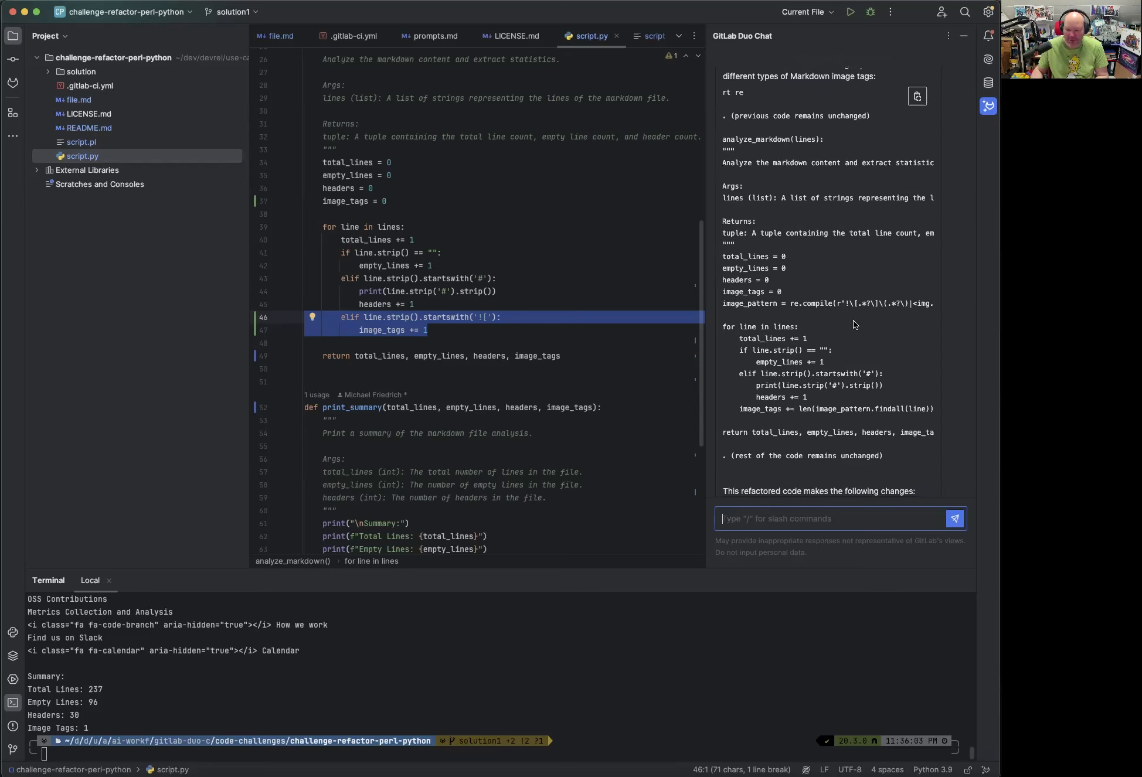
{"action": "scroll", "scroll_direction": "down", "scroll_amount": 3}
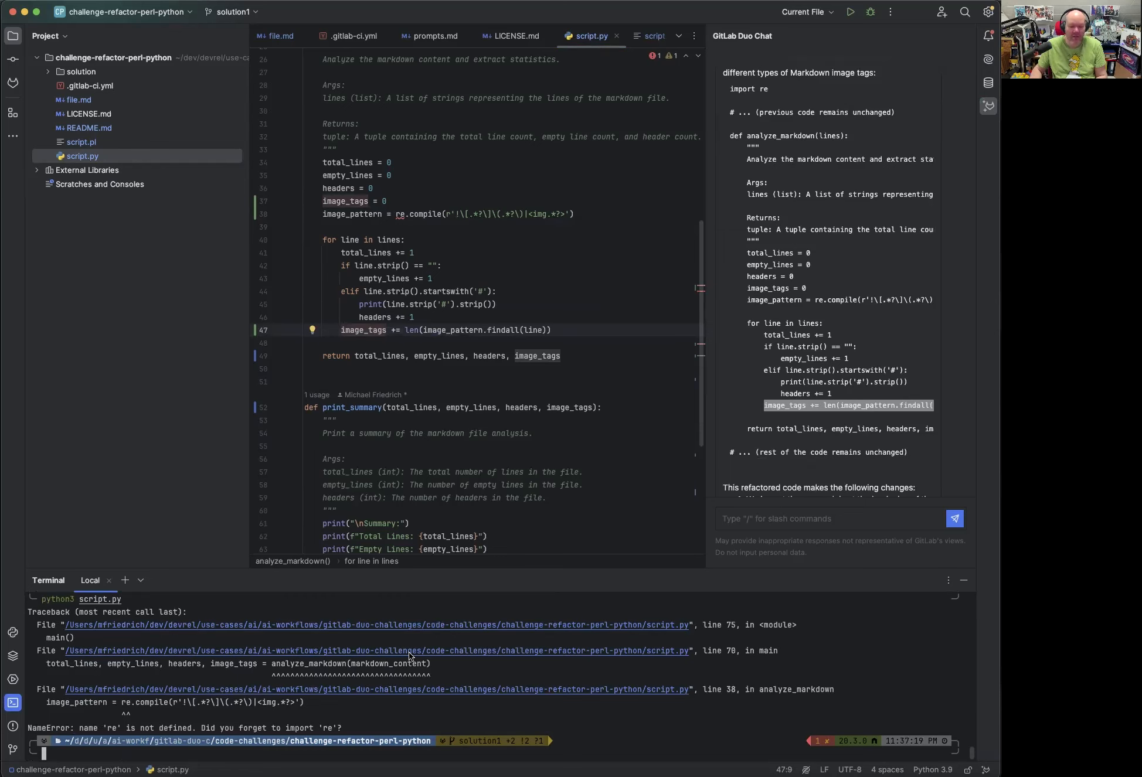
{"action": "mouse_move", "coordinate": [332, 718]}
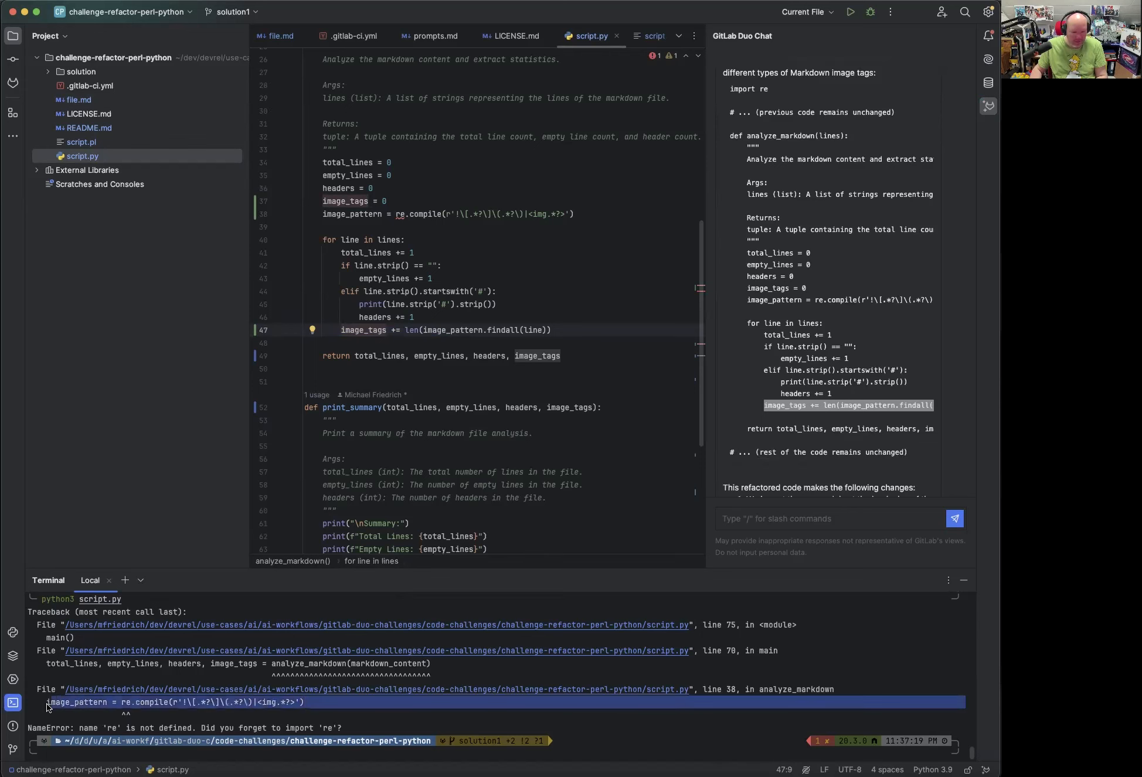
{"action": "mouse_move", "coordinate": [197, 732]}
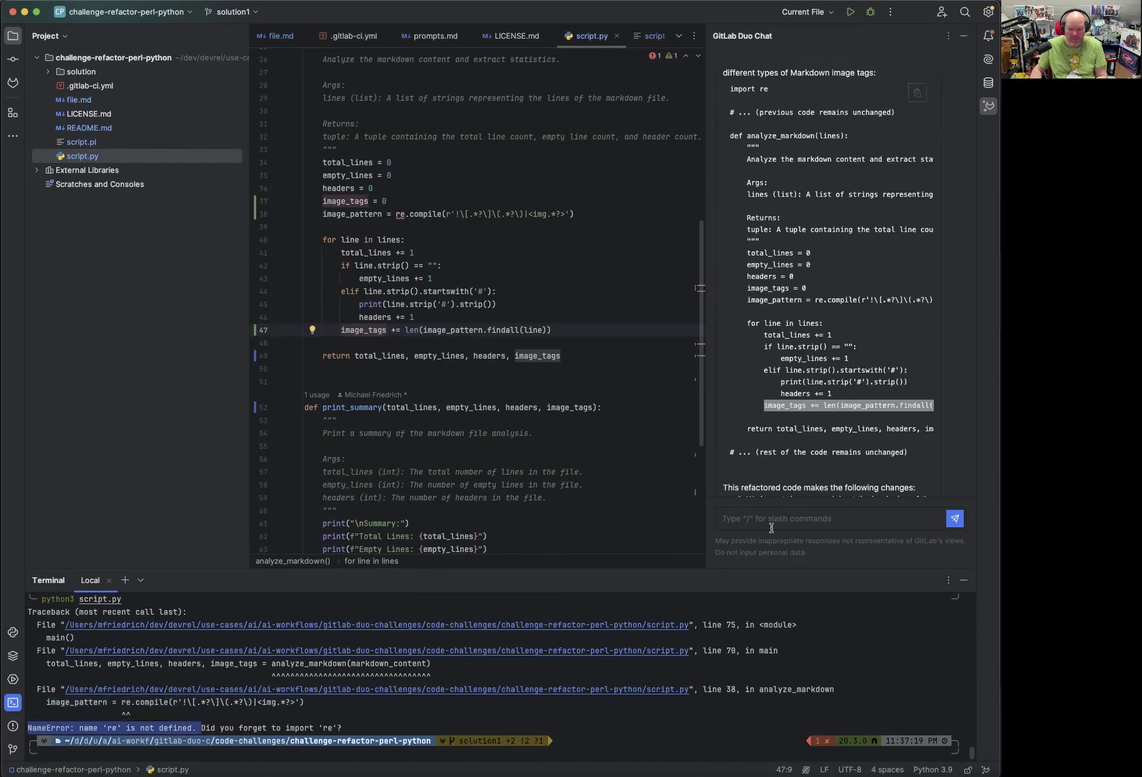
Ask Duo Chat to explain the re NameError, then add 'import re' to script.py.
{"action": "type", "text": "Please"}
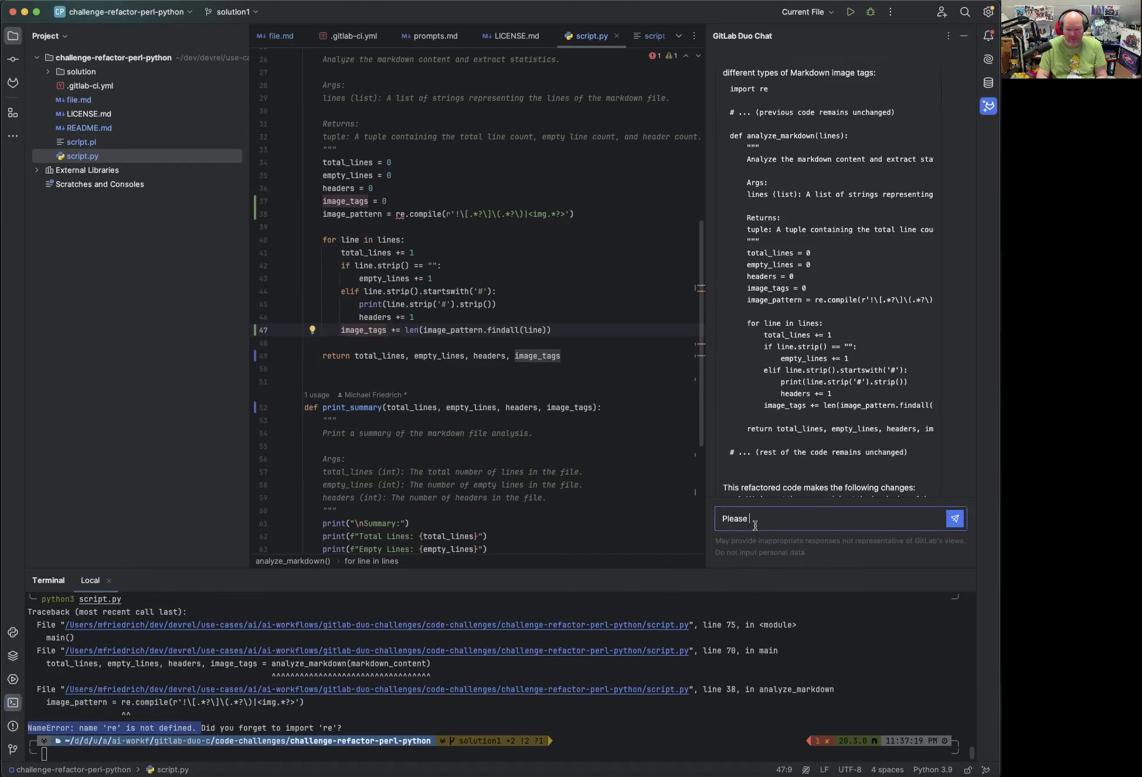
{"action": "type", "text": "explain thi"}
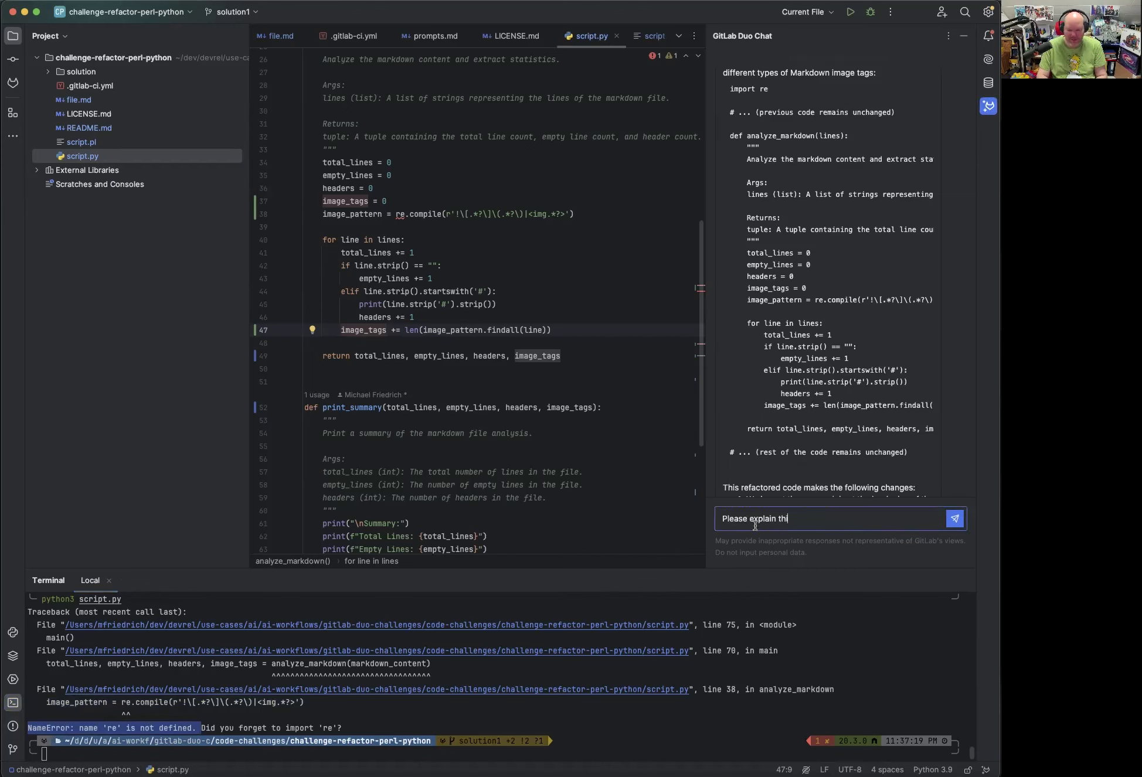
{"action": "left_click", "coordinate": [955, 518]}
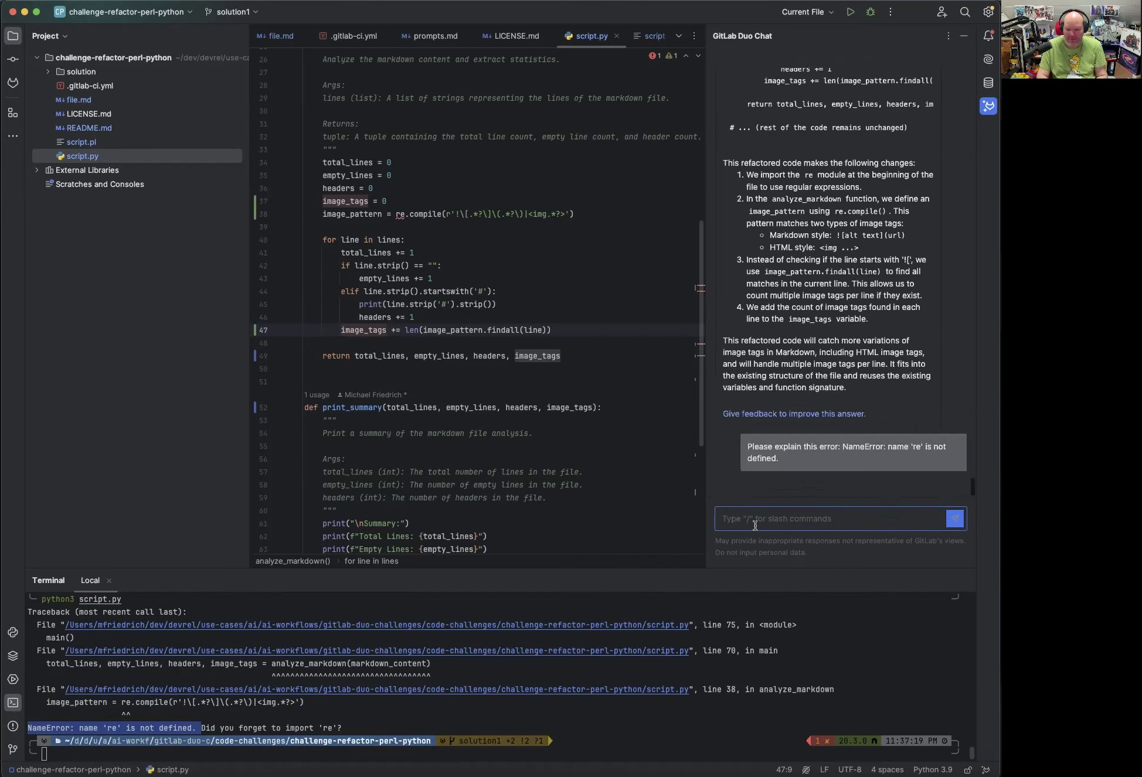
{"action": "left_click", "coordinate": [954, 519]}
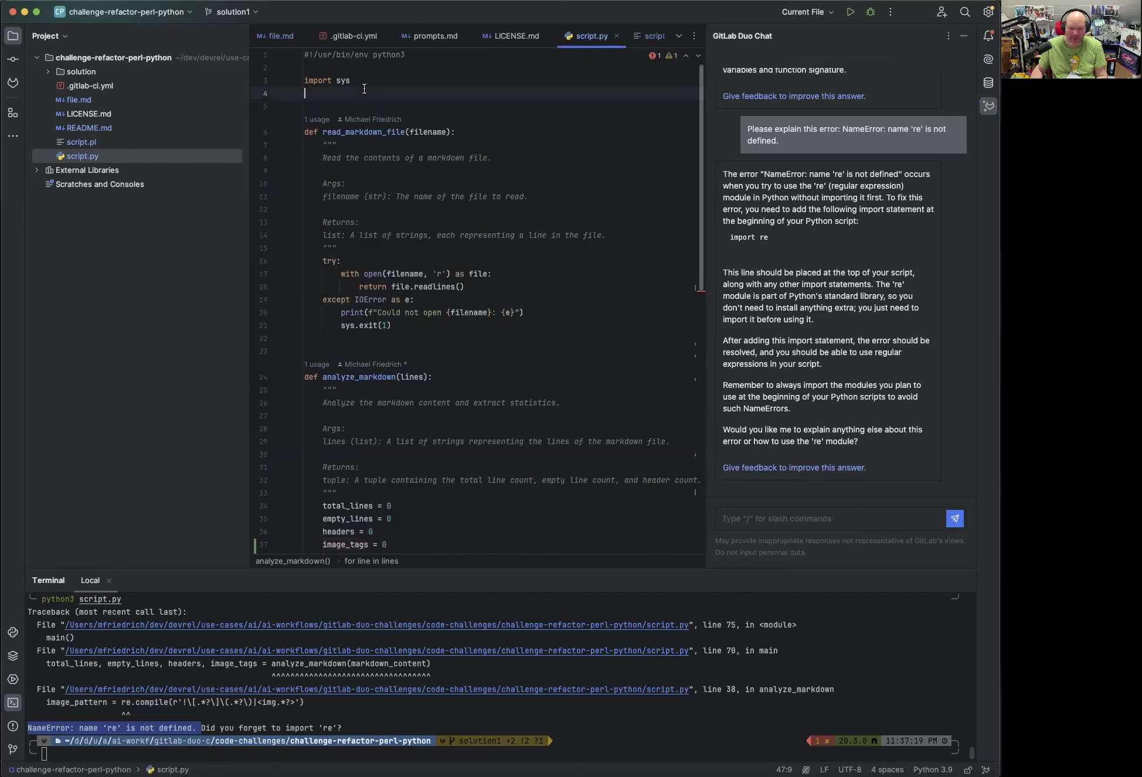
{"action": "type", "text": "import"}
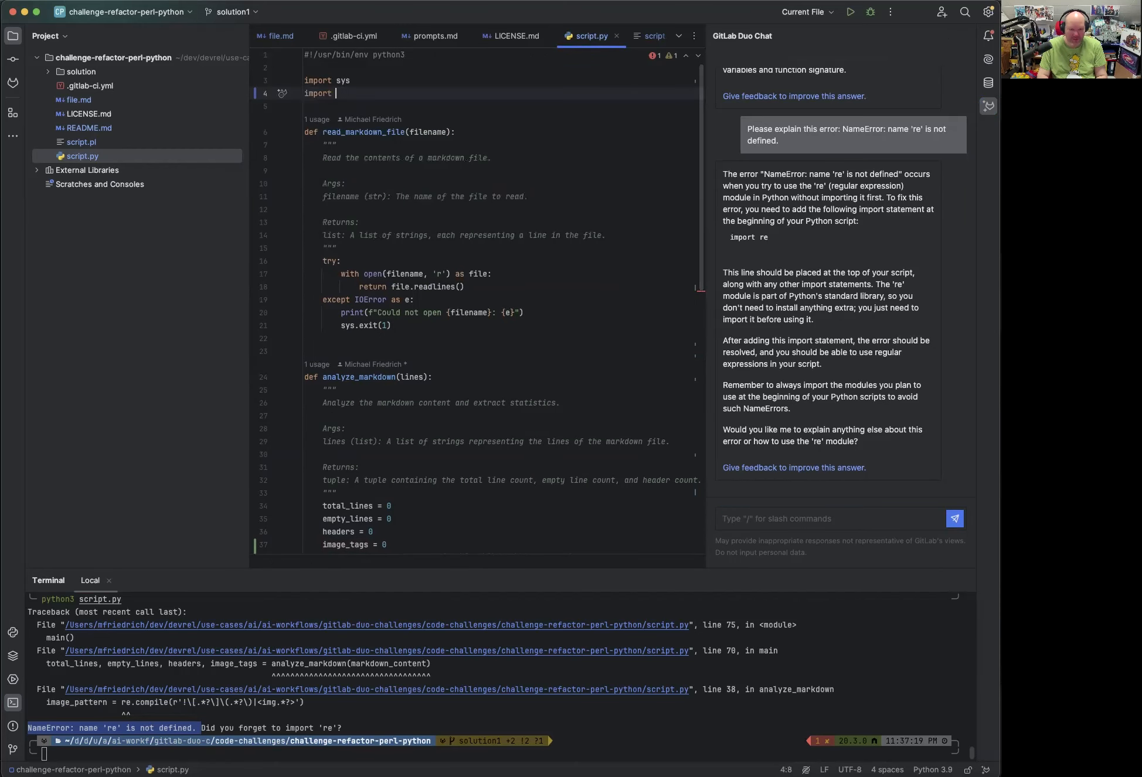
{"action": "type", "text": "re"}
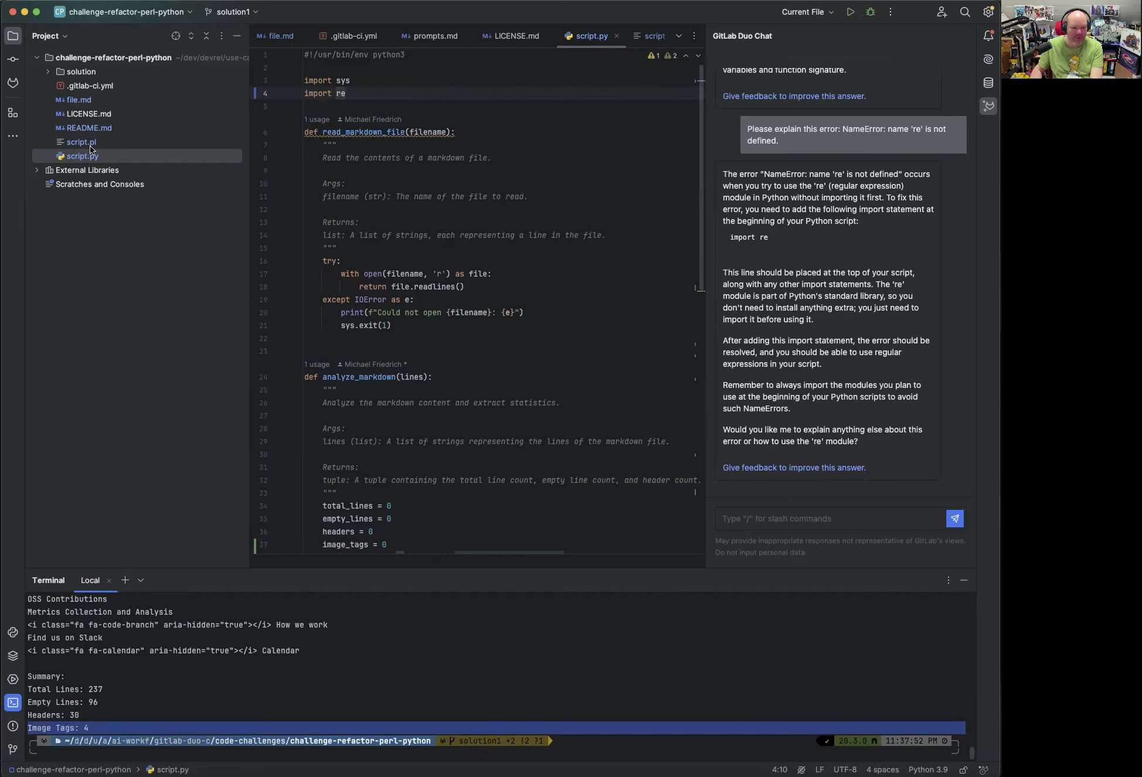
{"action": "left_click", "coordinate": [279, 36]}
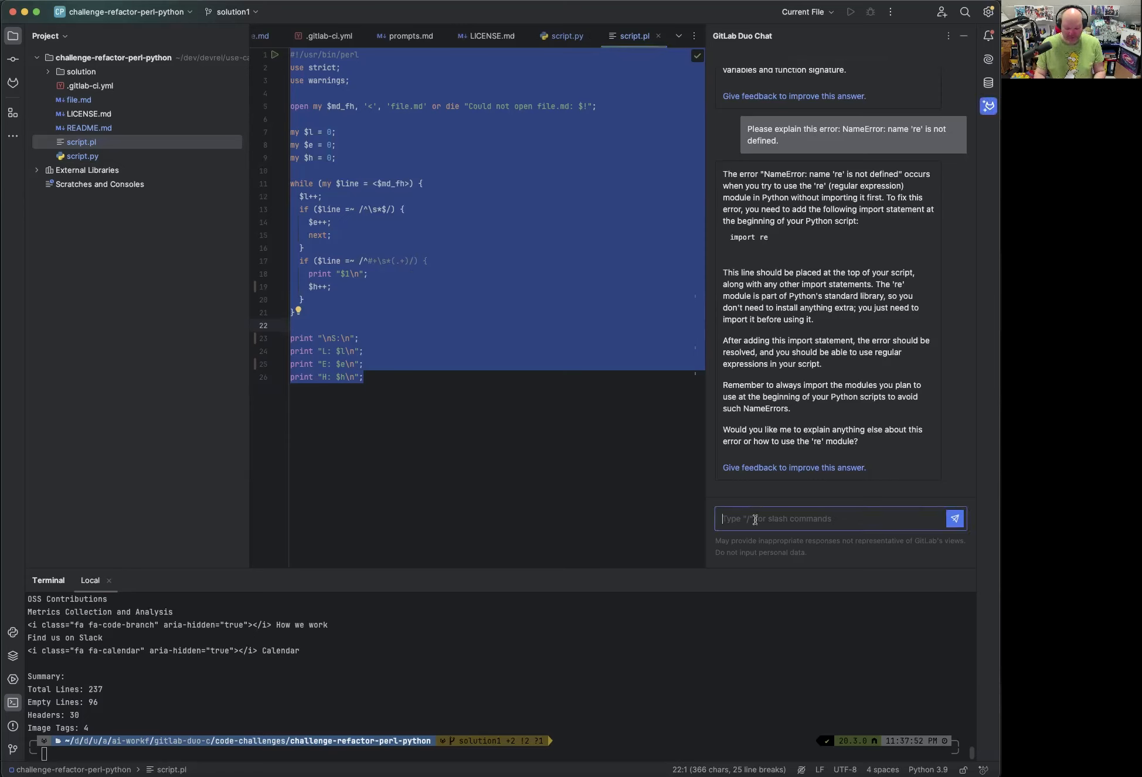
{"action": "type", "text": "/refactor"}
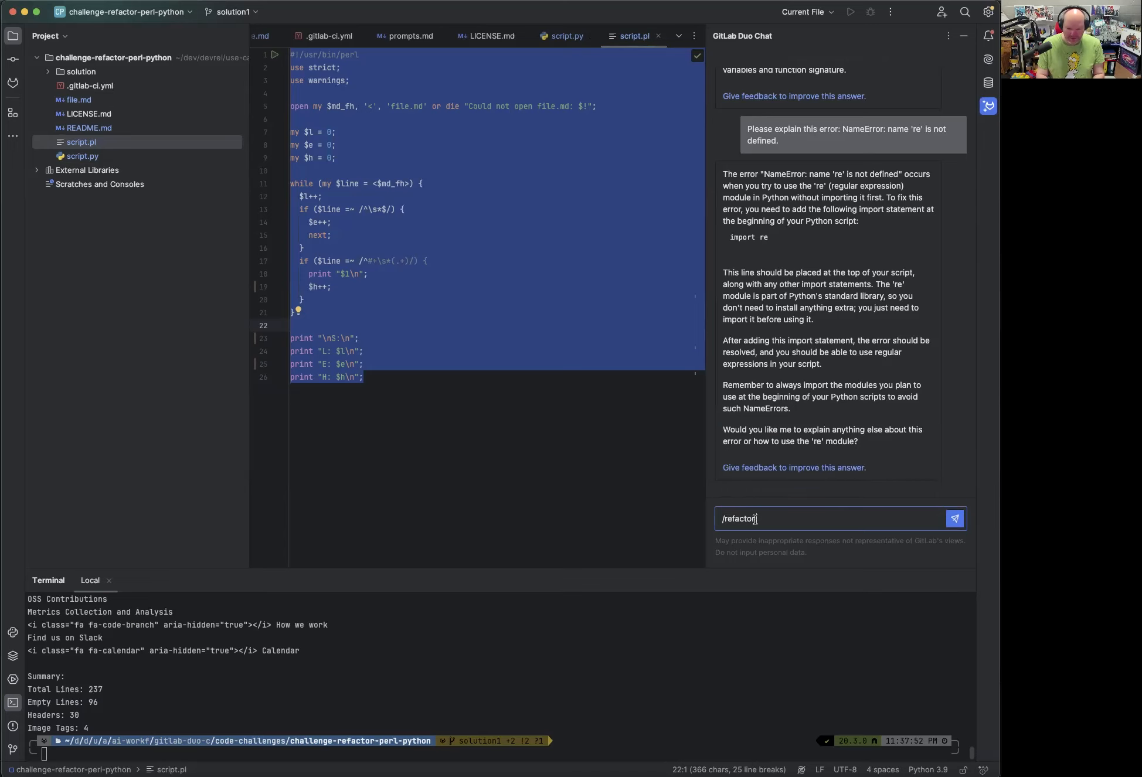
{"action": "type", "text": "into Ruby"}
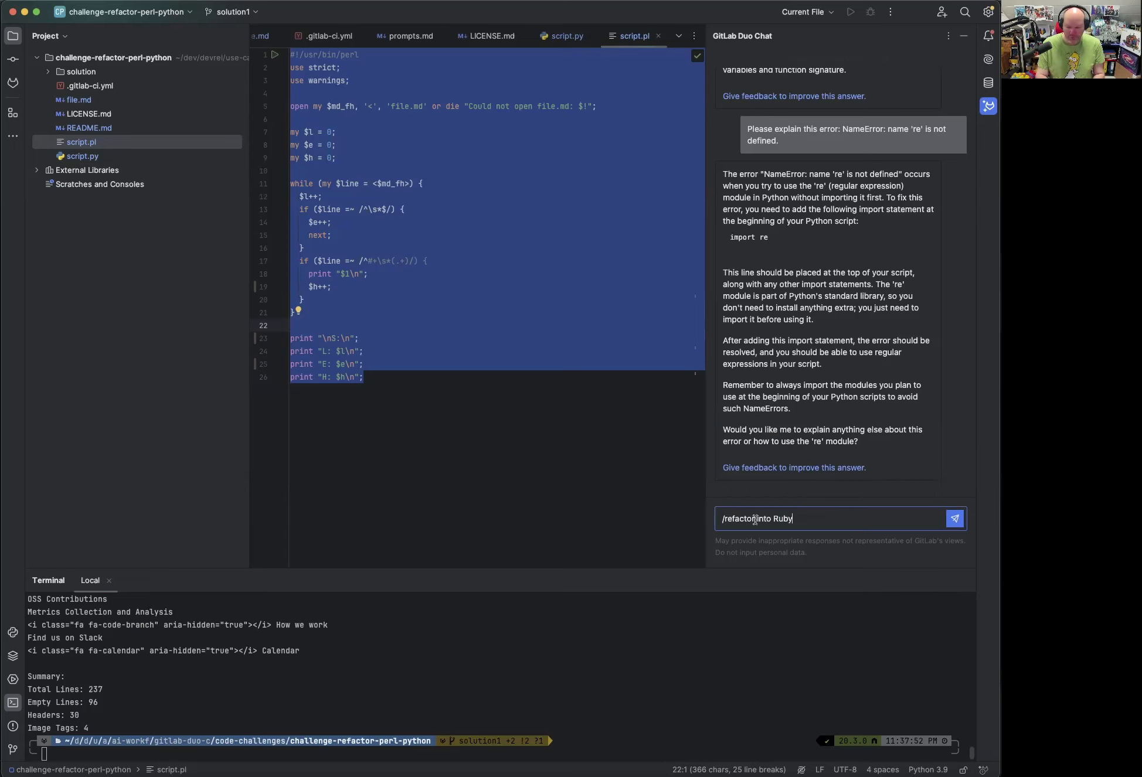
{"action": "left_click", "coordinate": [954, 519]}
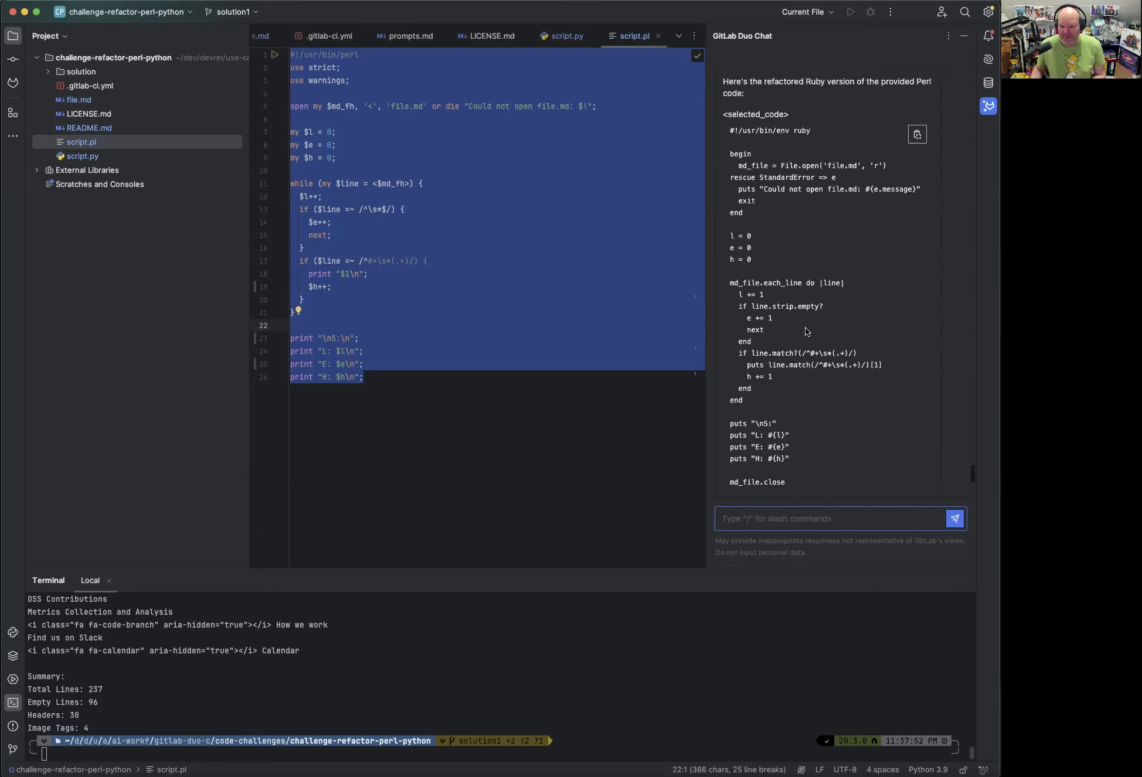
{"action": "scroll", "scroll_direction": "down", "scroll_amount": 3}
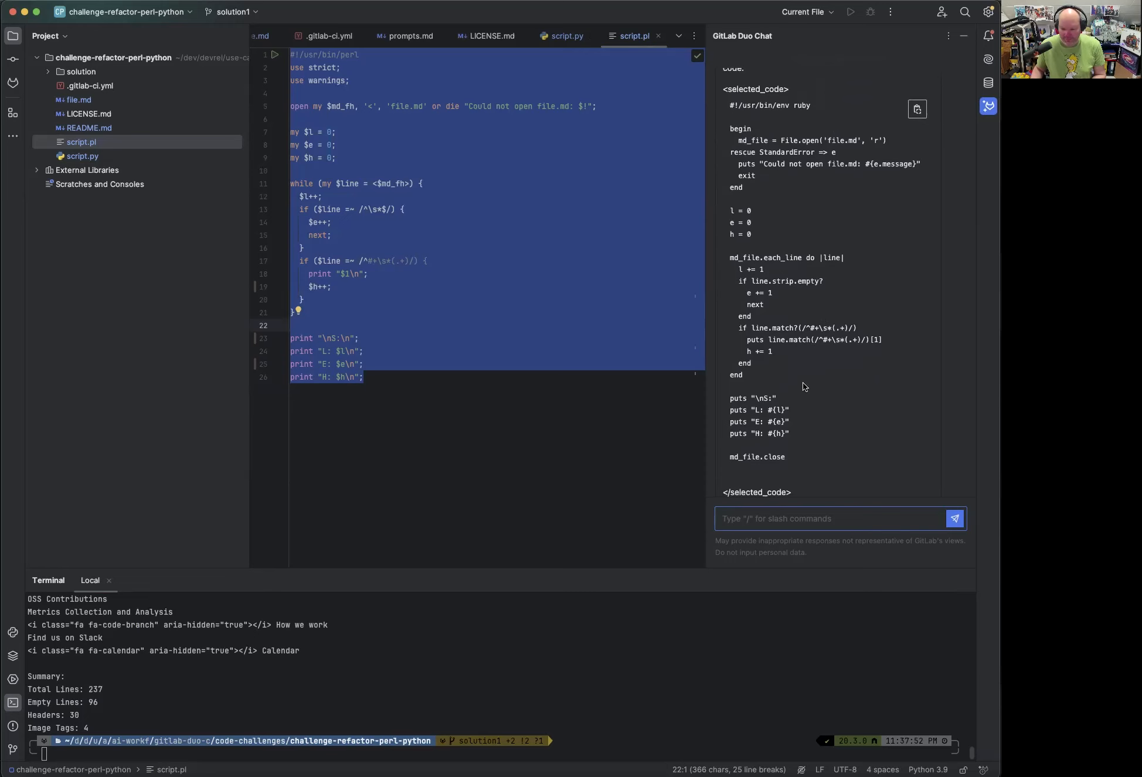
{"action": "scroll", "scroll_direction": "down", "scroll_amount": 3}
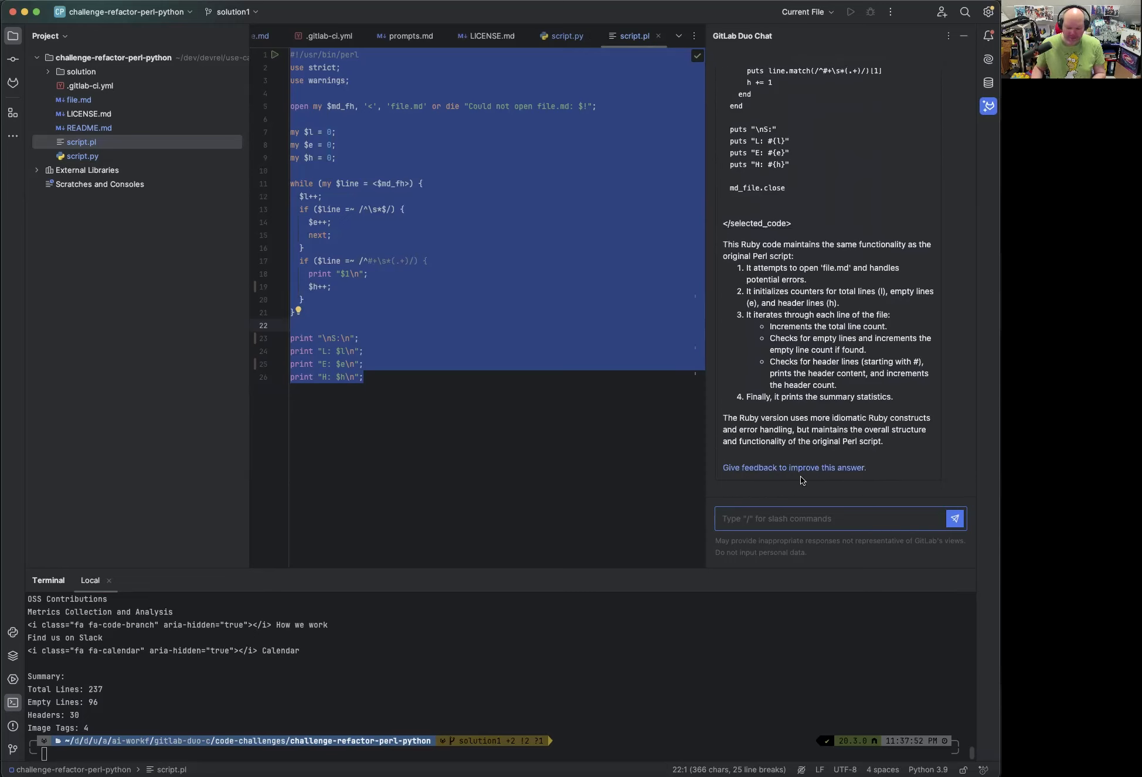
Send '/refactor into PHP' and review the PHP version explaining file(), preg_match and PHP_EOL.
{"action": "type", "text": "/refactor"}
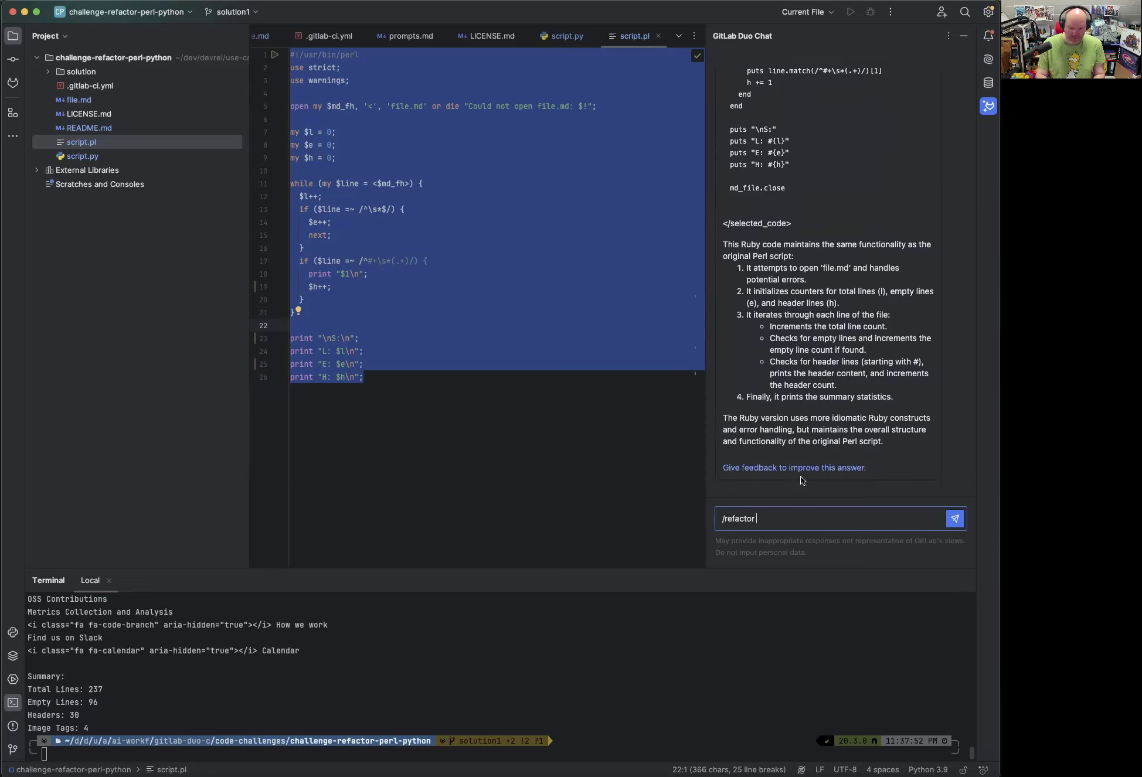
{"action": "type", "text": "into P"}
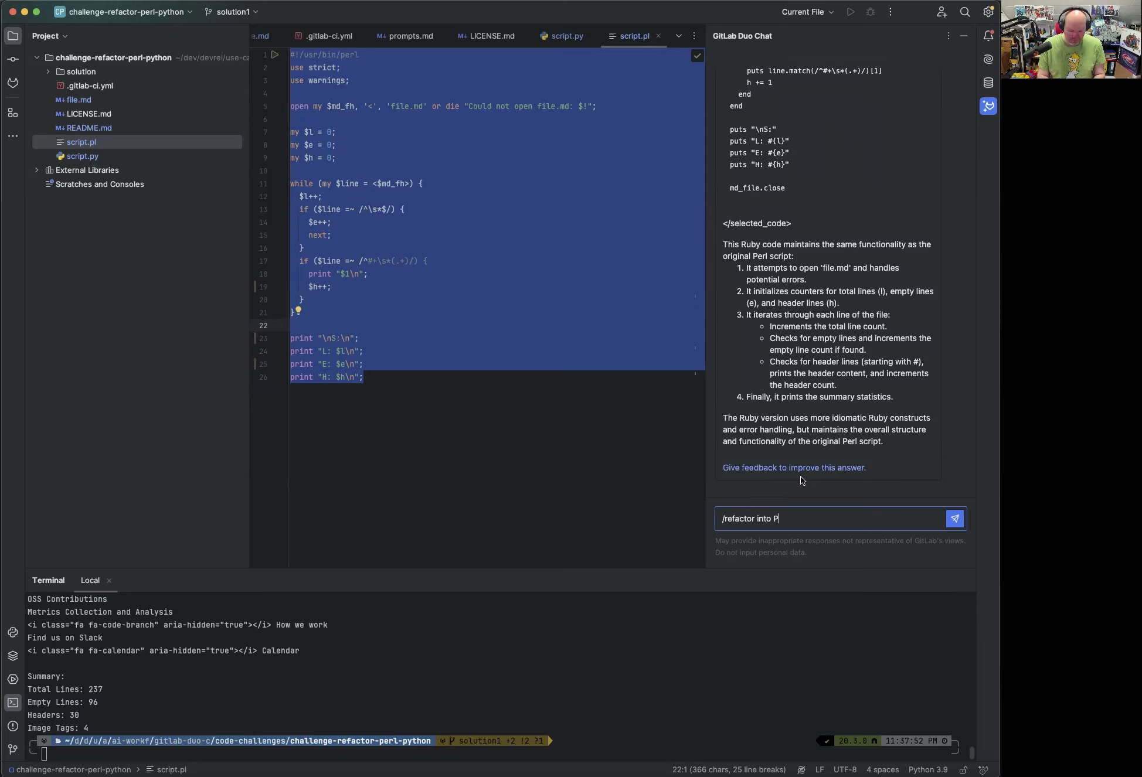
{"action": "left_click", "coordinate": [953, 519]}
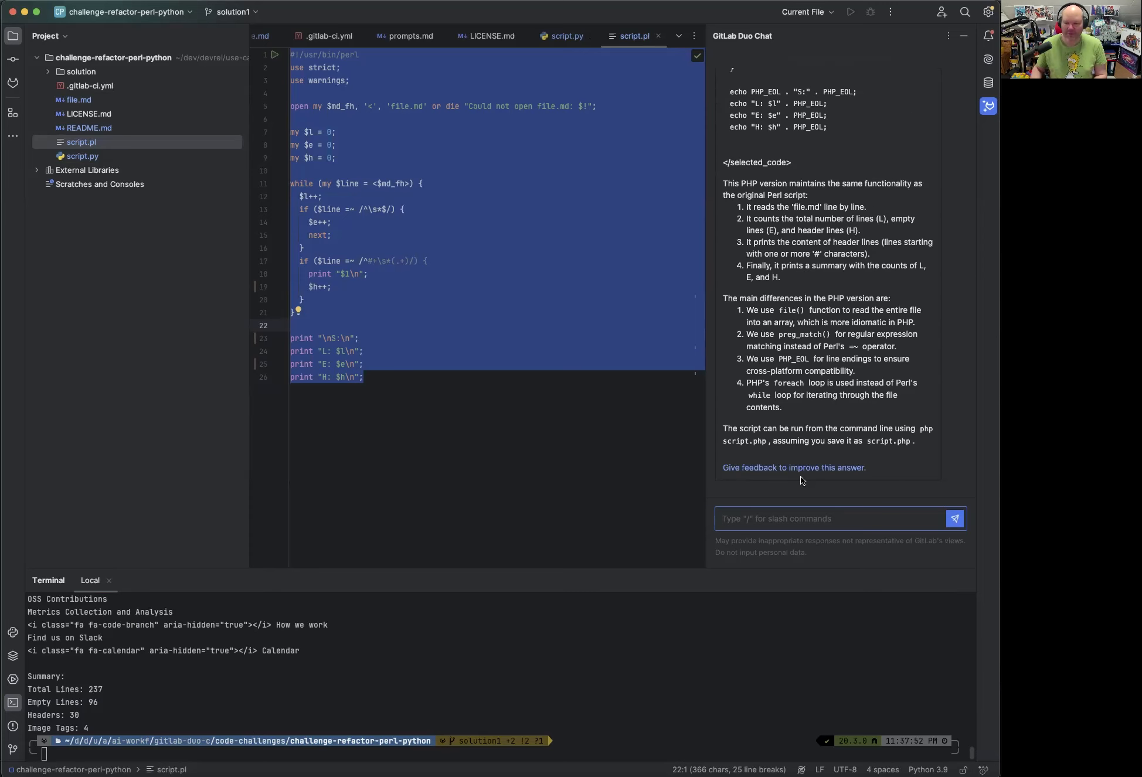
{"action": "scroll", "scroll_direction": "up", "scroll_amount": 3}
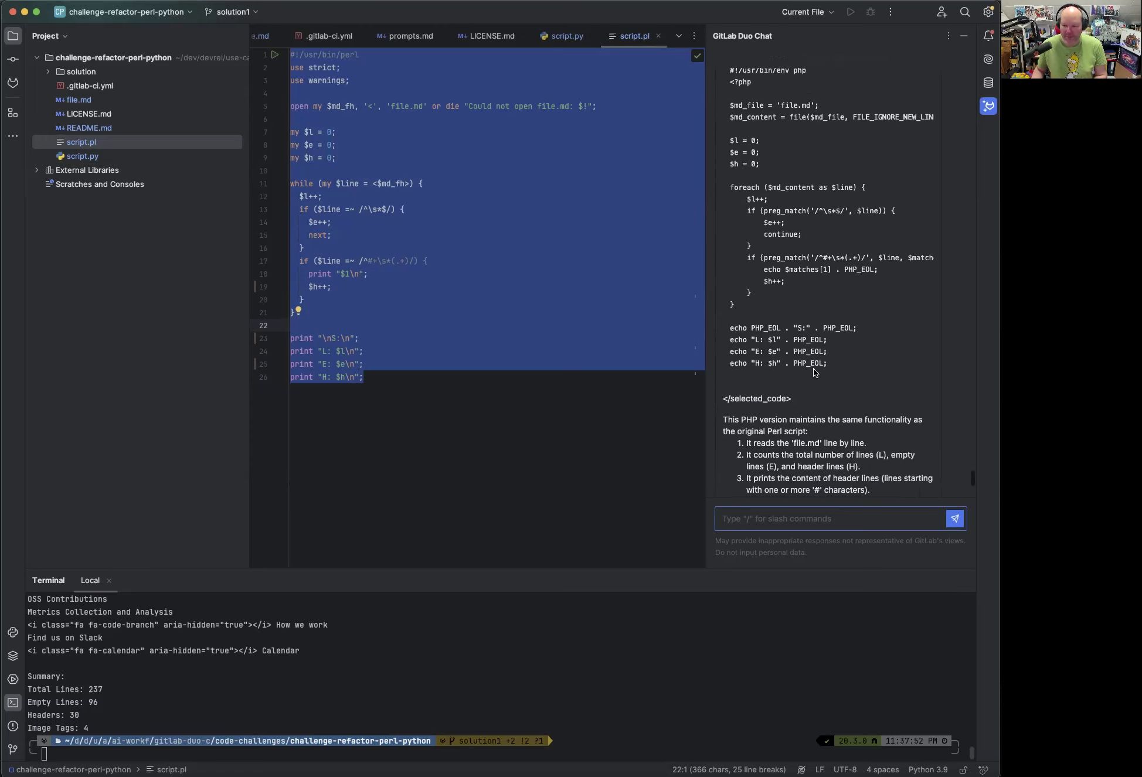
{"action": "scroll", "scroll_direction": "up", "scroll_amount": 3}
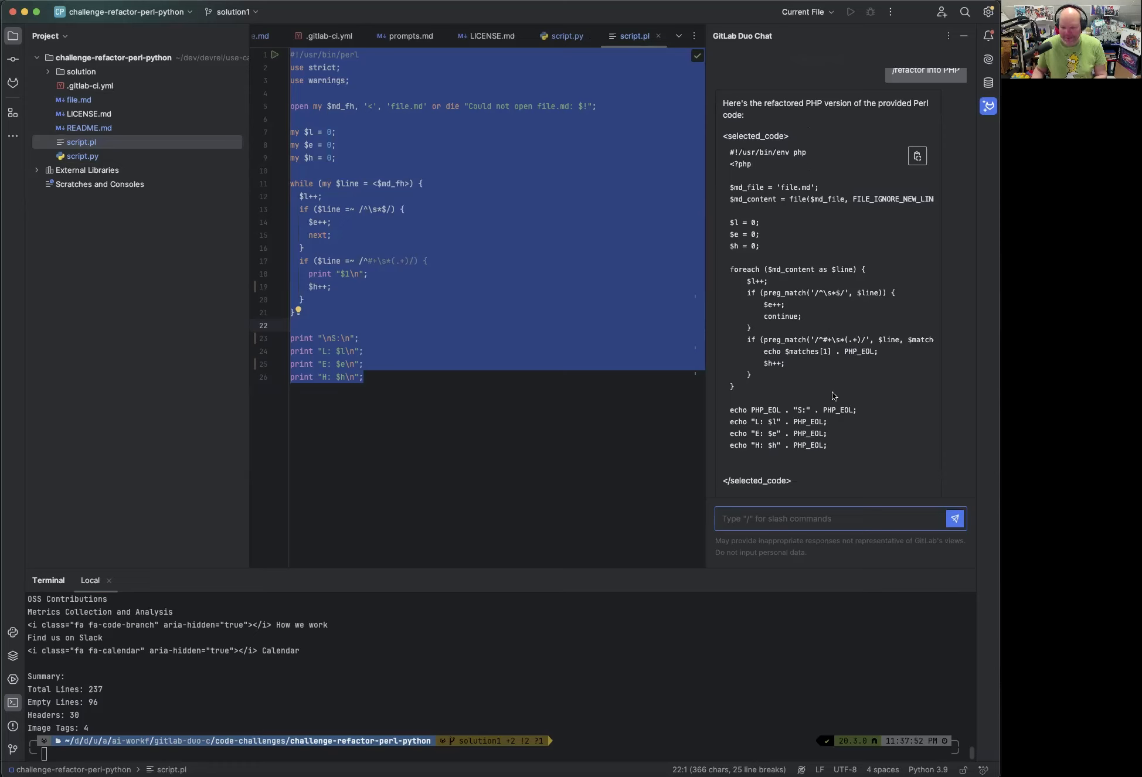
{"action": "mouse_move", "coordinate": [818, 307]}
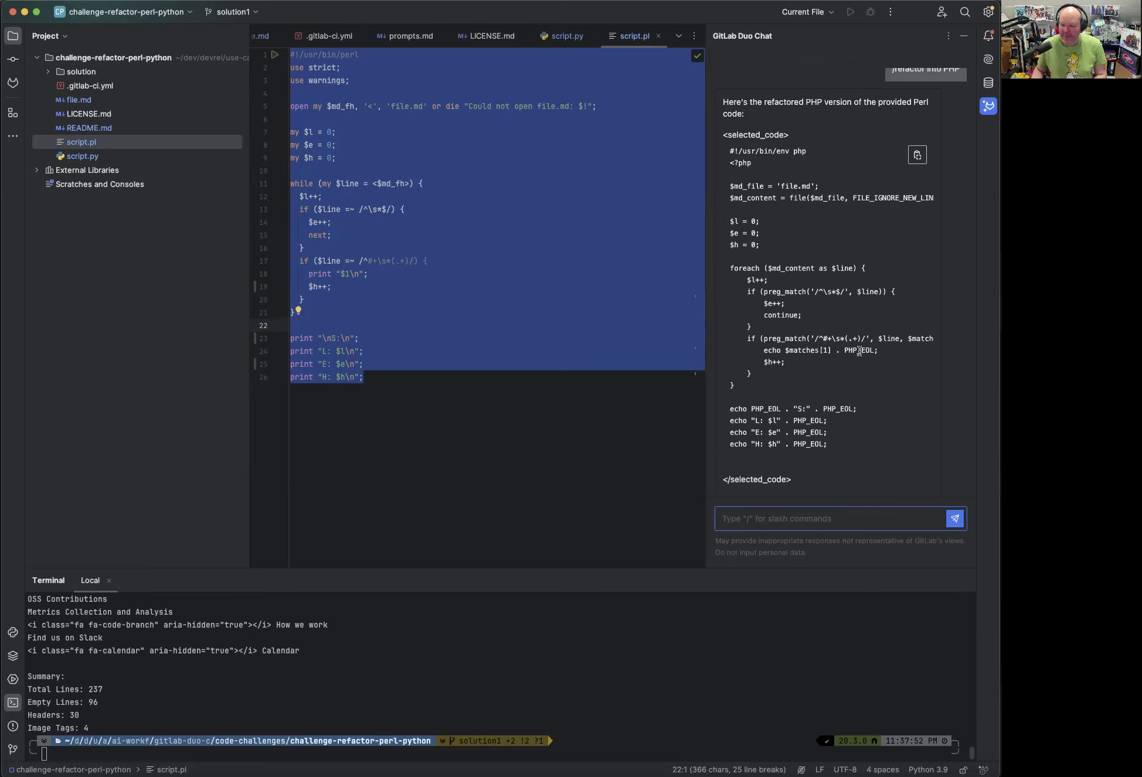
{"action": "scroll", "scroll_direction": "down", "scroll_amount": 3}
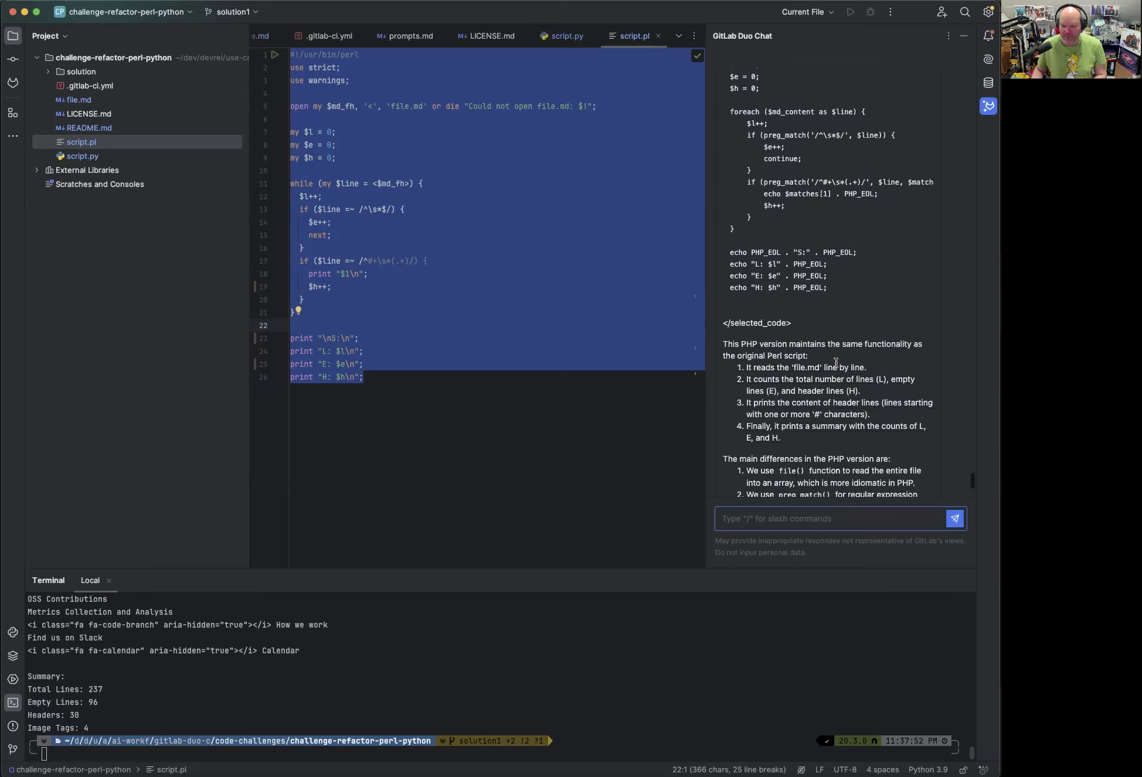
{"action": "scroll", "scroll_direction": "down", "scroll_amount": 3}
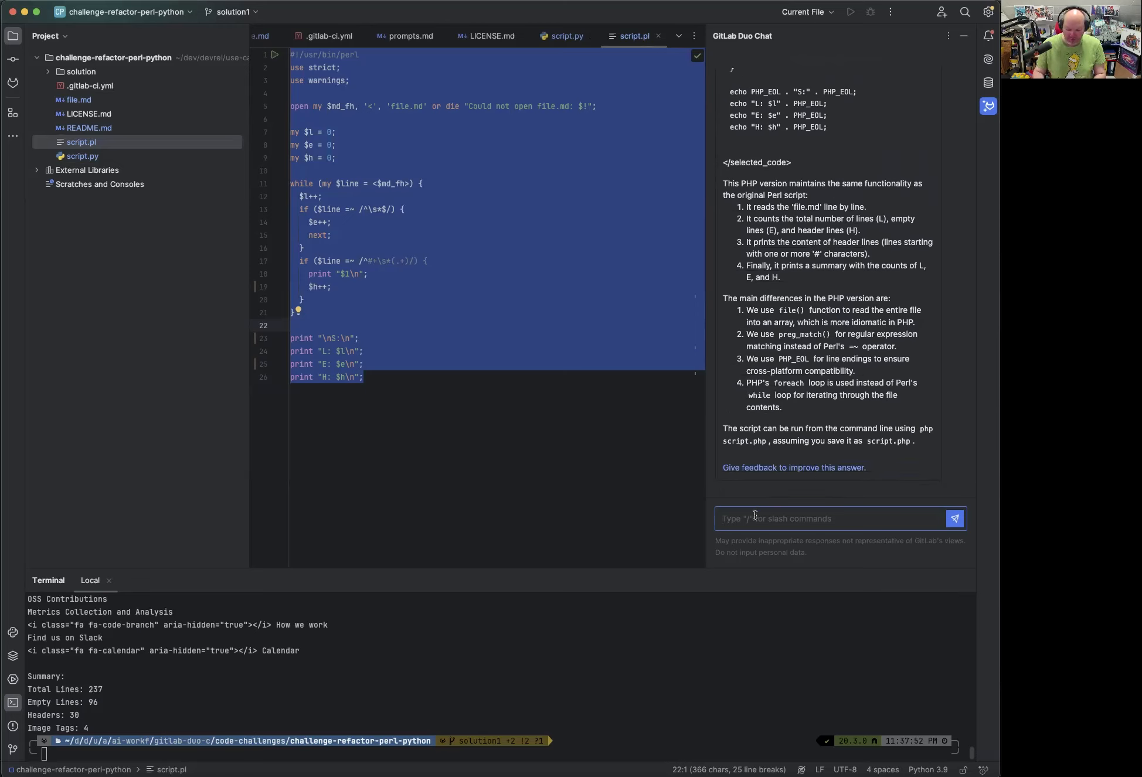
Send '/refactor into Go' and review the Go code using defer, bufio.Scanner and precompiled regex.
{"action": "type", "text": "/refactor into"}
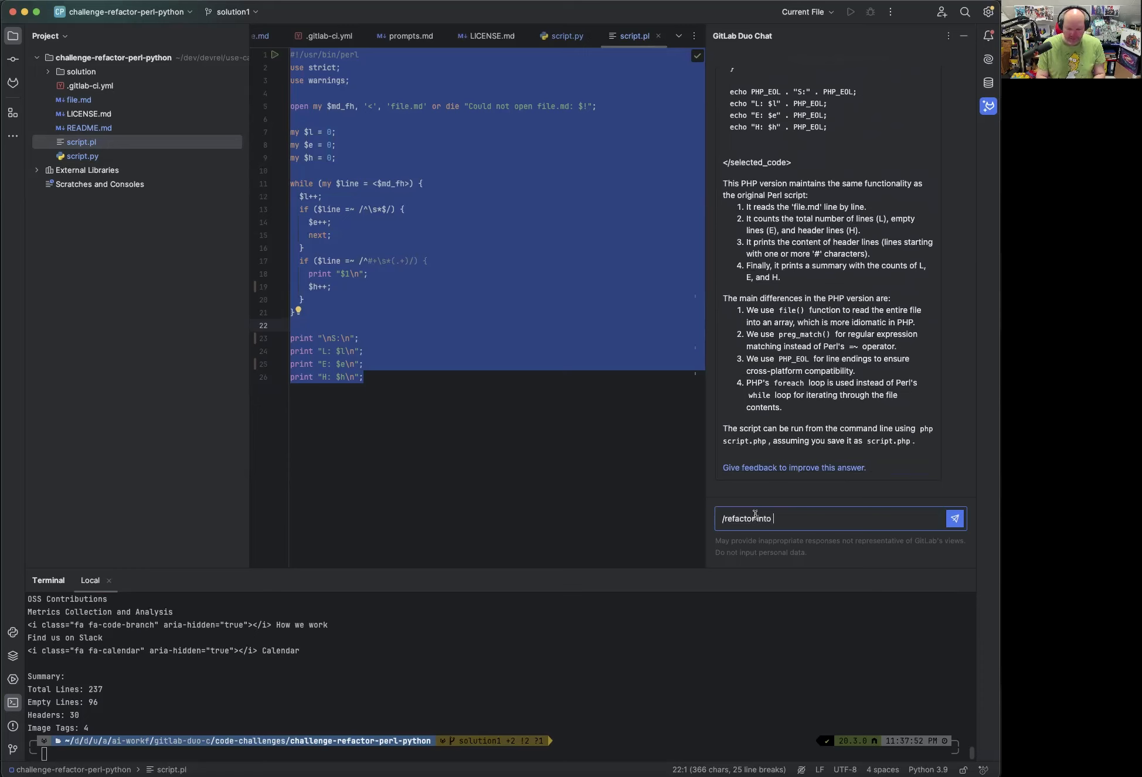
{"action": "type", "text": "G"}
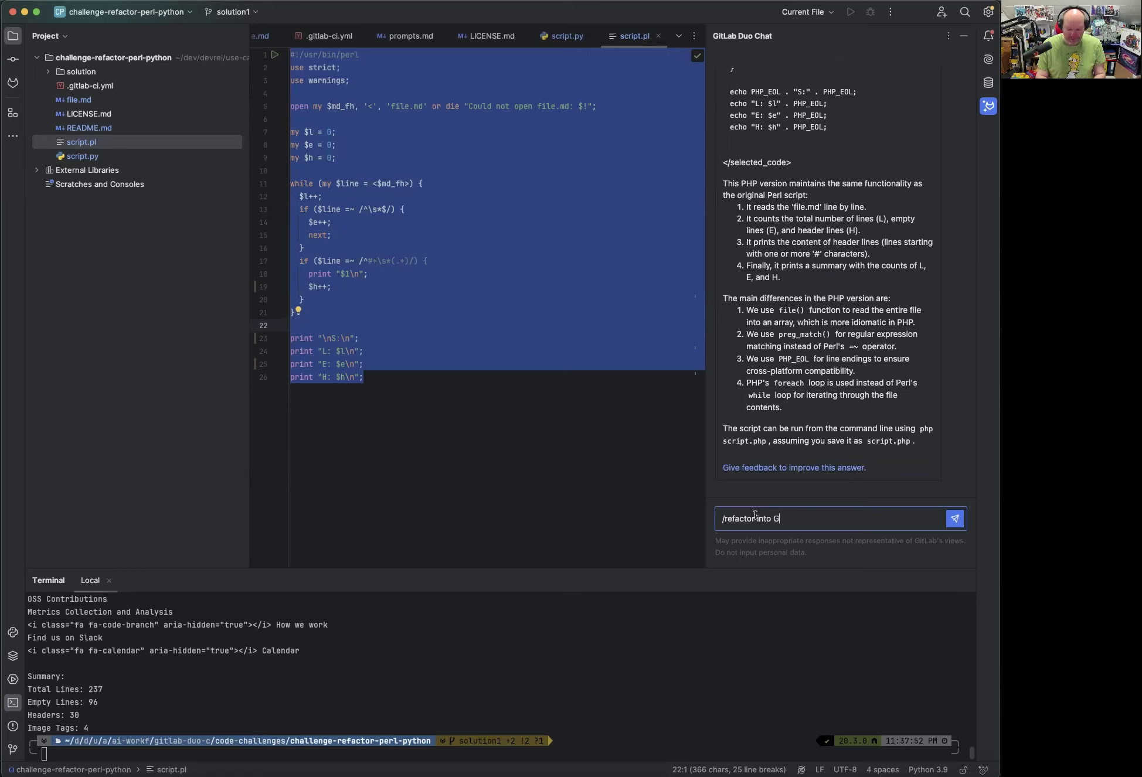
{"action": "type", "text": "o"}
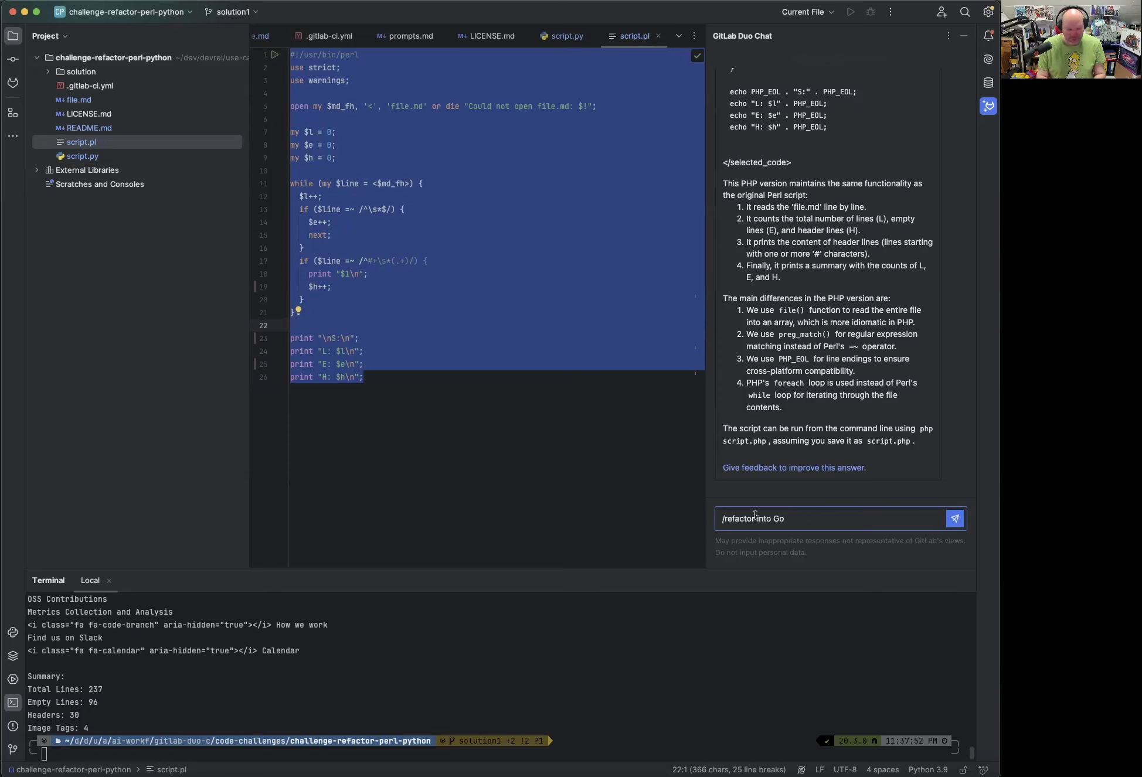
{"action": "left_click", "coordinate": [954, 519]}
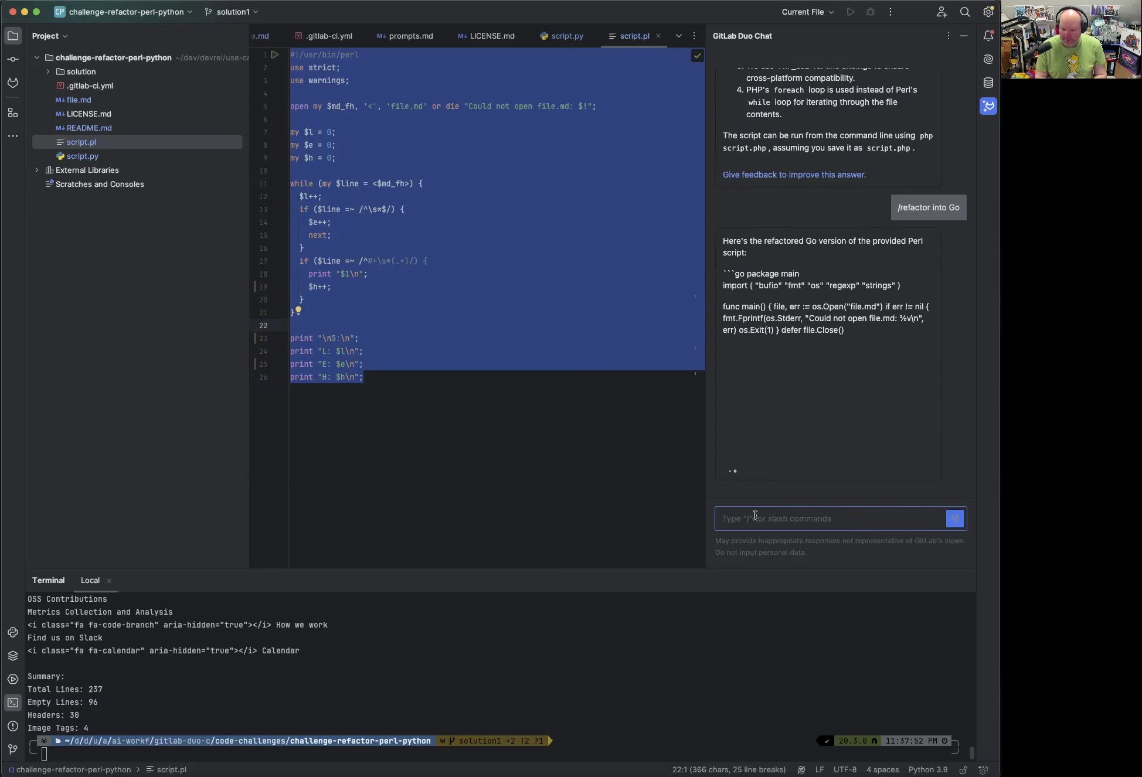
{"action": "scroll", "scroll_direction": "down", "scroll_amount": 3}
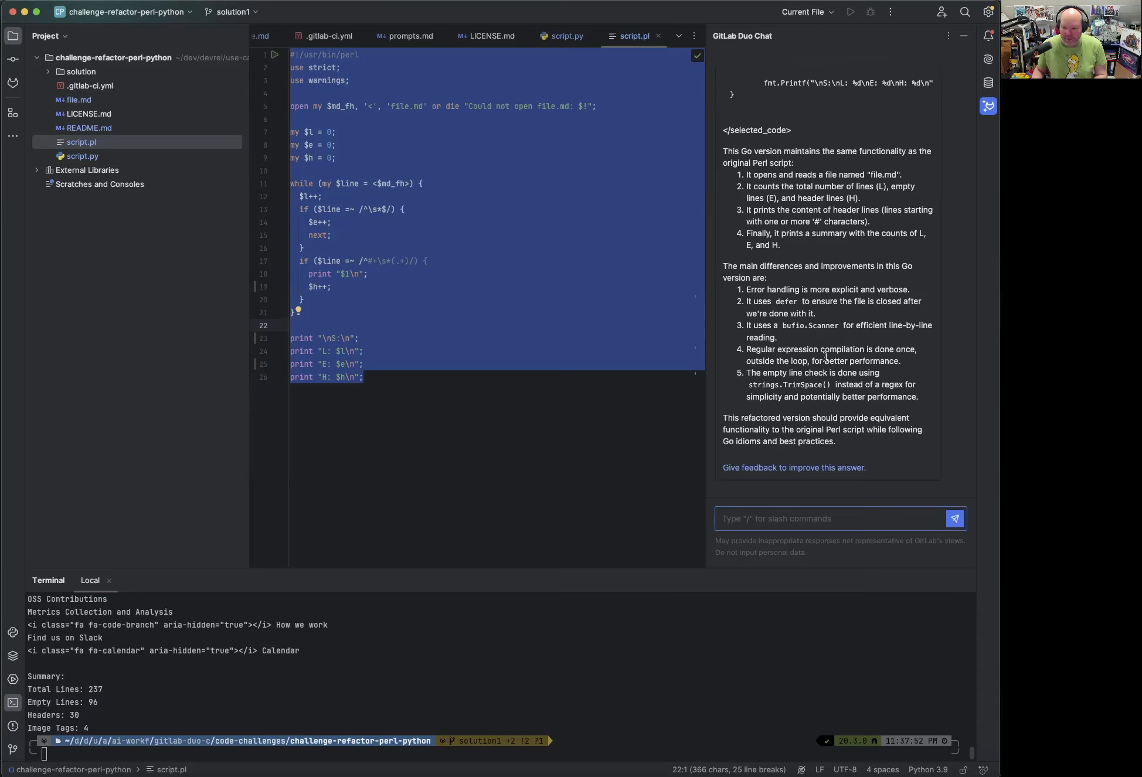
{"action": "scroll", "scroll_direction": "up", "scroll_amount": 3}
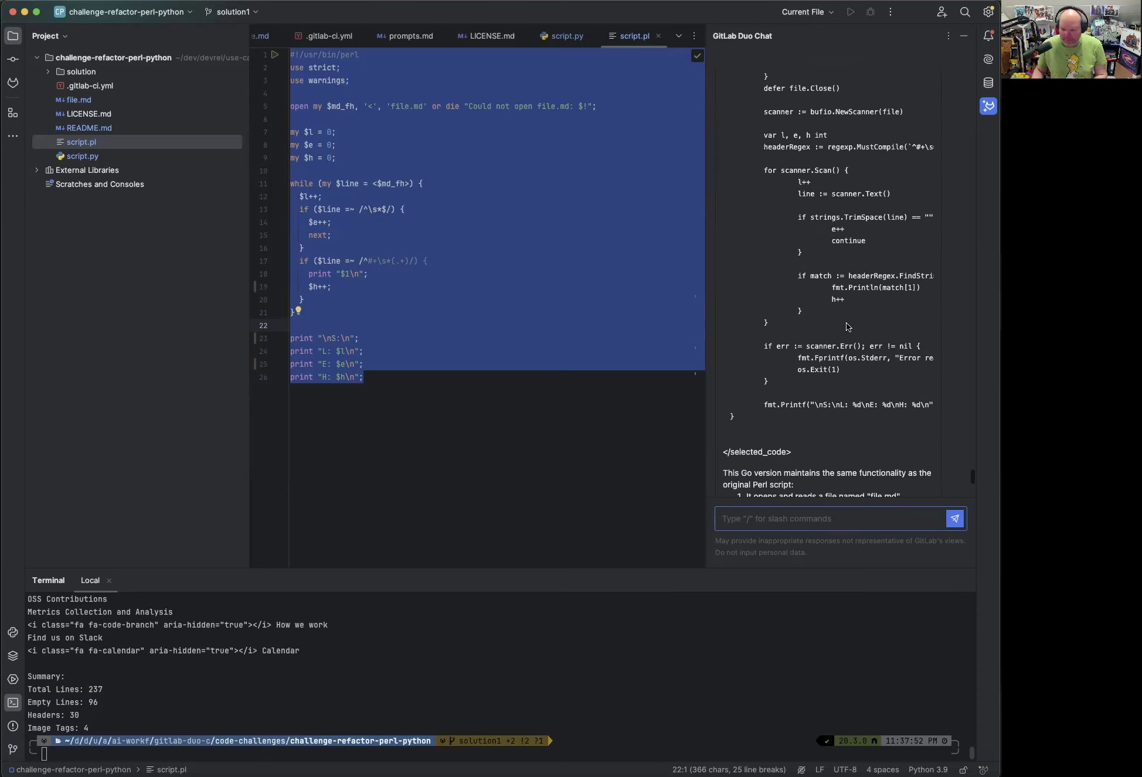
{"action": "scroll", "scroll_direction": "up", "scroll_amount": 3}
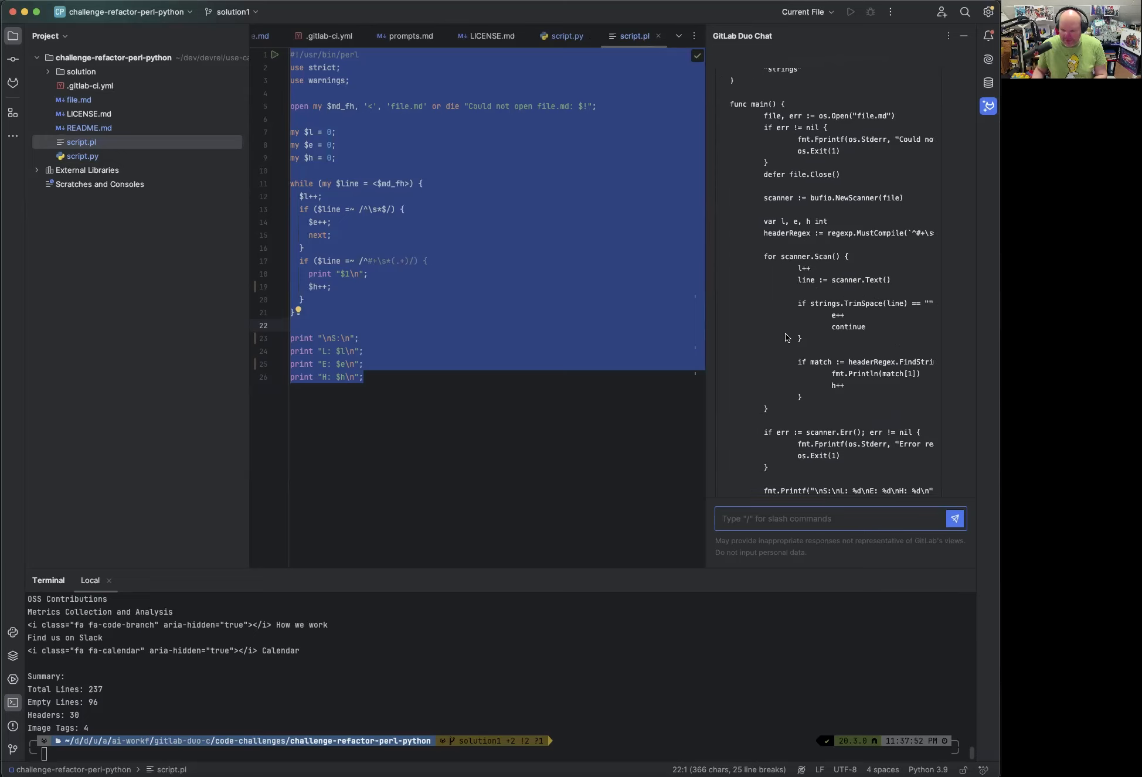
{"action": "scroll", "scroll_direction": "down", "scroll_amount": 3}
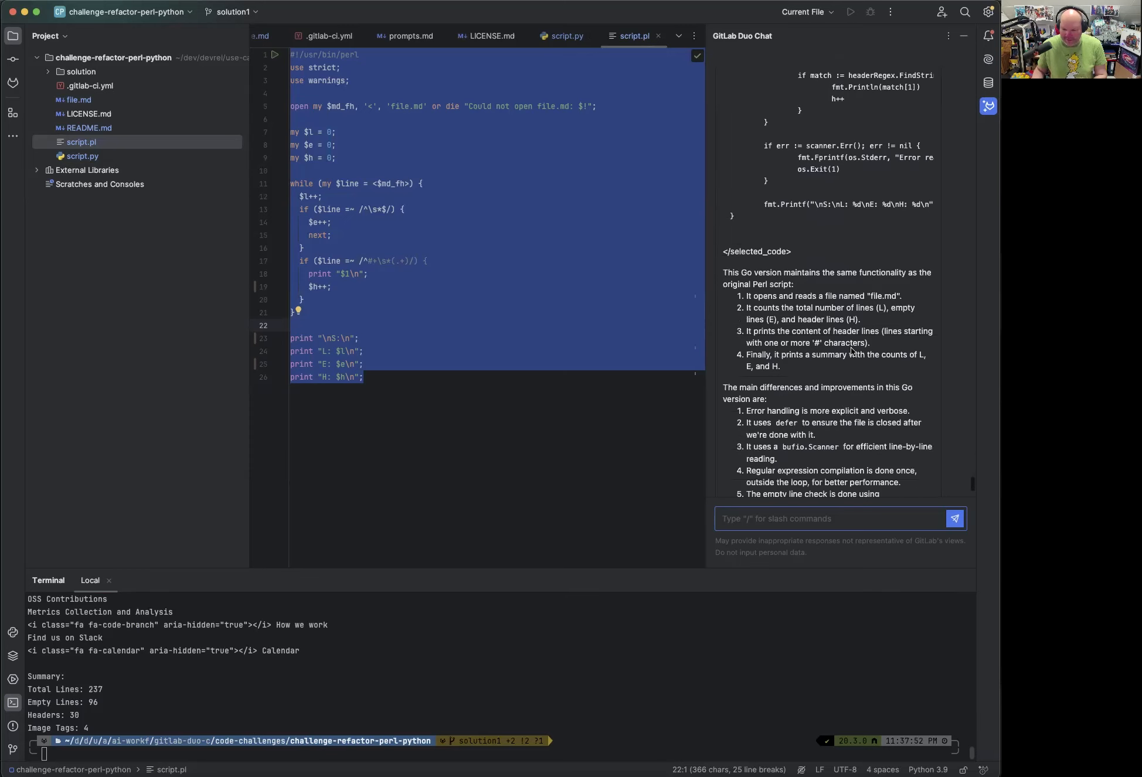
{"action": "scroll", "scroll_direction": "down", "scroll_amount": 3}
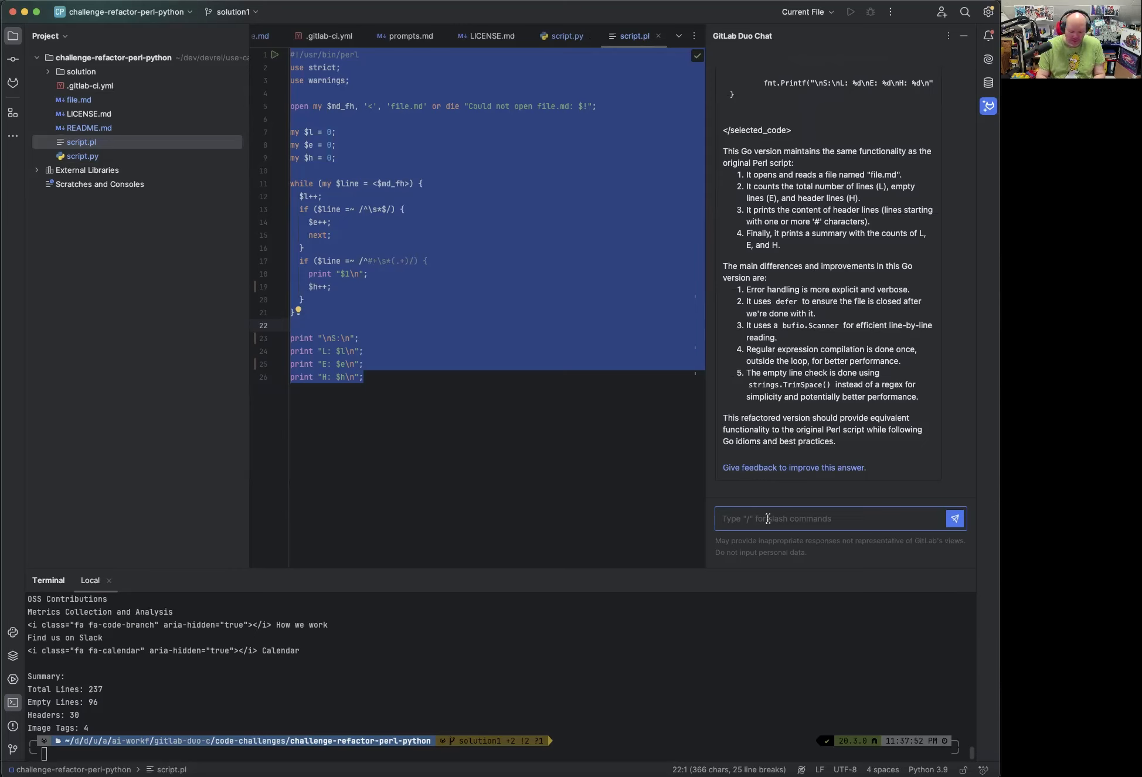
Send '/refactor into Rust' and review the Rust code using BufReader, strip_prefix and ?
{"action": "type", "text": "/refactor"}
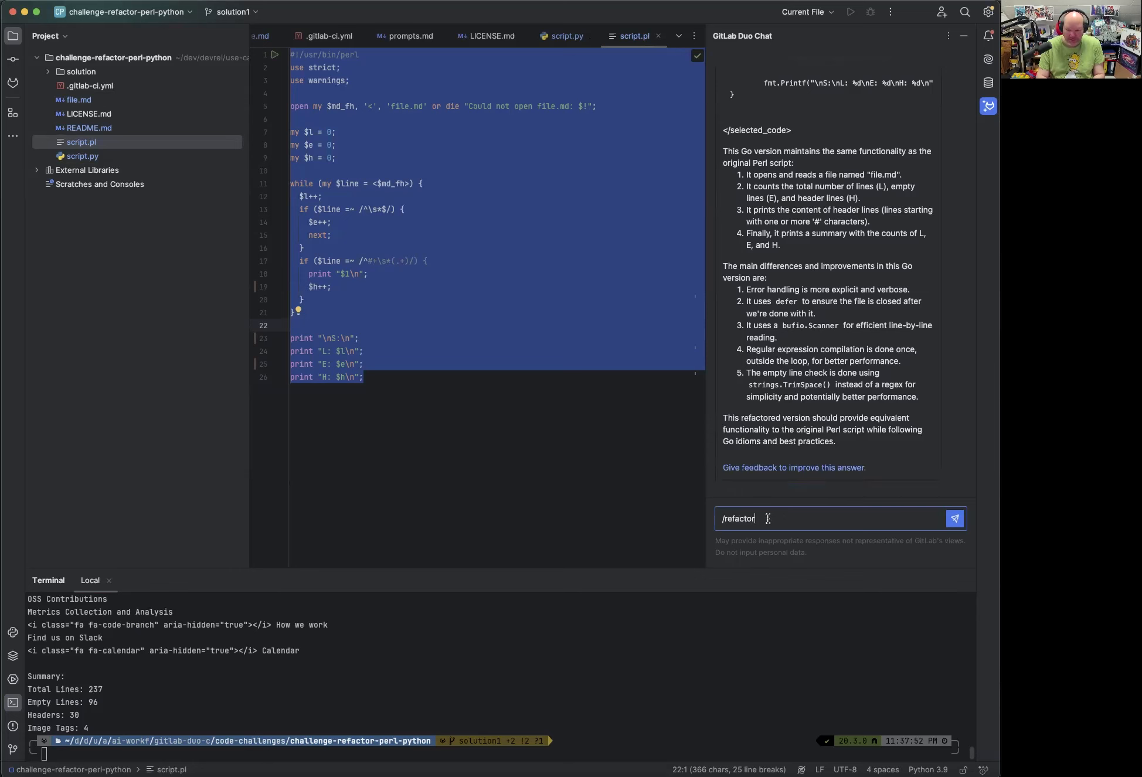
{"action": "type", "text": "into"}
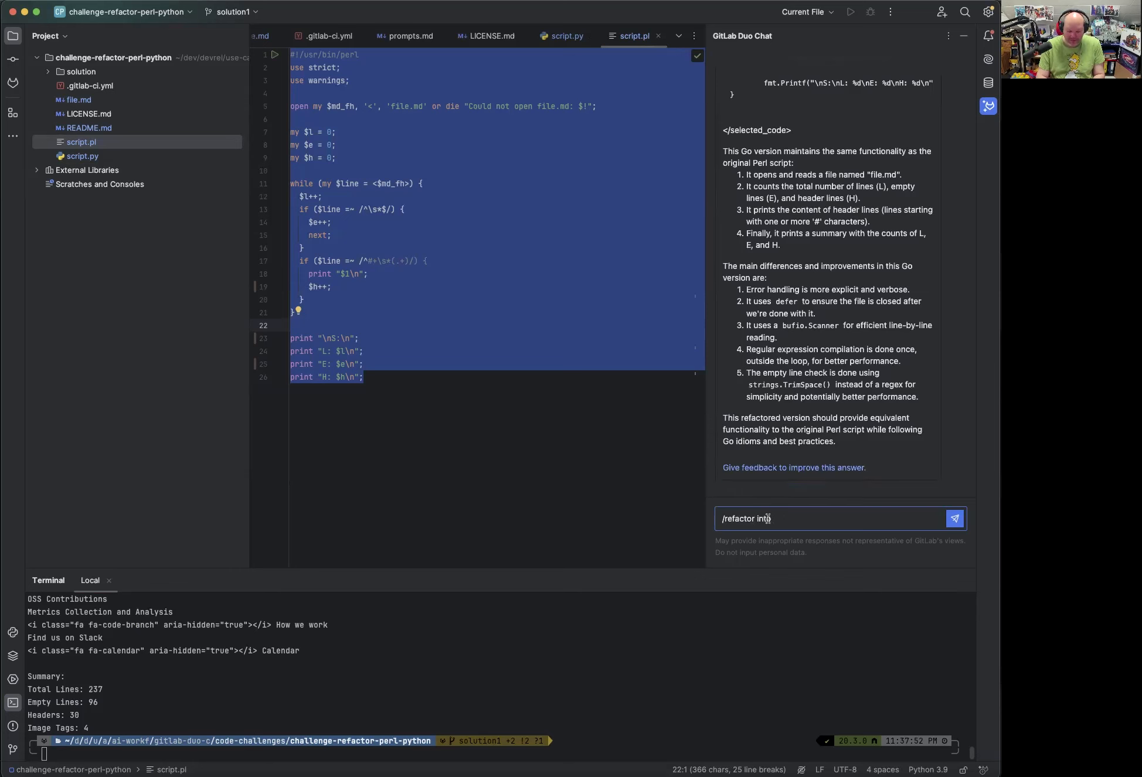
{"action": "type", "text": "Rust"}
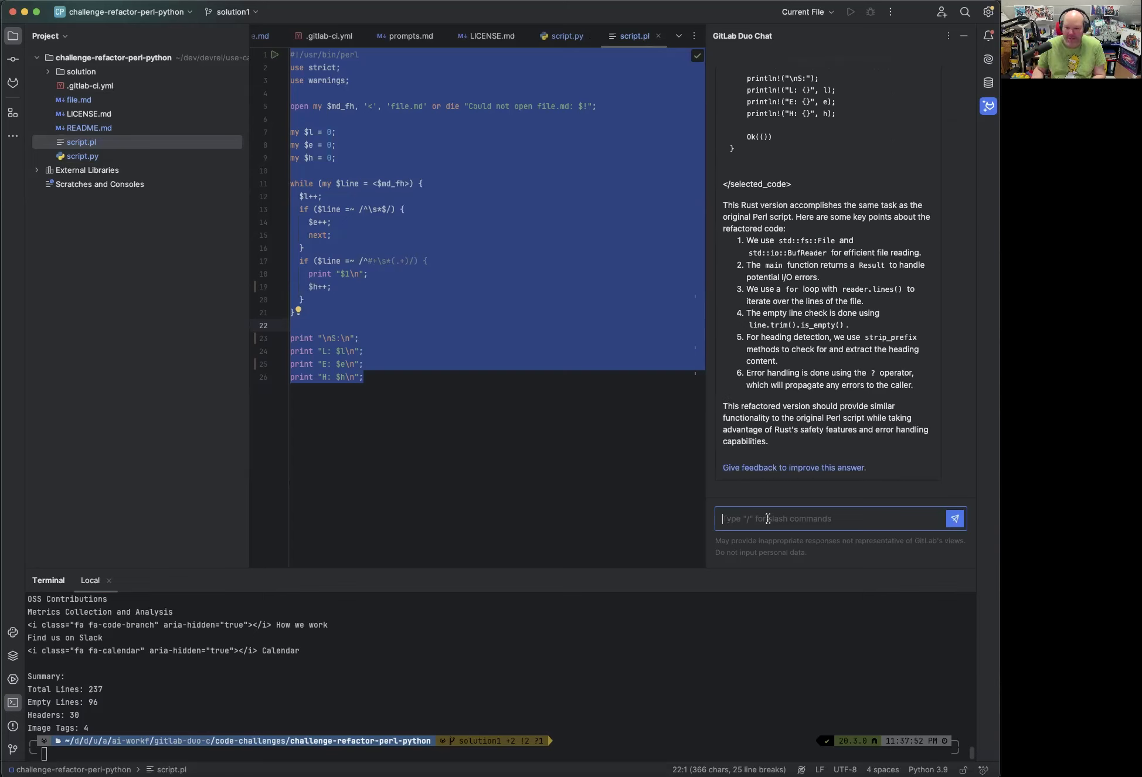
{"action": "scroll", "scroll_direction": "down", "scroll_amount": 3}
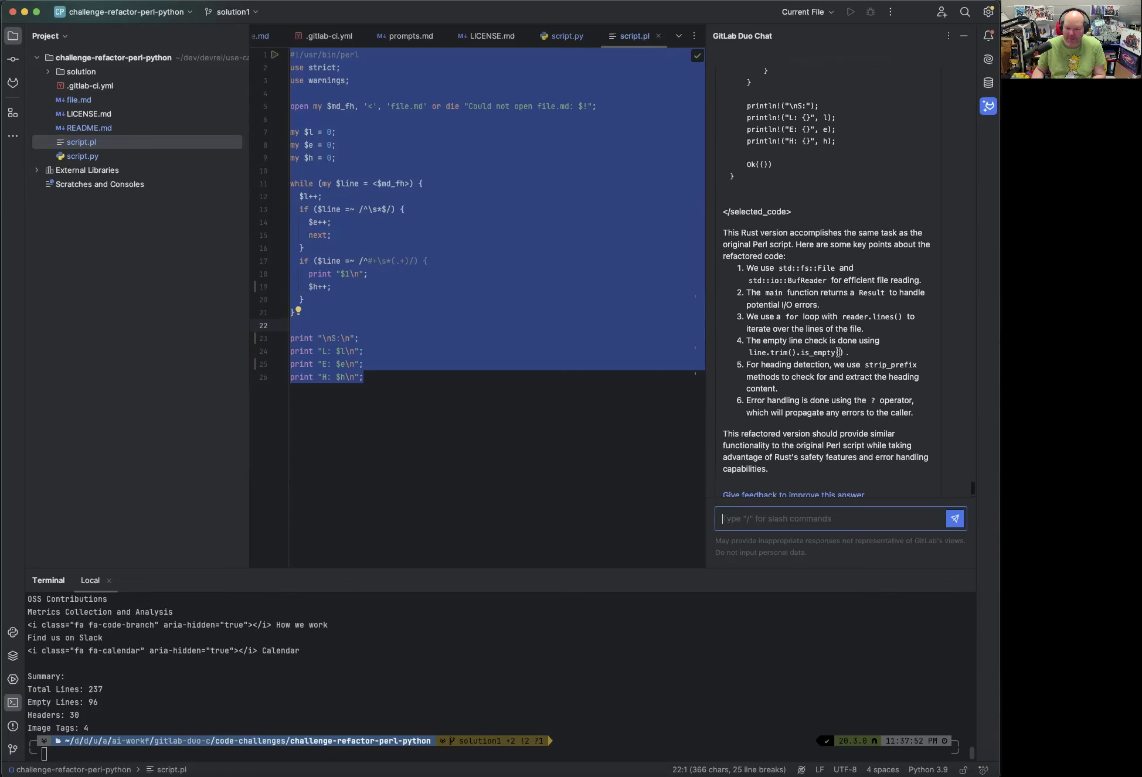
{"action": "scroll", "scroll_direction": "up", "scroll_amount": 3}
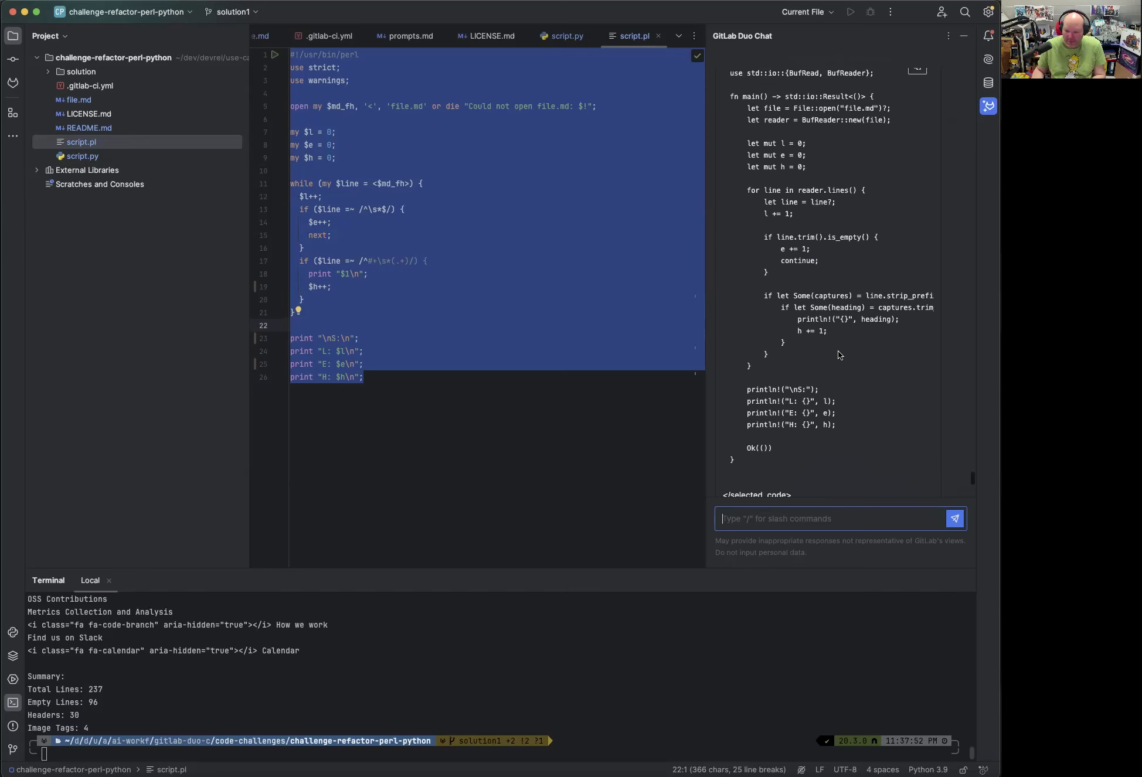
{"action": "scroll", "scroll_direction": "down", "scroll_amount": 3}
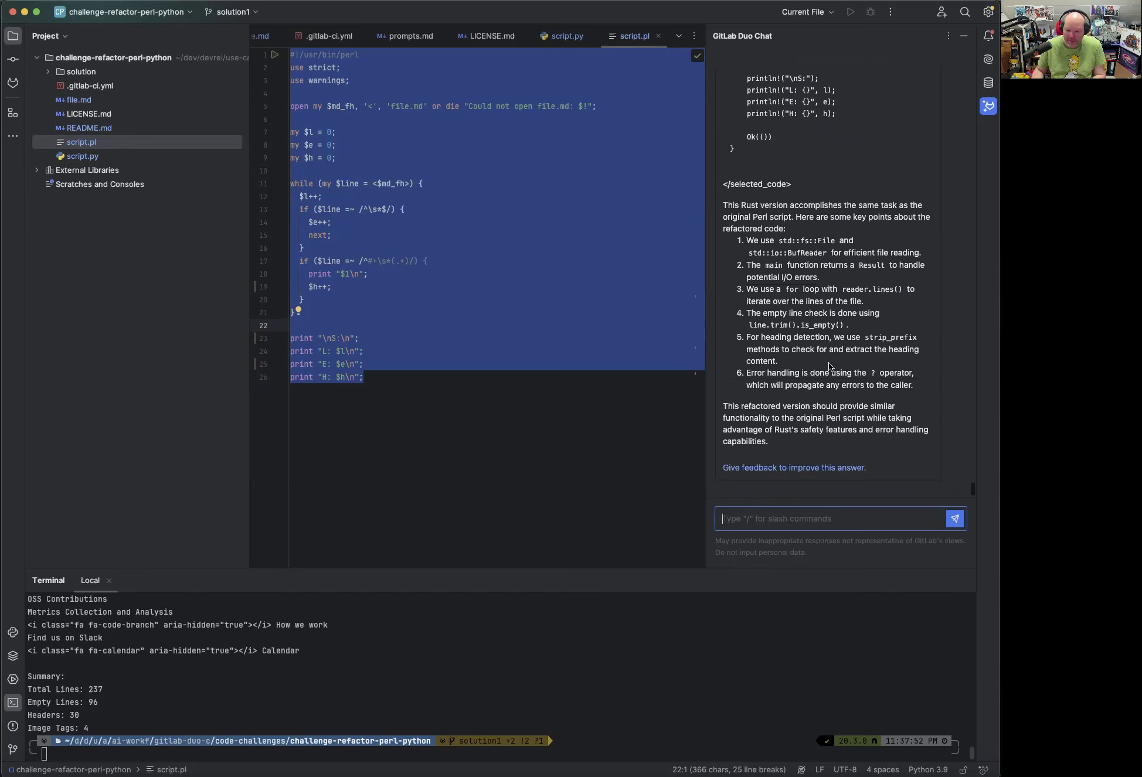
Send '/refactor into C' and read the C code explaining fgets, strspn, strcspn and fclose.
{"action": "type", "text": "/refa"}
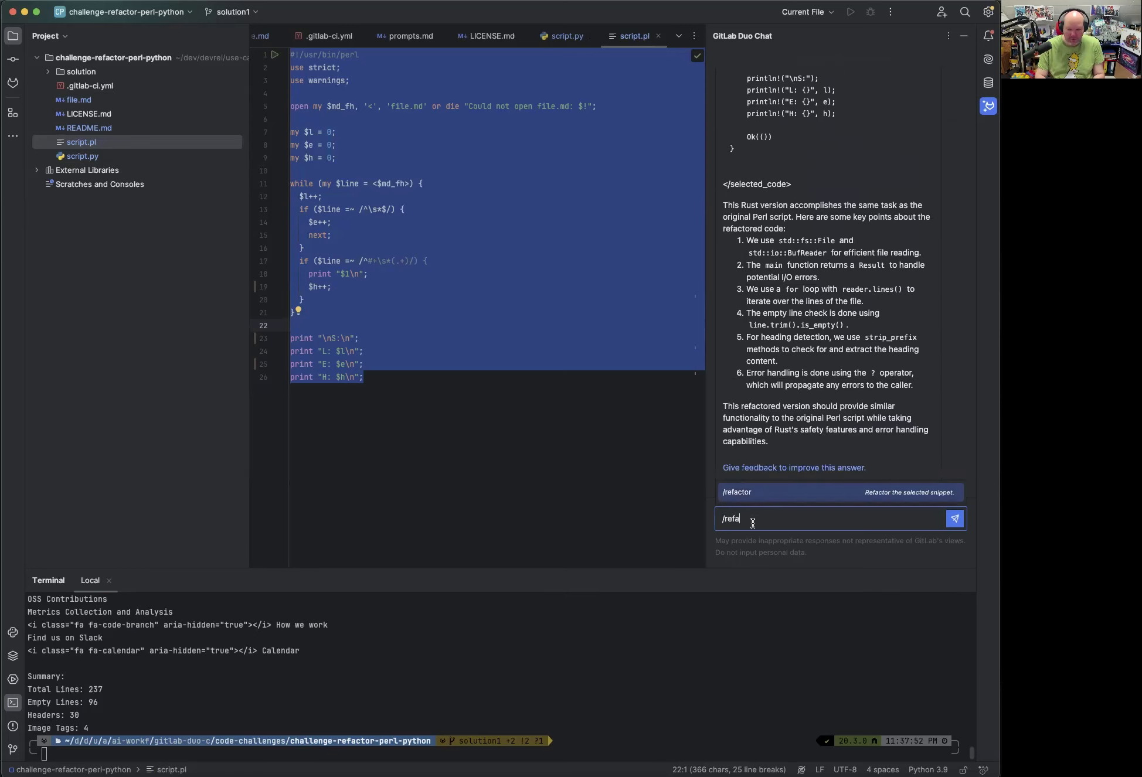
{"action": "type", "text": "ctor into C"}
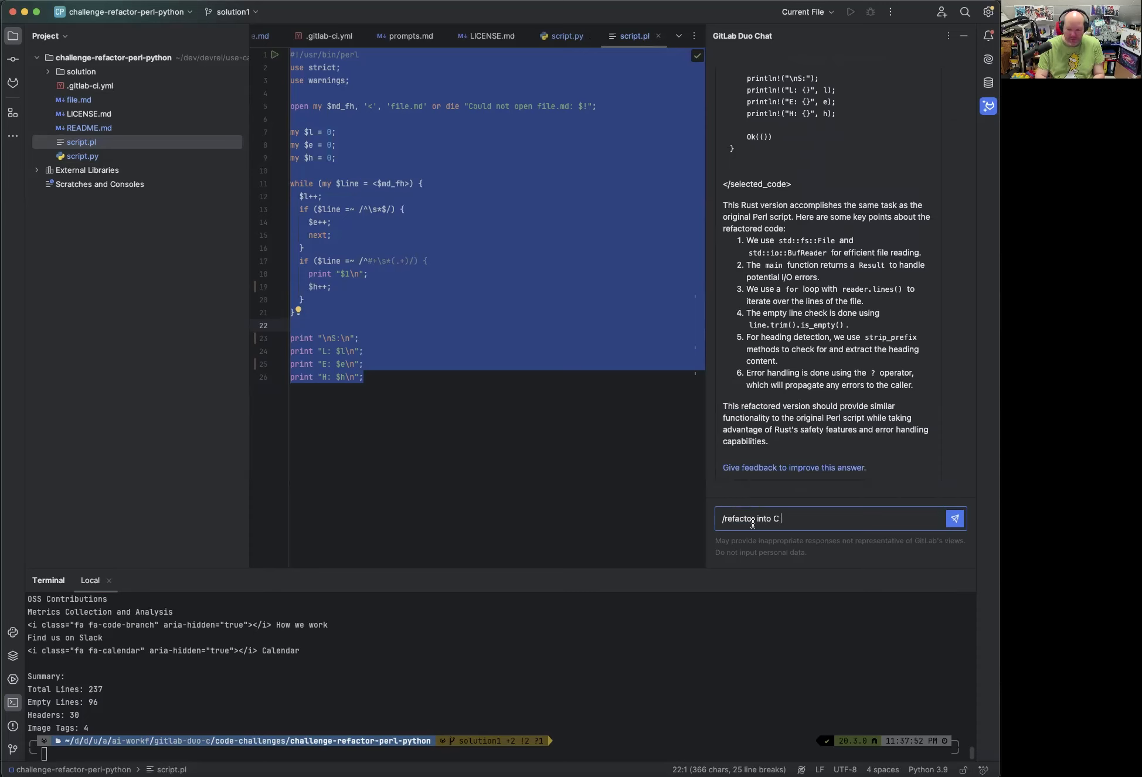
{"action": "left_click", "coordinate": [954, 519]}
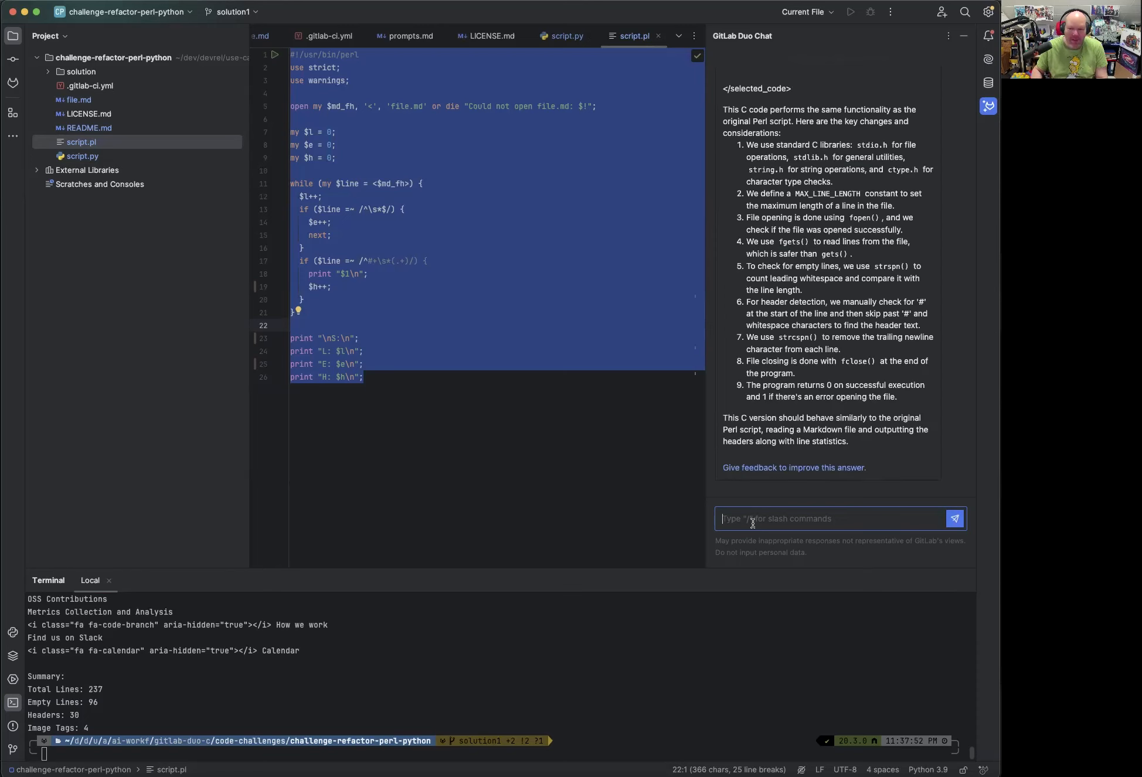
{"action": "scroll", "scroll_direction": "up", "scroll_amount": 3}
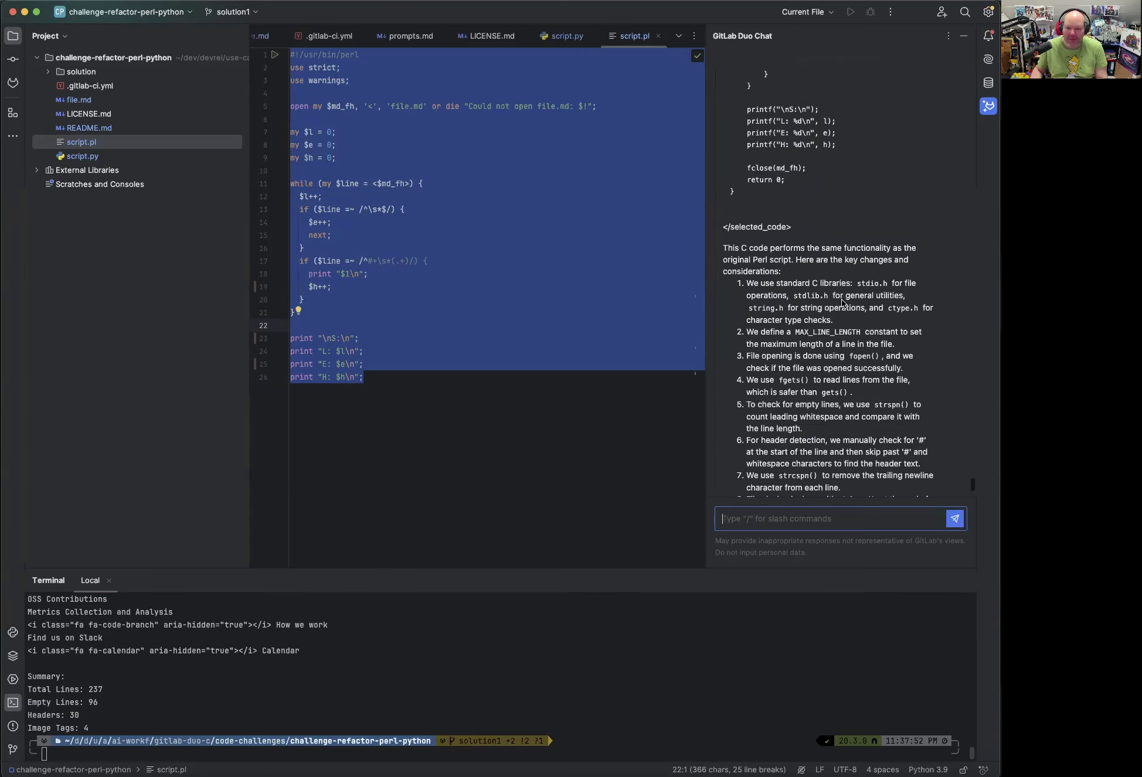
{"action": "scroll", "scroll_direction": "up", "scroll_amount": 3}
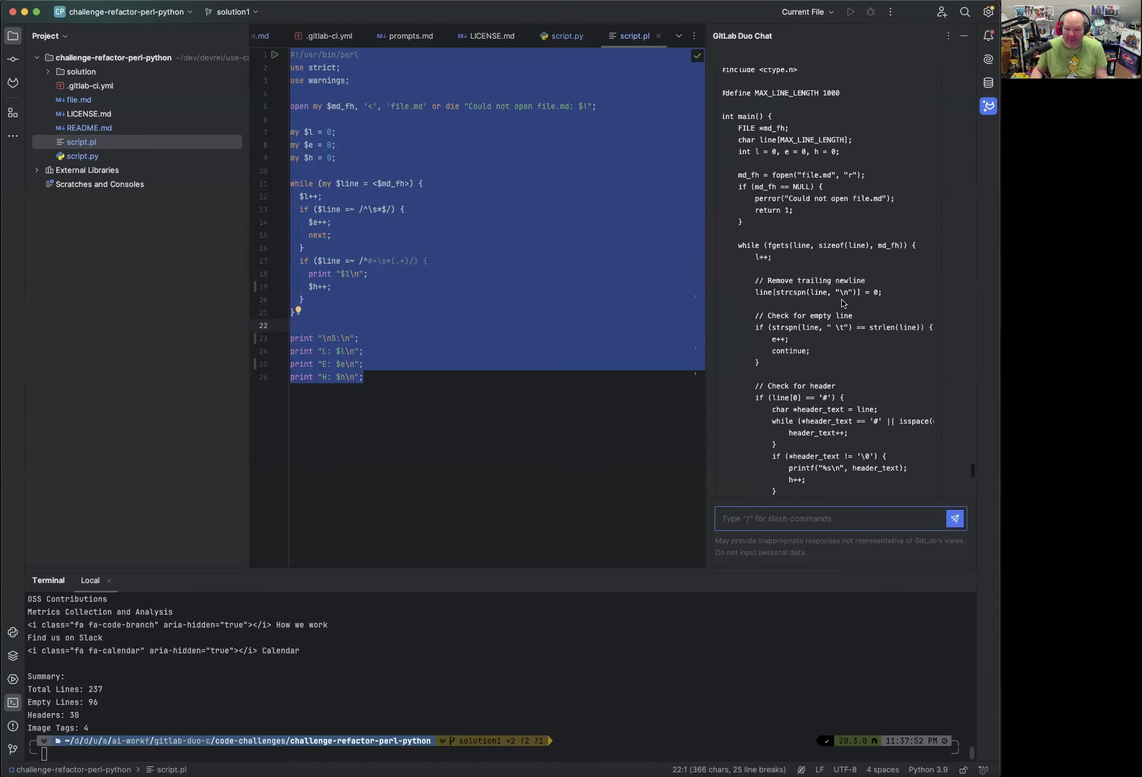
{"action": "scroll", "scroll_direction": "up", "scroll_amount": 3}
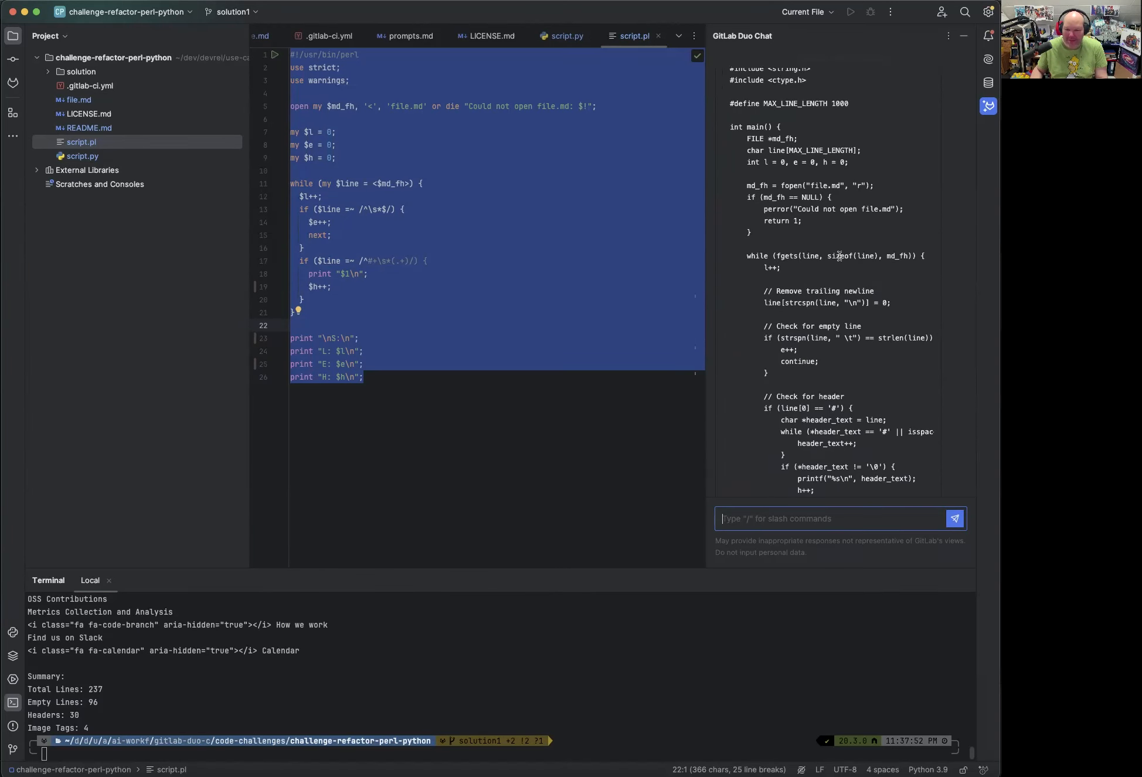
{"action": "scroll", "scroll_direction": "down", "scroll_amount": 3}
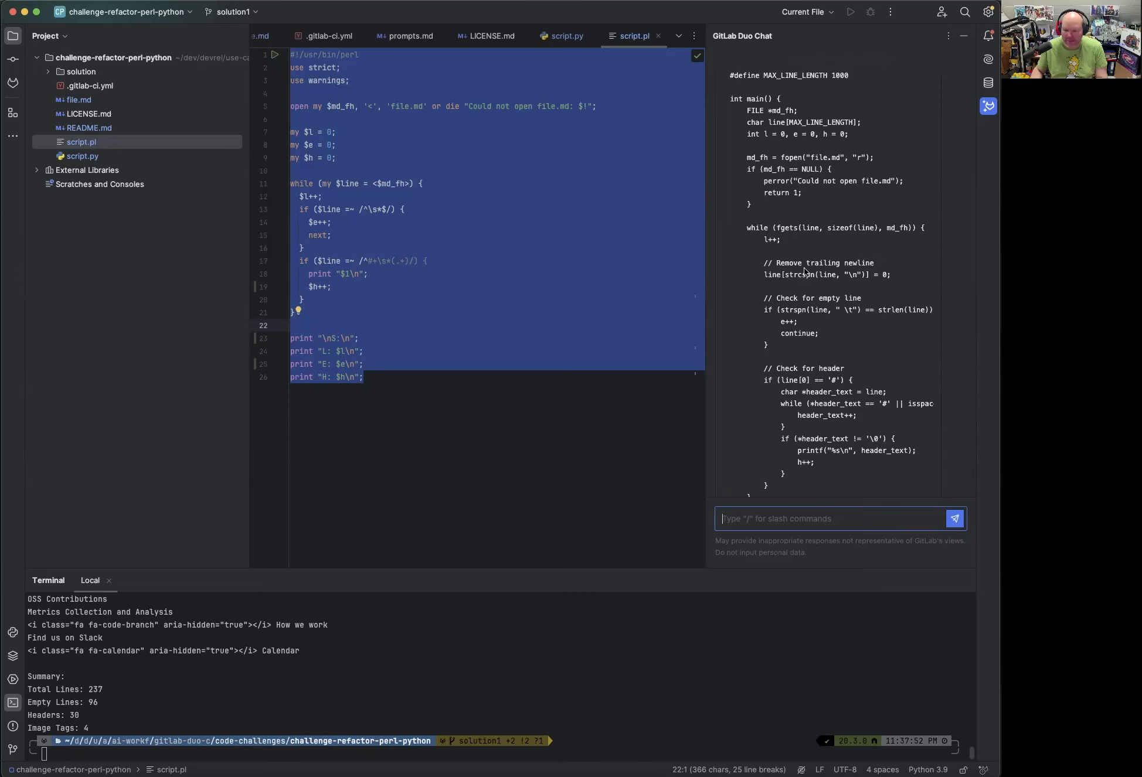
{"action": "scroll", "scroll_direction": "down", "scroll_amount": 3}
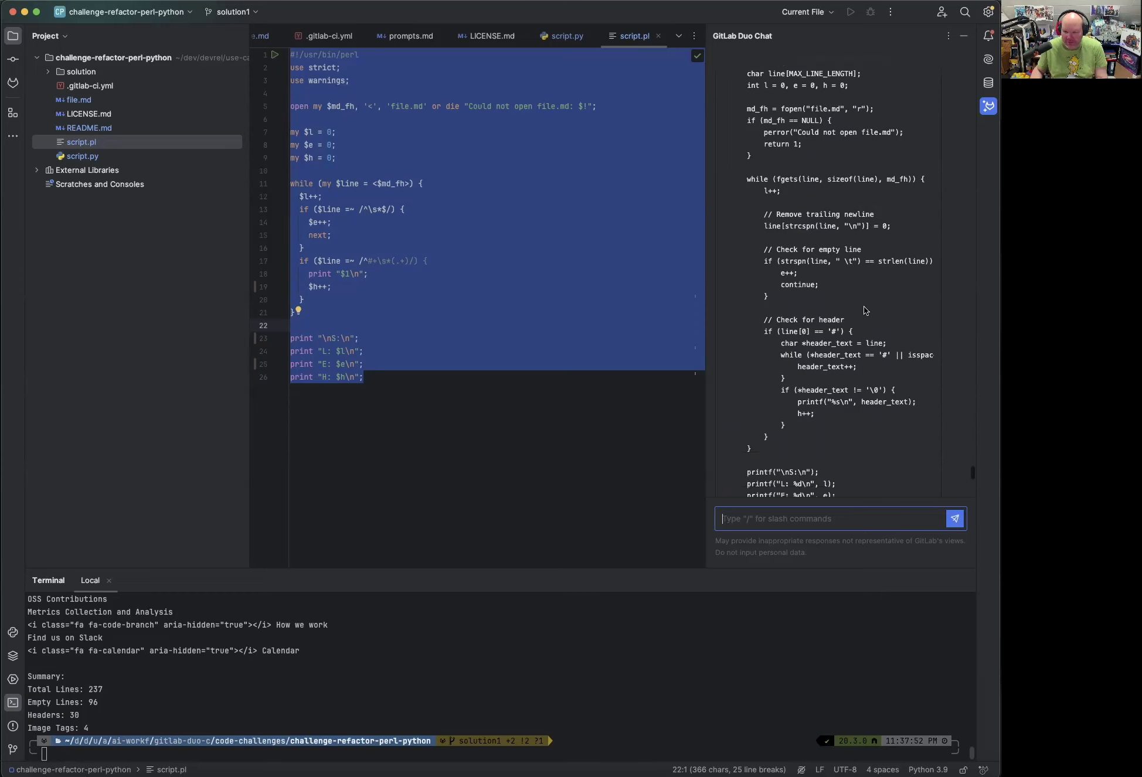
{"action": "scroll", "scroll_direction": "down", "scroll_amount": 3}
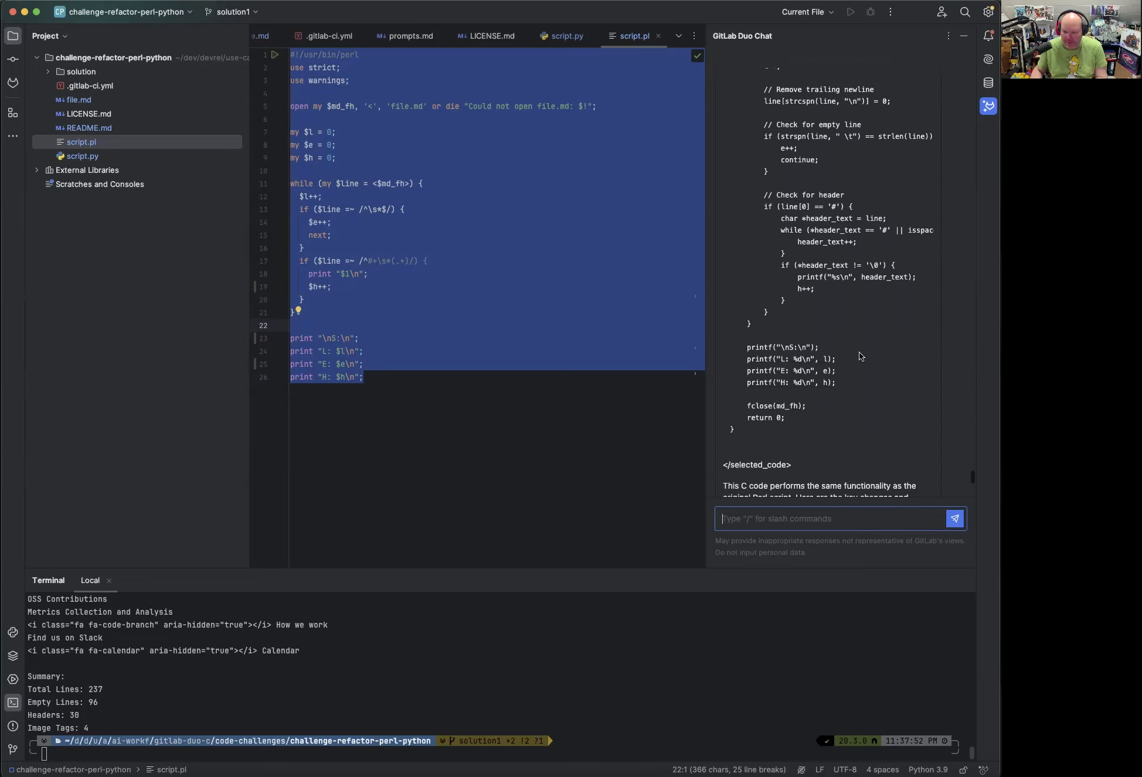
{"action": "scroll", "scroll_direction": "down", "scroll_amount": 3}
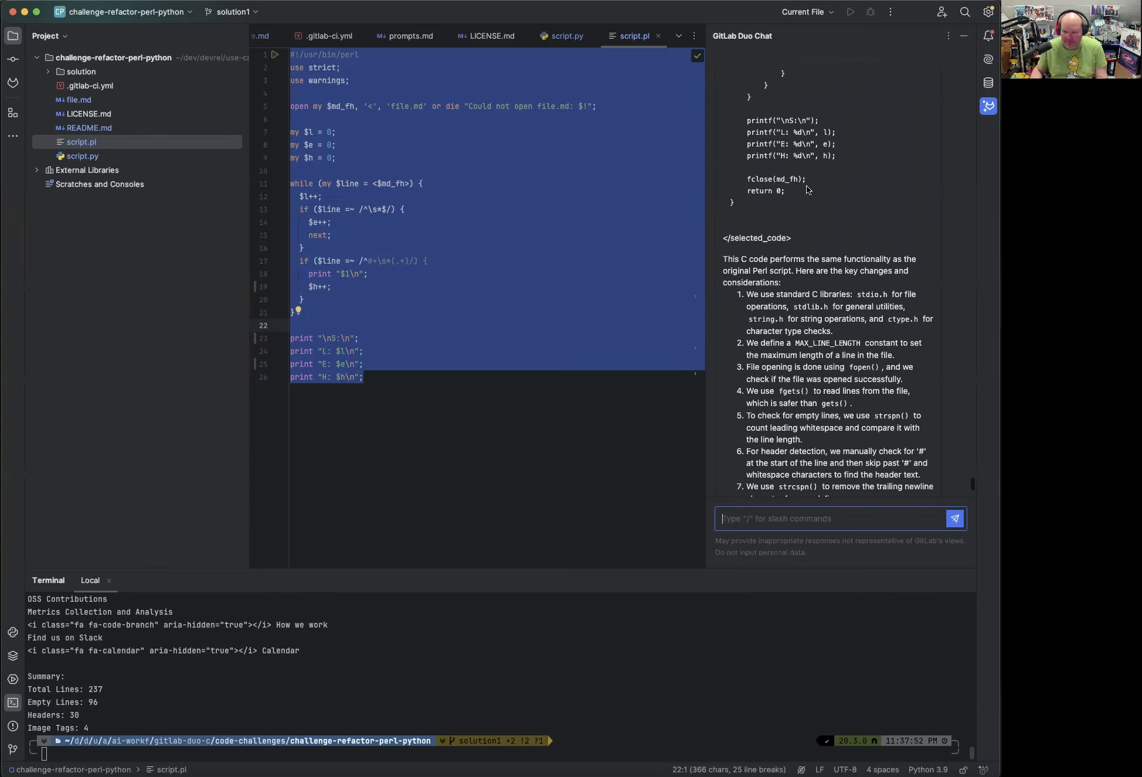
{"action": "scroll", "scroll_direction": "down", "scroll_amount": 3}
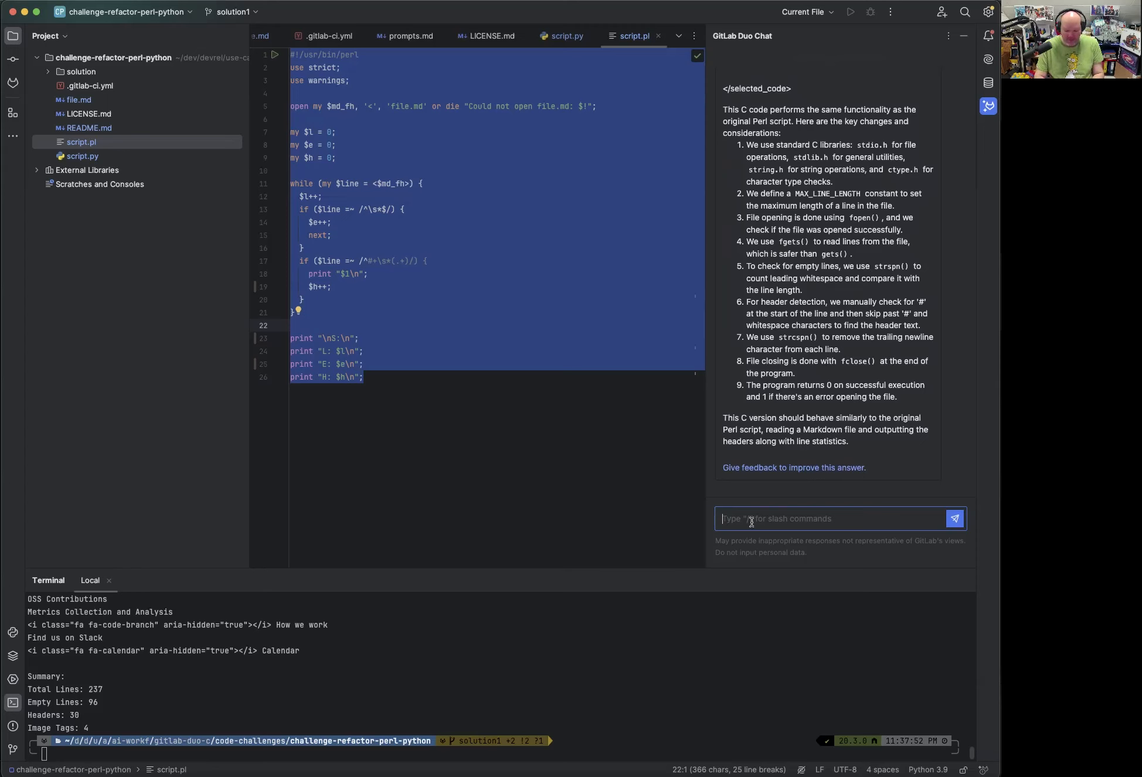
Send '/refactor into C++' and review the C++ code using ifstream, std::regex and regex_match.
{"action": "type", "text": "/refactor"}
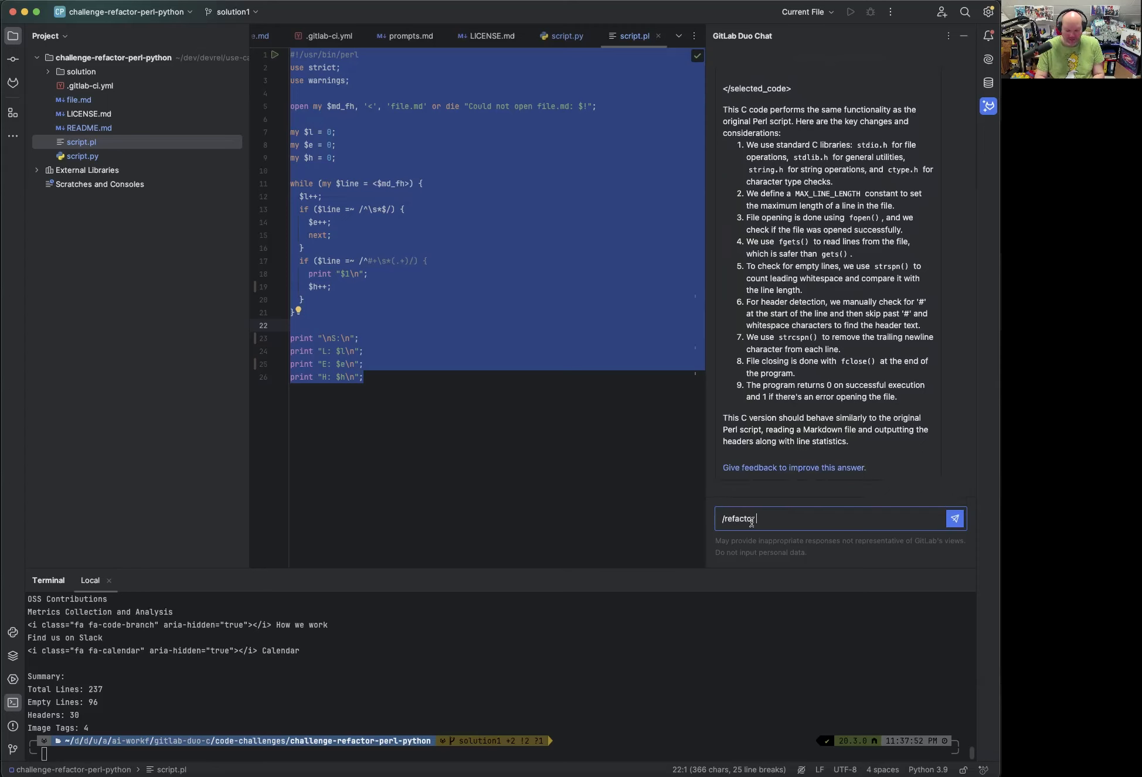
{"action": "type", "text": "into C"}
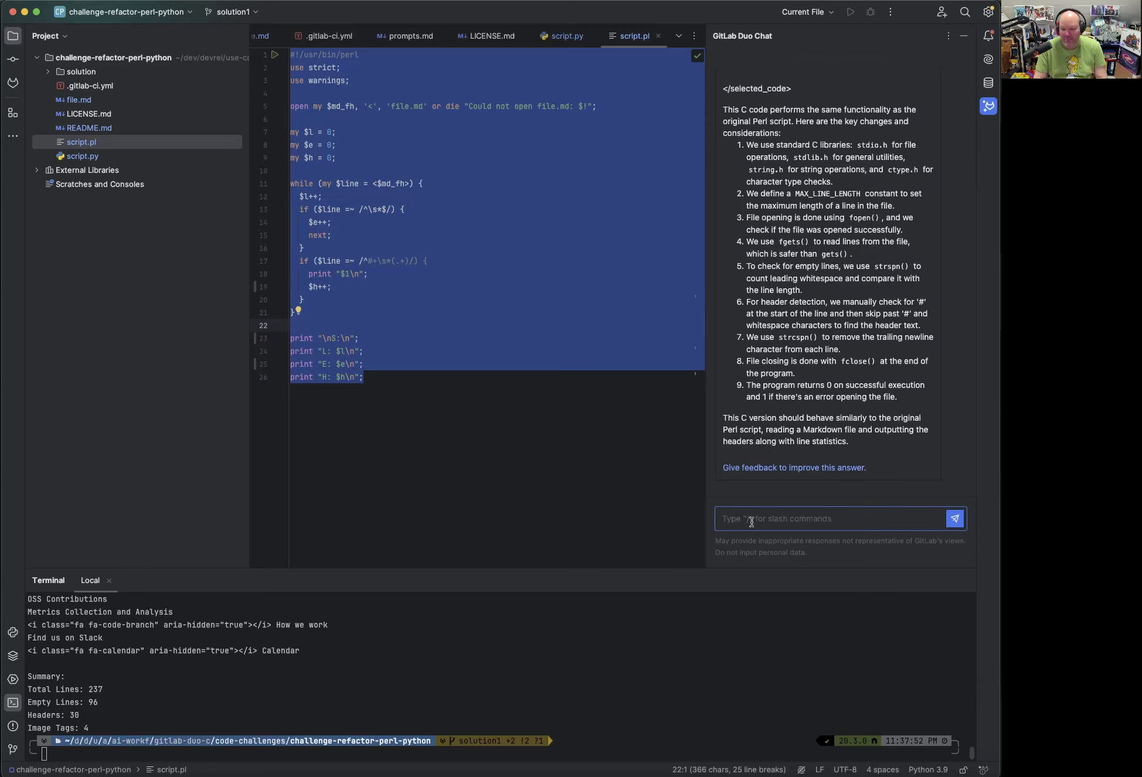
{"action": "left_click", "coordinate": [954, 519]}
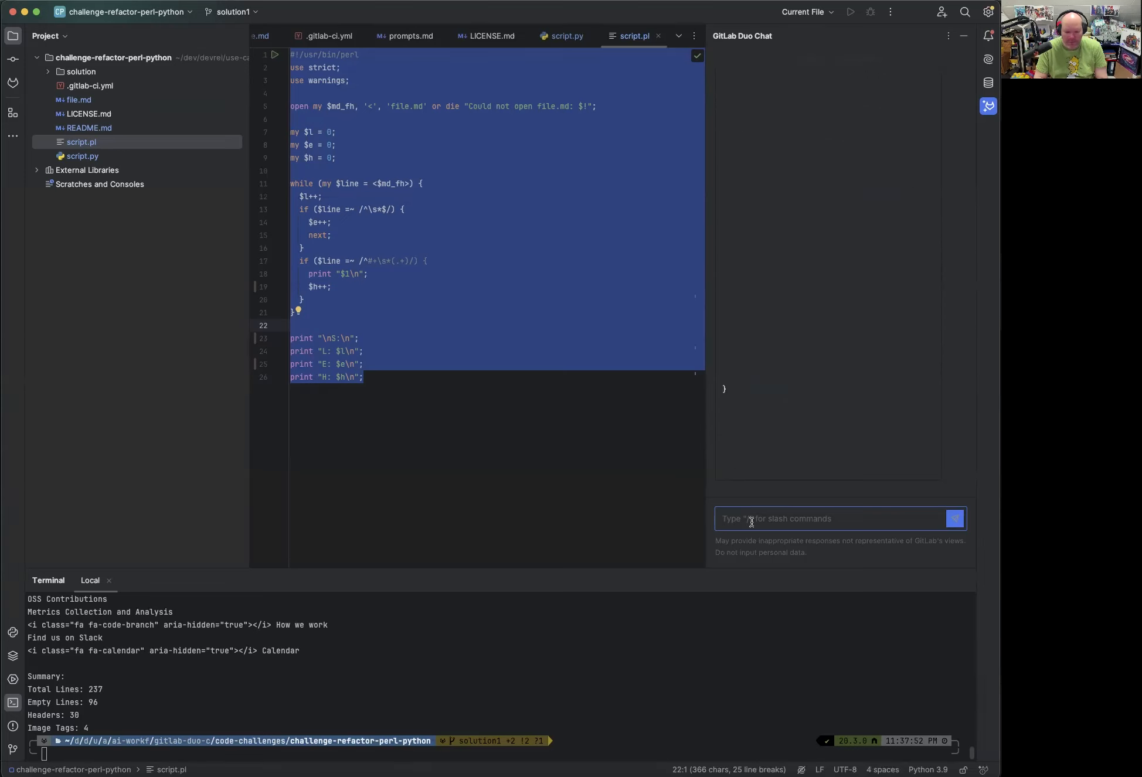
{"action": "left_click", "coordinate": [954, 519]}
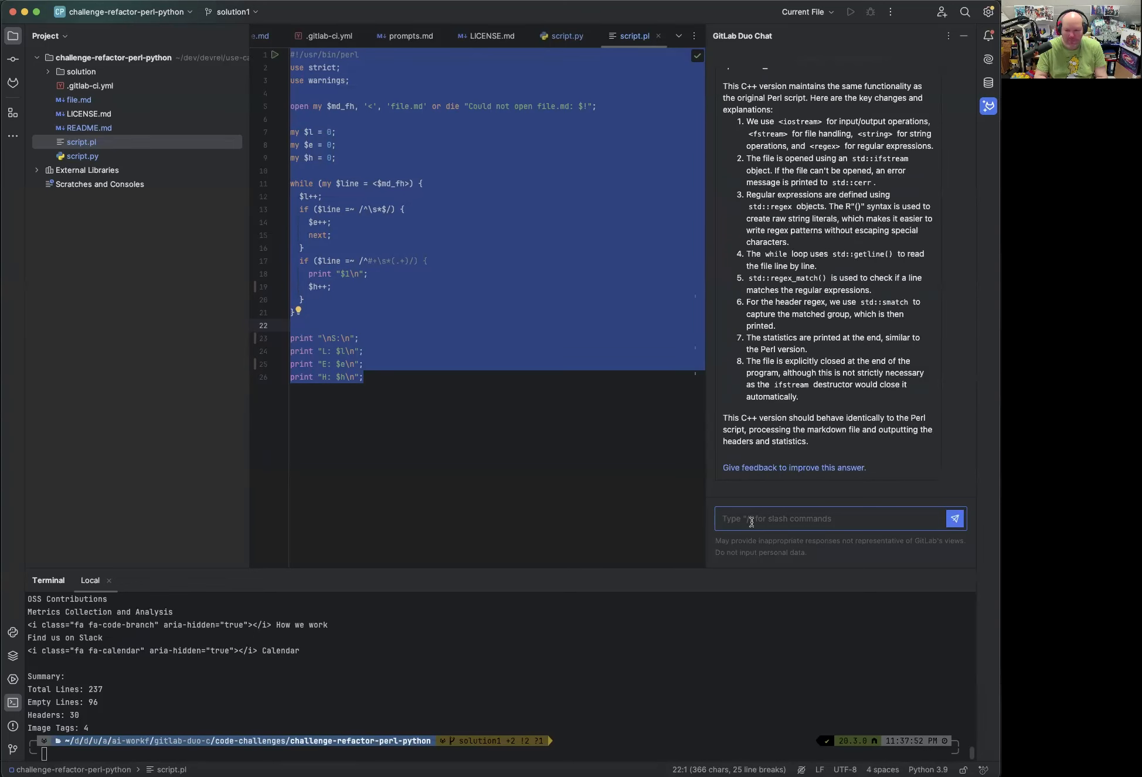
{"action": "scroll", "scroll_direction": "up", "scroll_amount": 3}
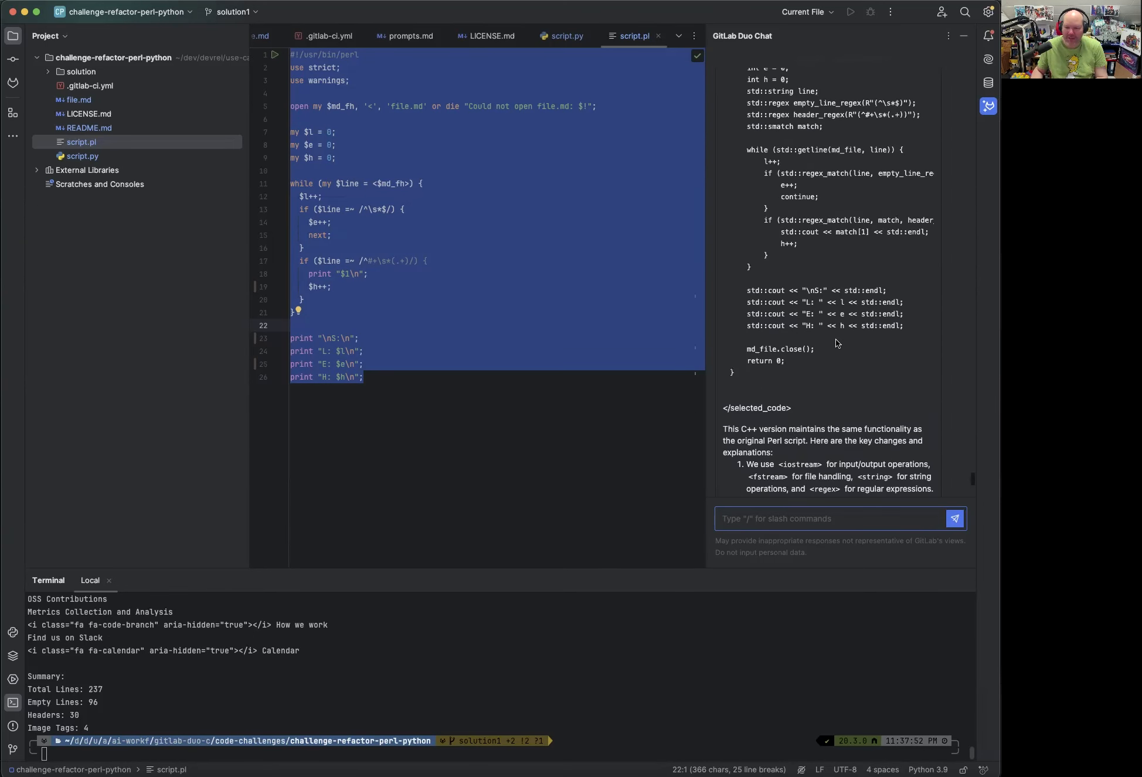
{"action": "scroll", "scroll_direction": "up", "scroll_amount": 3}
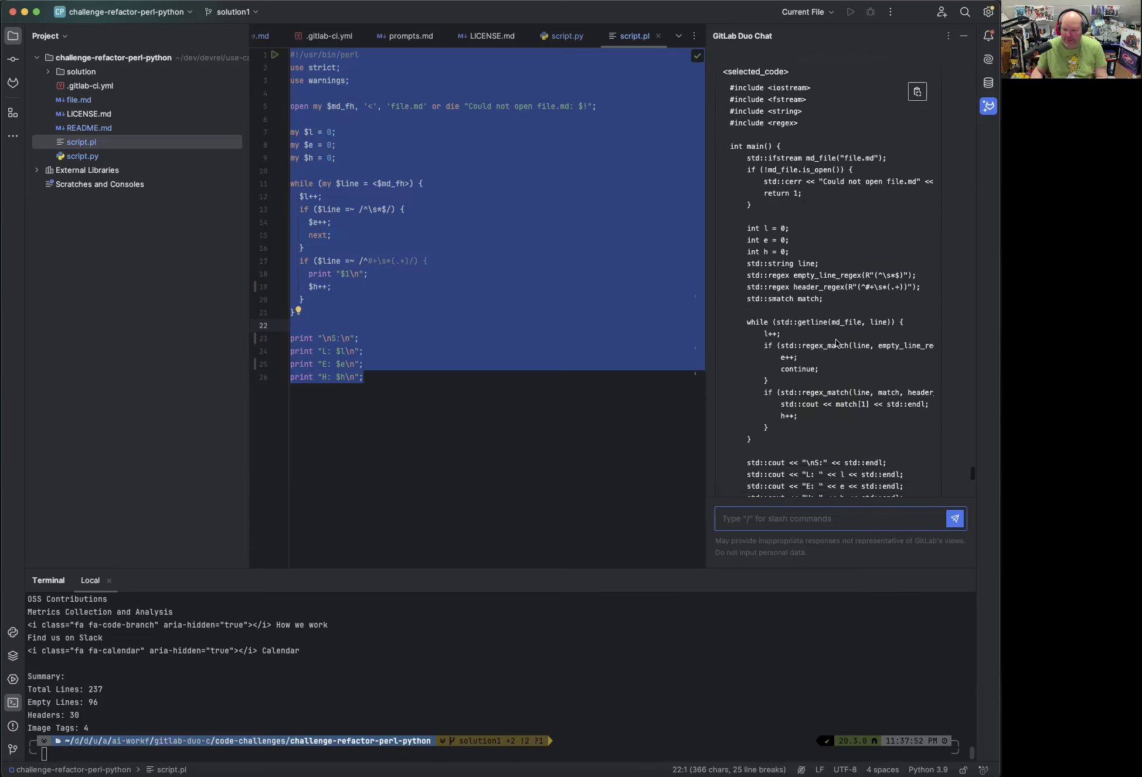
{"action": "scroll", "scroll_direction": "down", "scroll_amount": 3}
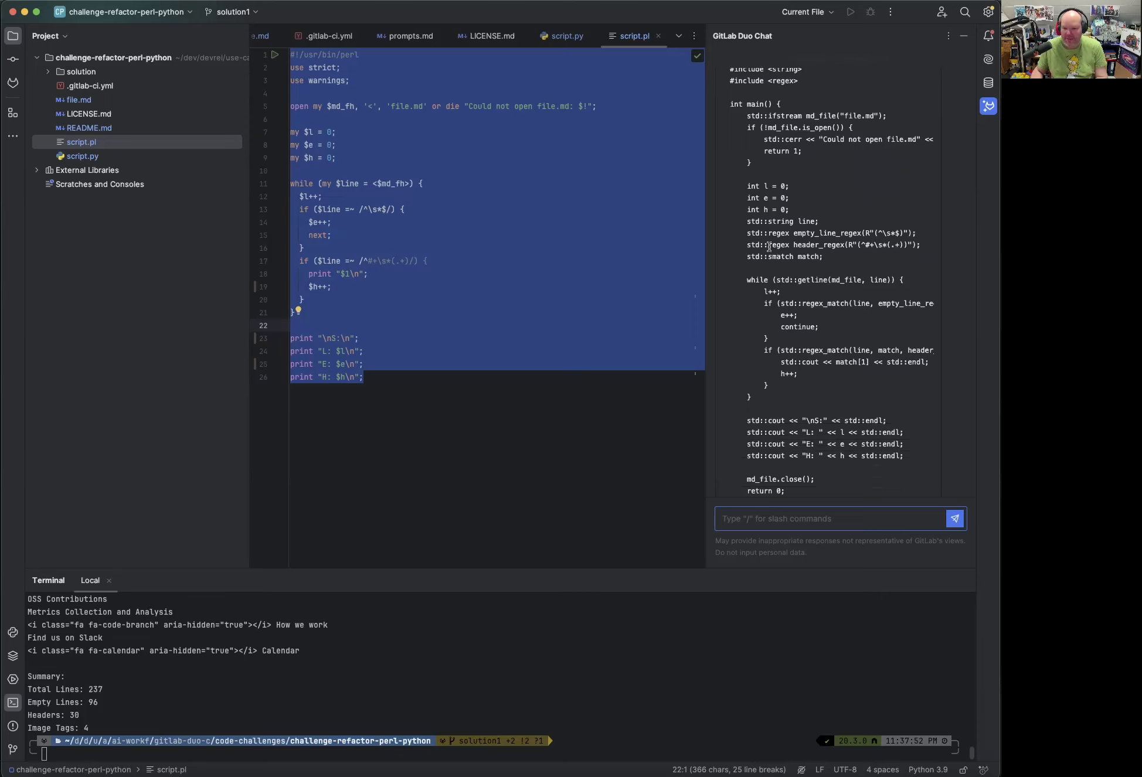
{"action": "scroll", "scroll_direction": "down", "scroll_amount": 3}
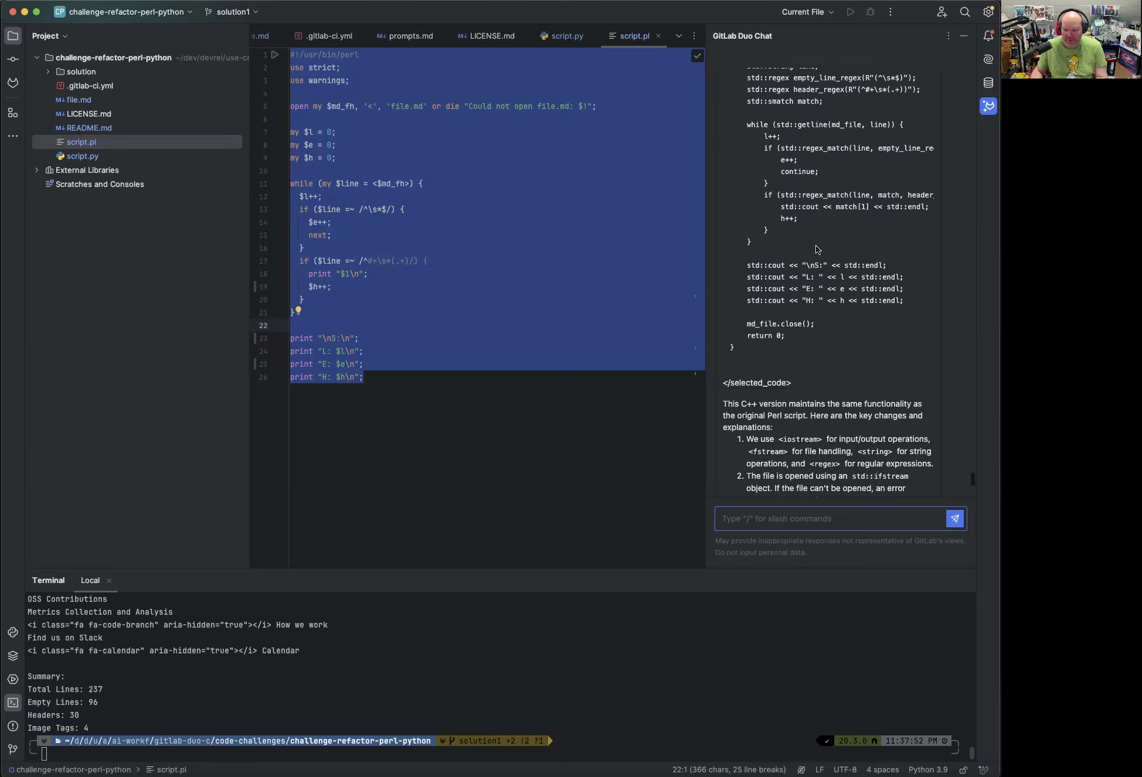
{"action": "scroll", "scroll_direction": "down", "scroll_amount": 3}
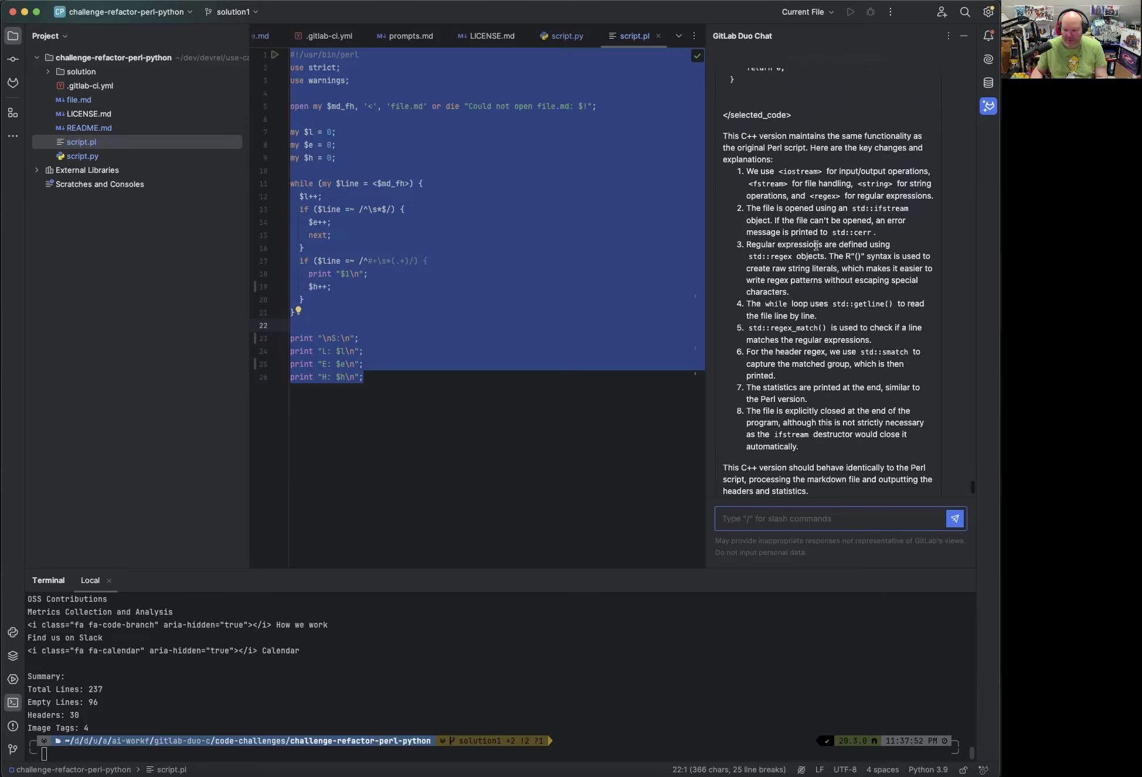
{"action": "scroll", "scroll_direction": "down", "scroll_amount": 3}
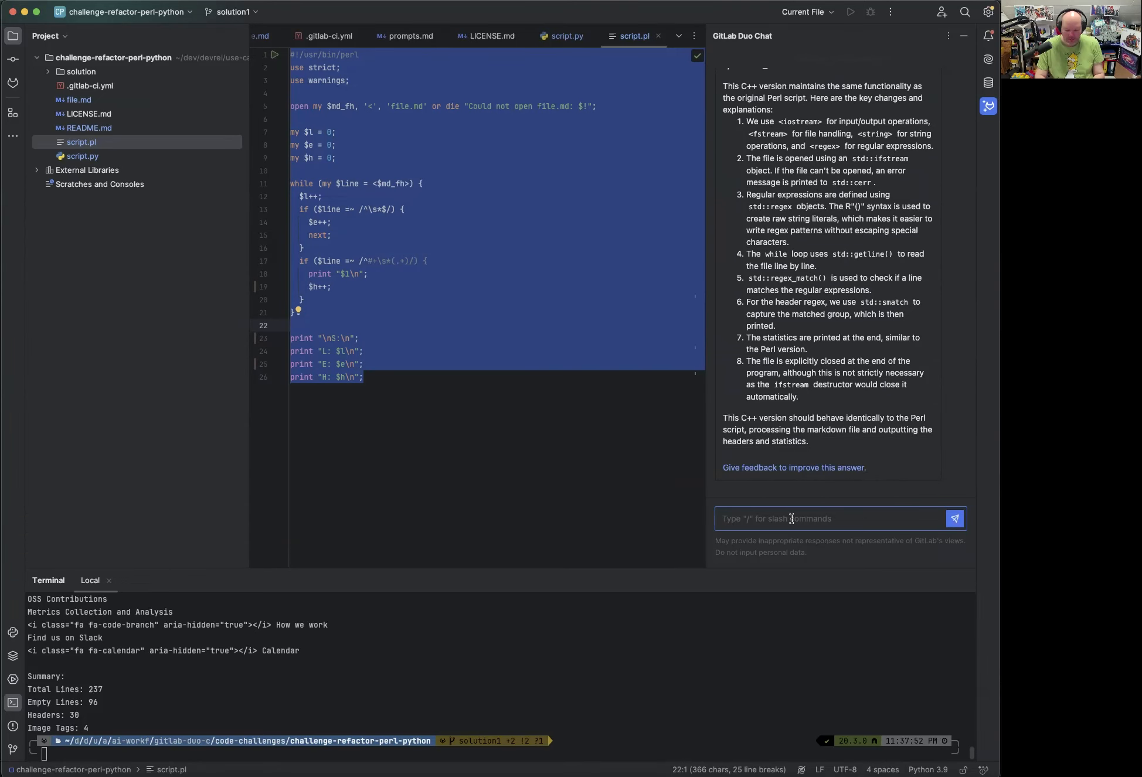
Send '/refactor into Java' and review the Java MarkdownAnalyzer using BufferedReader, Pattern and try-with-resources.
{"action": "type", "text": "/refactor"}
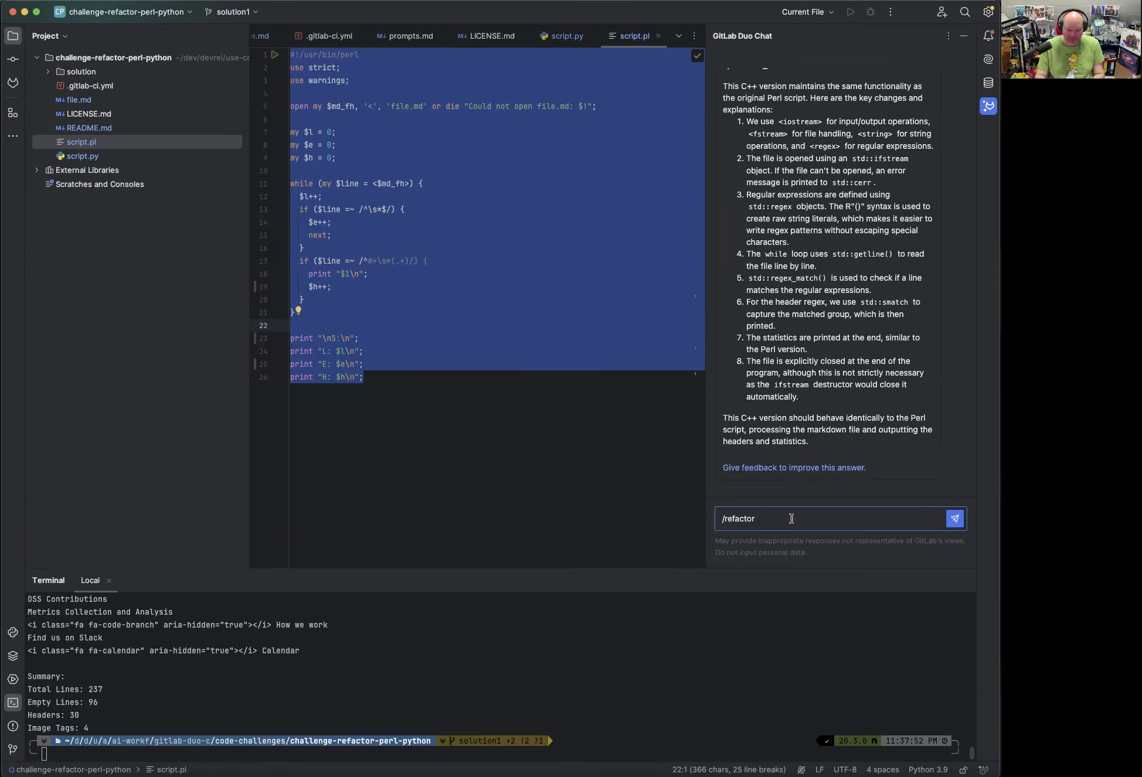
{"action": "type", "text": "into J"}
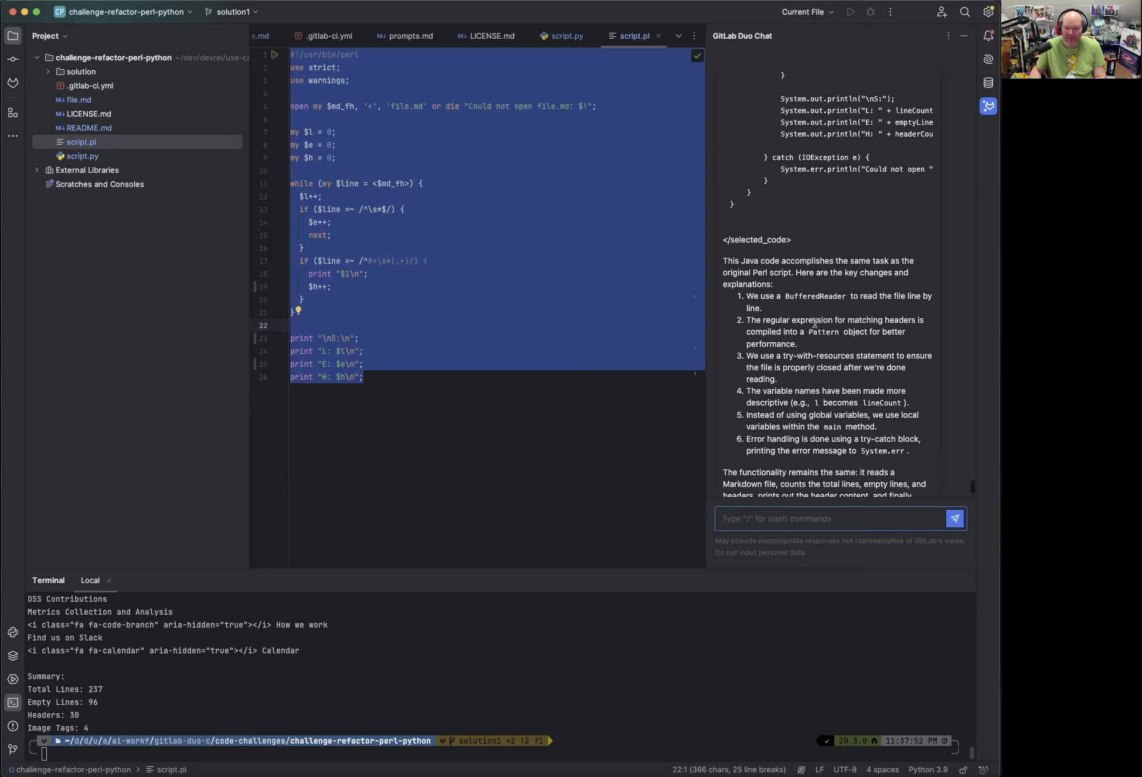
{"action": "scroll", "scroll_direction": "up", "scroll_amount": 3}
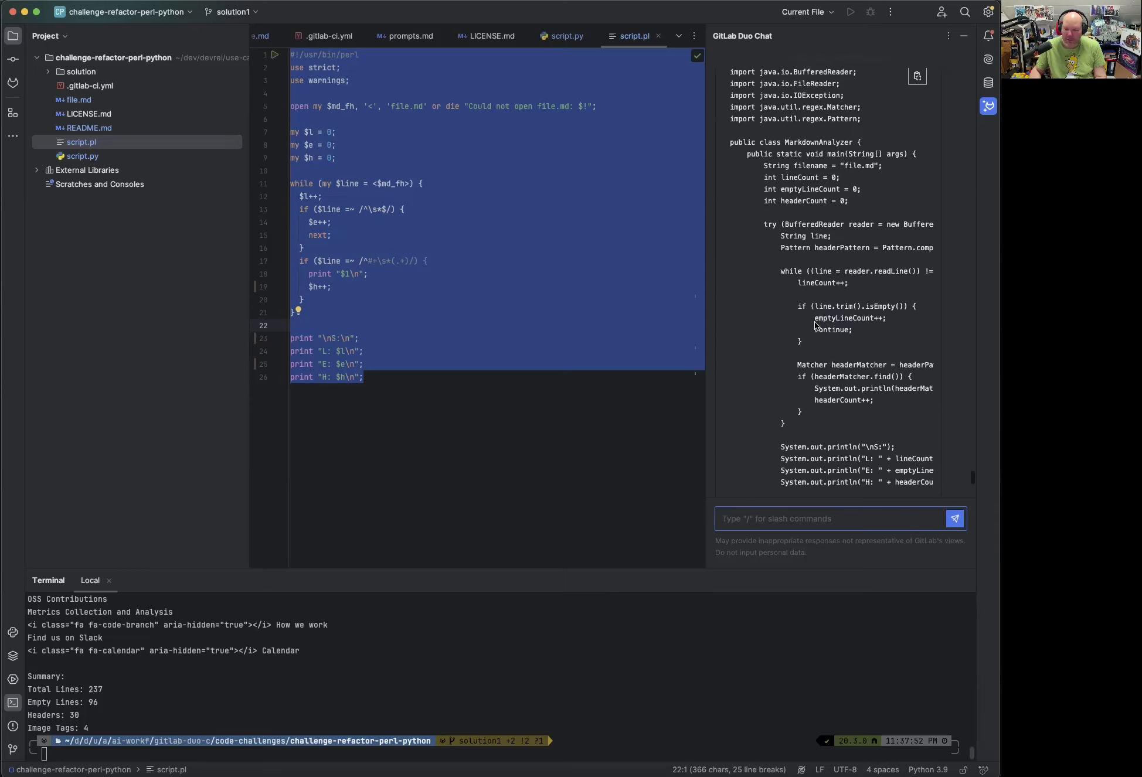
{"action": "scroll", "scroll_direction": "up", "scroll_amount": 3}
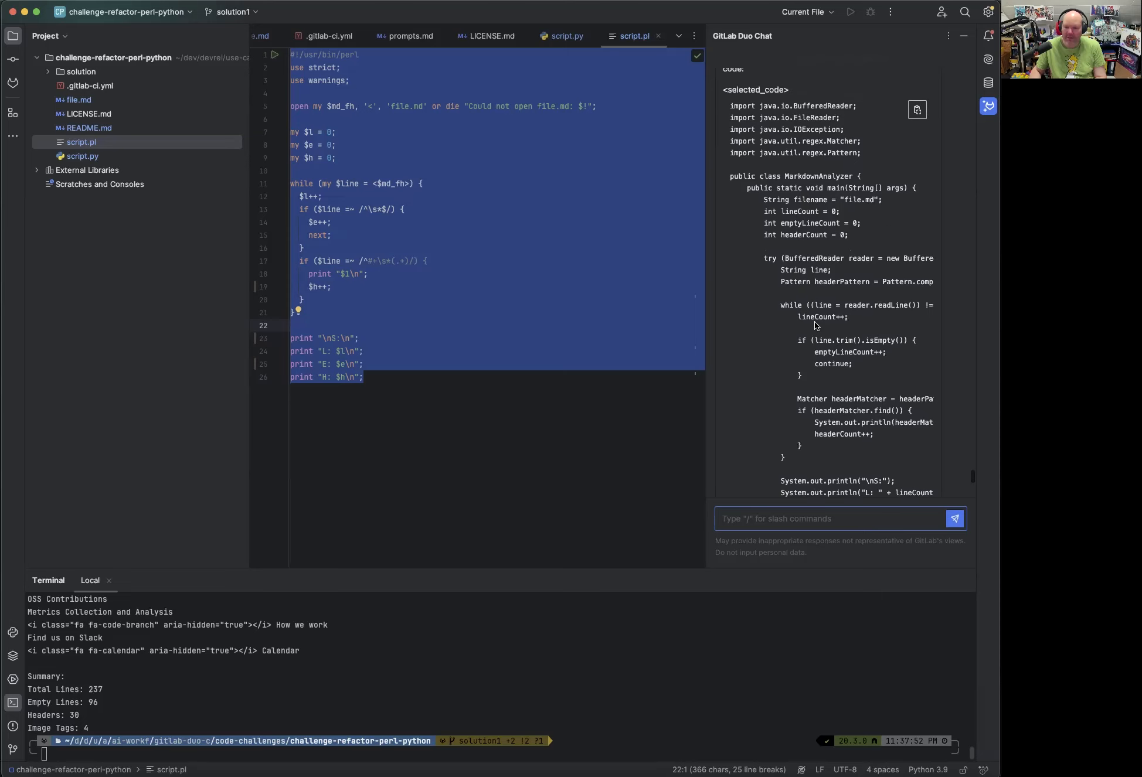
{"action": "scroll", "scroll_direction": "up", "scroll_amount": 3}
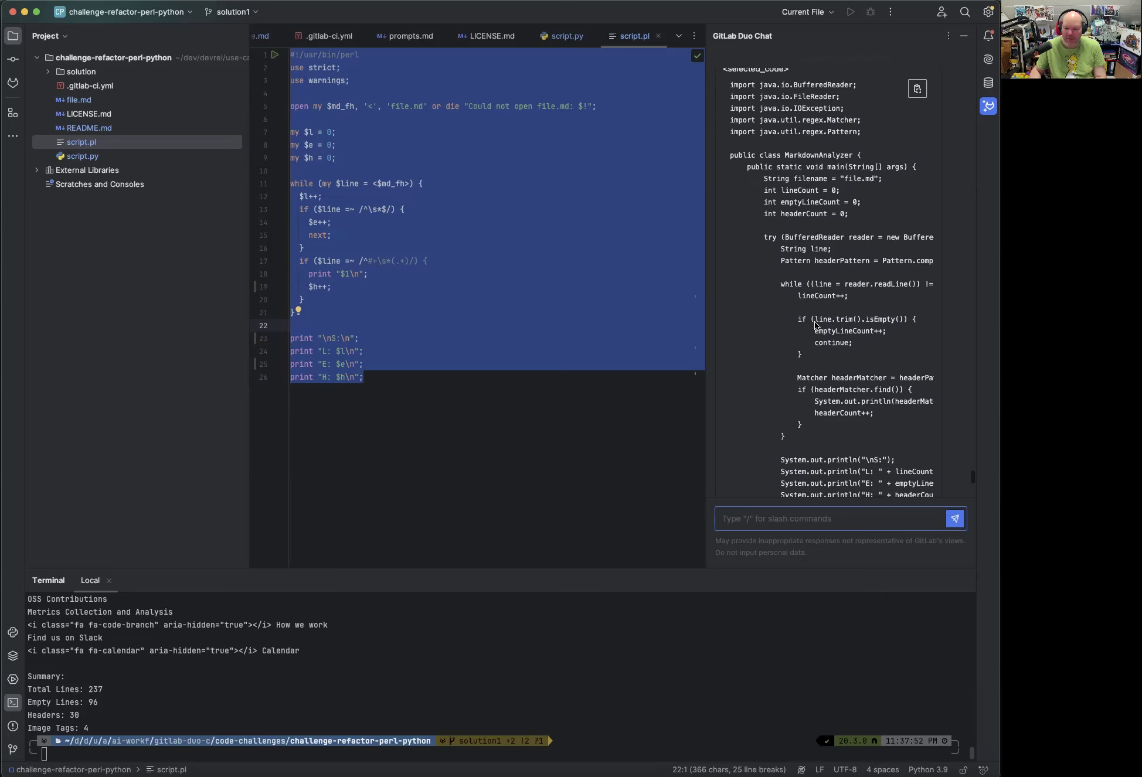
{"action": "scroll", "scroll_direction": "down", "scroll_amount": 3}
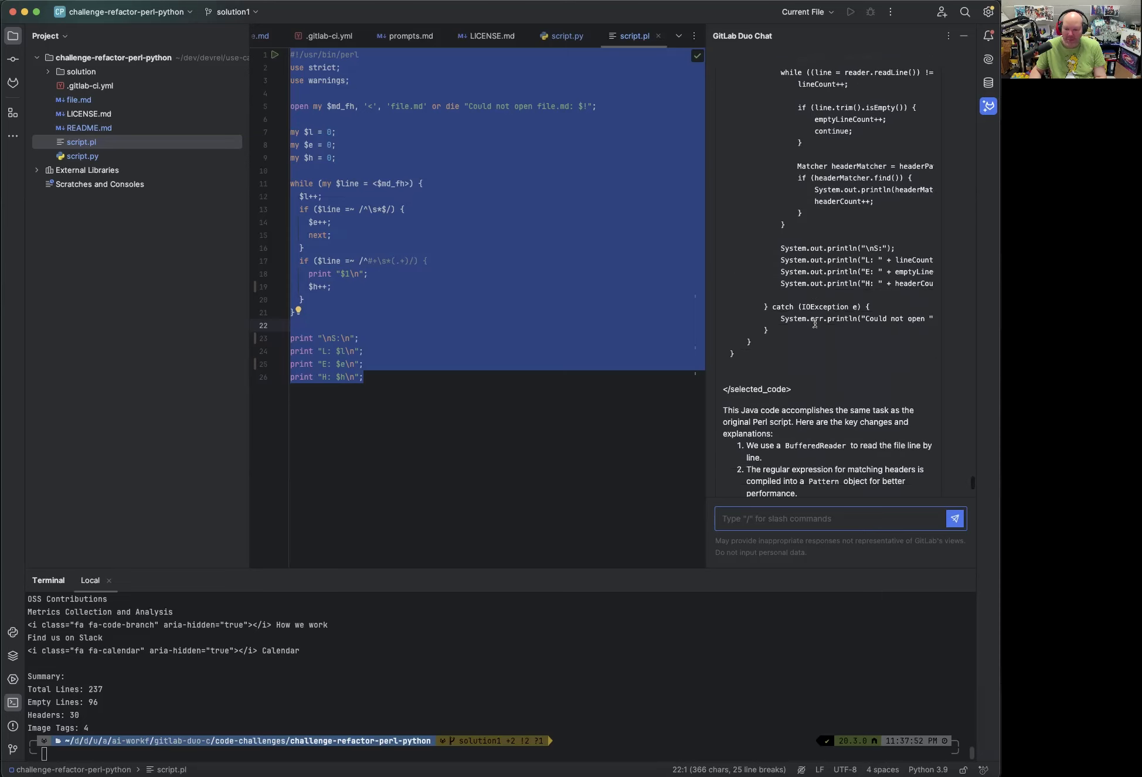
{"action": "scroll", "scroll_direction": "down", "scroll_amount": 3}
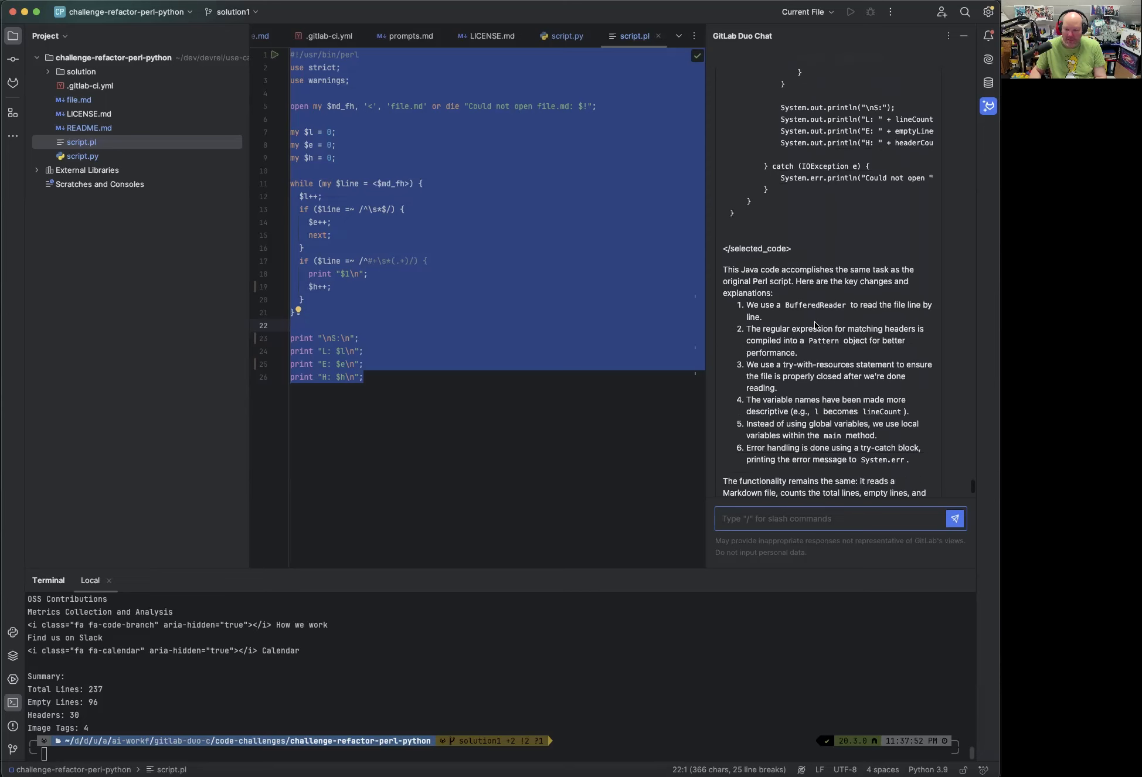
{"action": "scroll", "scroll_direction": "down", "scroll_amount": 3}
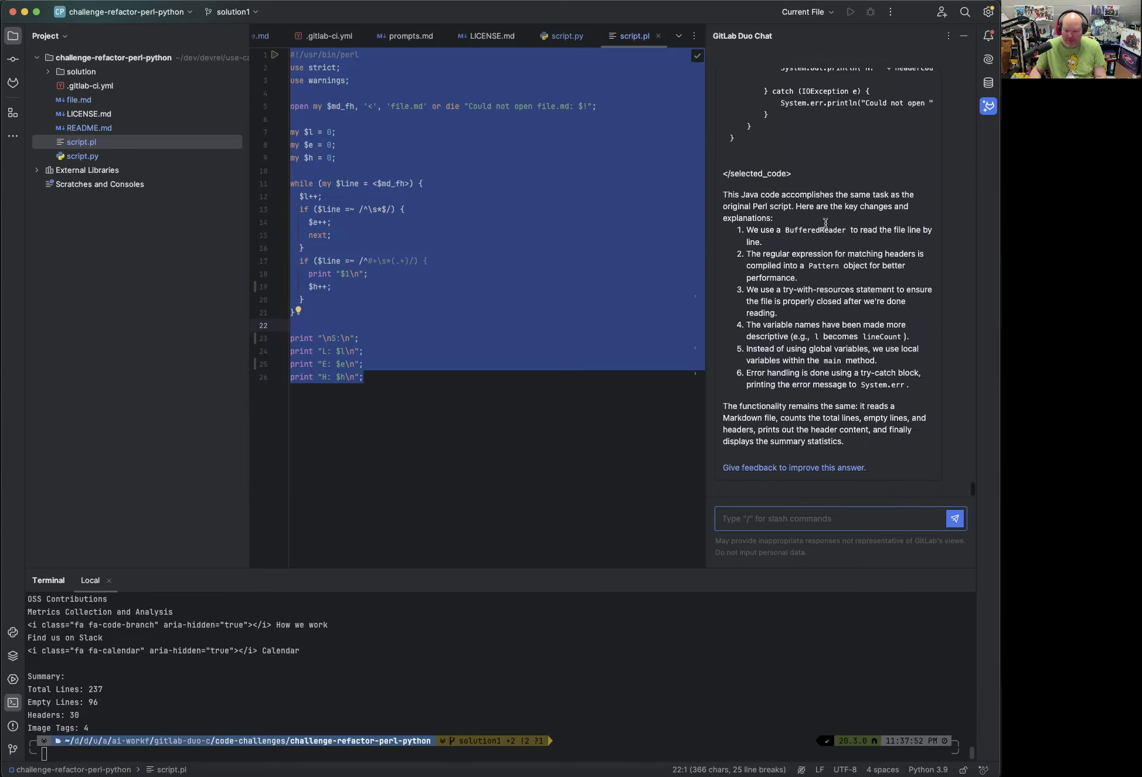
{"action": "type", "text": "/"}
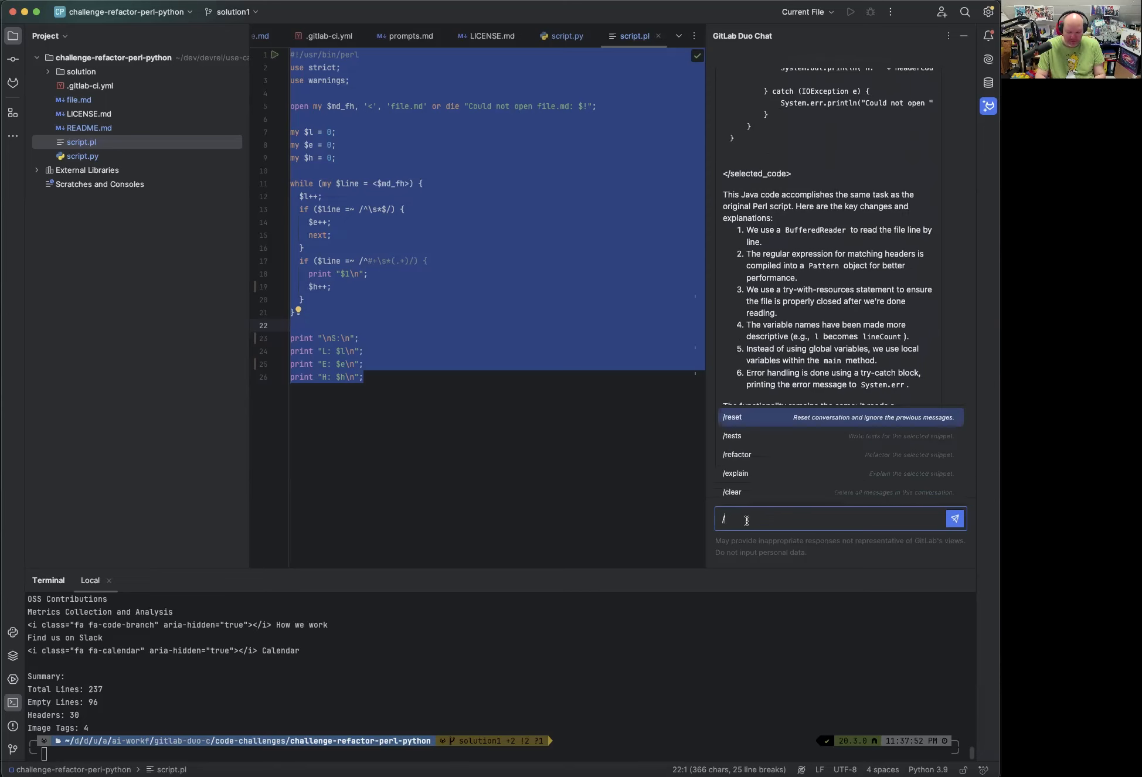
Request '/refactor into C#', getting a C# version using StreamReader, Regex and a using statement.
{"action": "type", "text": "refactor into"}
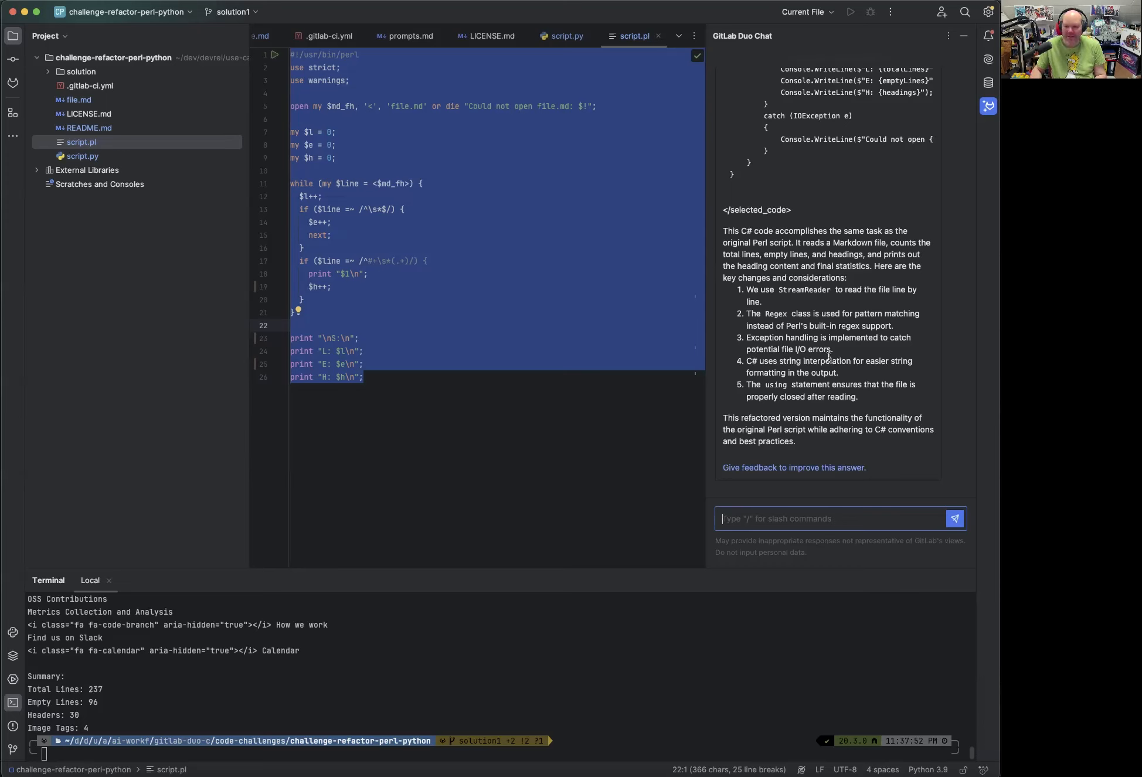
{"action": "type", "text": "/refactor"}
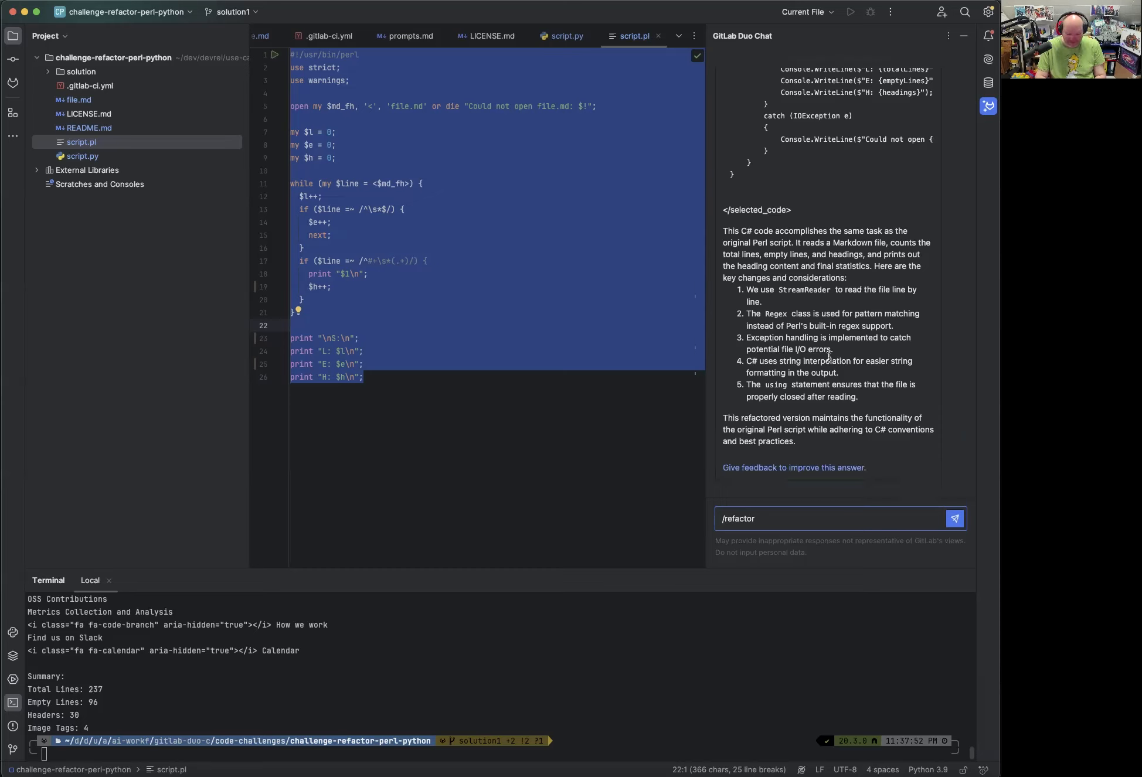
Send Duo Chat the request '/refactor into Visual Basic .NET', replacing the mistyped 'Bash'.
{"action": "type", "text": "into"}
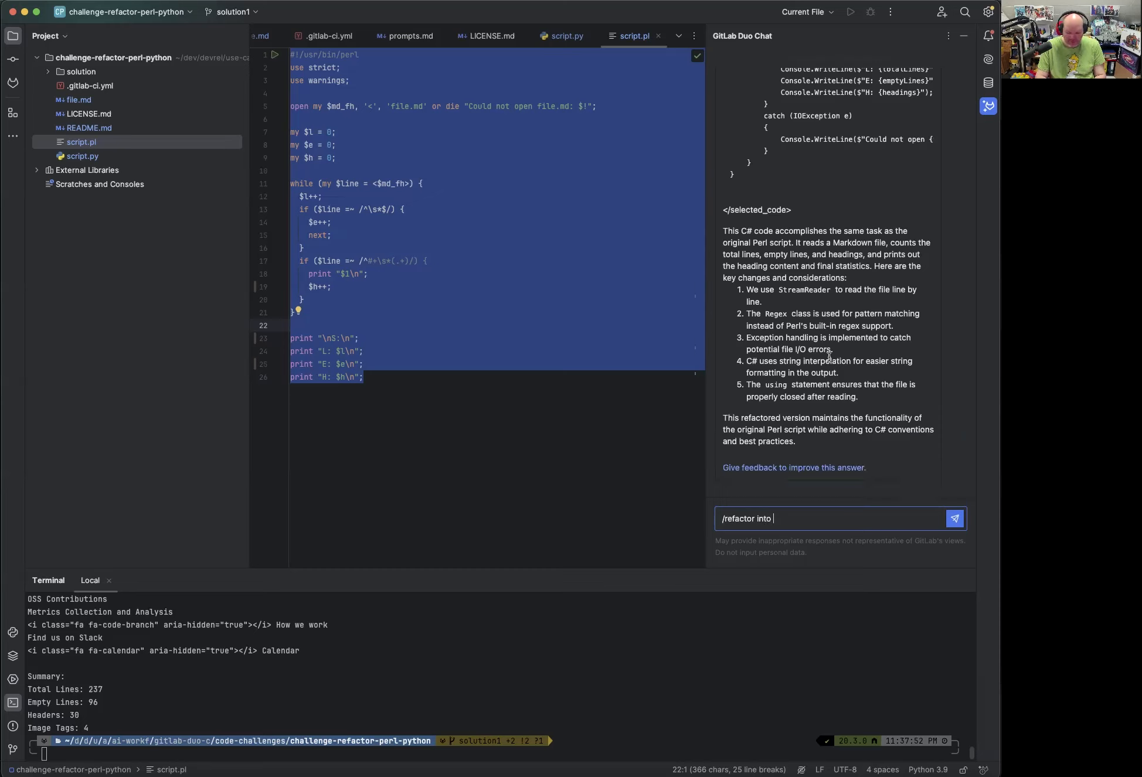
{"action": "type", "text": "Bash"}
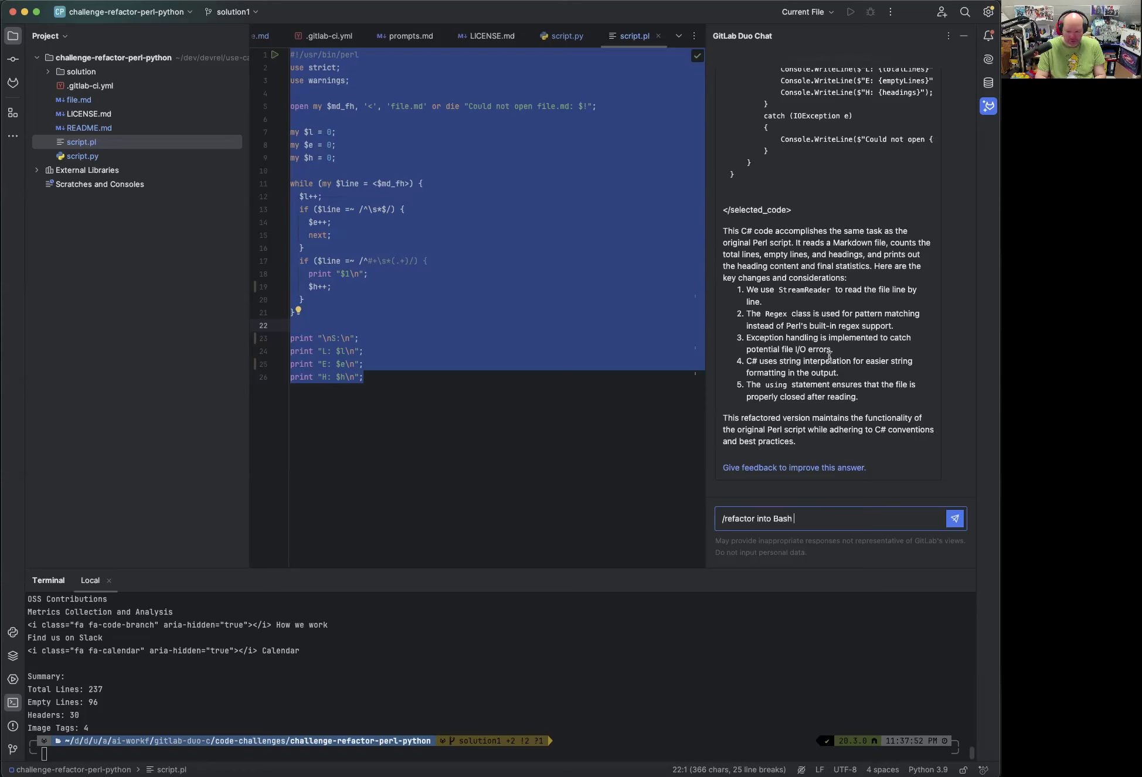
{"action": "key", "text": "BackSpace"}
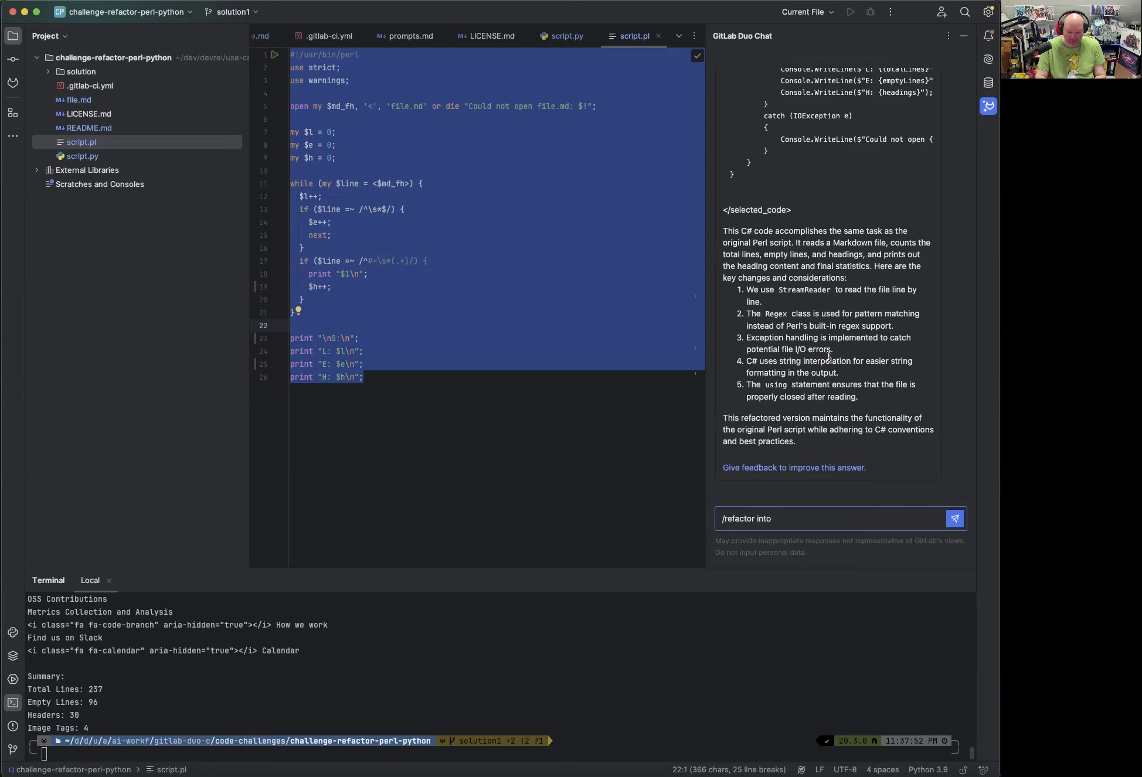
{"action": "type", "text": "Vis"}
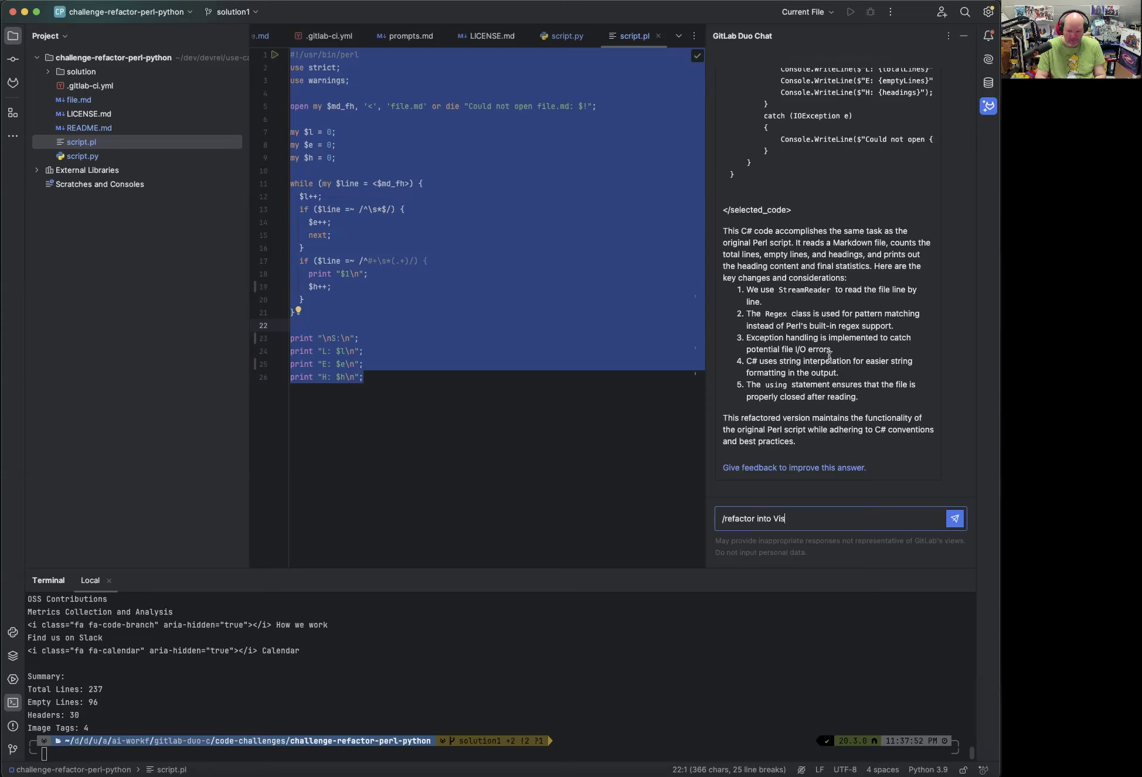
{"action": "type", "text": "ual Basic ."}
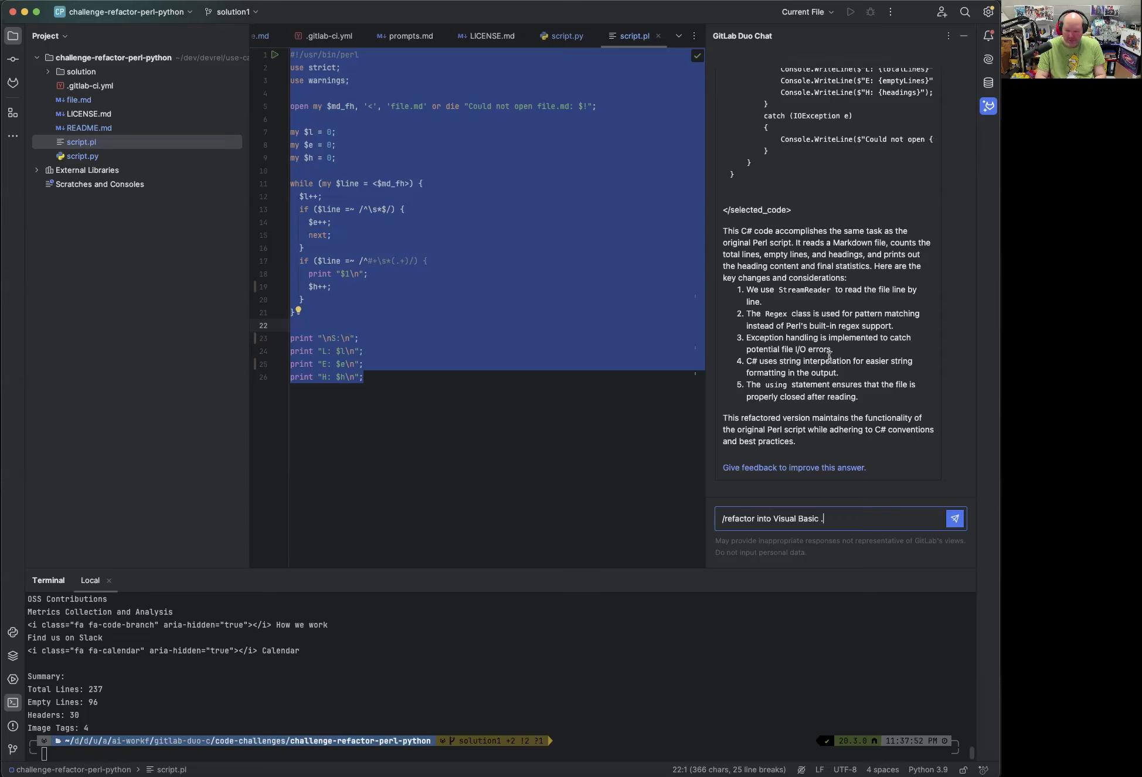
{"action": "type", "text": "NET"}
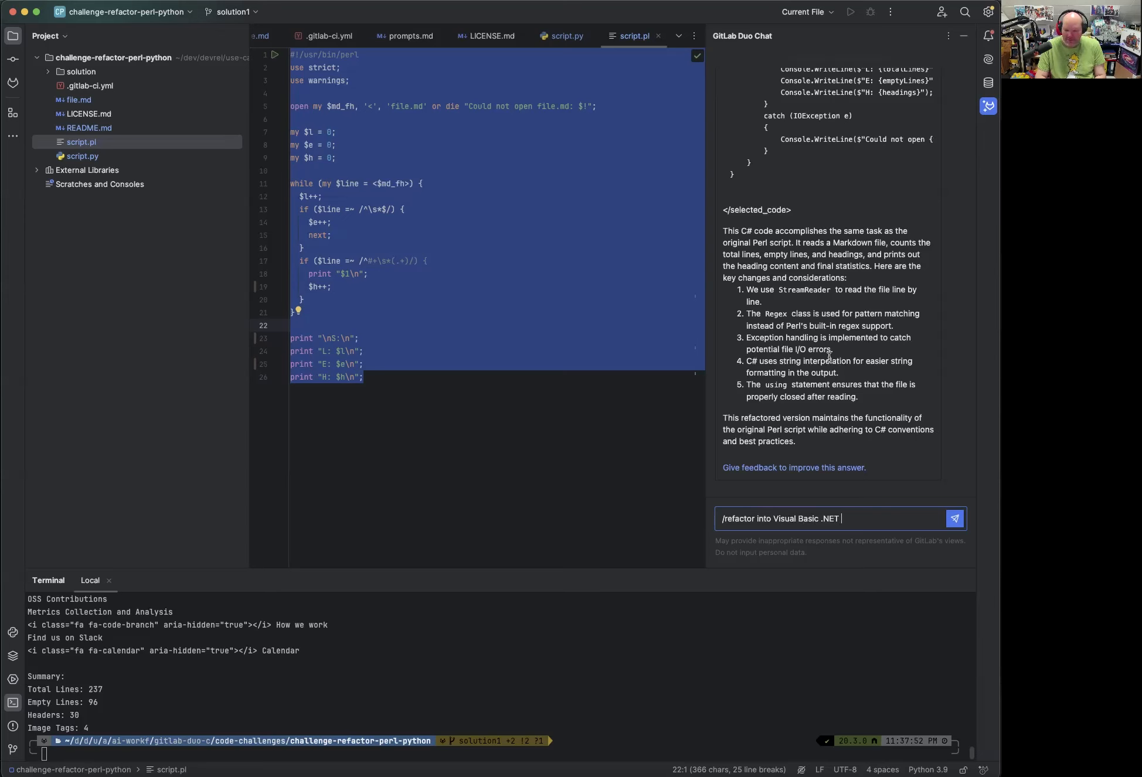
{"action": "left_click", "coordinate": [953, 518]}
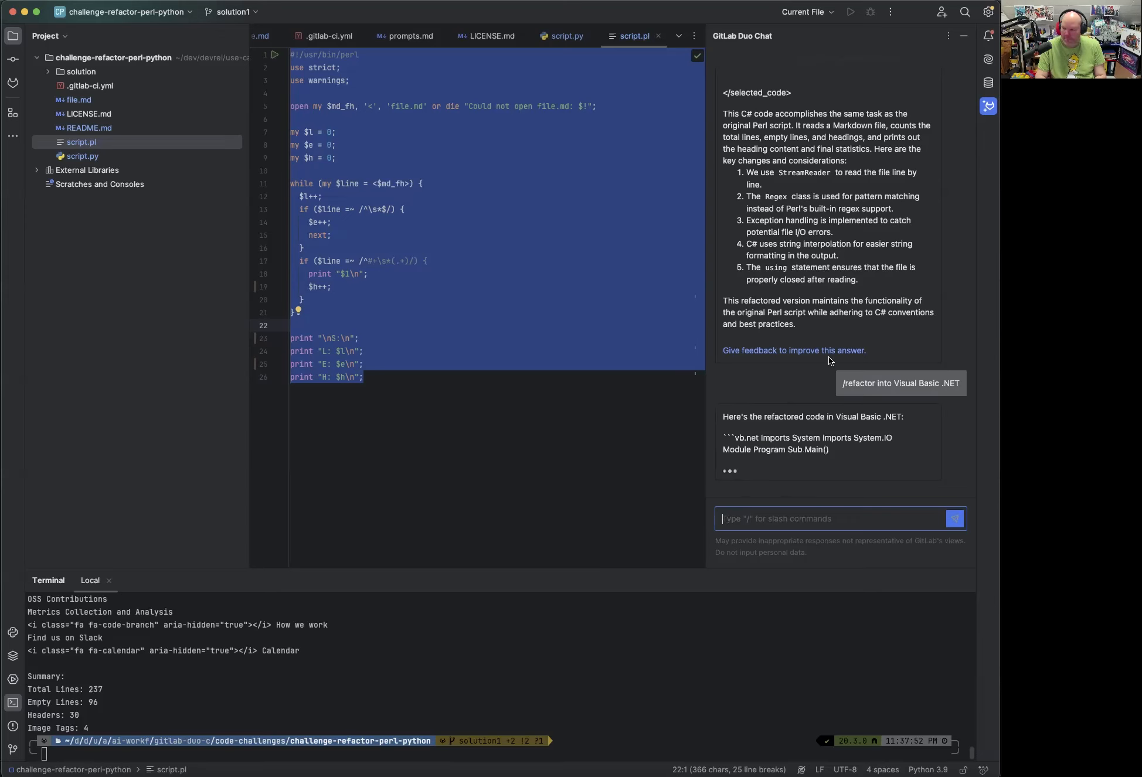
Read the VB.NET version using StreamReader, Try-Catch and Continue While.
{"action": "scroll", "scroll_direction": "down", "scroll_amount": 3}
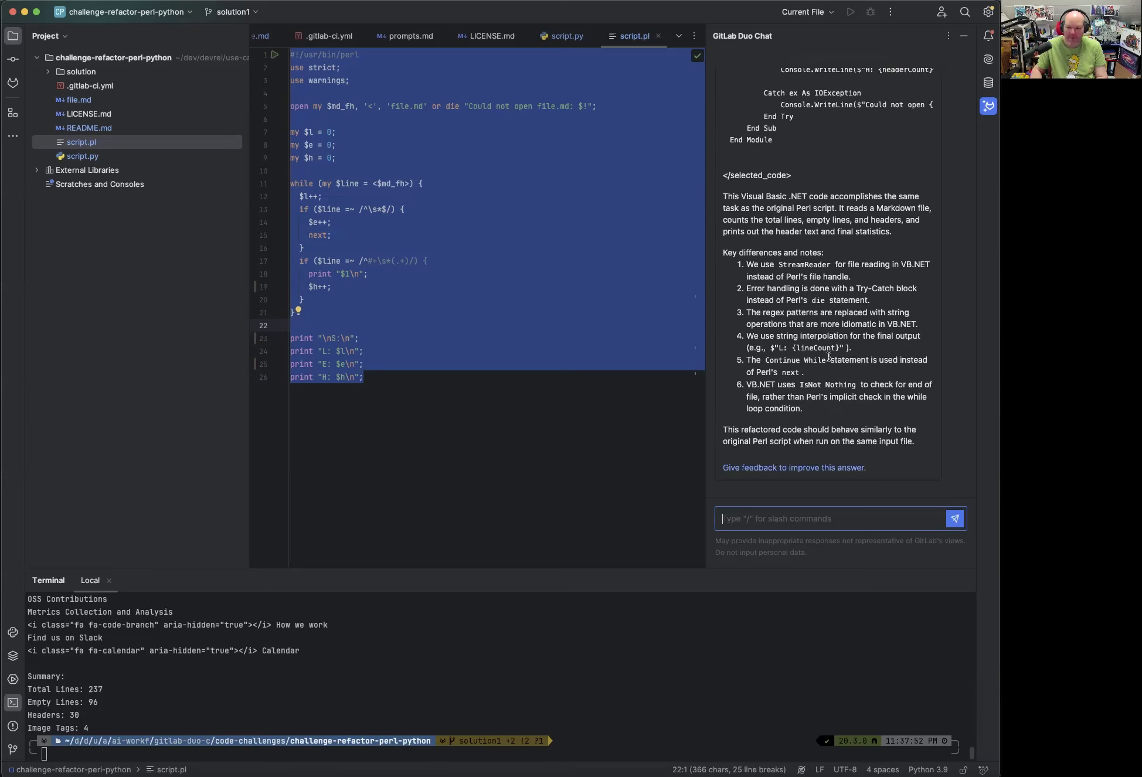
{"action": "scroll", "scroll_direction": "up", "scroll_amount": 3}
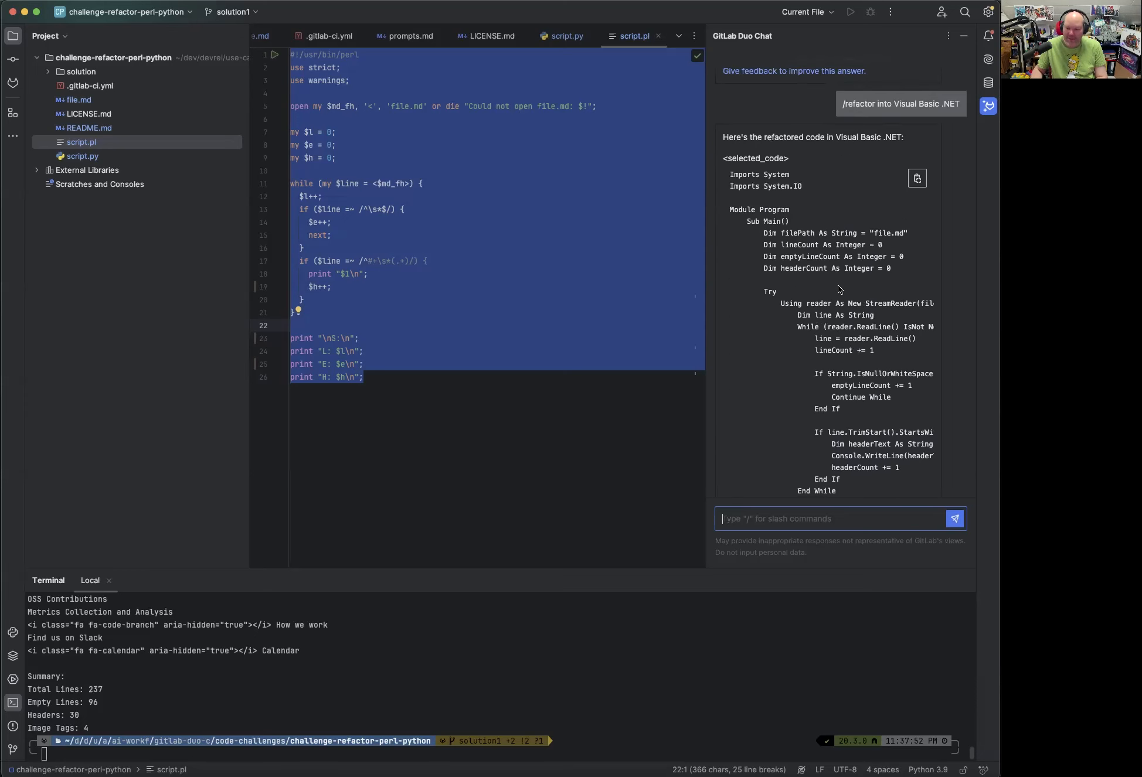
{"action": "mouse_move", "coordinate": [864, 286]}
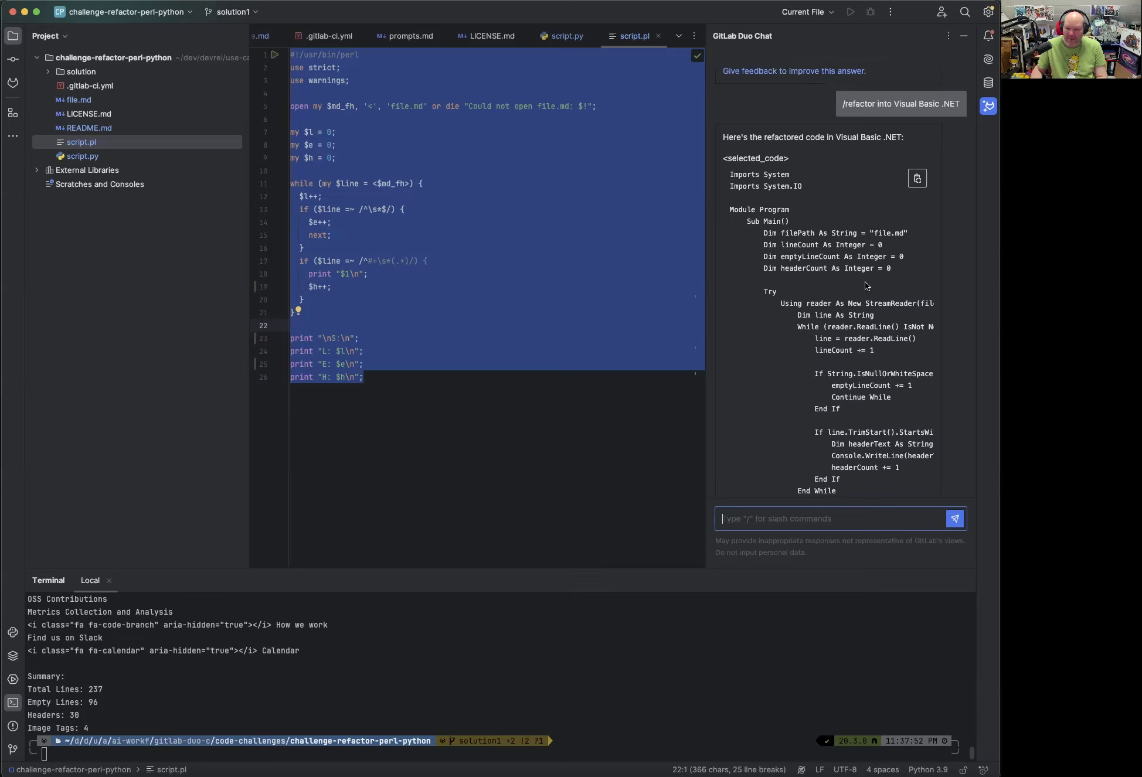
{"action": "scroll", "scroll_direction": "down", "scroll_amount": 3}
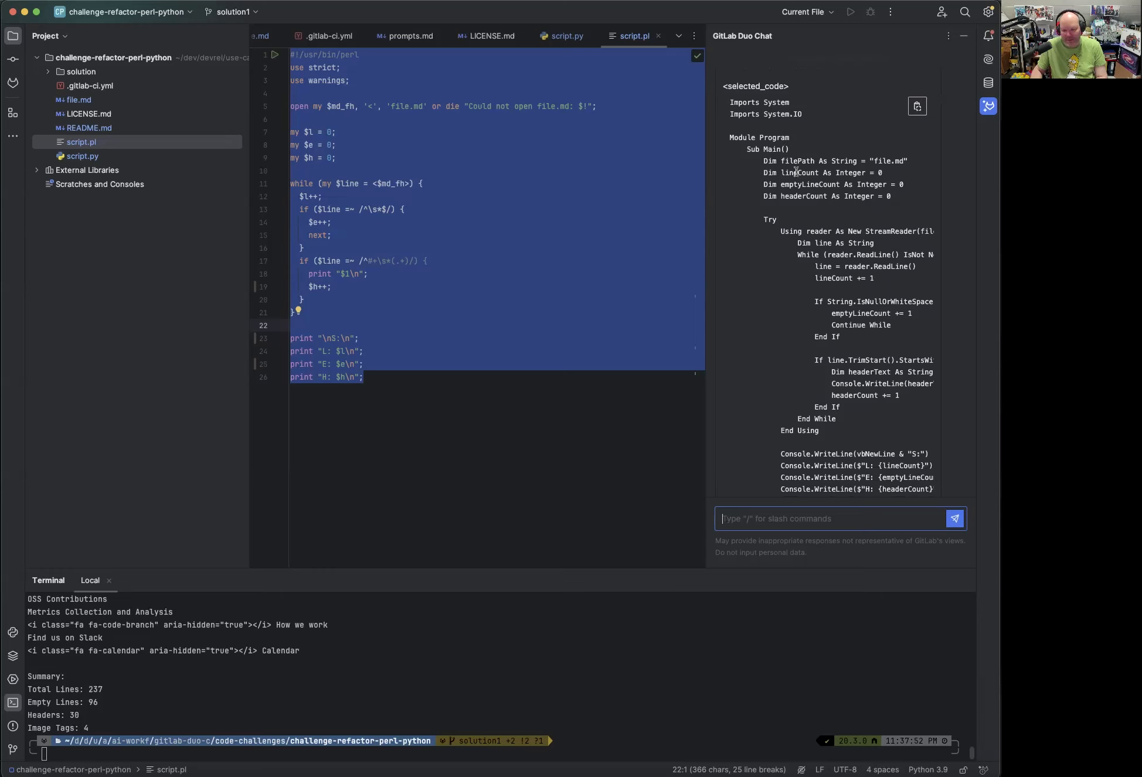
{"action": "scroll", "scroll_direction": "down", "scroll_amount": 3}
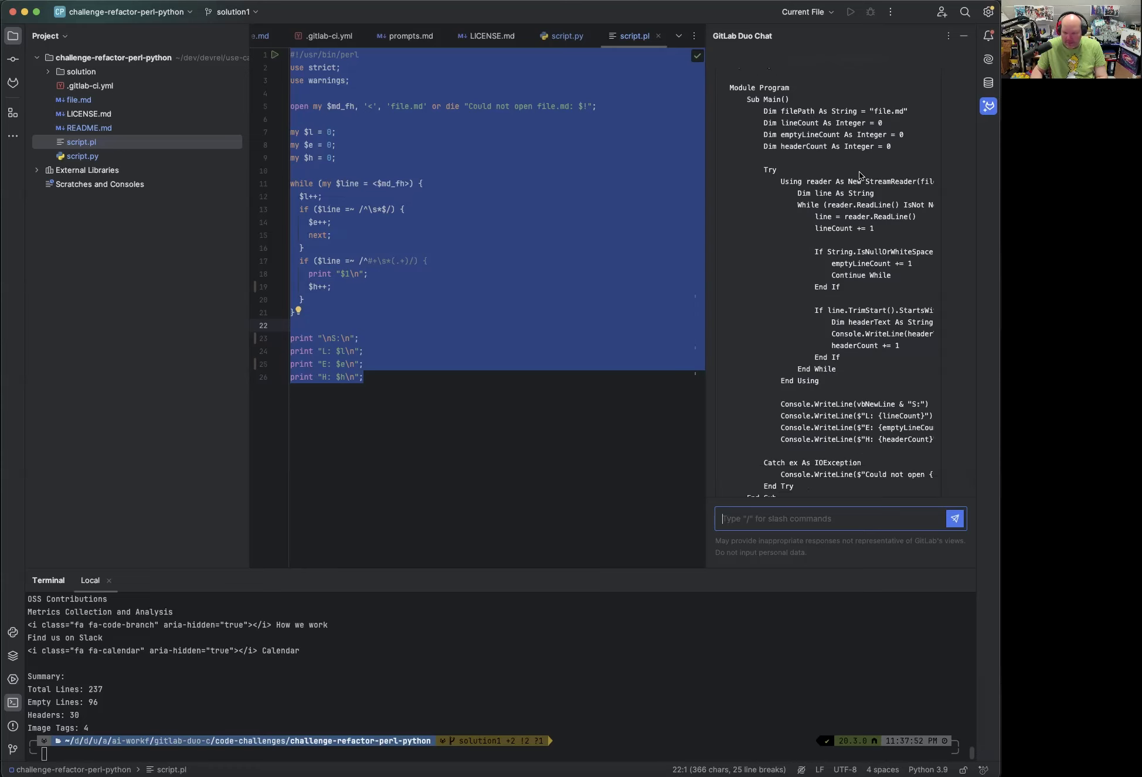
{"action": "scroll", "scroll_direction": "down", "scroll_amount": 3}
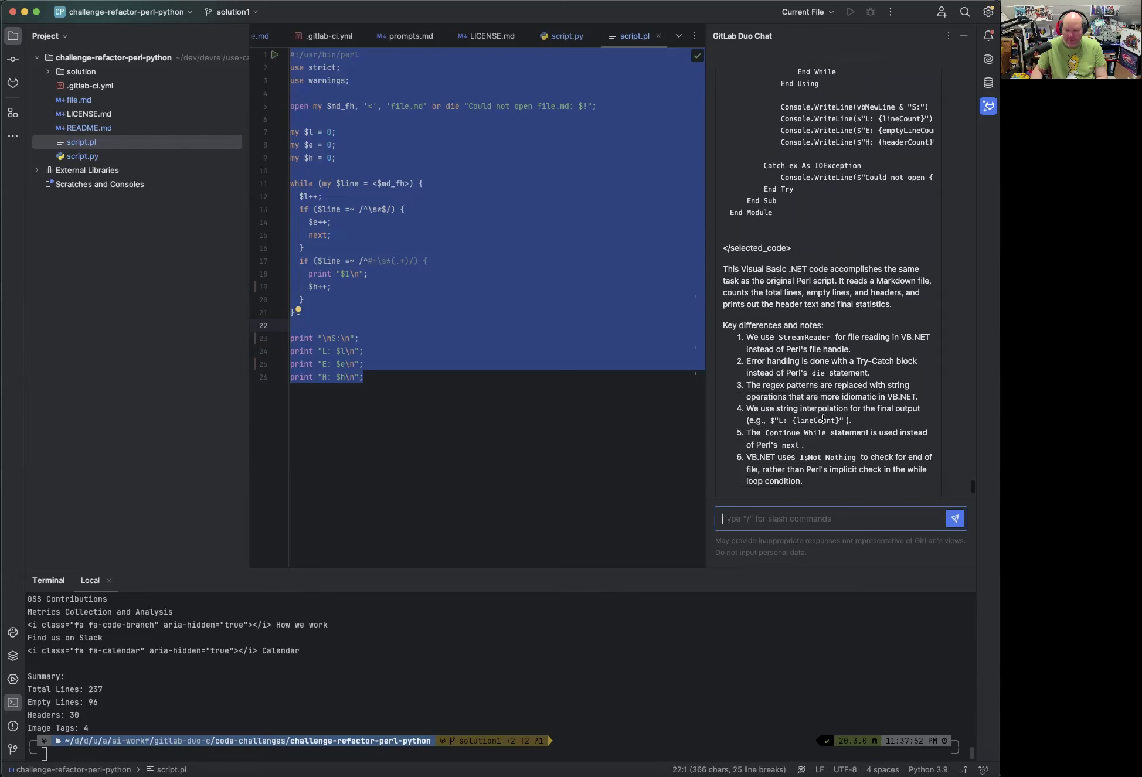
{"action": "type", "text": "/refactor"}
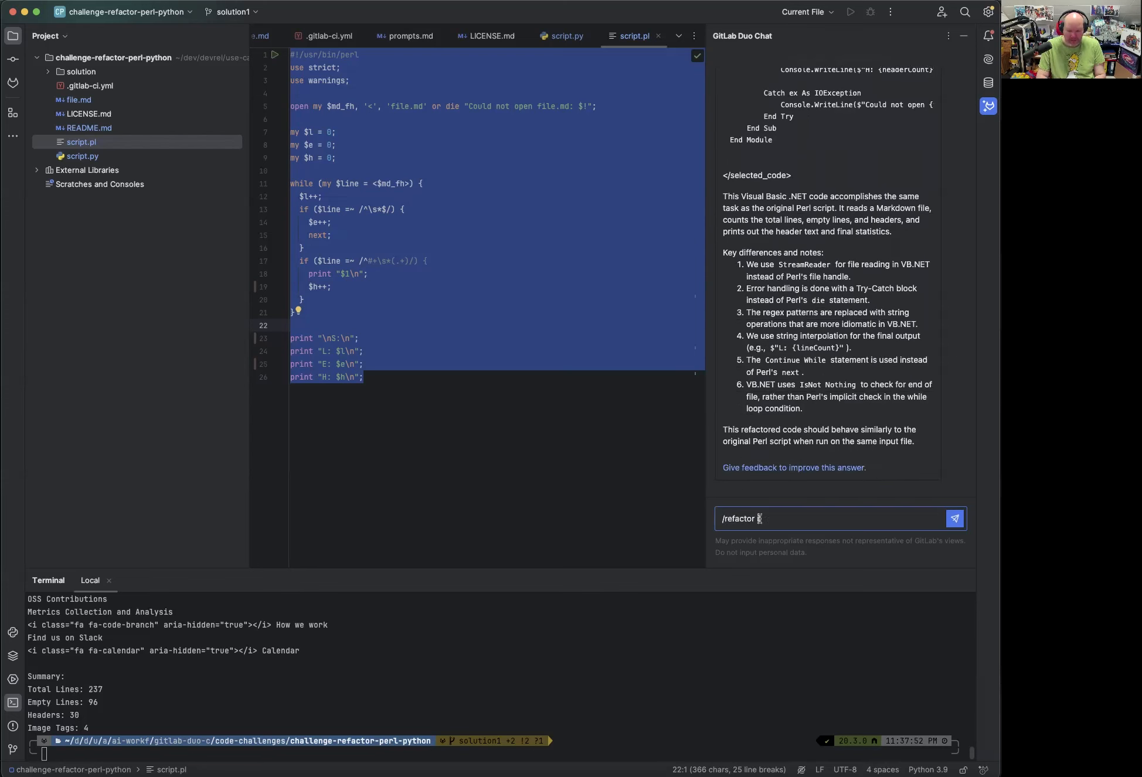
Send '/refactor into Bash' and review the Bash script using read -r, BASH_REMATCH and (( )) increments.
{"action": "left_click", "coordinate": [954, 519]}
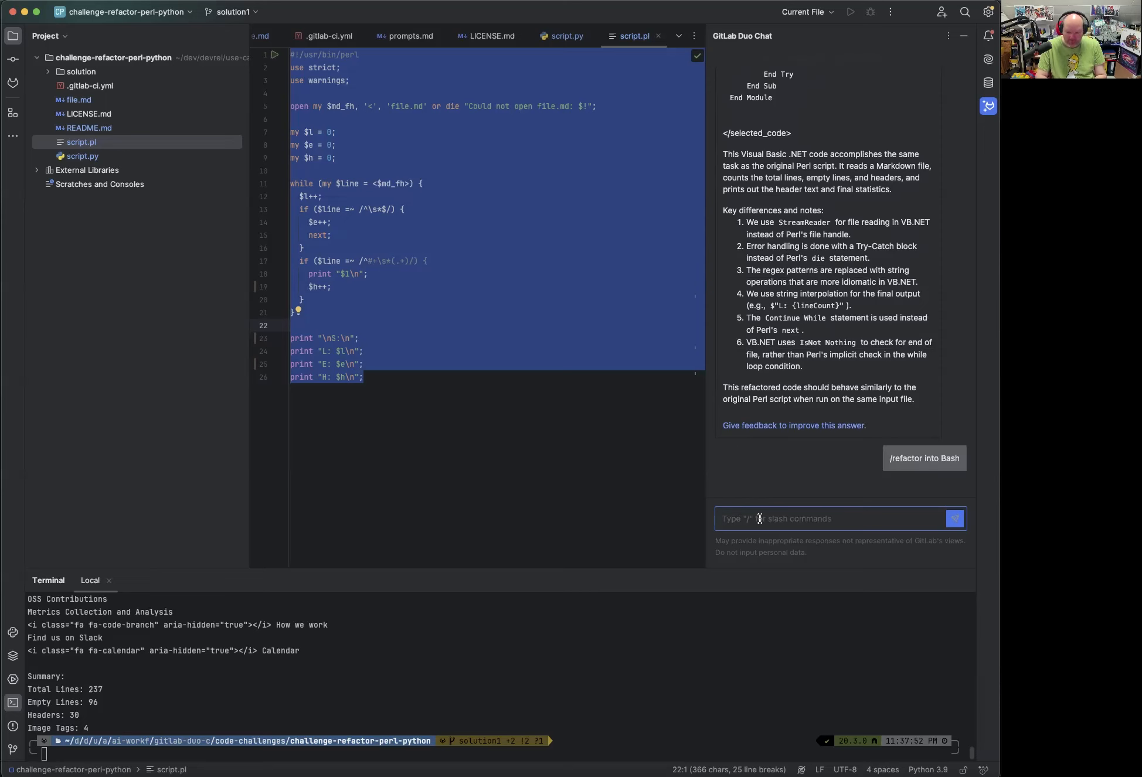
{"action": "left_click", "coordinate": [923, 459]}
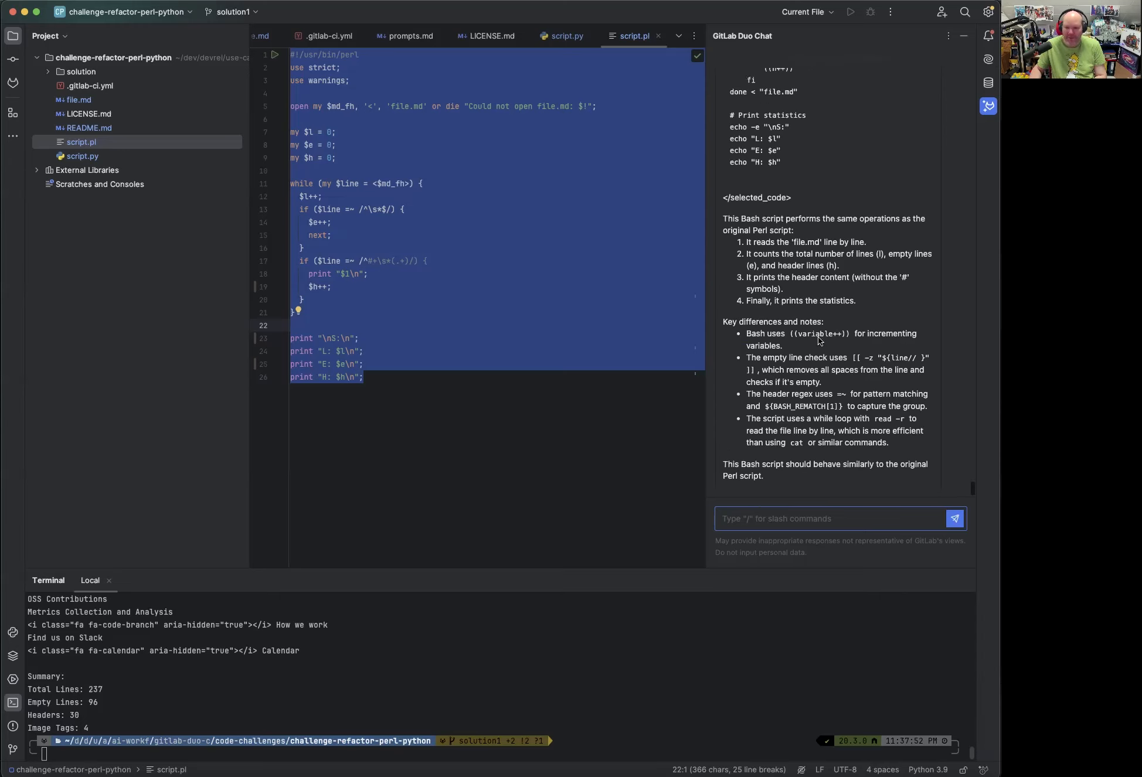
{"action": "scroll", "scroll_direction": "up", "scroll_amount": 3}
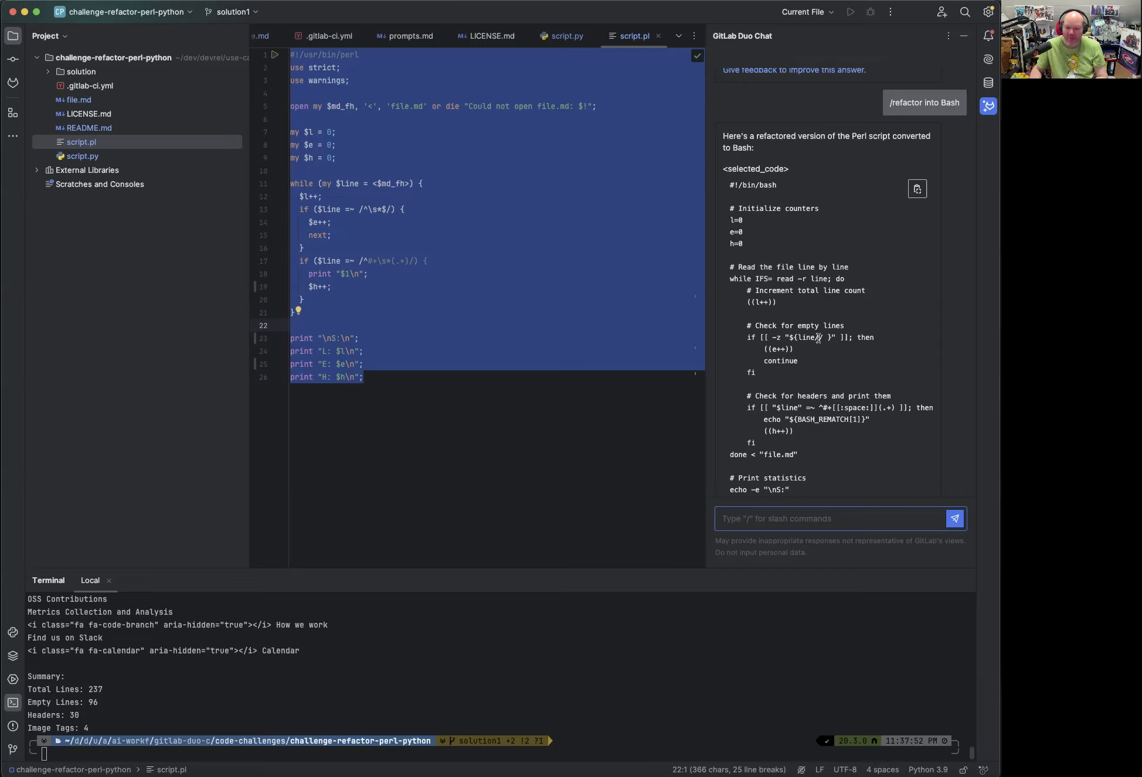
{"action": "scroll", "scroll_direction": "down", "scroll_amount": 3}
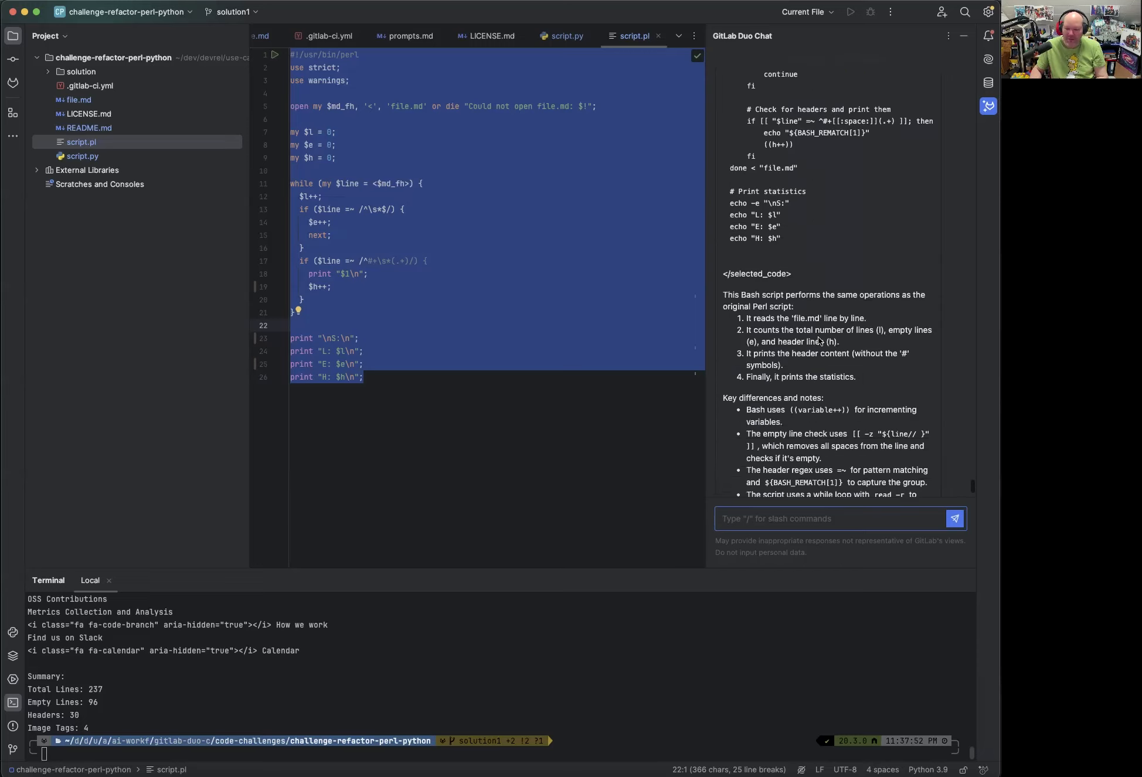
{"action": "type", "text": "/refactor i"}
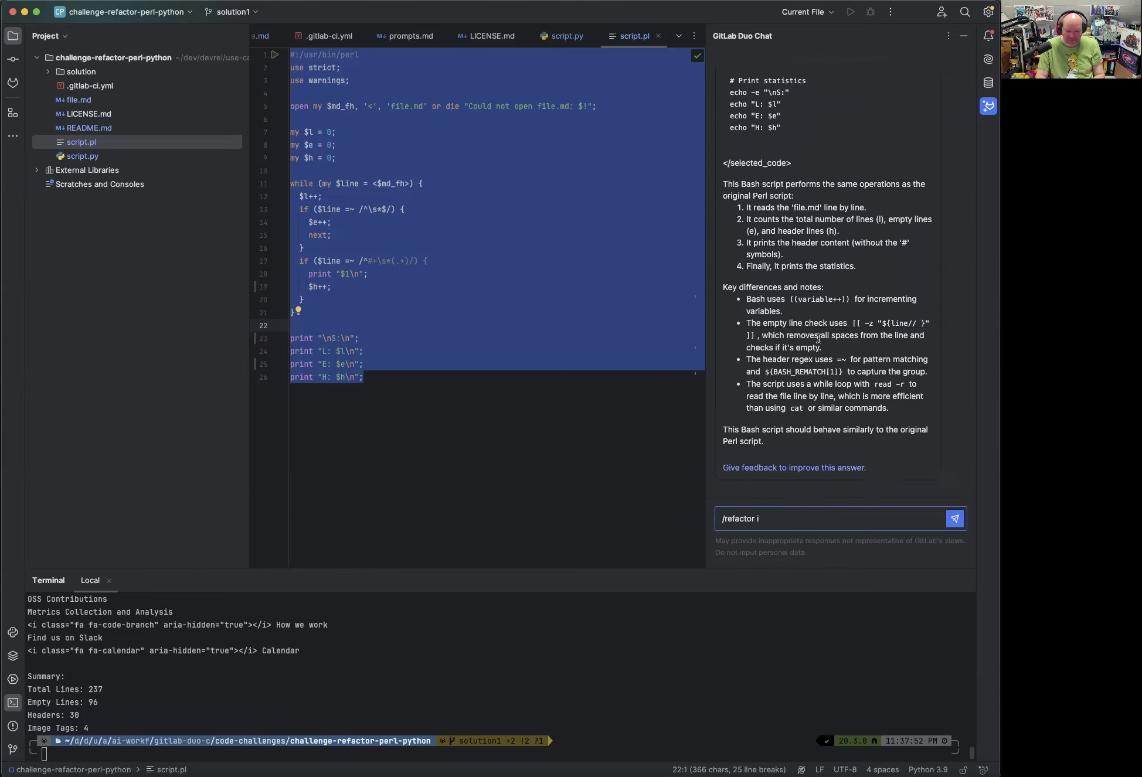
Send Duo Chat the request '/refactor into PowerShell'.
{"action": "type", "text": "nto Power"}
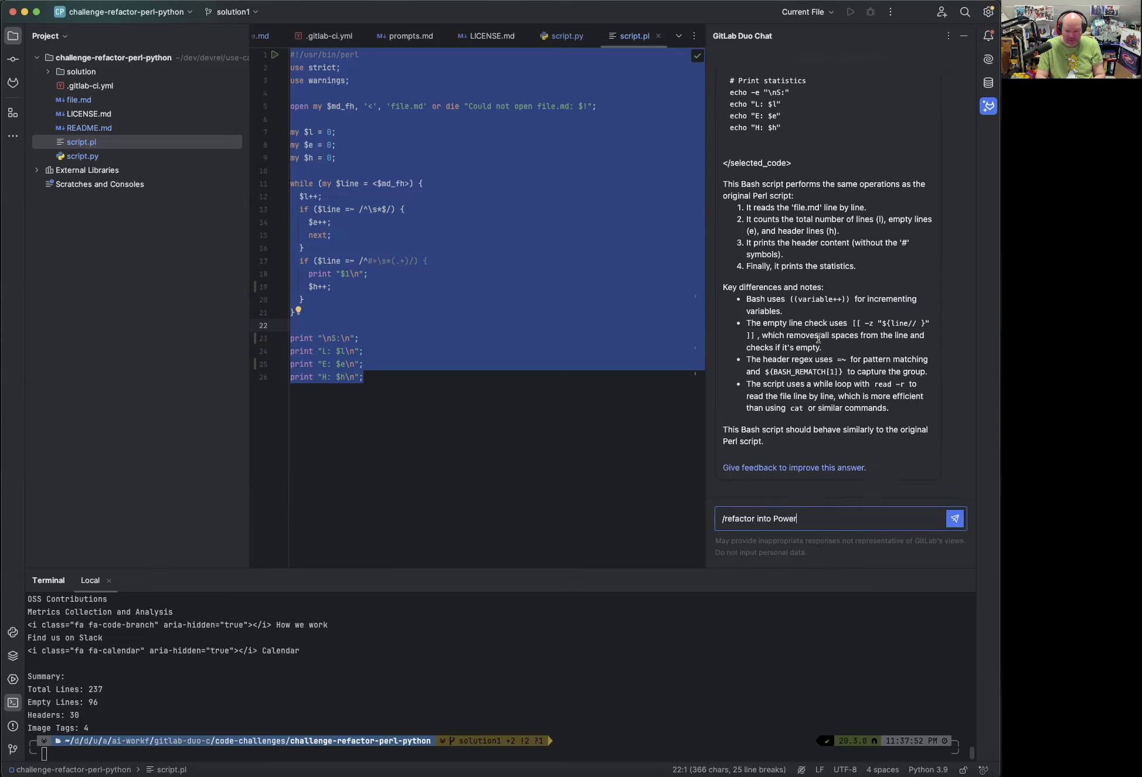
{"action": "type", "text": "Shell"}
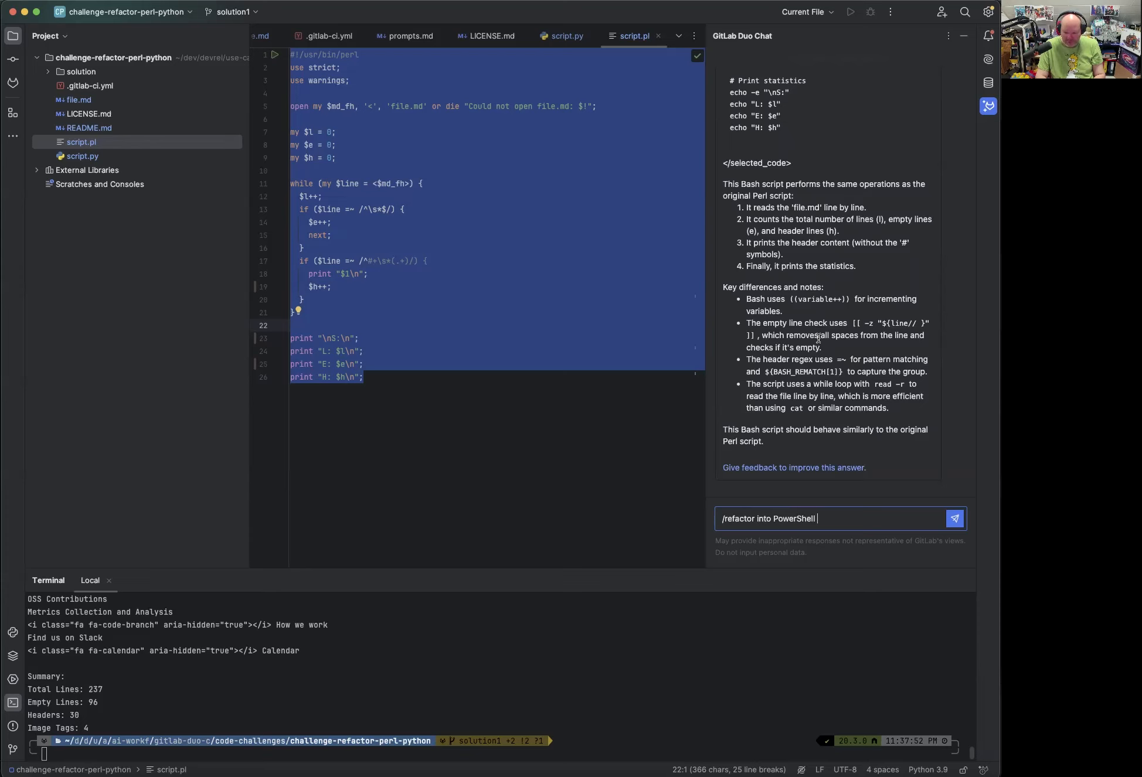
{"action": "left_click", "coordinate": [956, 519]}
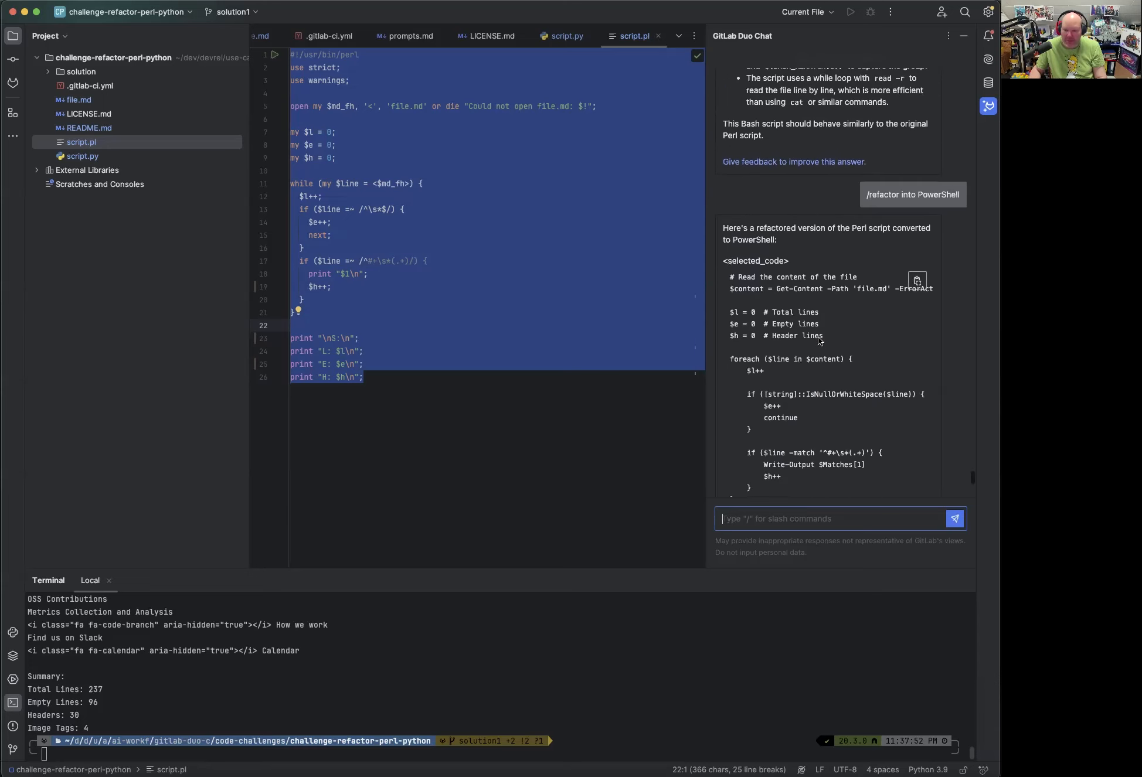
Review the PowerShell script using Get-Content, -match and Write-Output, plus its explanation.
{"action": "scroll", "scroll_direction": "down", "scroll_amount": 3}
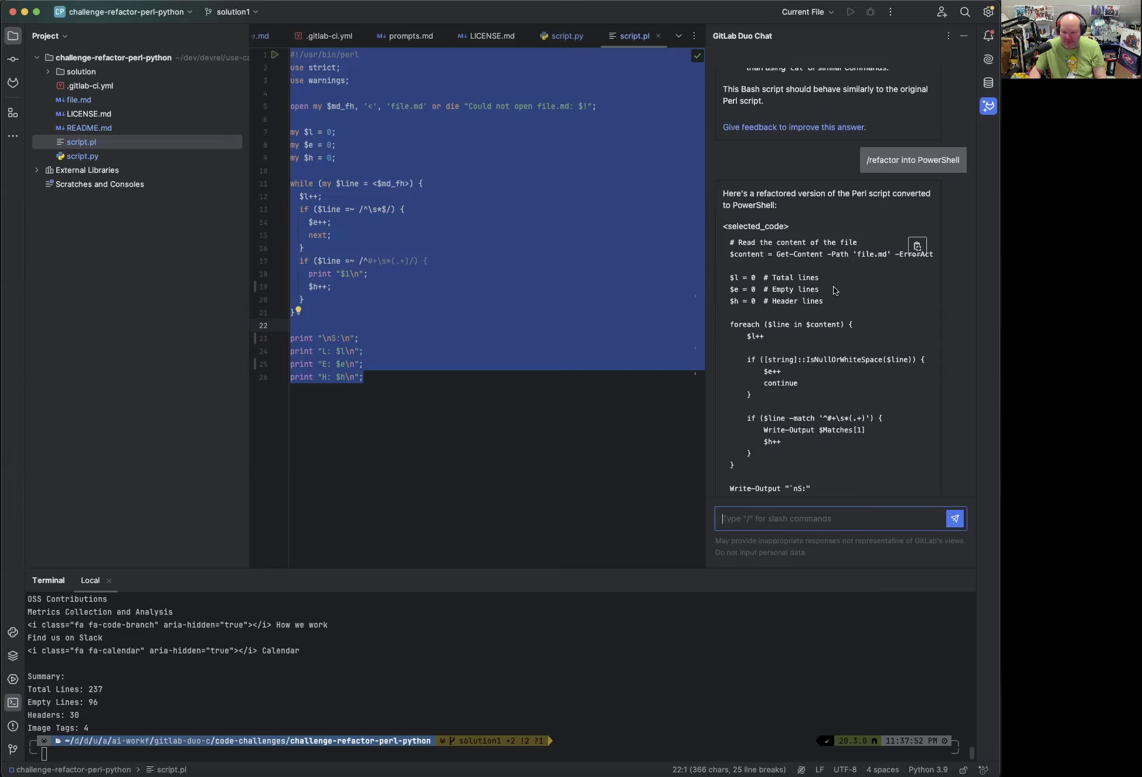
{"action": "mouse_move", "coordinate": [791, 379]}
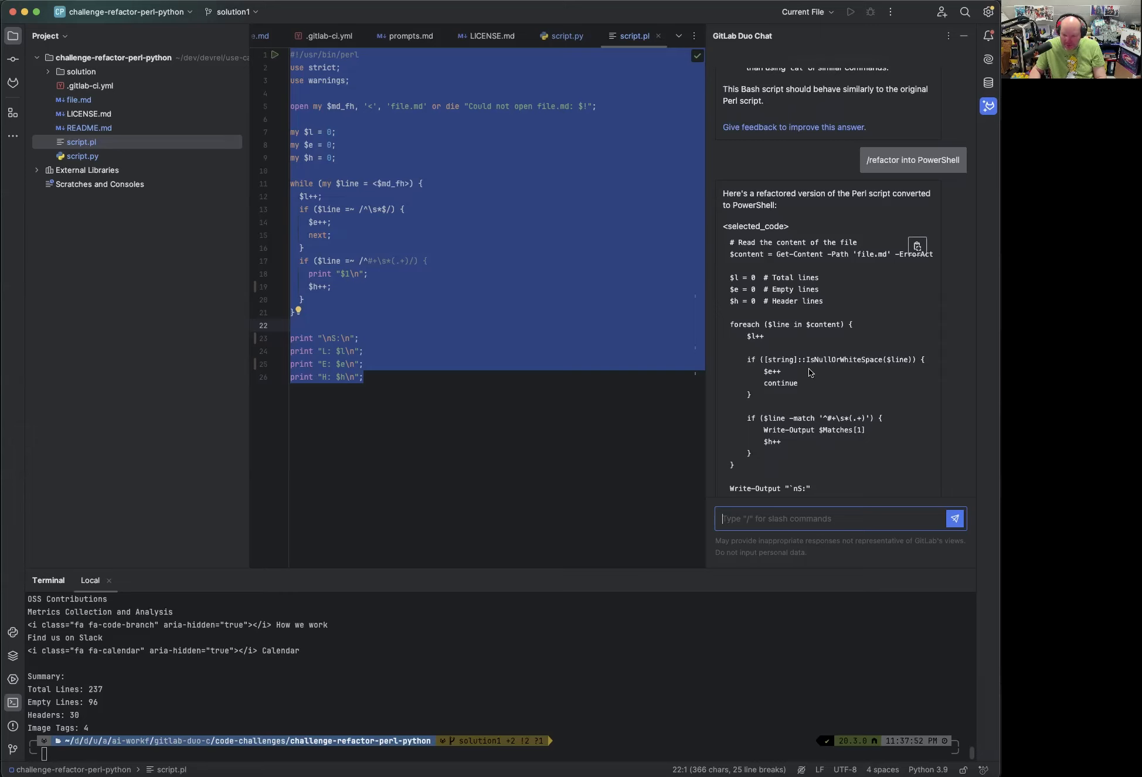
{"action": "scroll", "scroll_direction": "down", "scroll_amount": 3}
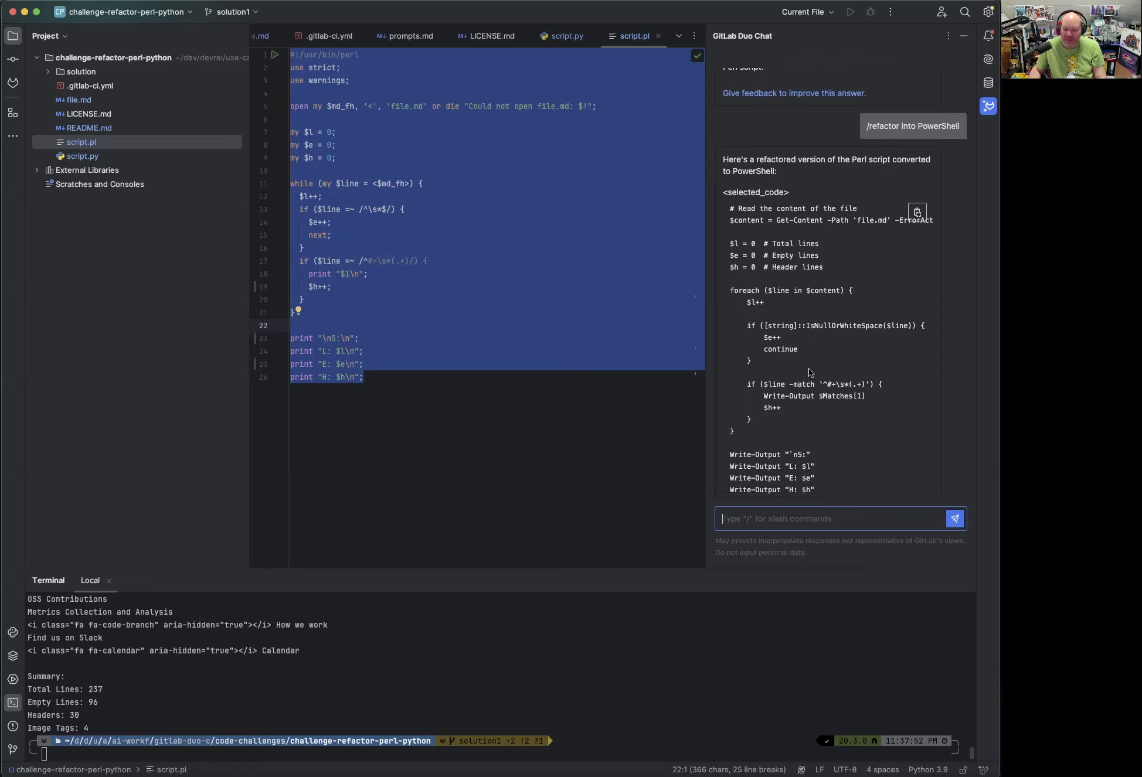
{"action": "mouse_move", "coordinate": [824, 381]}
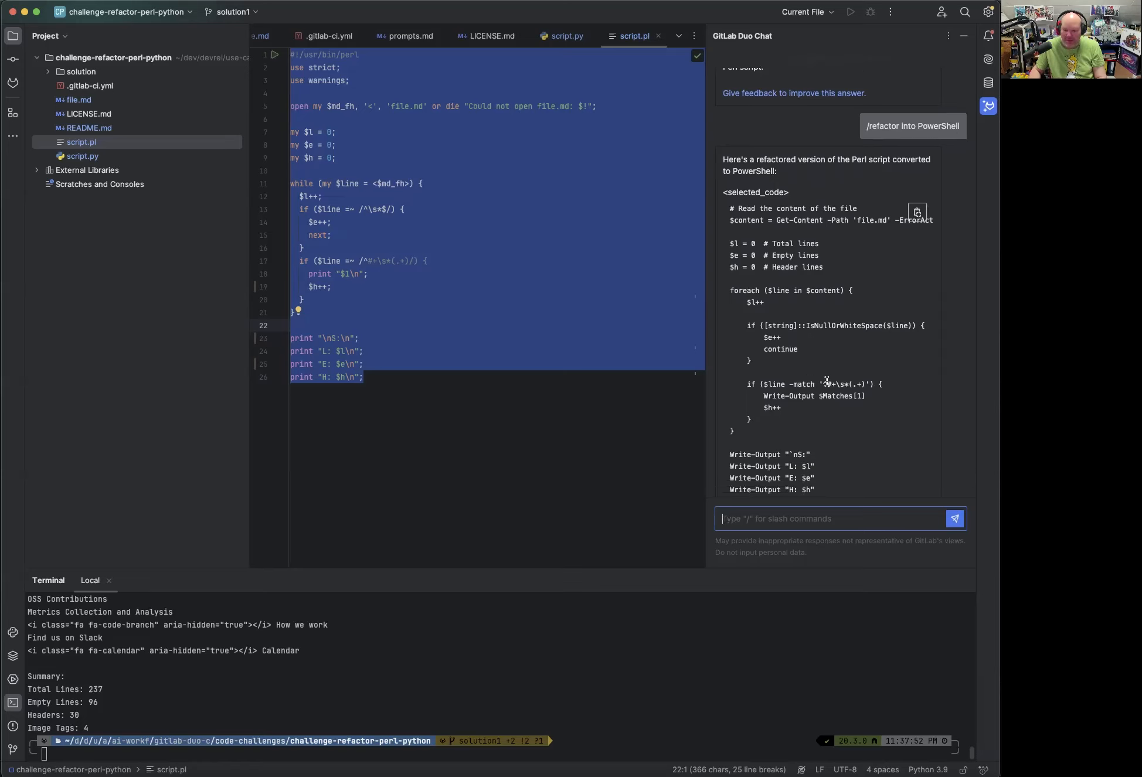
{"action": "scroll", "scroll_direction": "down", "scroll_amount": 3}
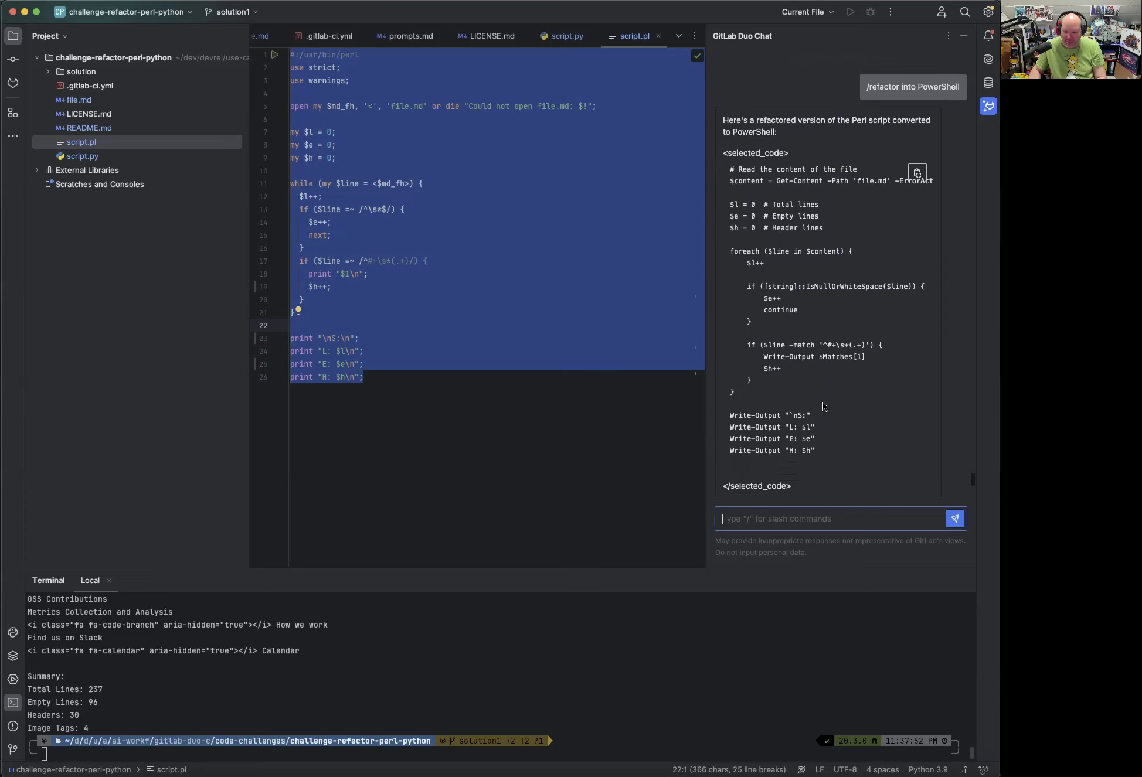
{"action": "scroll", "scroll_direction": "down", "scroll_amount": 3}
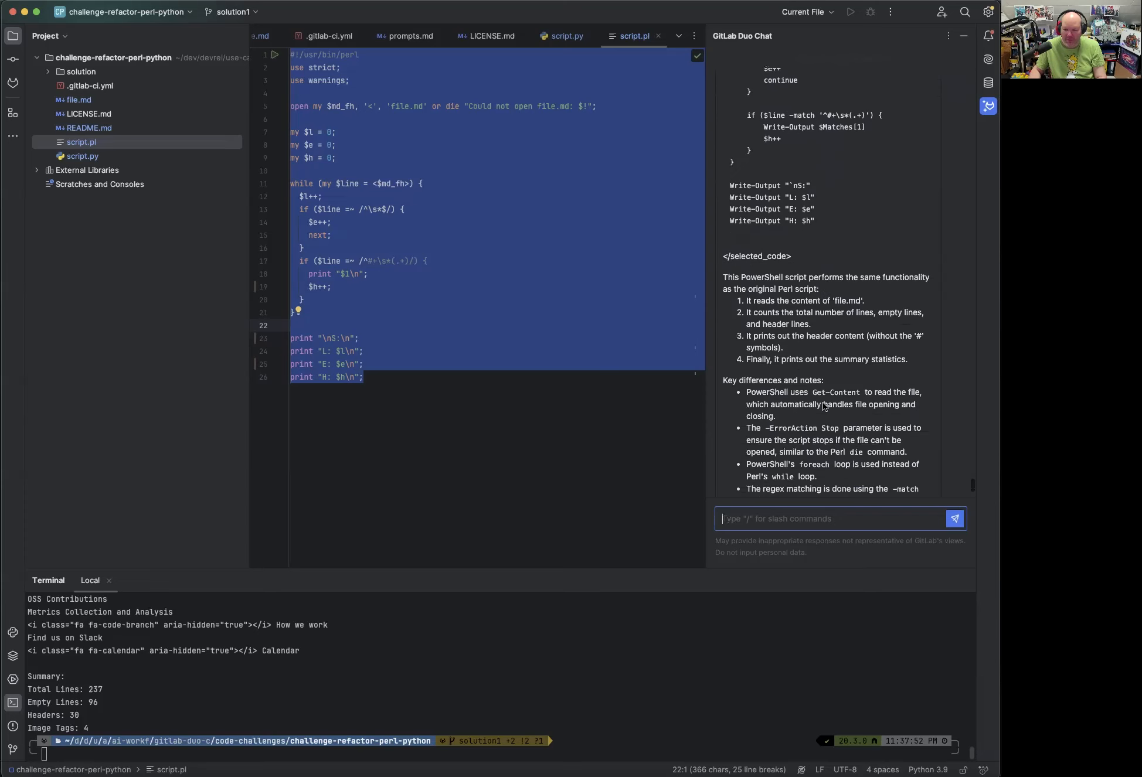
{"action": "scroll", "scroll_direction": "down", "scroll_amount": 3}
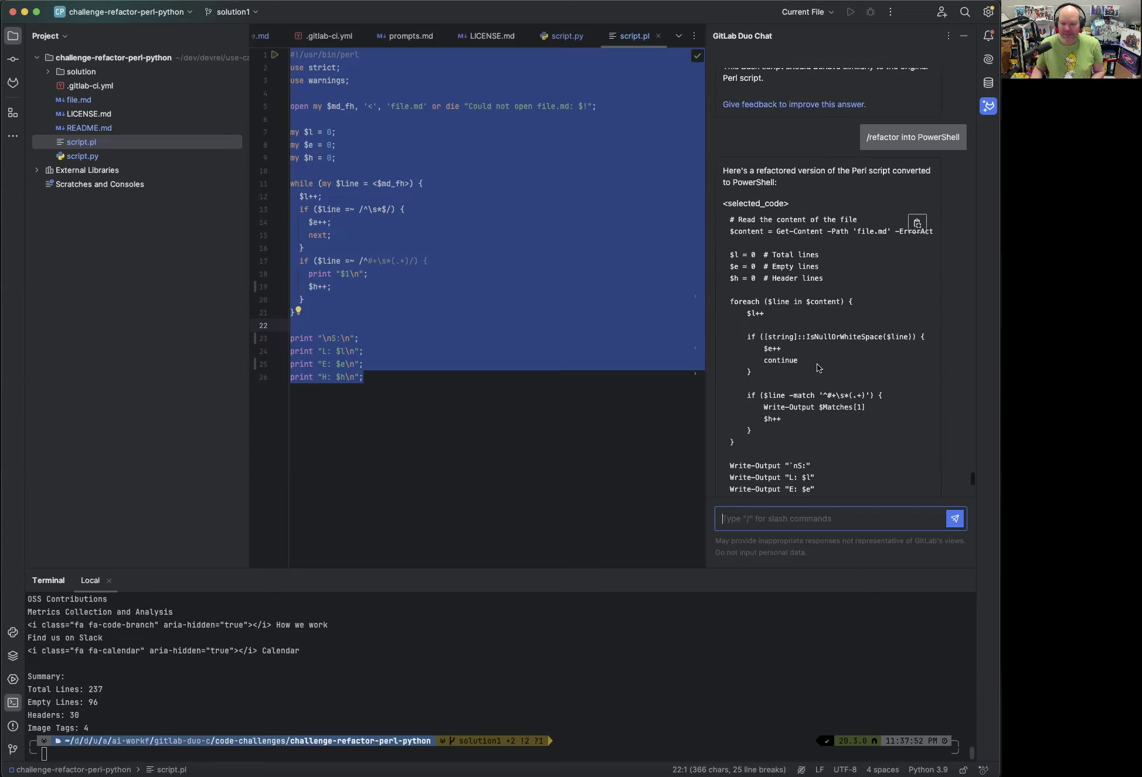
{"action": "scroll", "scroll_direction": "down", "scroll_amount": 3}
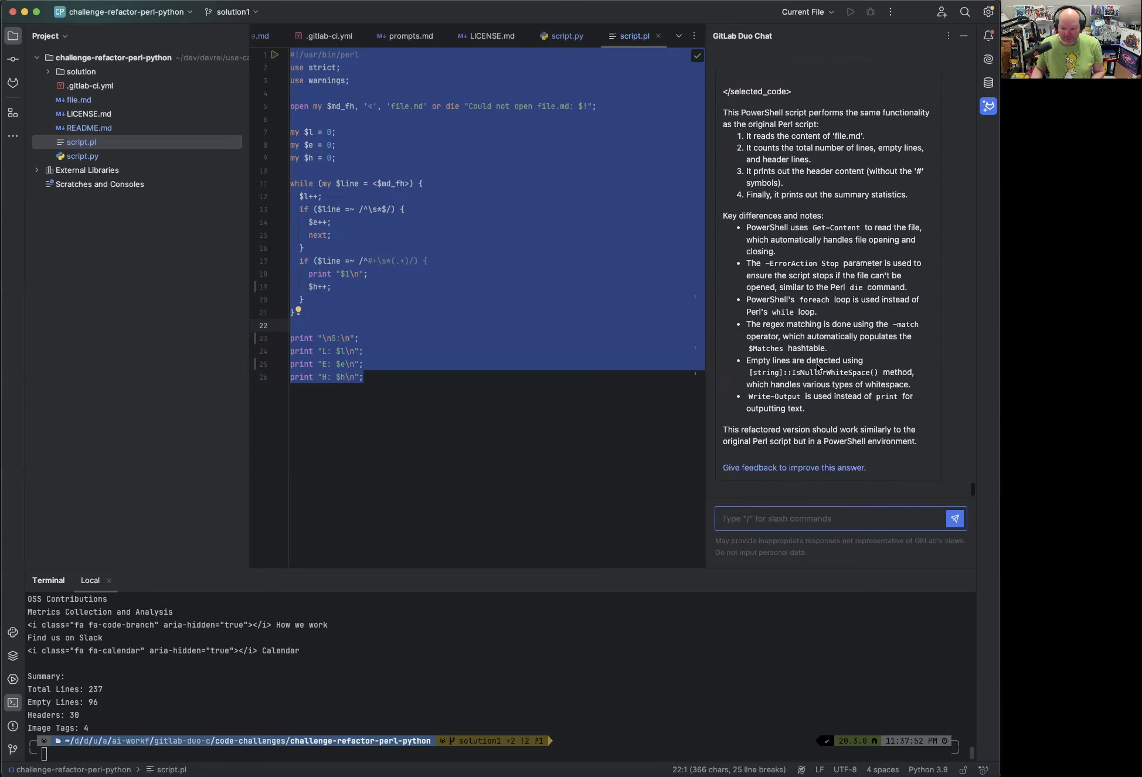